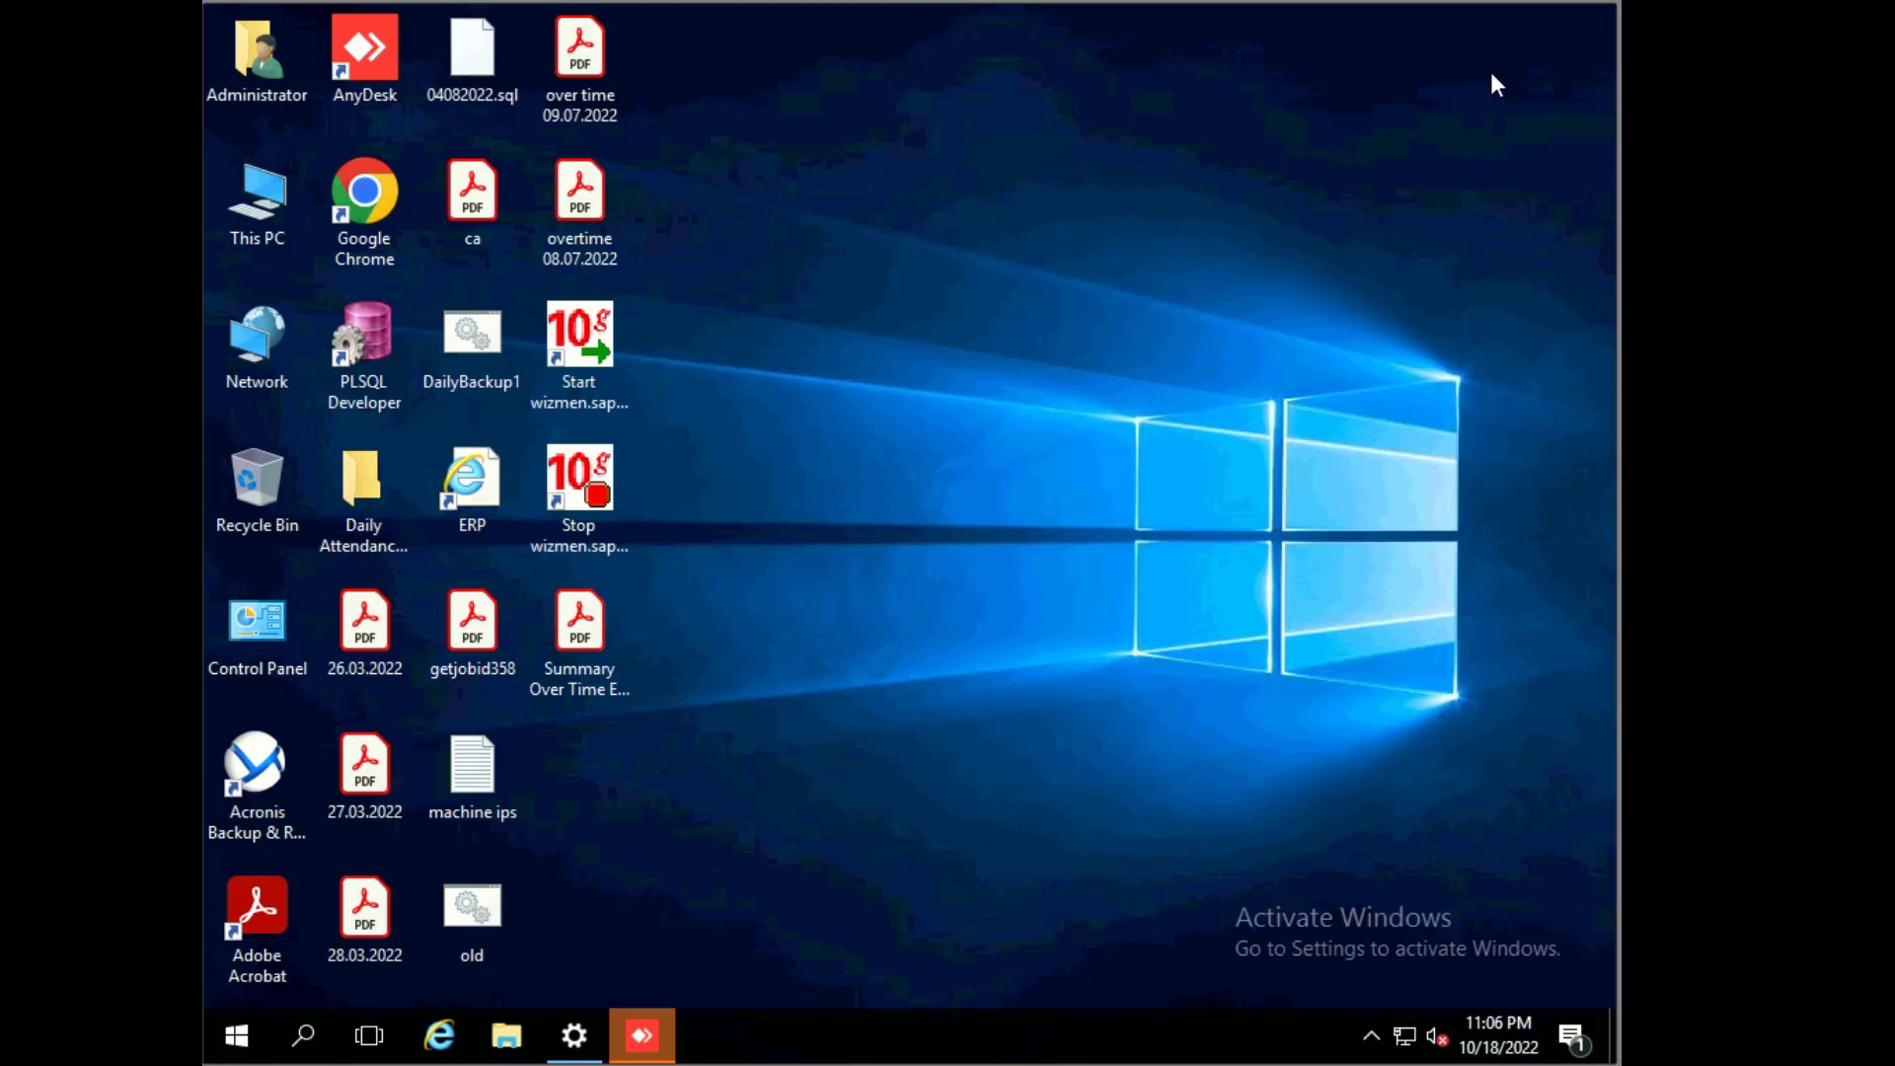
mouse_move(1452, 85)
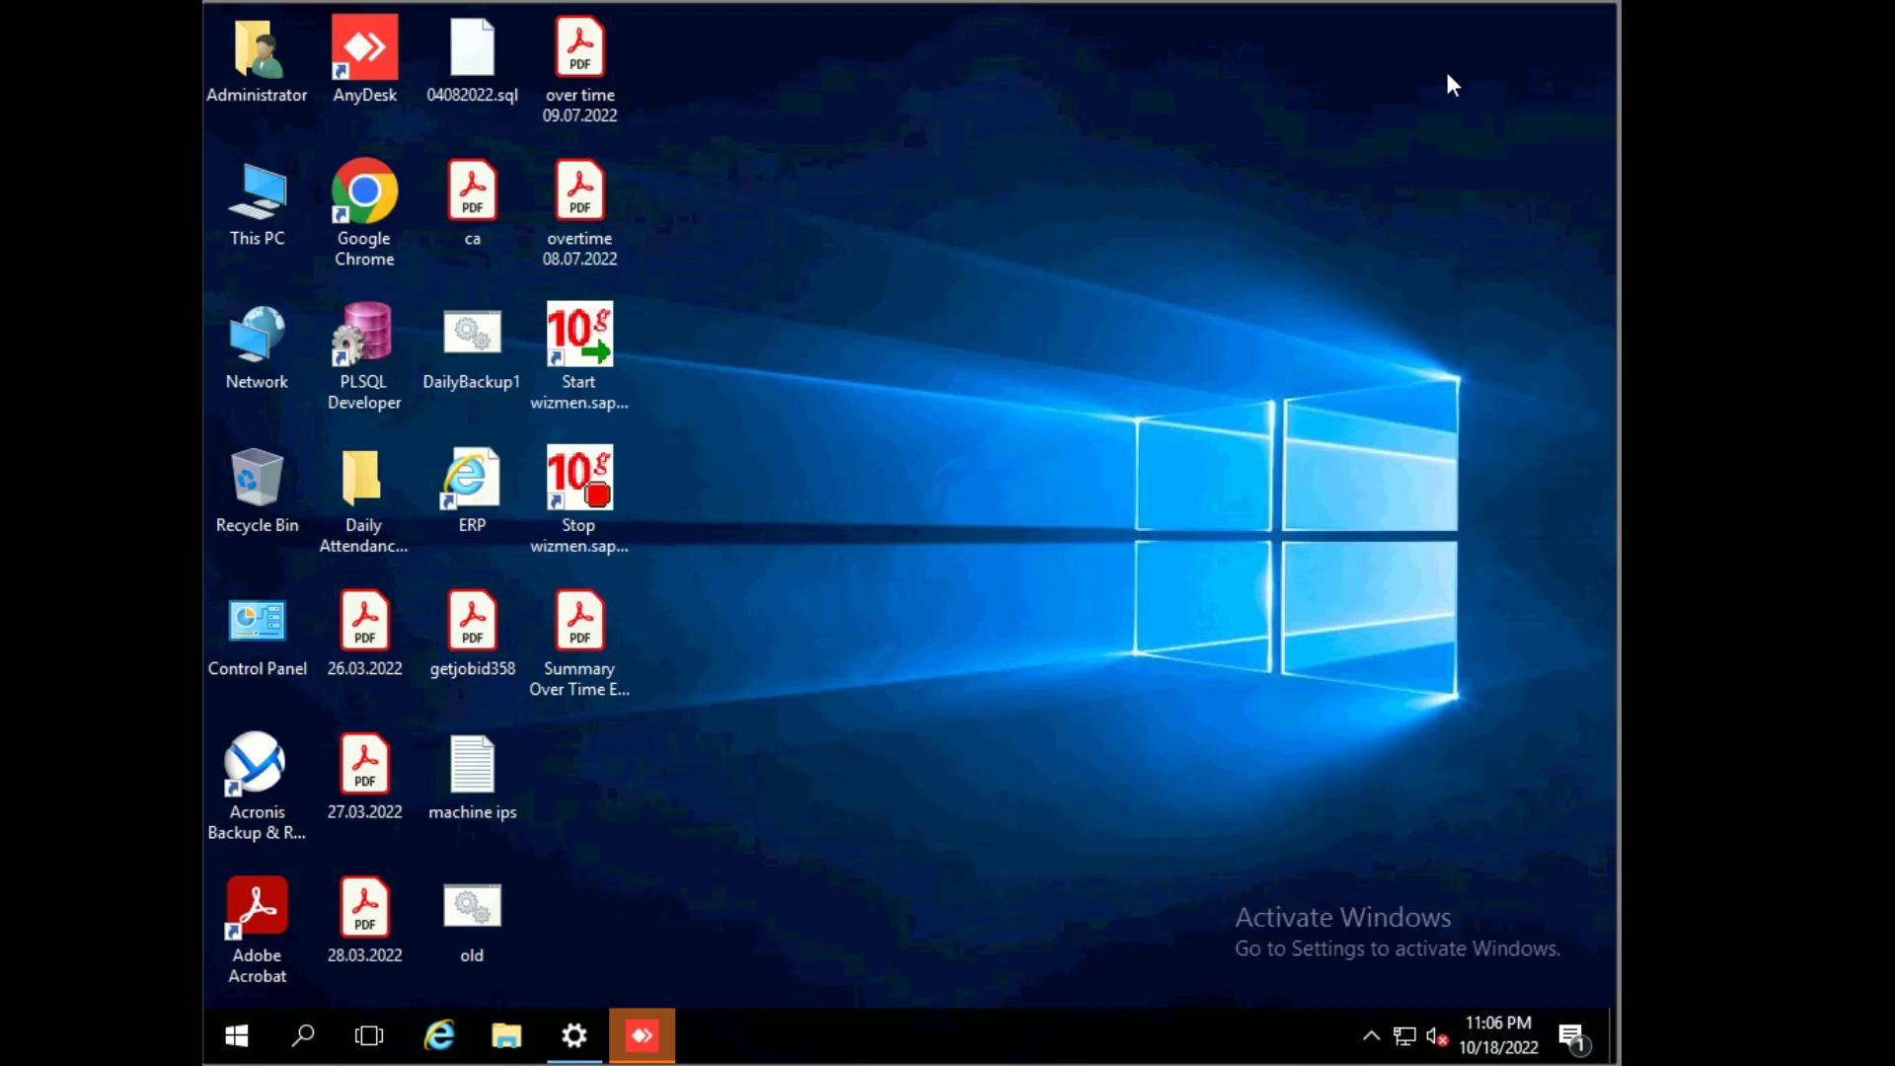
mouse_move(949, 102)
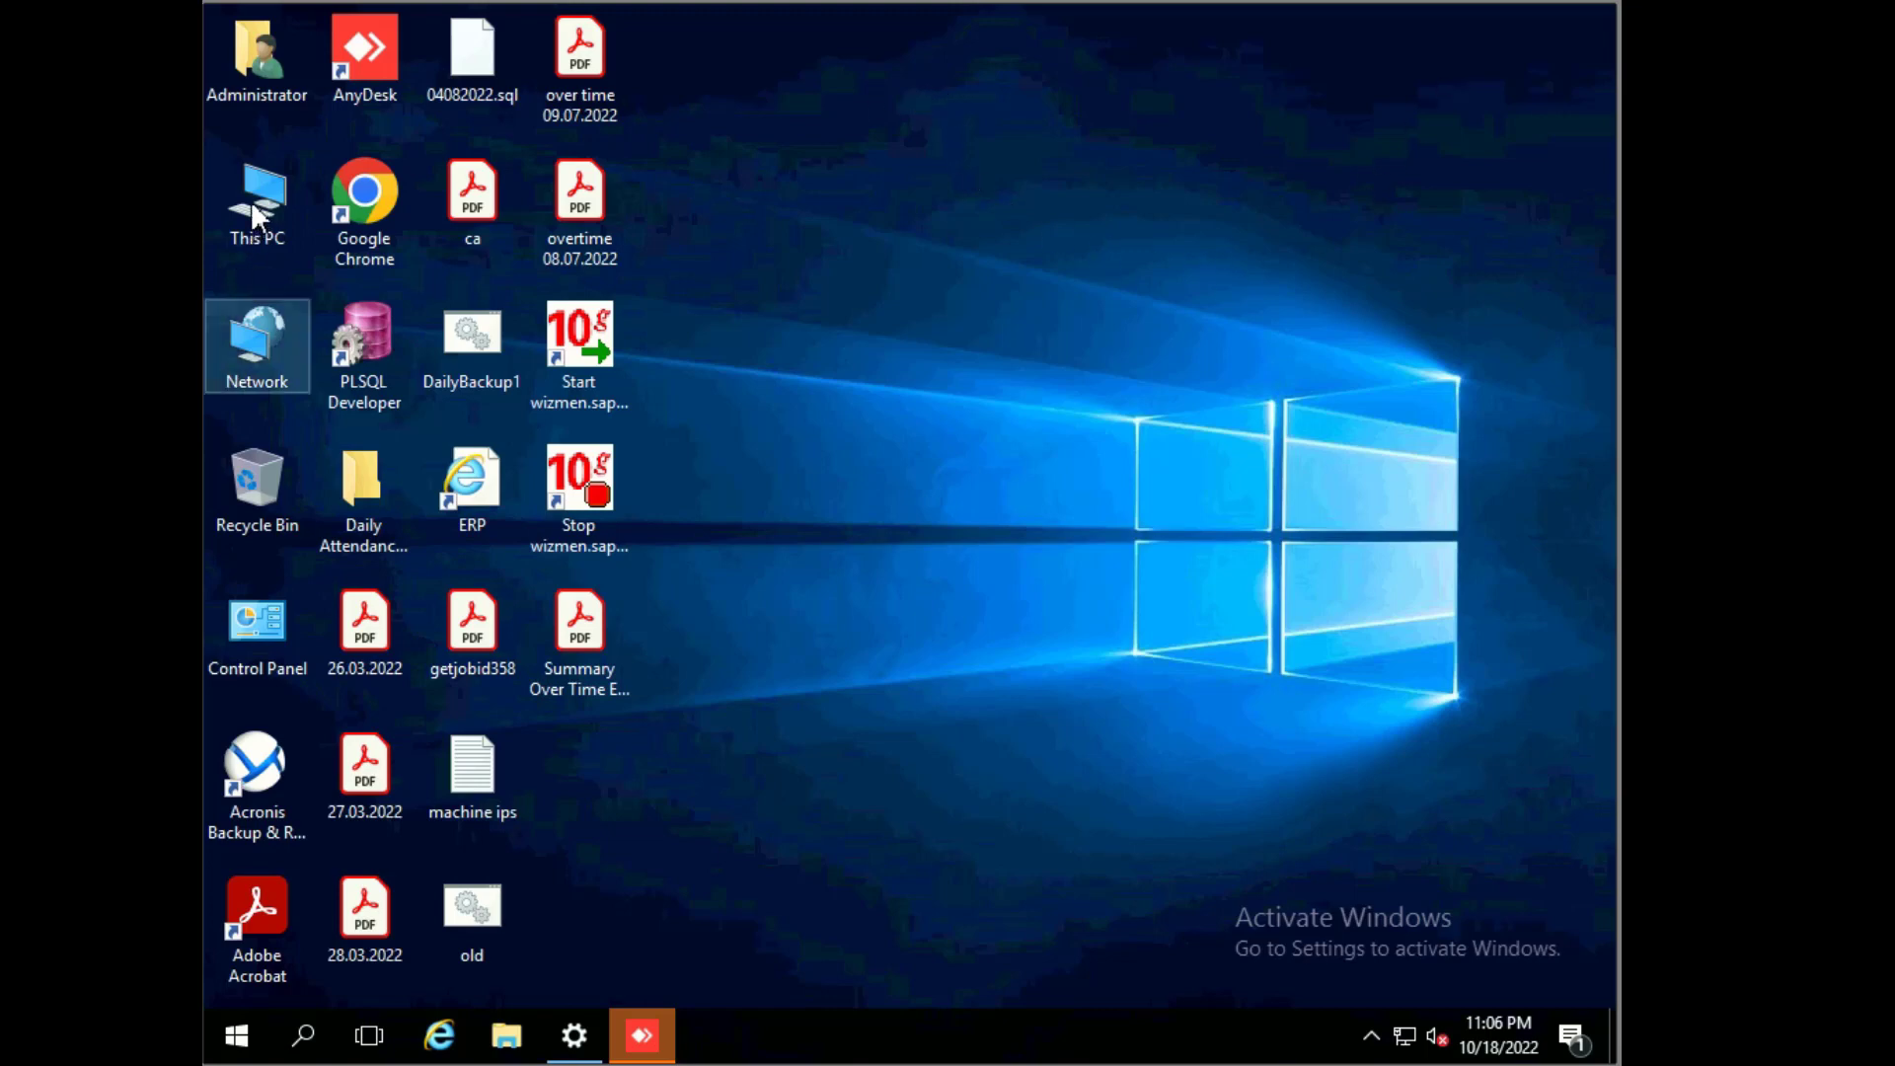
Step: Open This PC full-screen and bring up the New Volume (E:) drive options
double_click(256, 201)
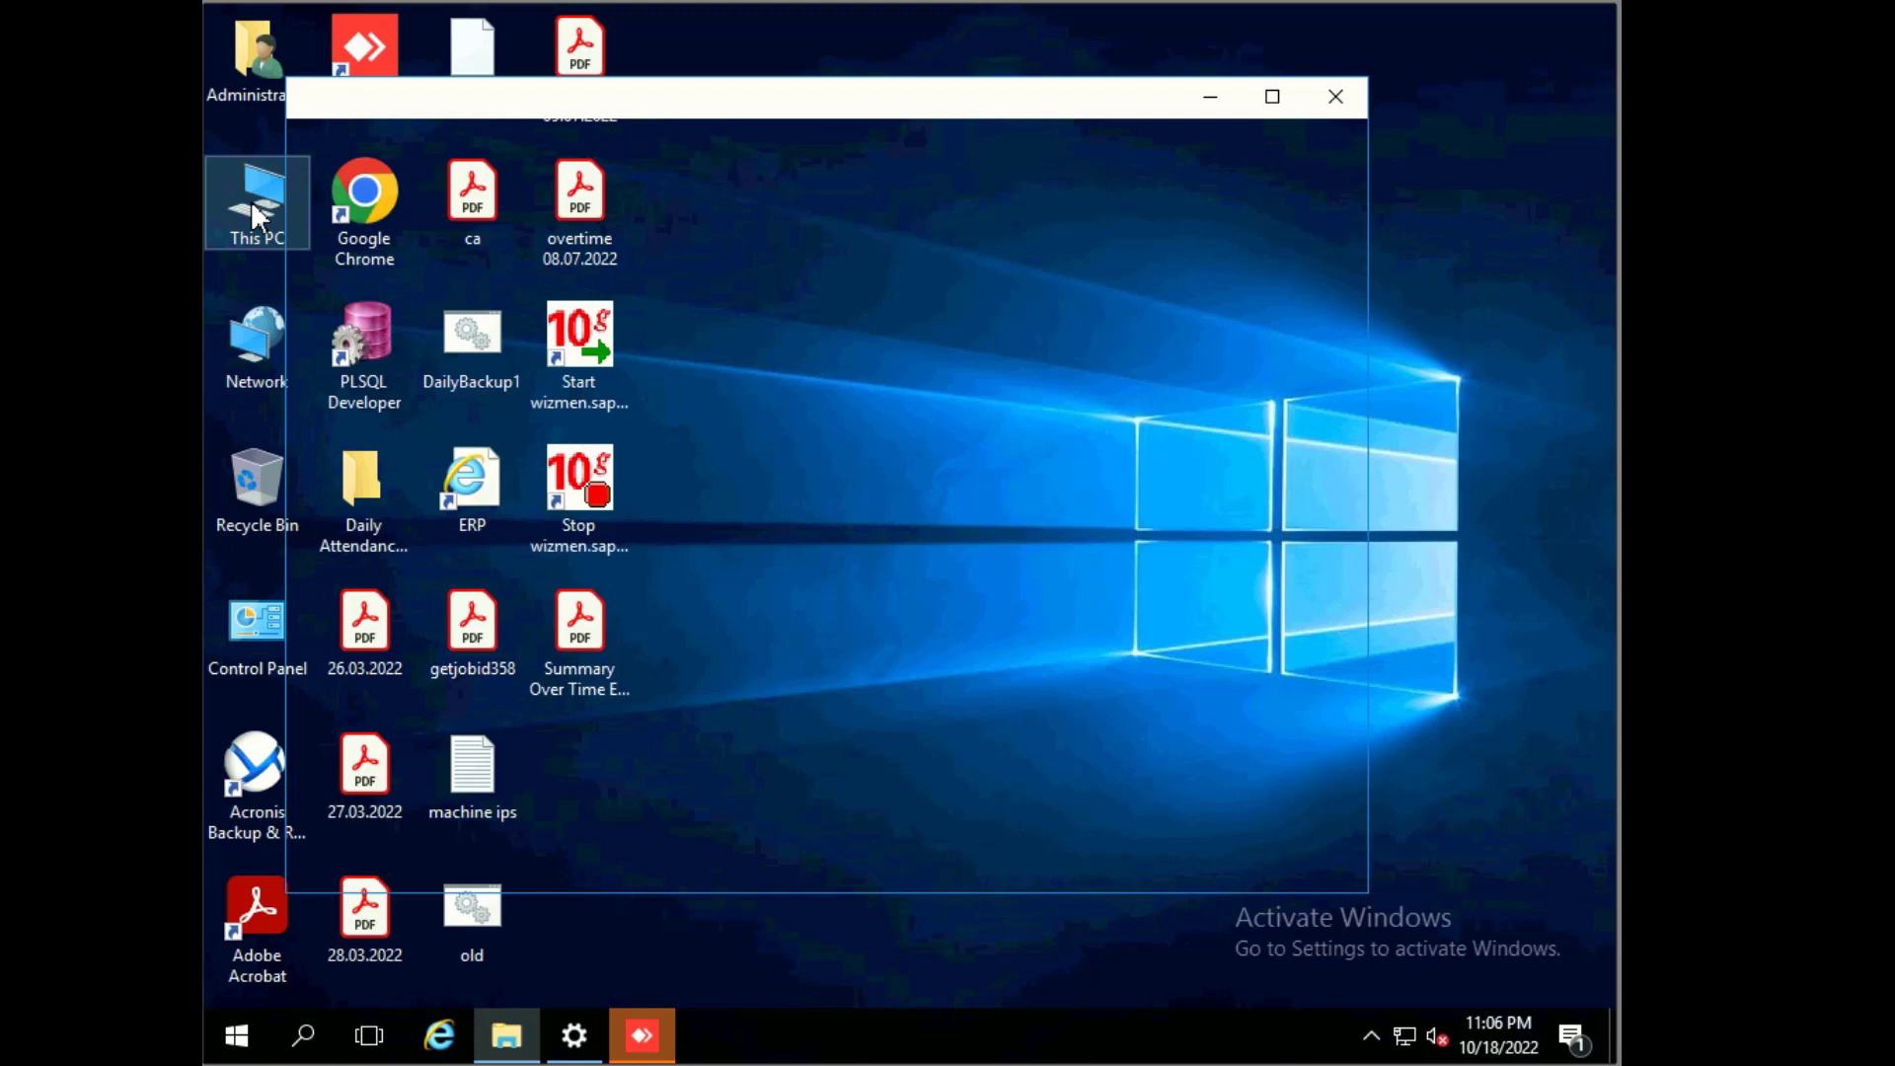
double_click(255, 202)
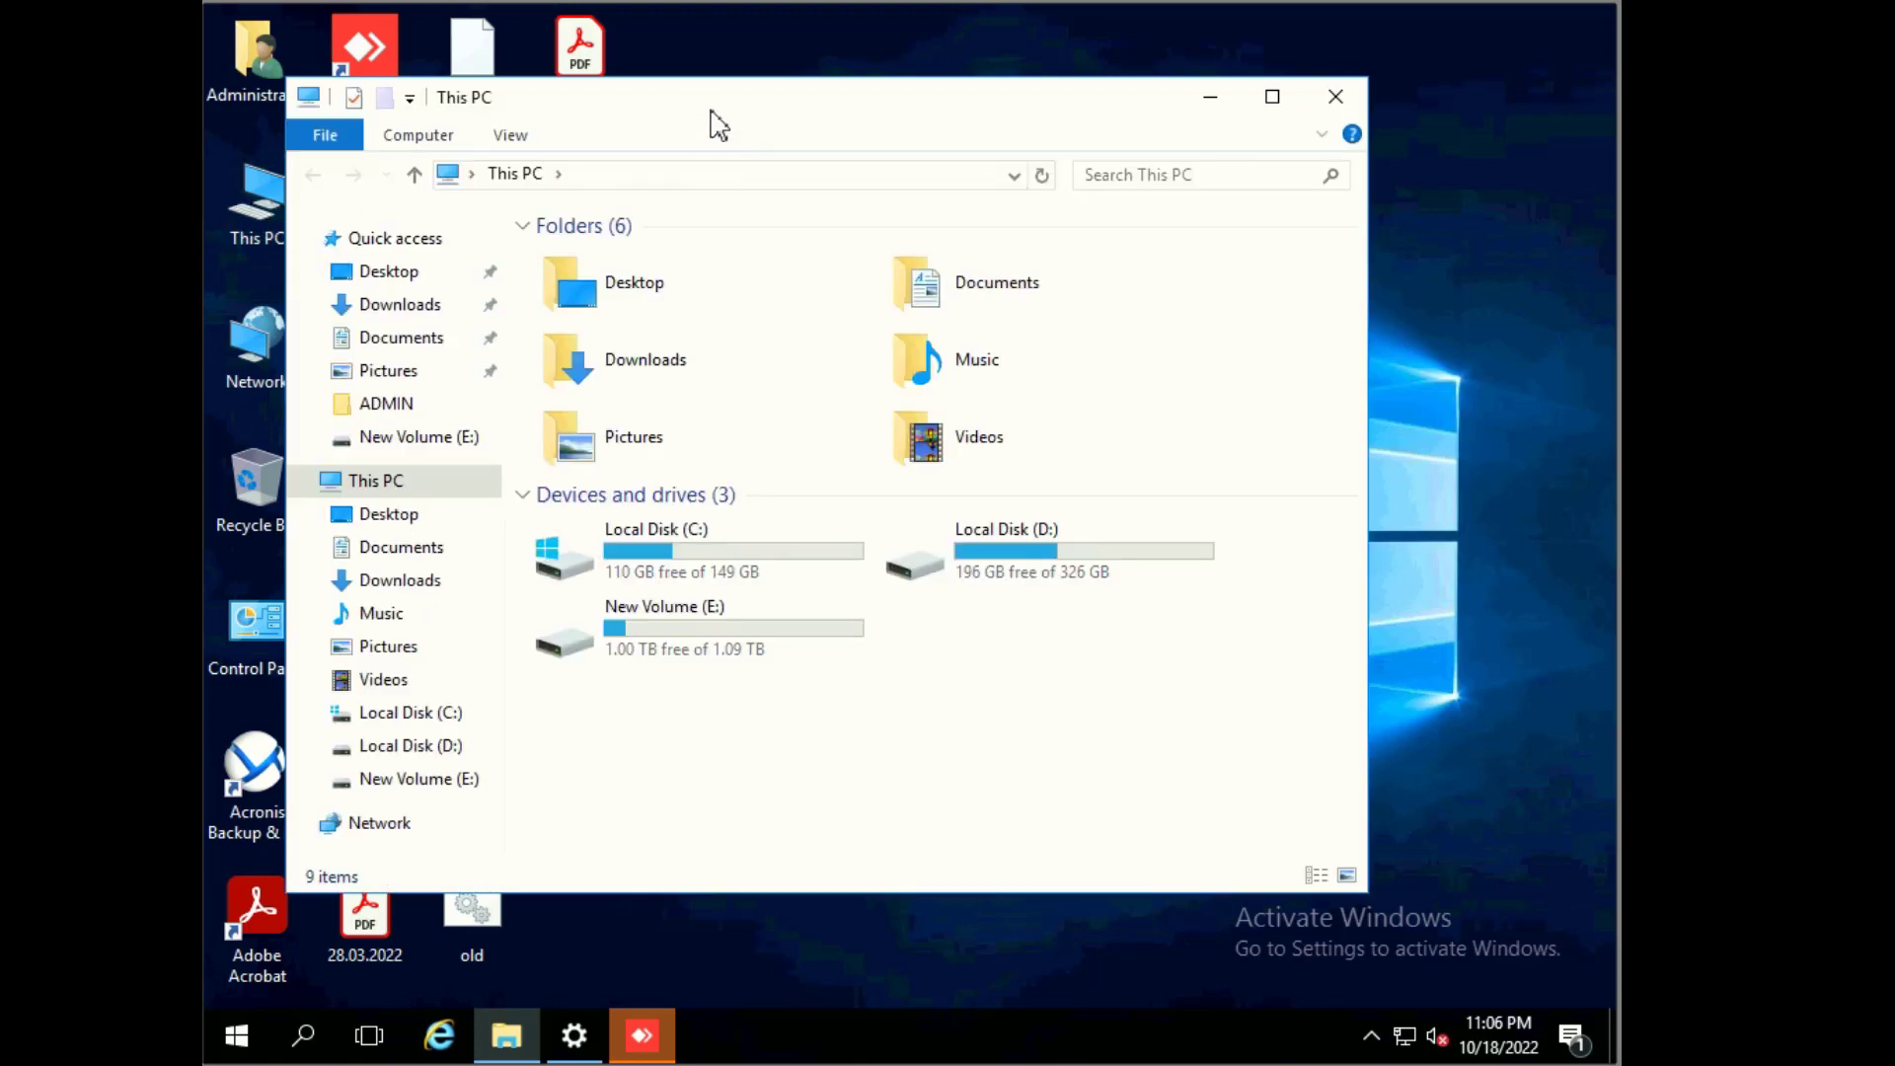
left_click(1271, 96)
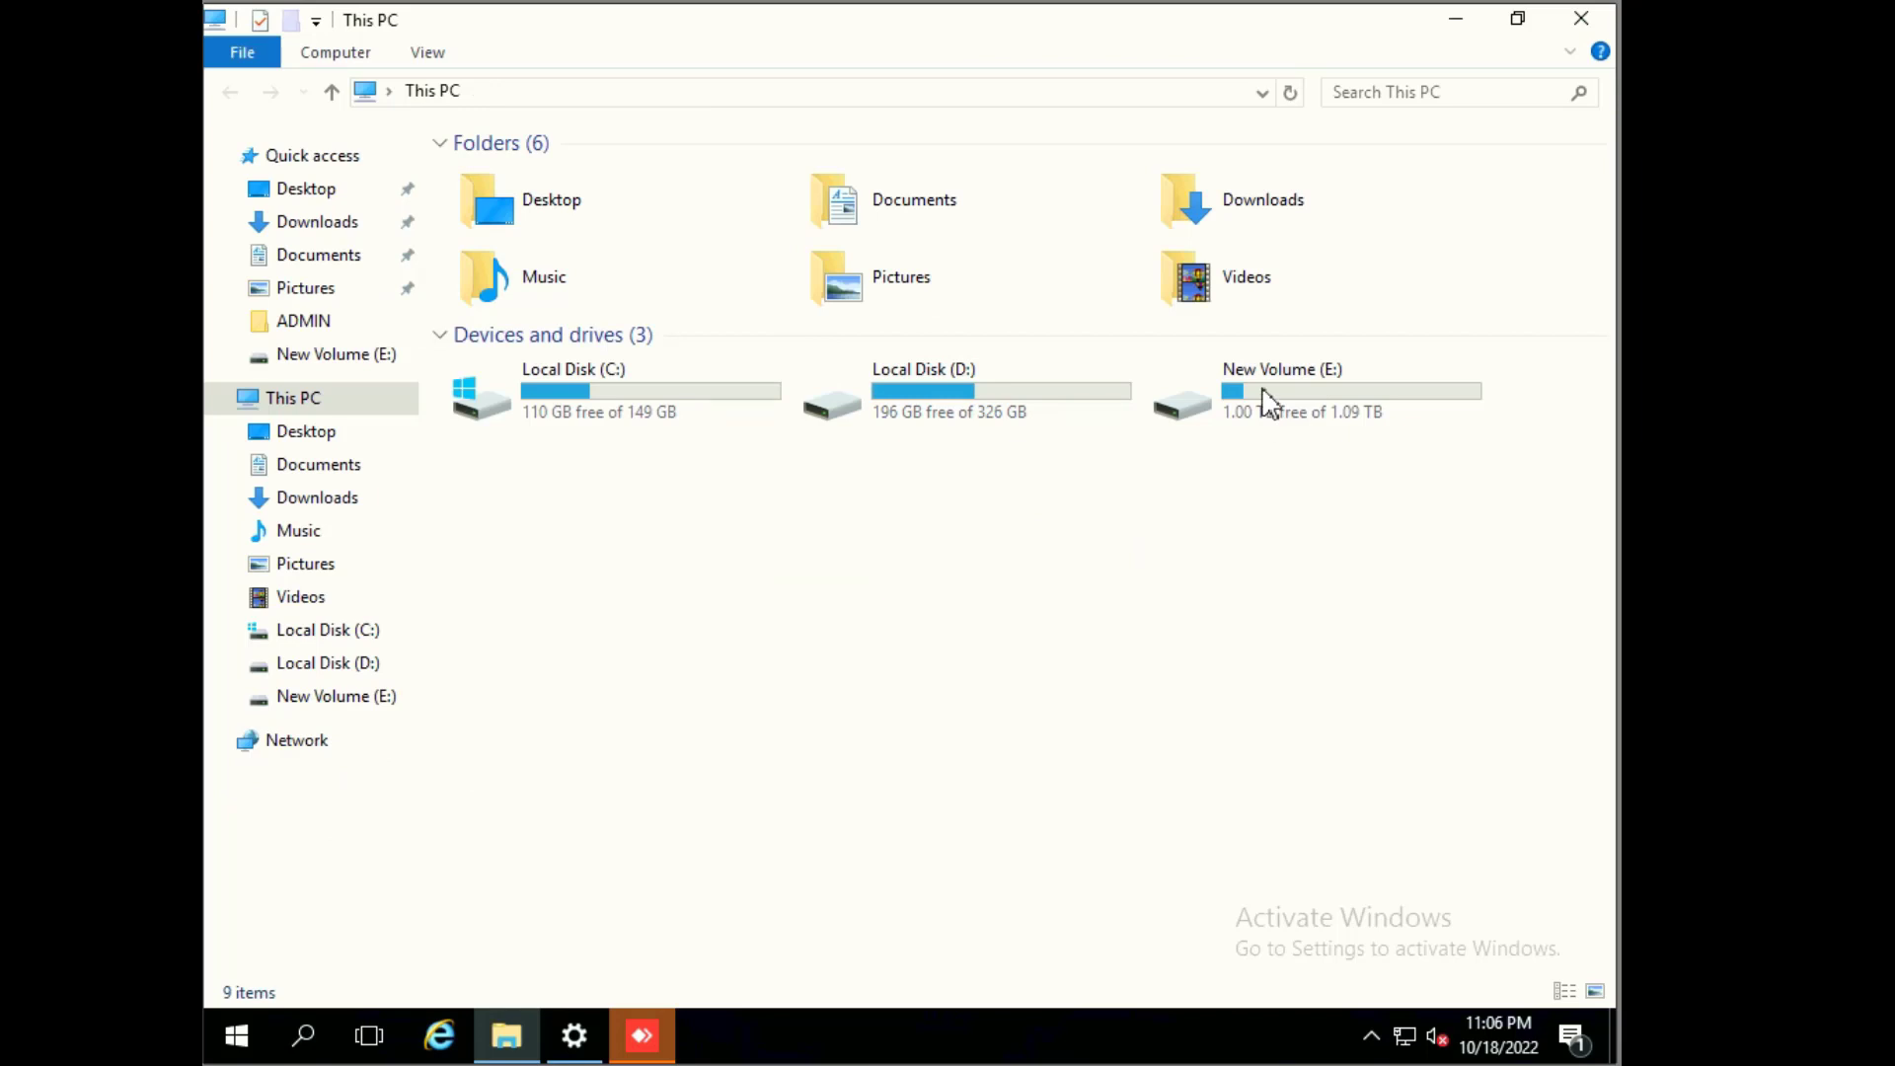
right_click(1270, 399)
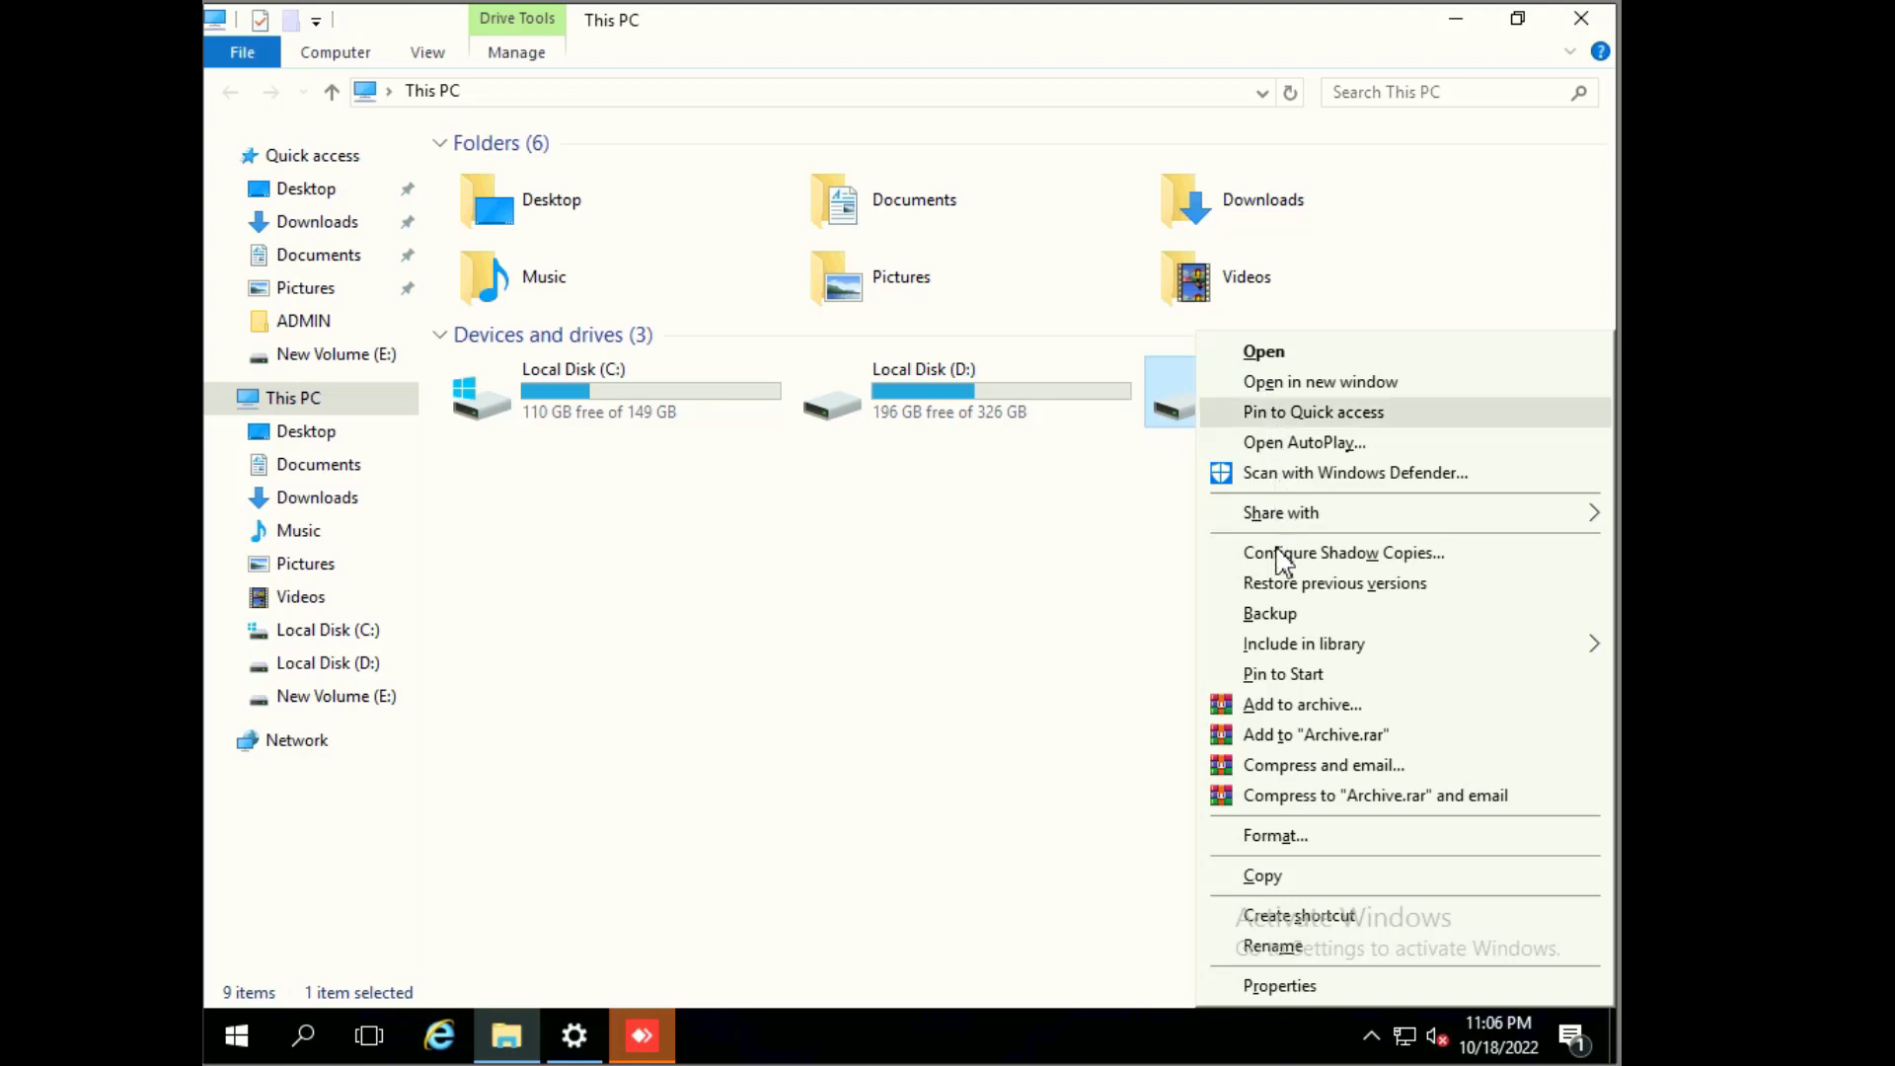
mouse_move(1281, 553)
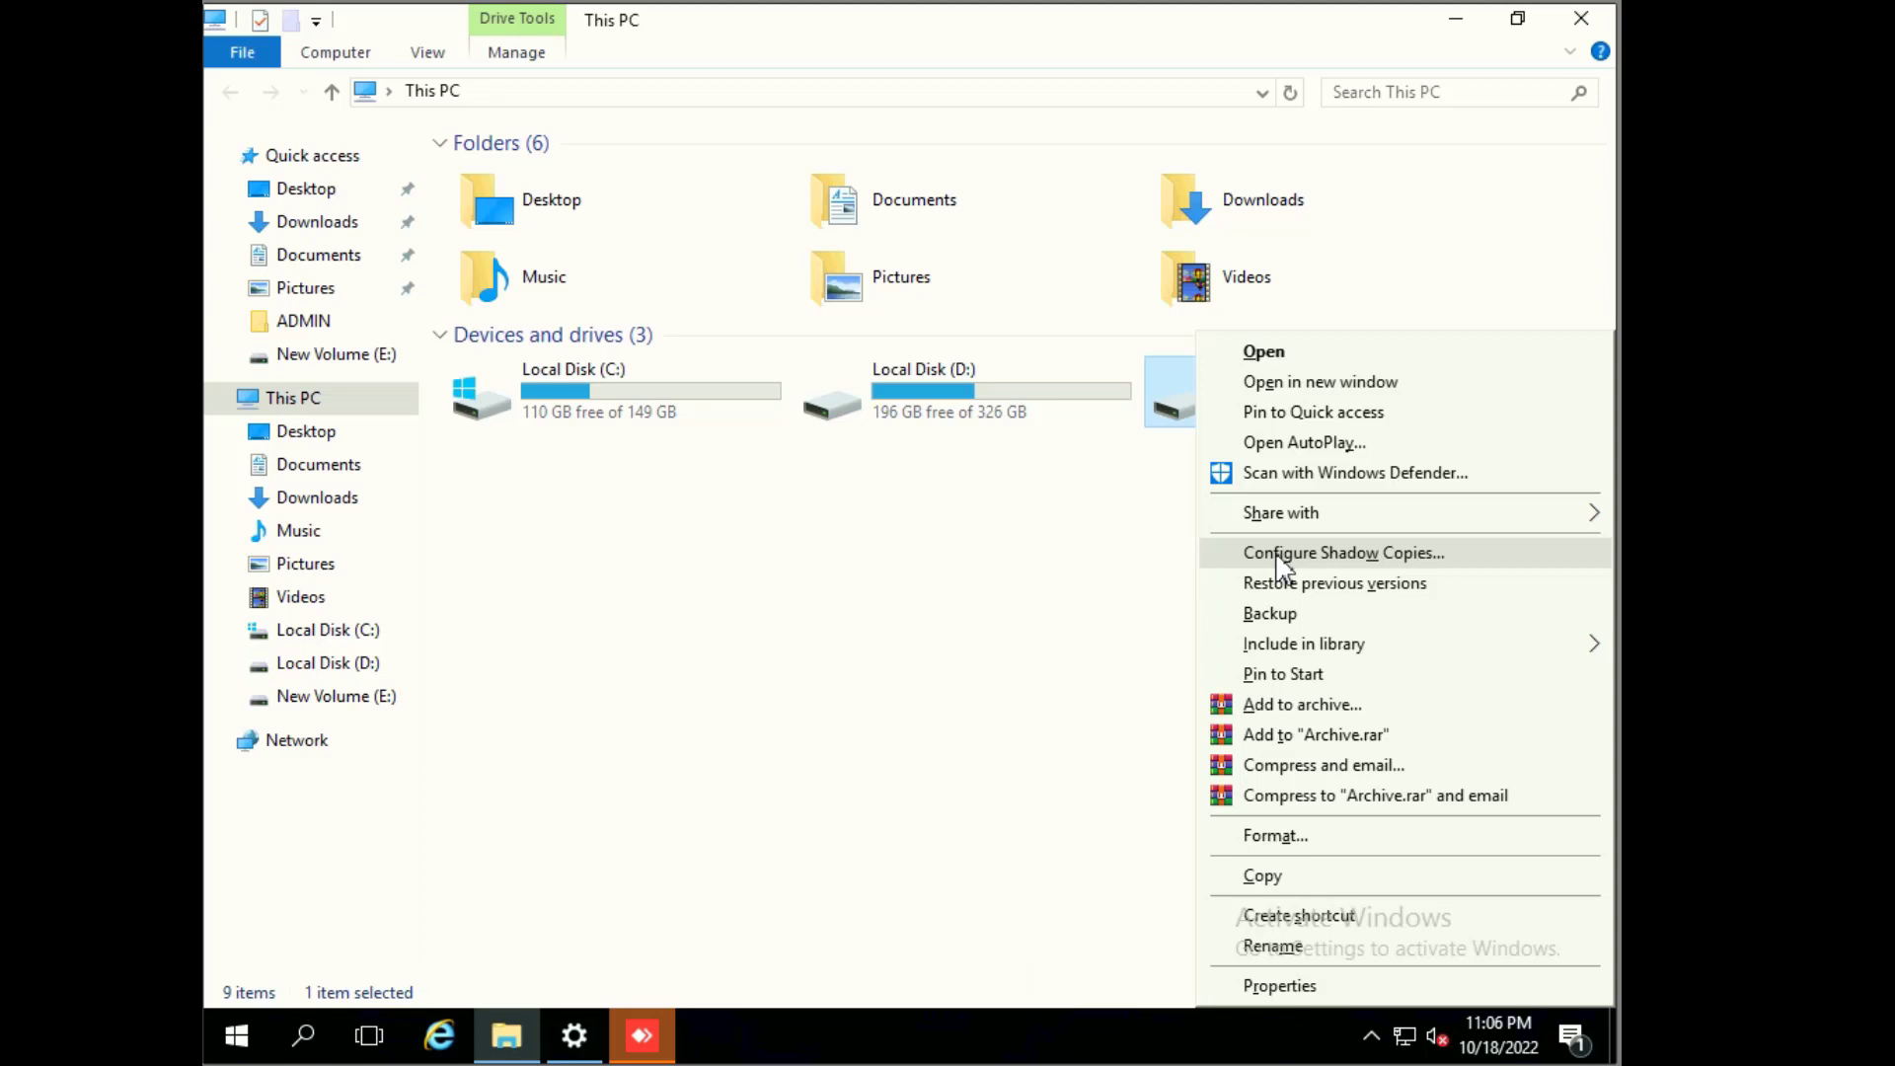
mouse_move(937, 719)
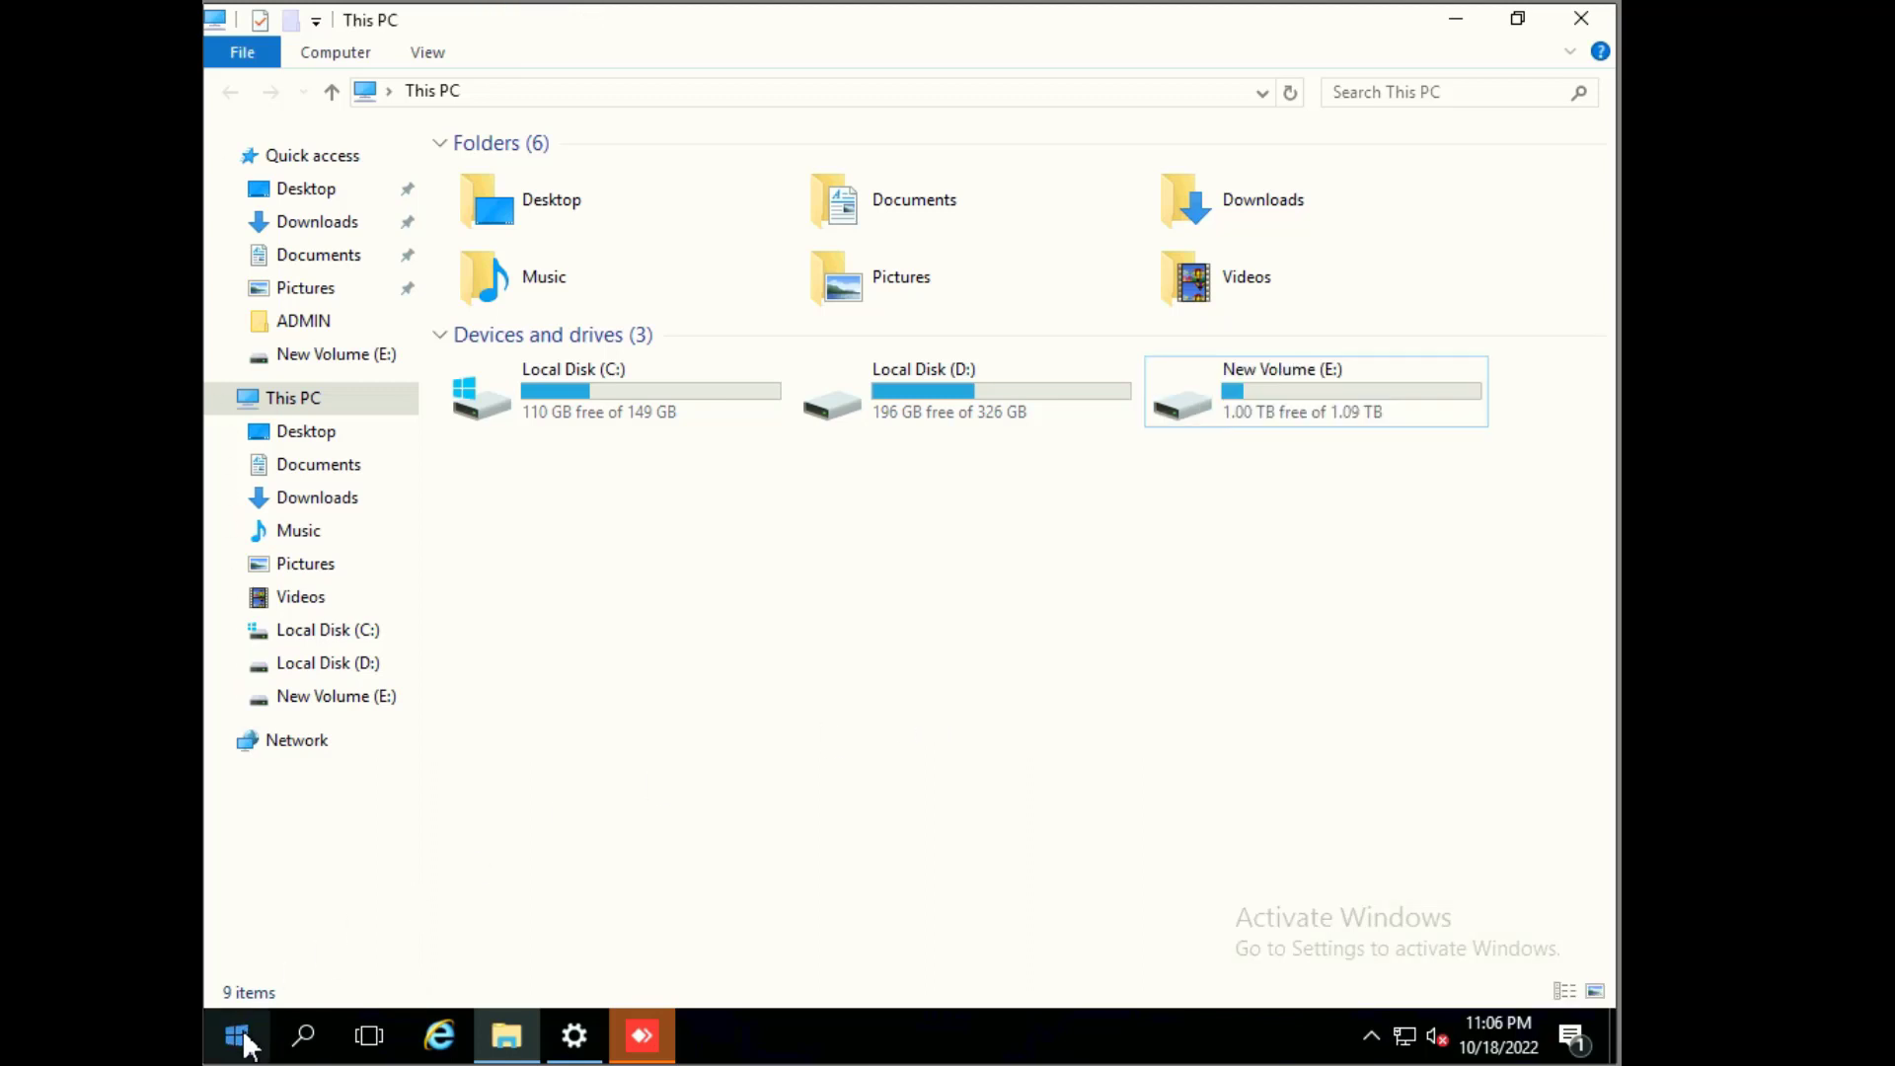
Step: Launch Server Manager from Start and open its Tools list of administrative utilities
left_click(237, 1036)
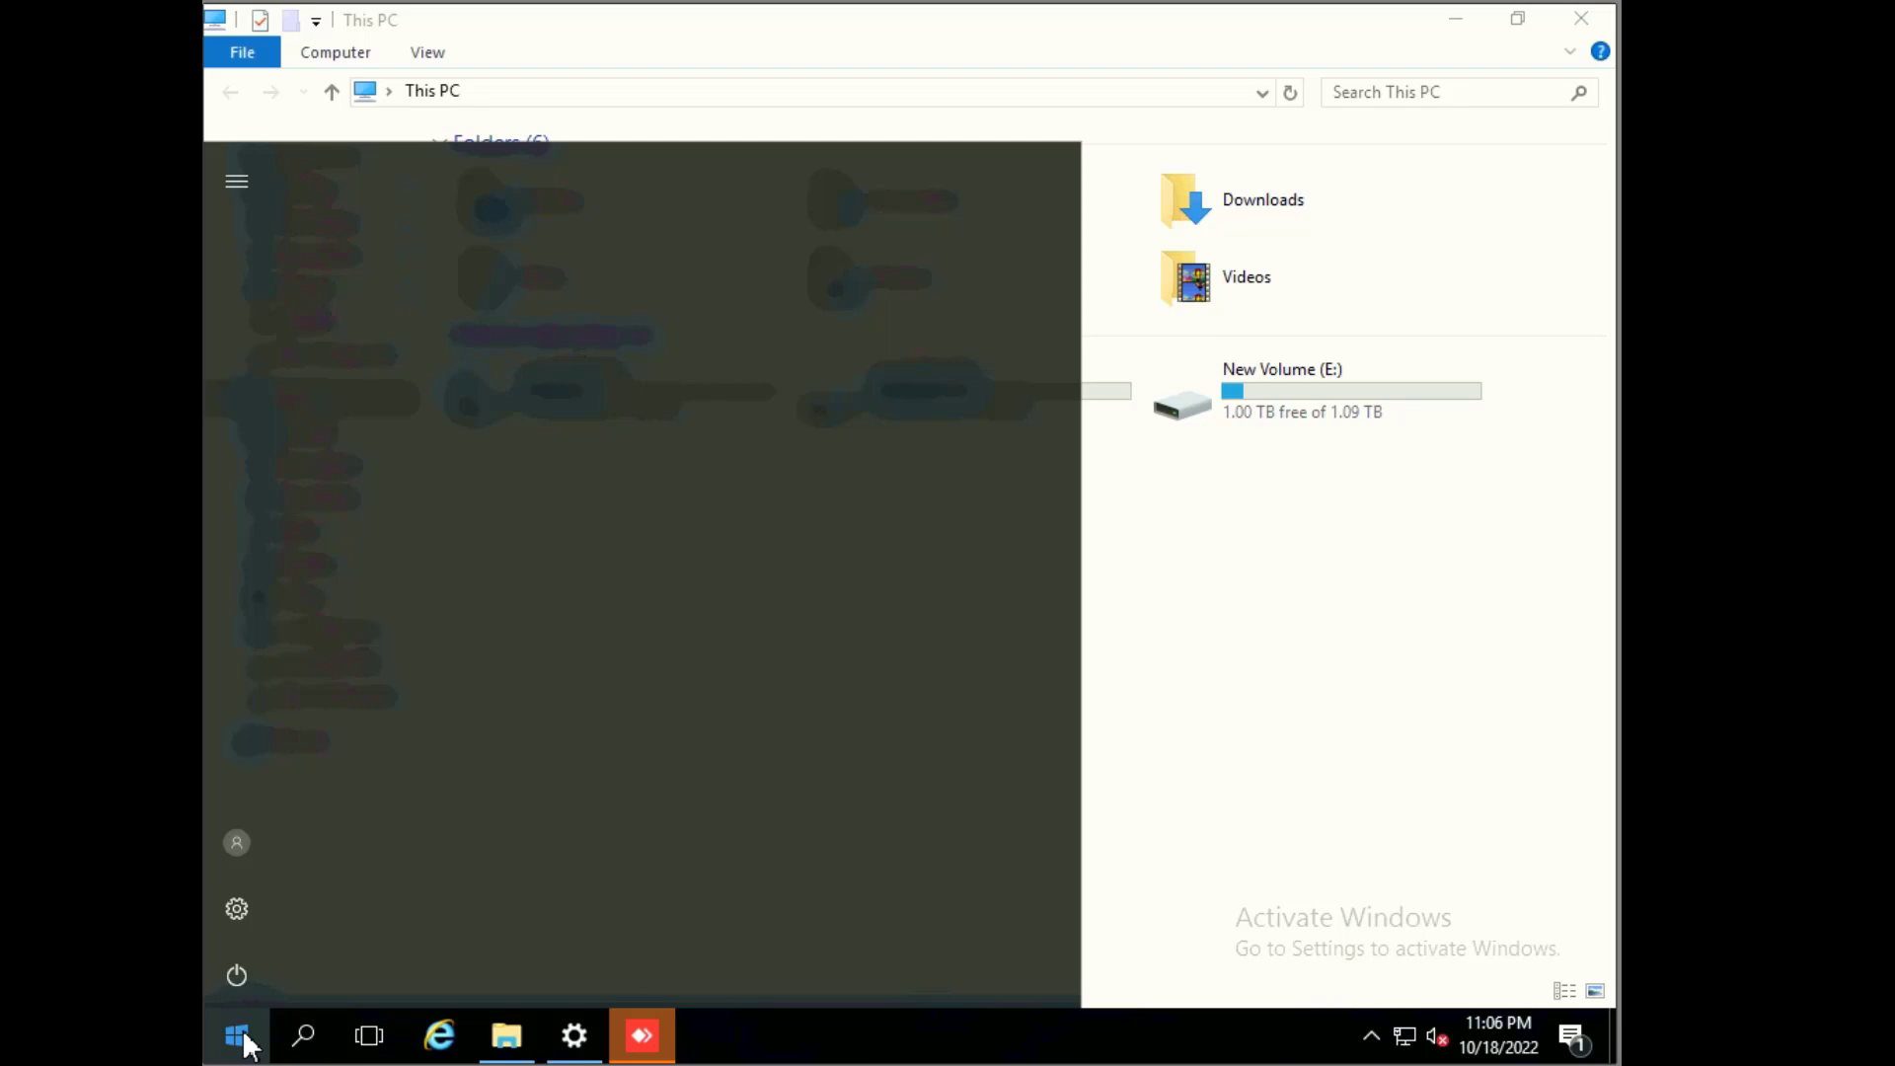
left_click(237, 1035)
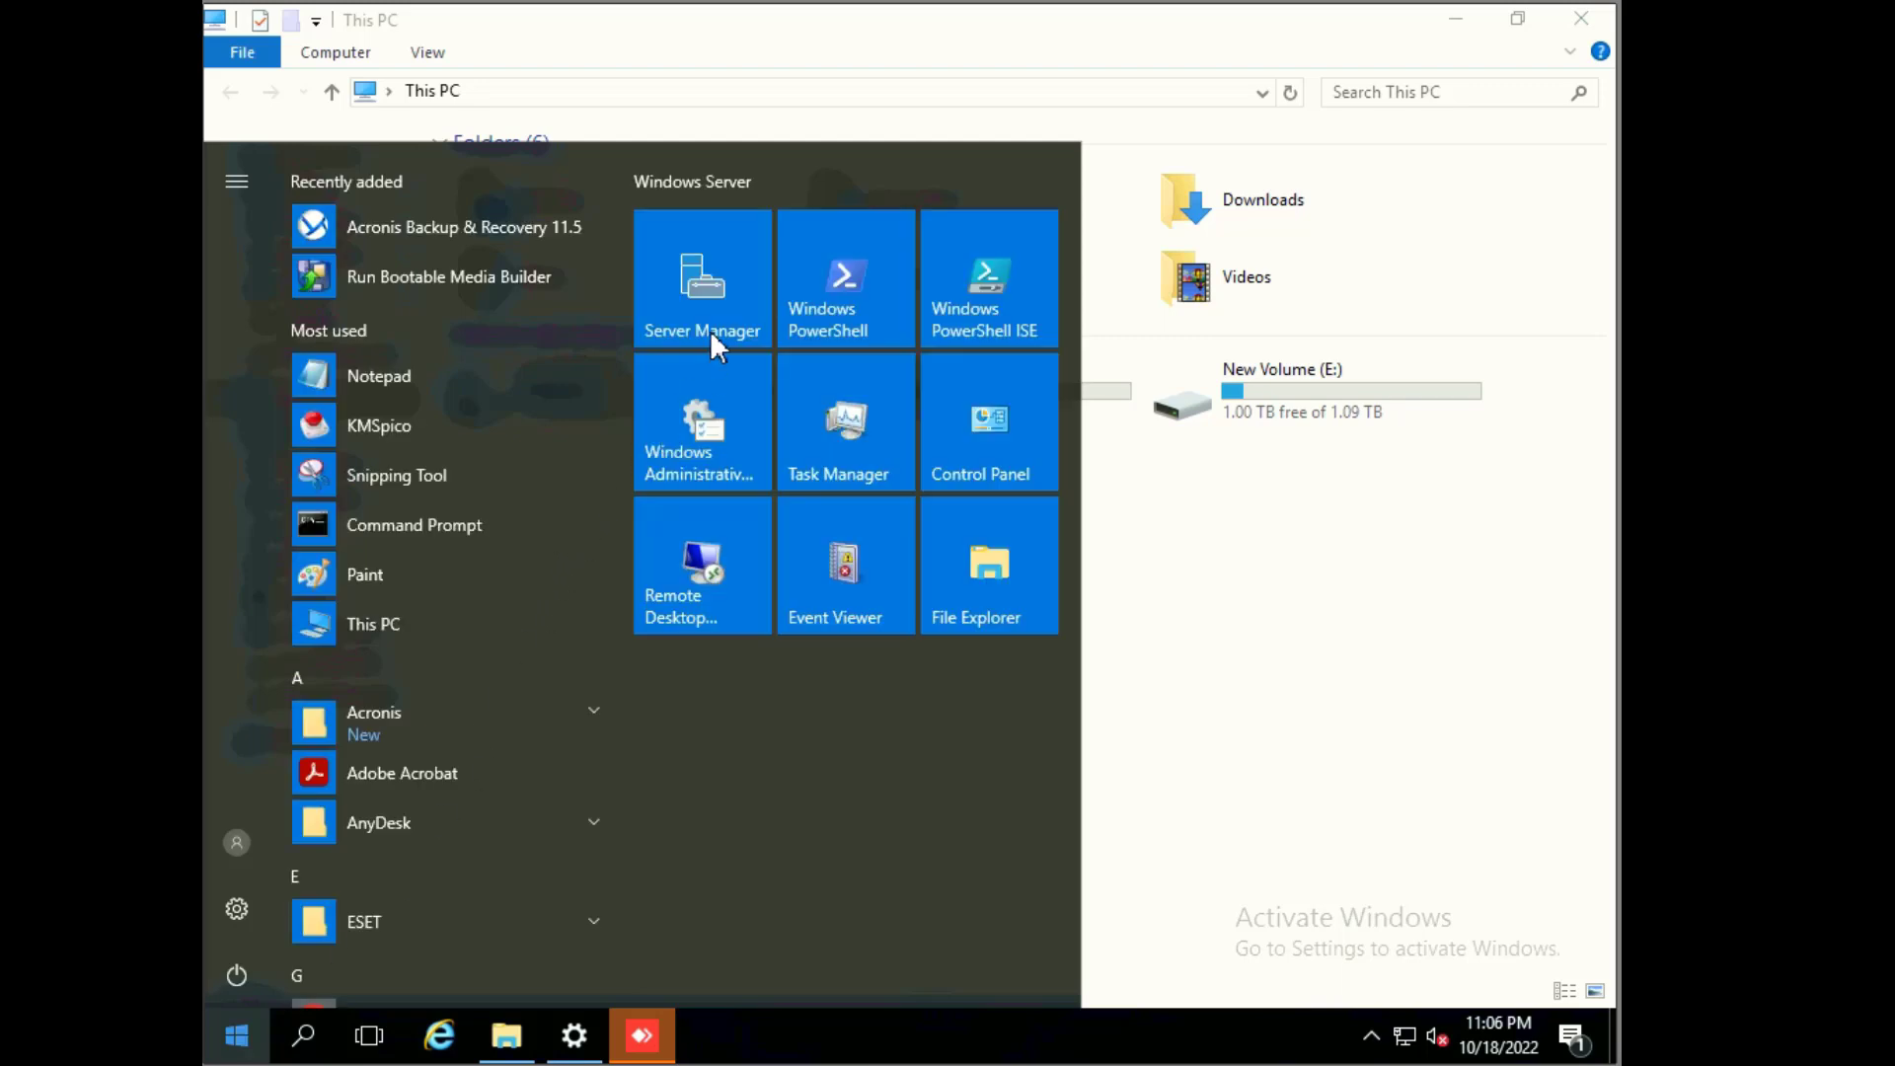
mouse_move(720, 290)
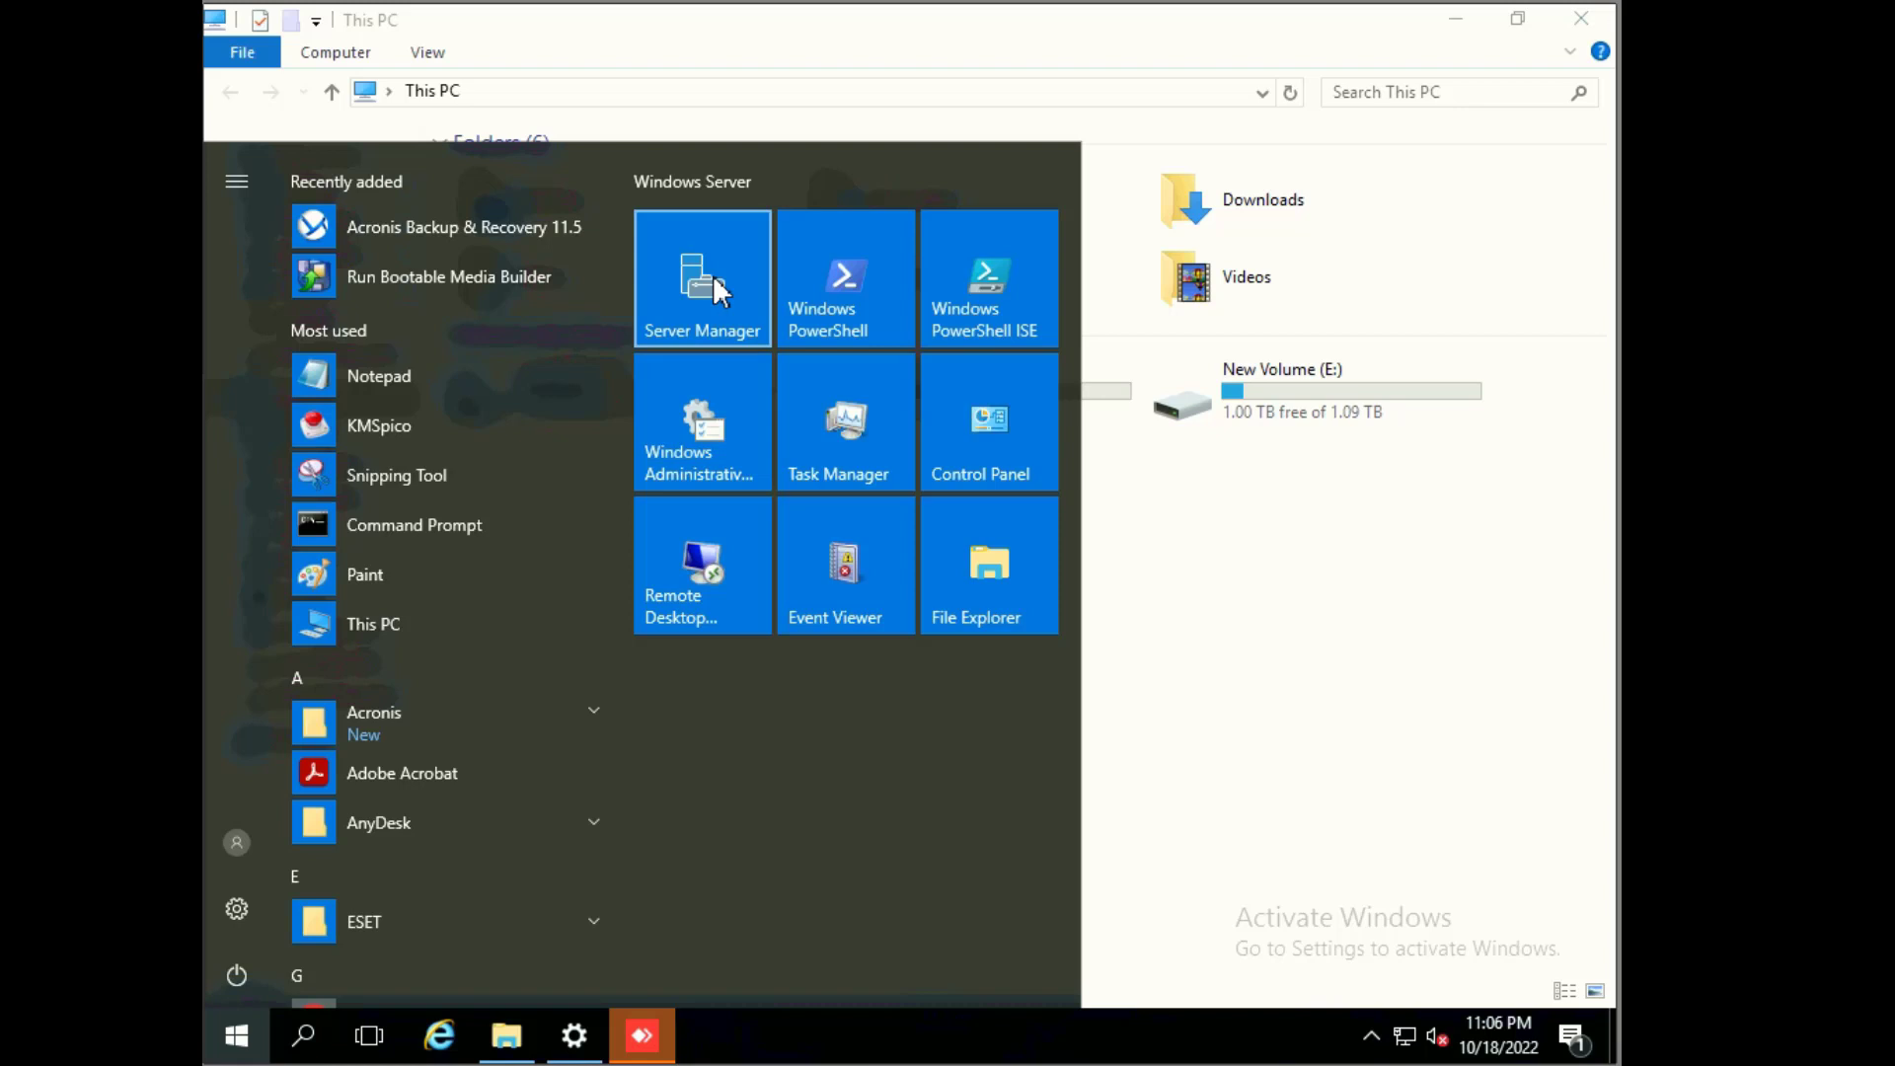
left_click(702, 279)
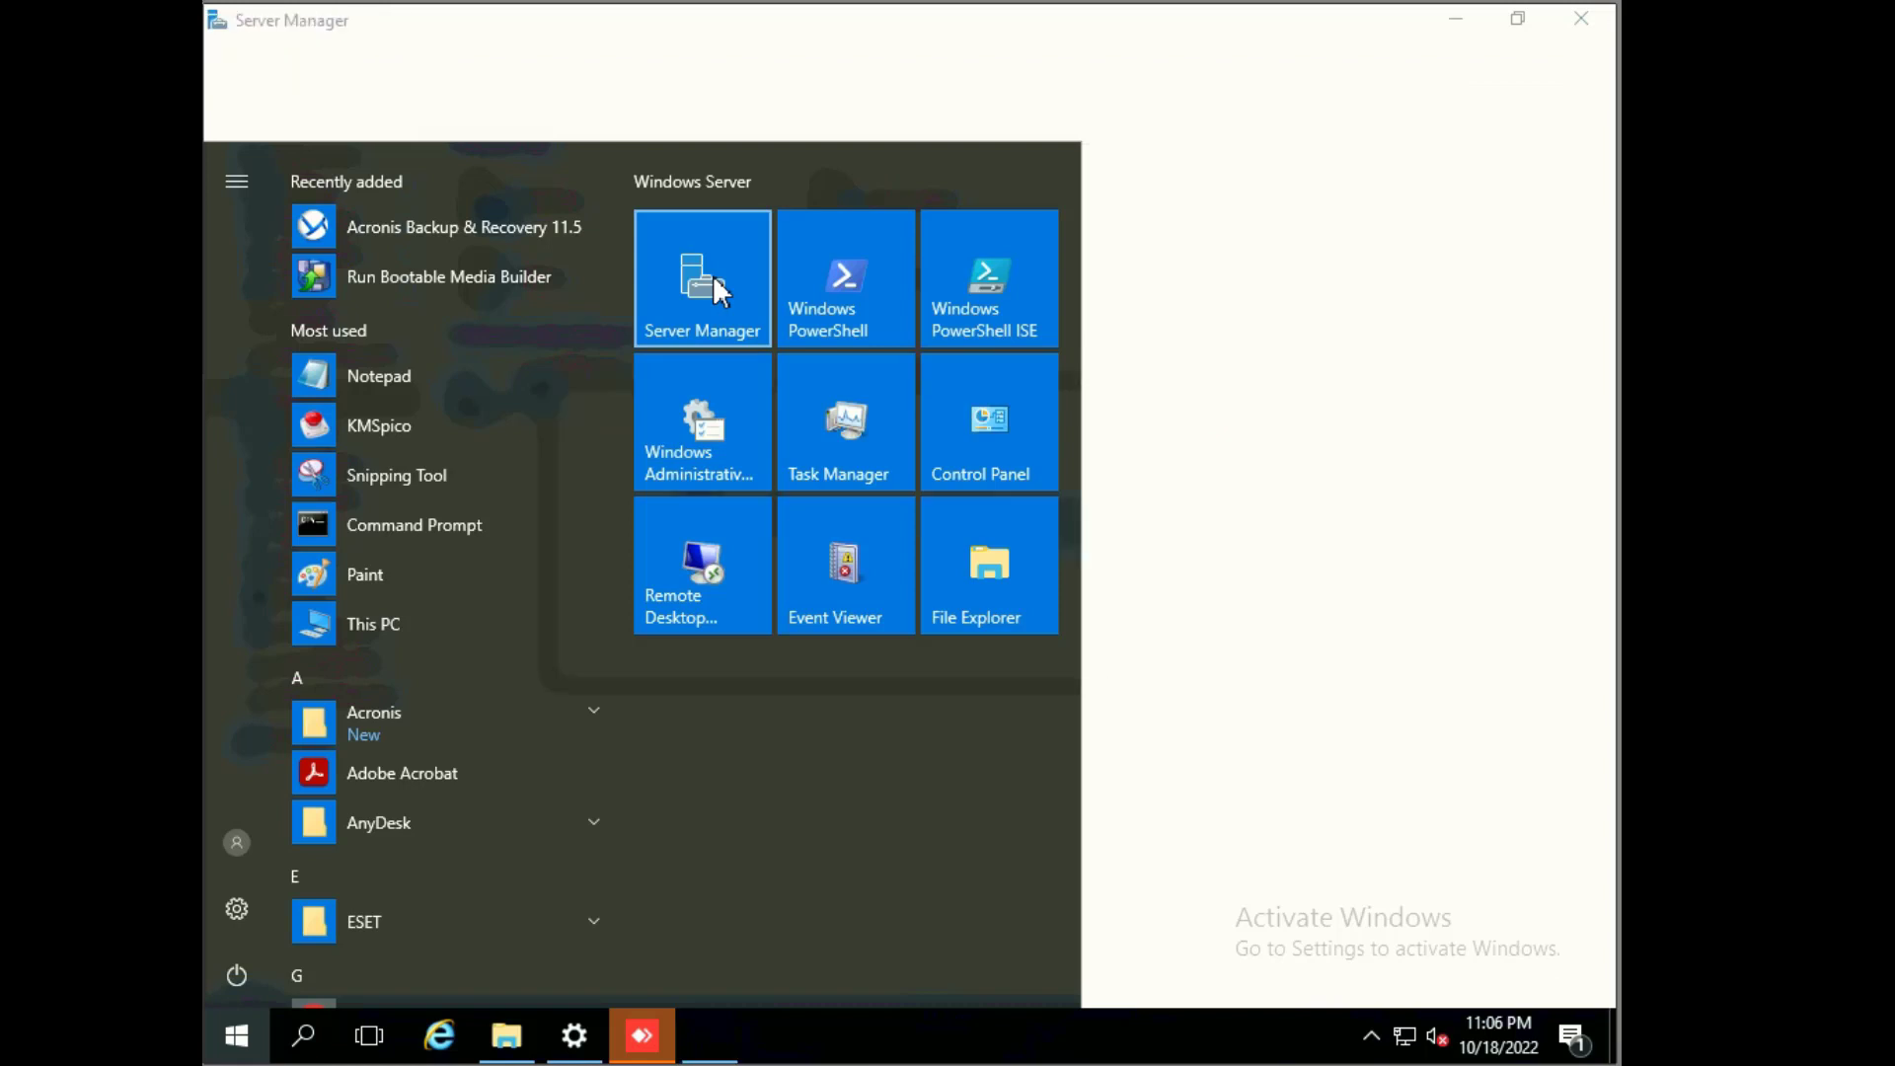
left_click(701, 278)
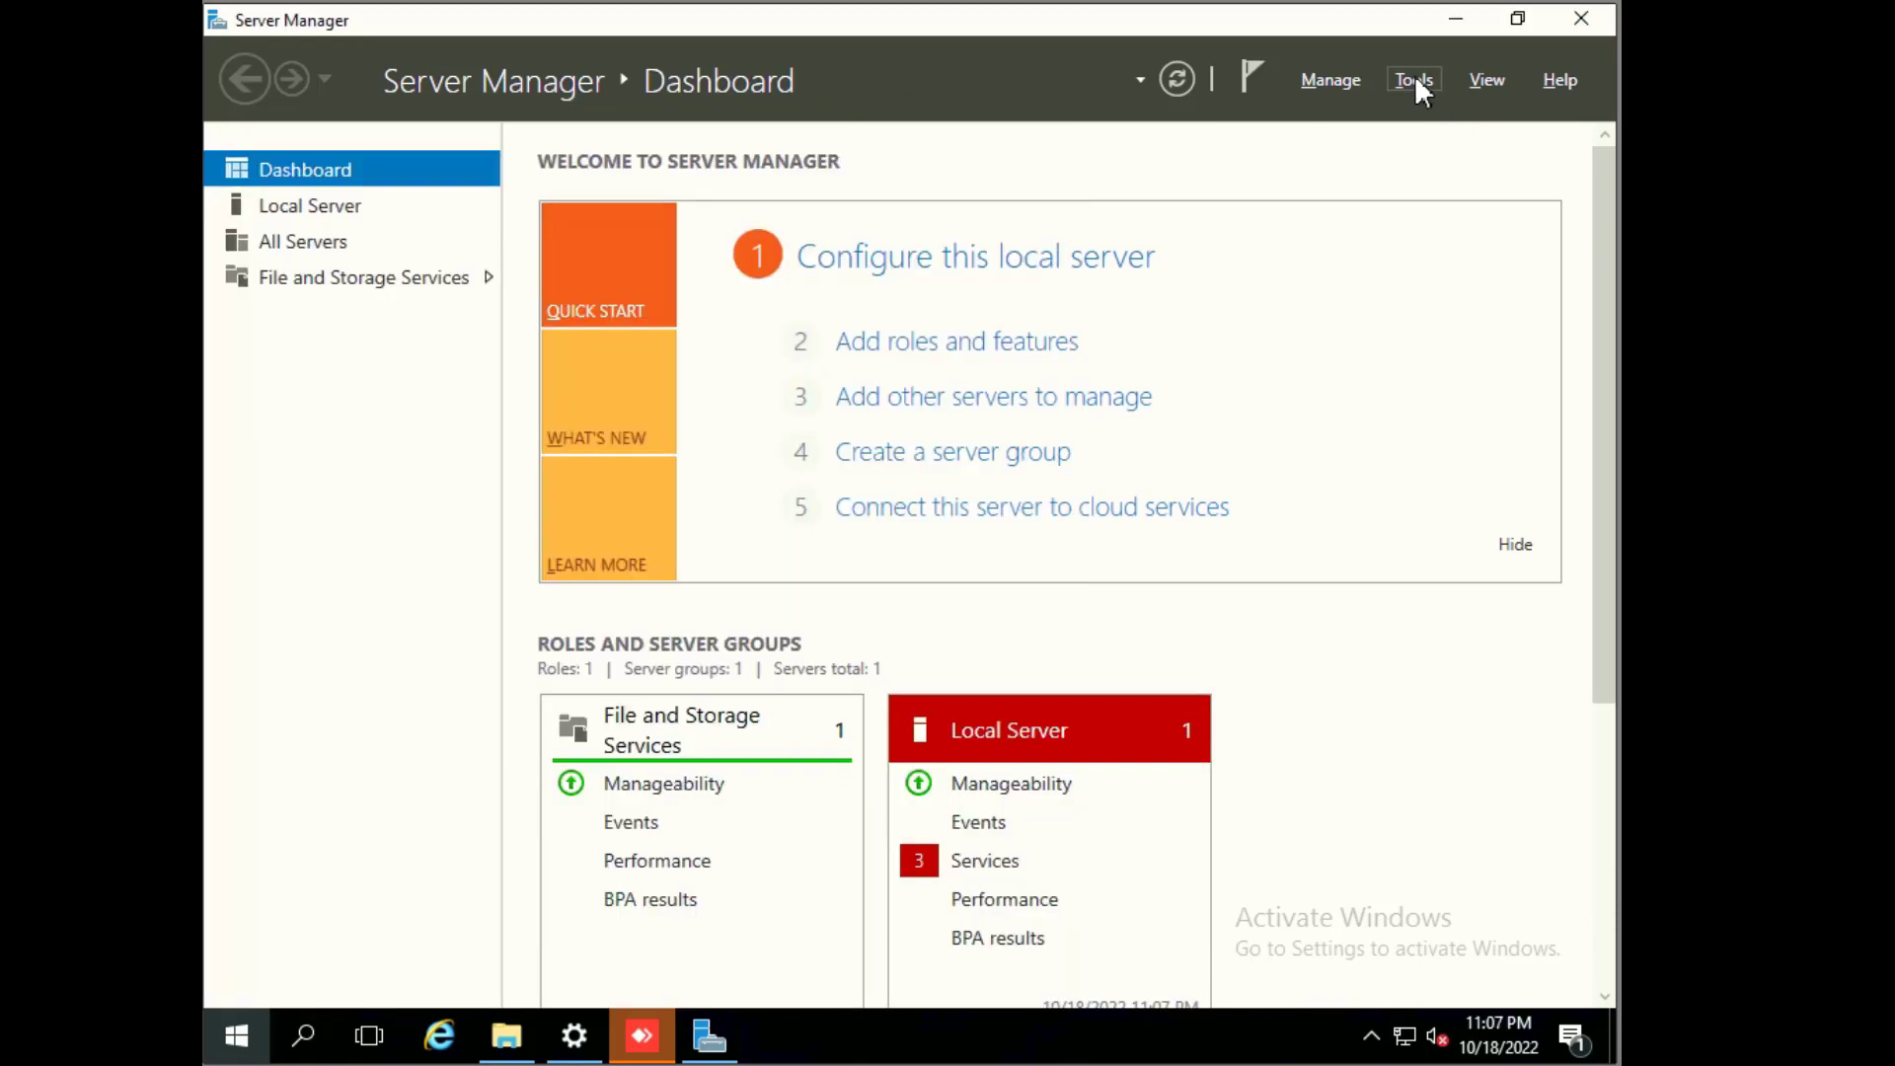
left_click(1413, 80)
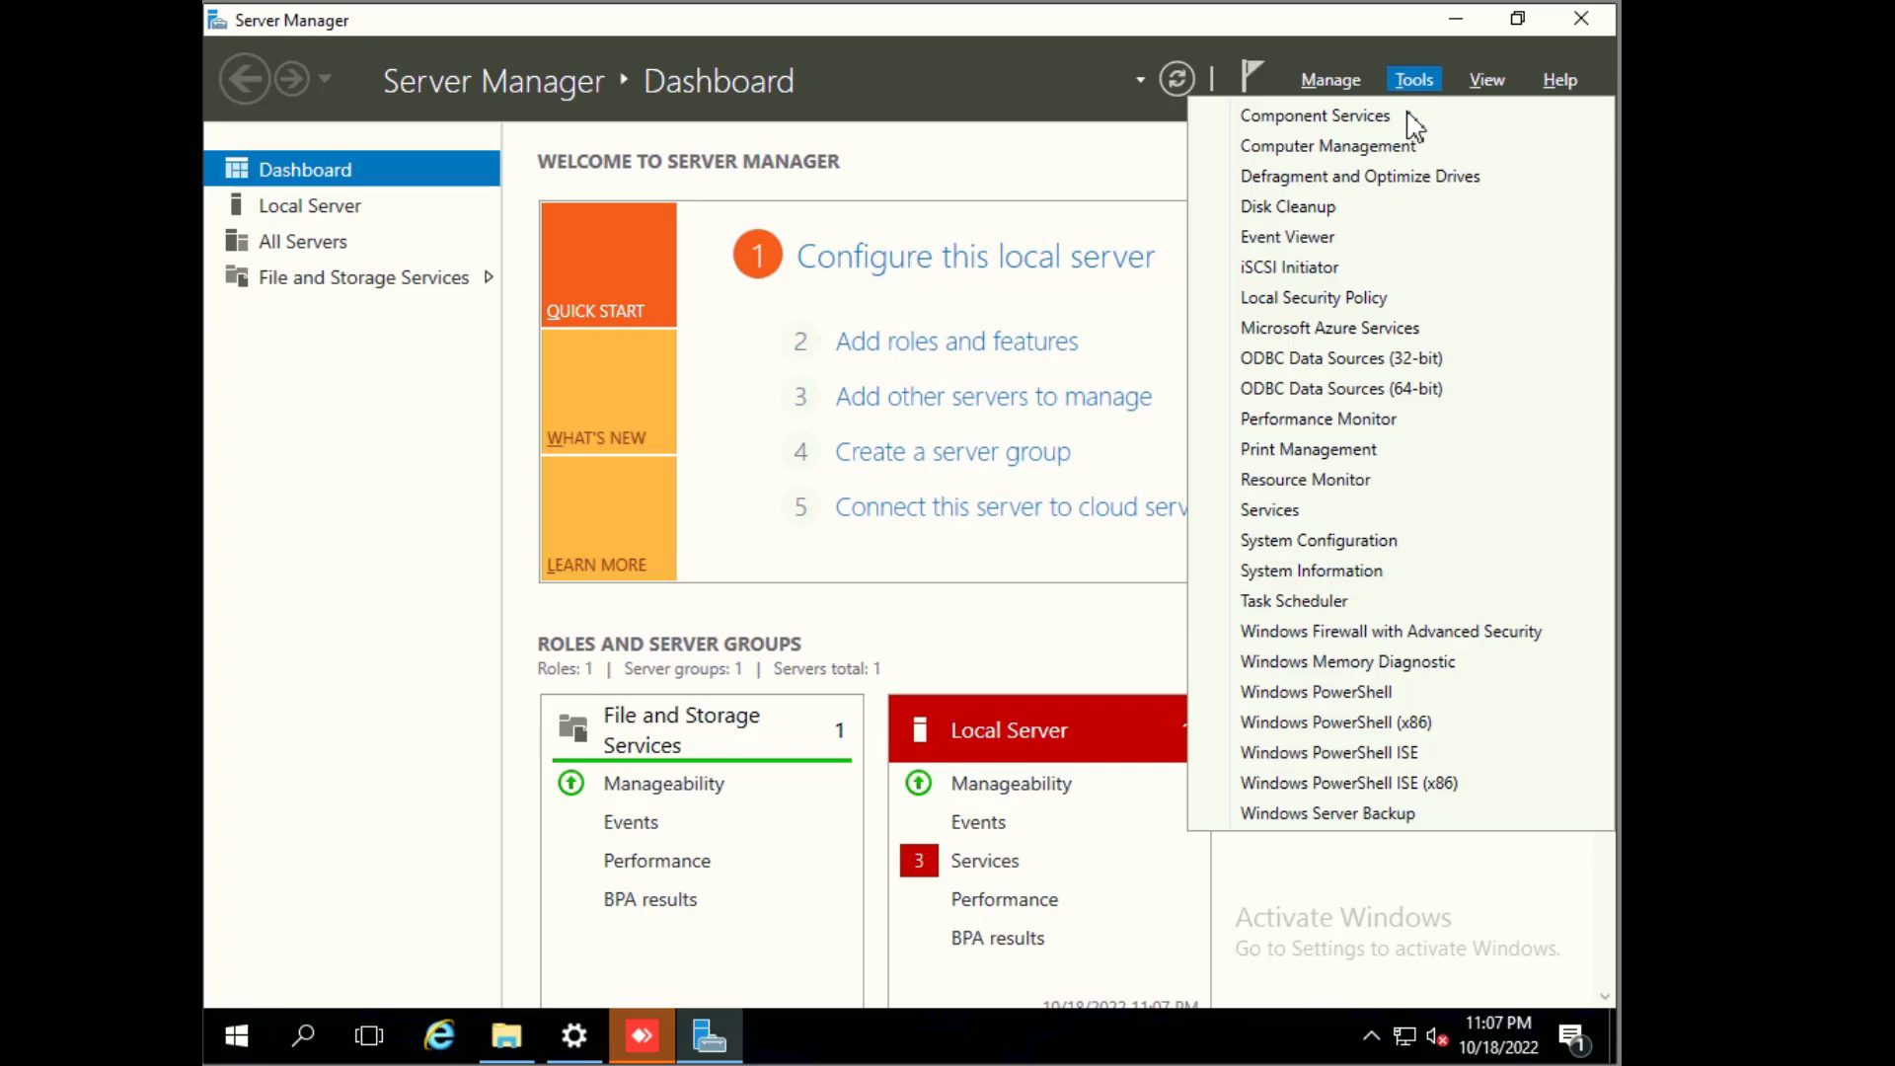
mouse_move(1329, 145)
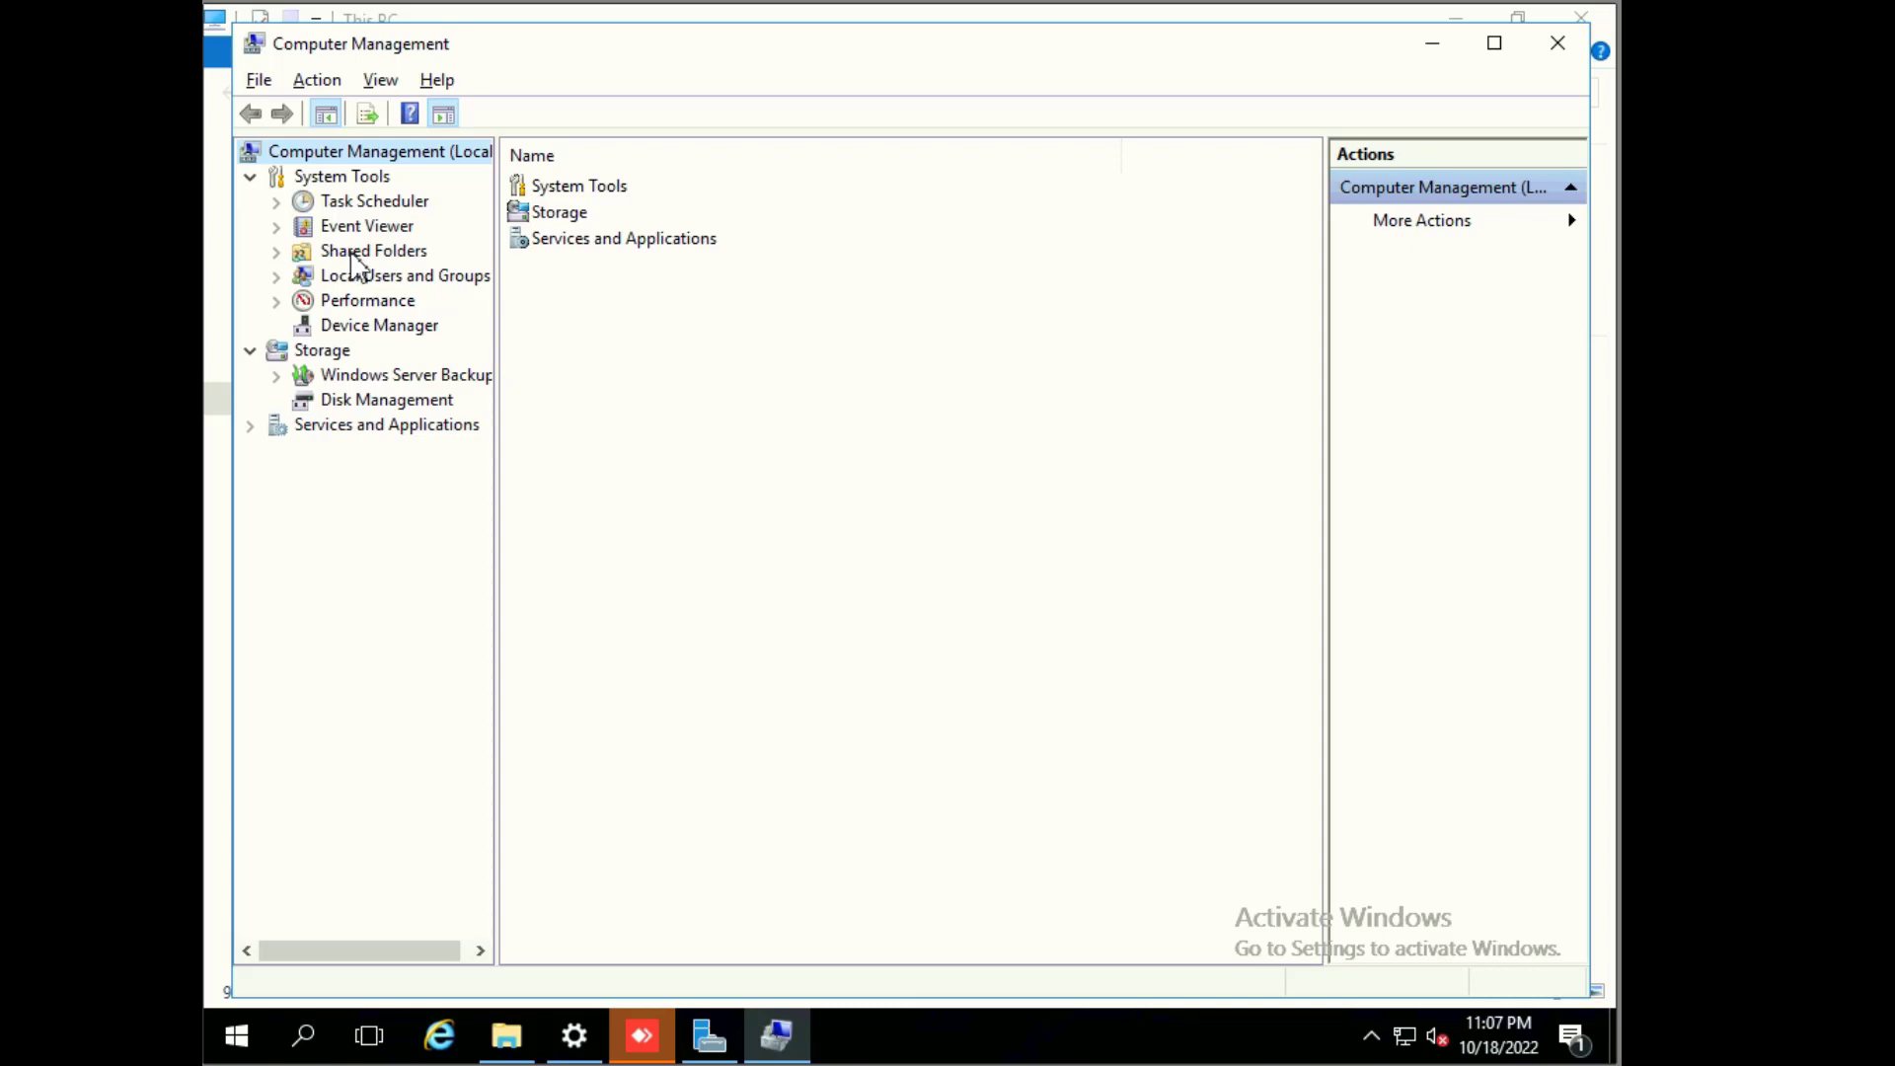
Step: Open Configure Shadow Copies from the Shared Folders All Tasks menu
right_click(373, 250)
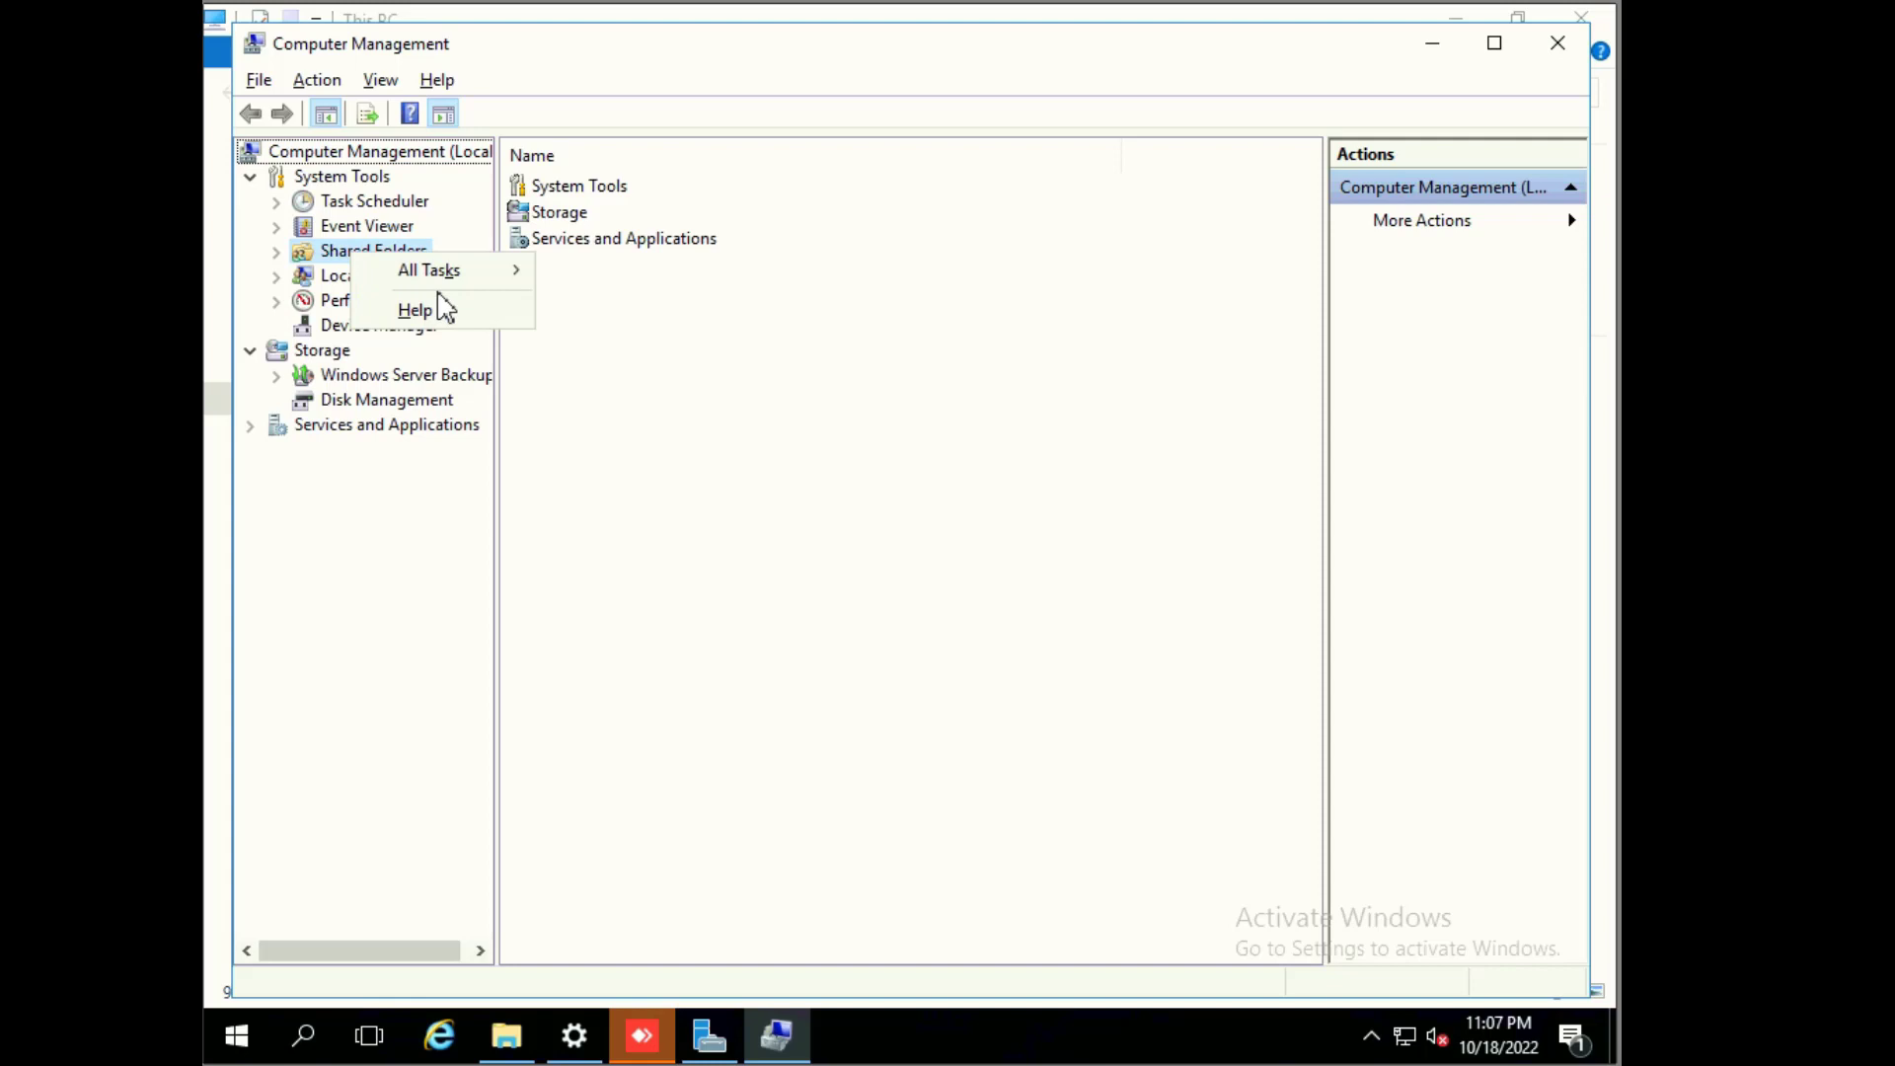
mouse_move(453, 278)
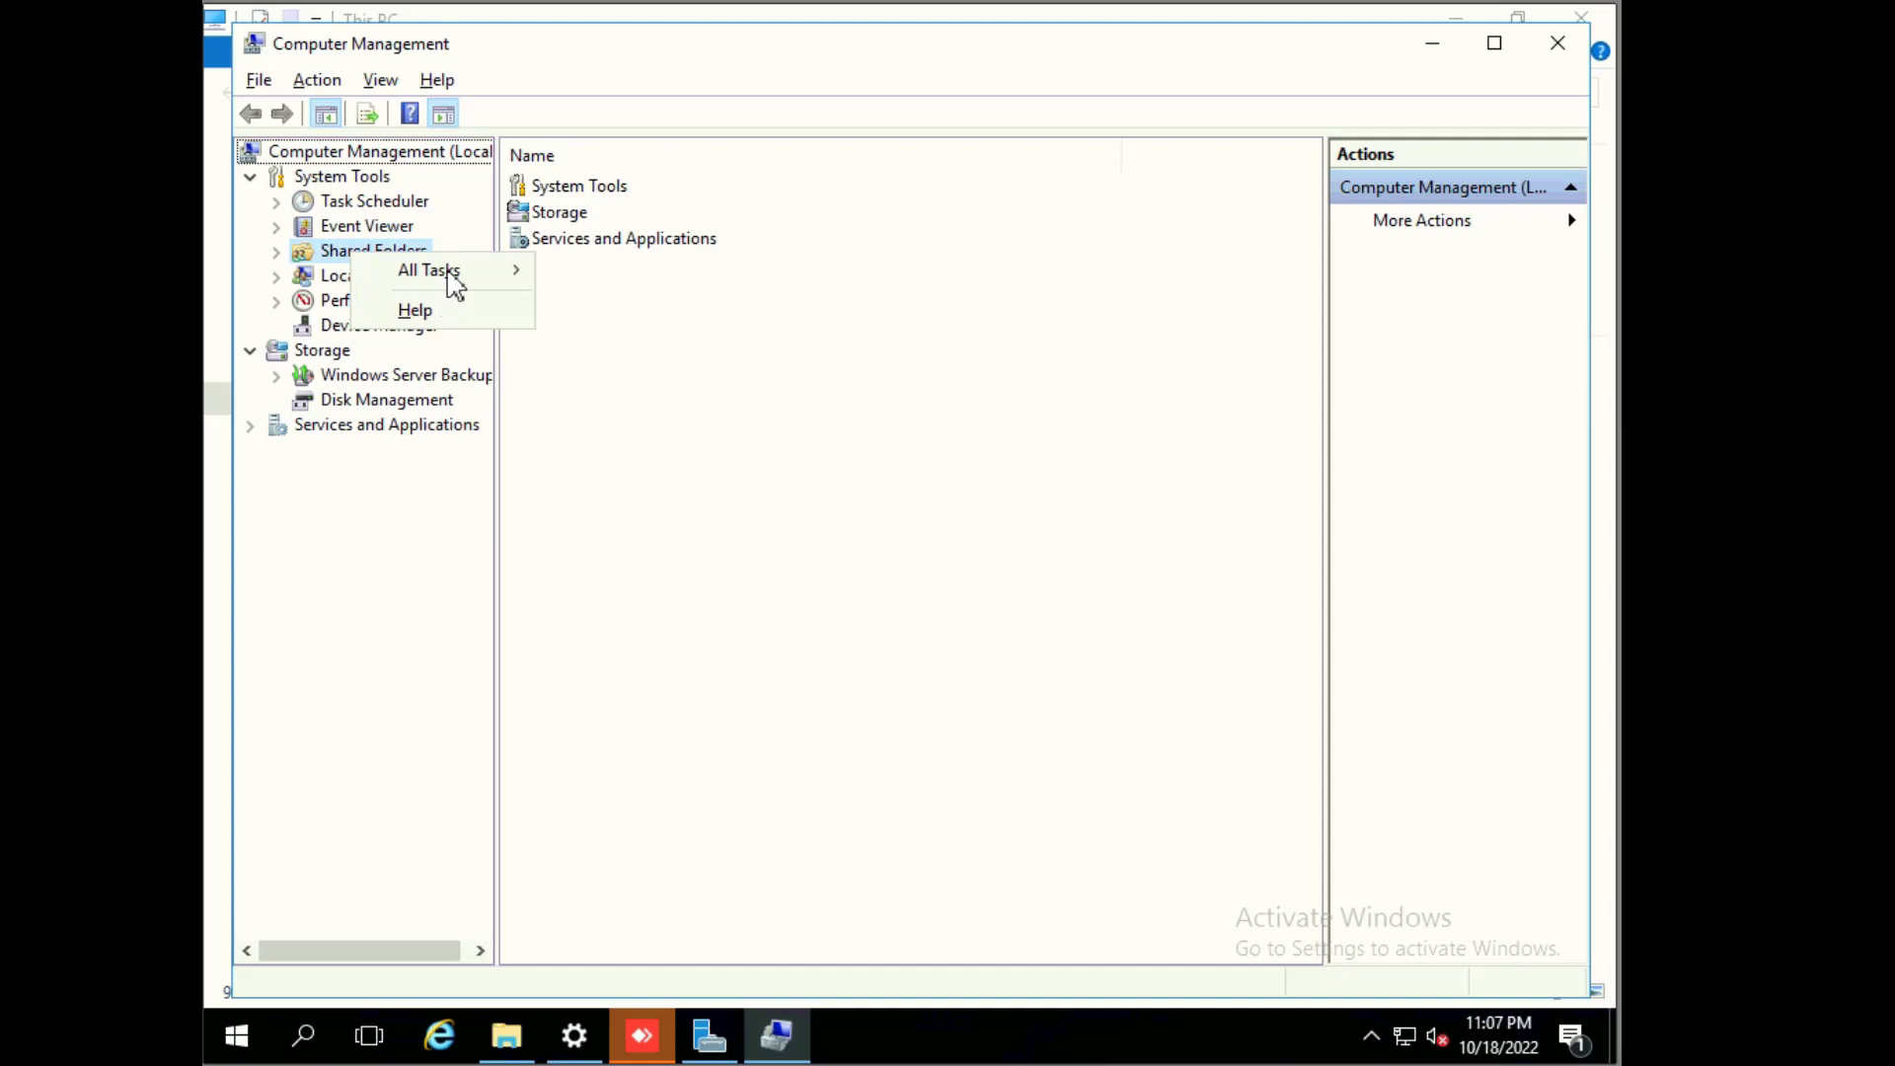
mouse_move(427, 269)
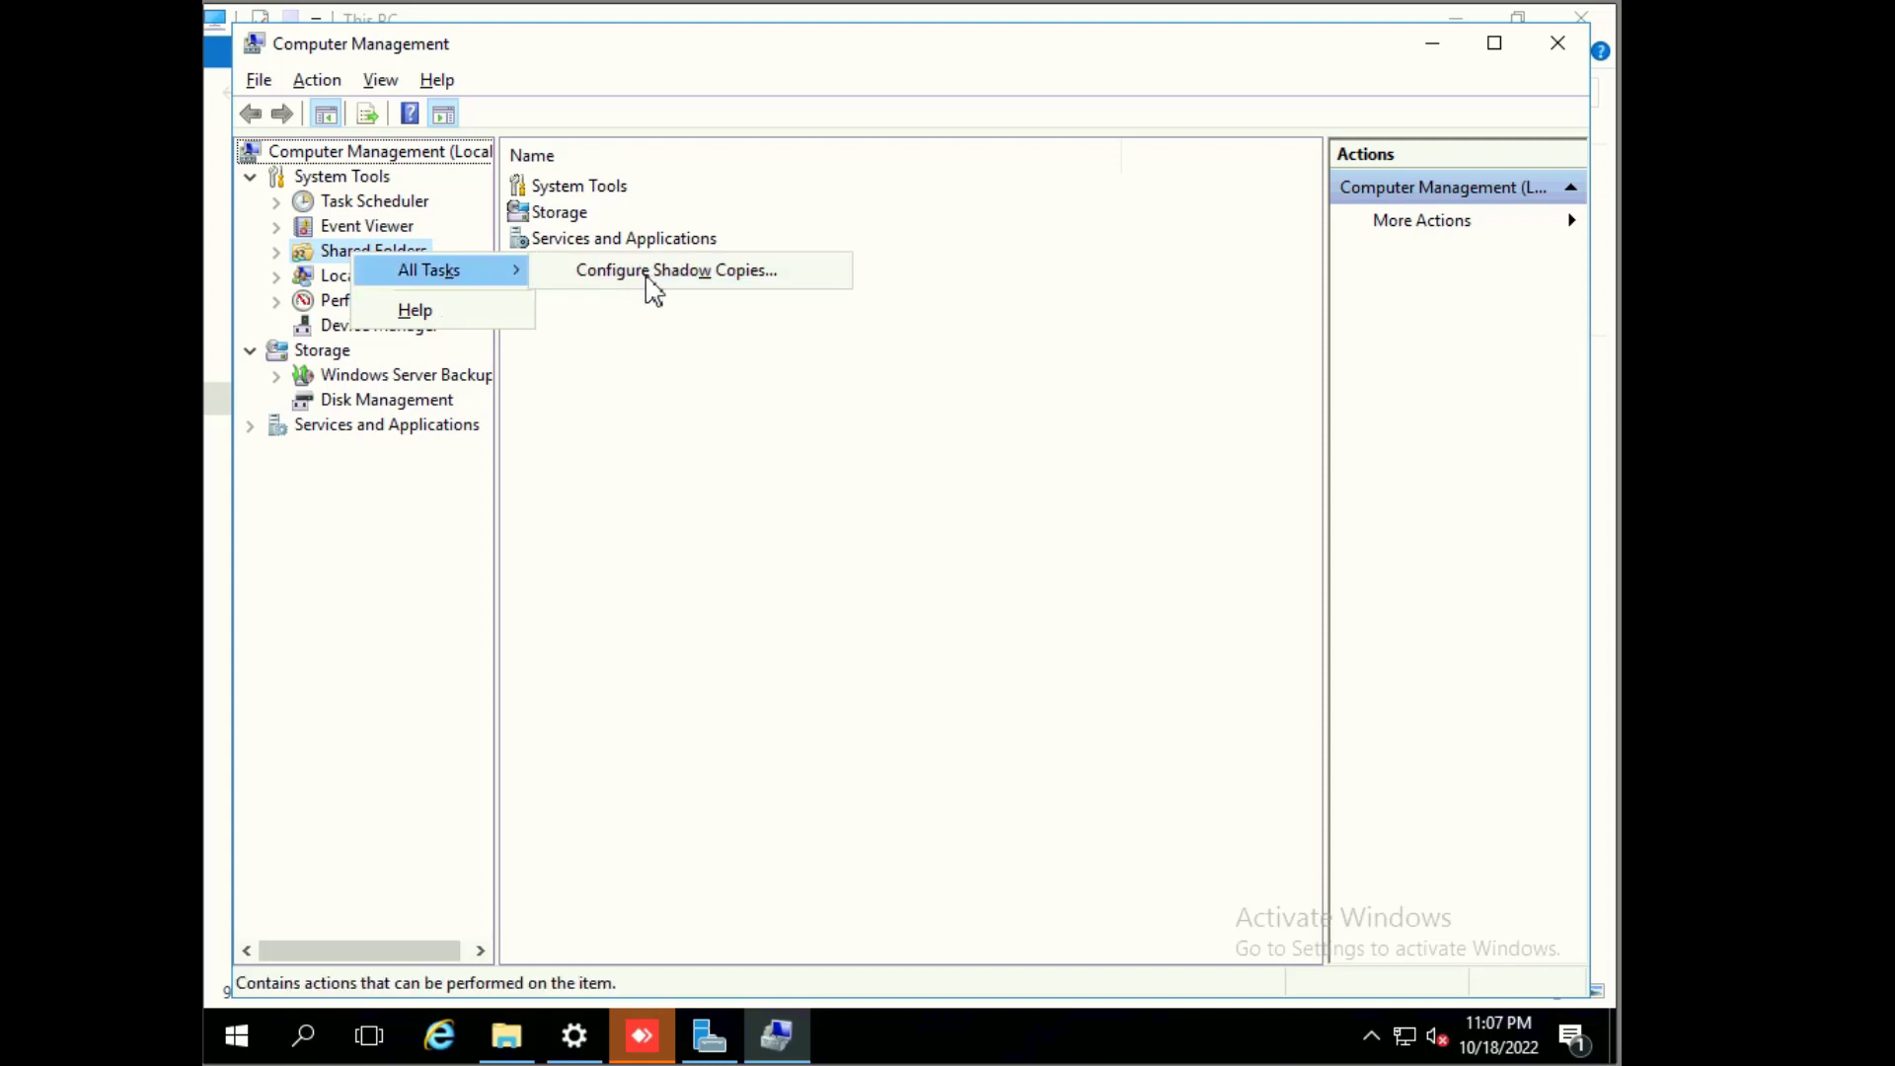
mouse_move(674, 269)
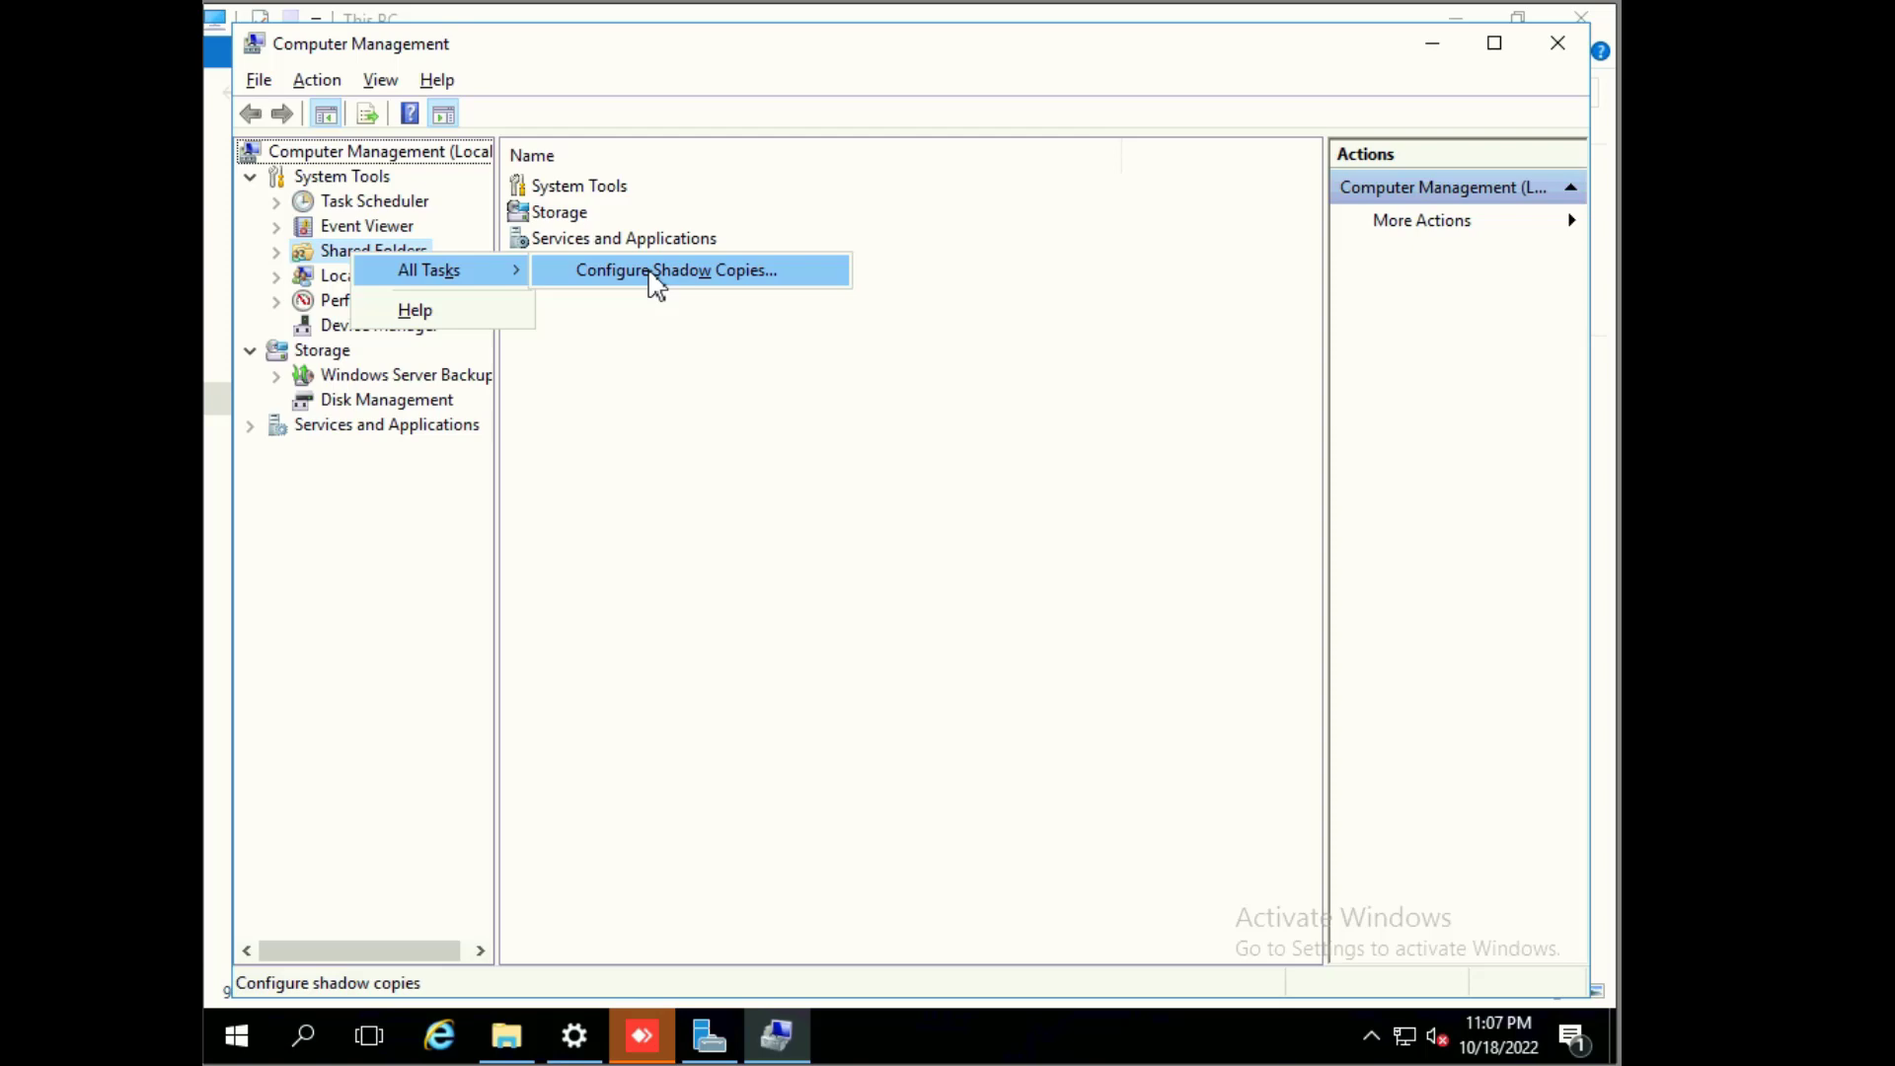
left_click(676, 270)
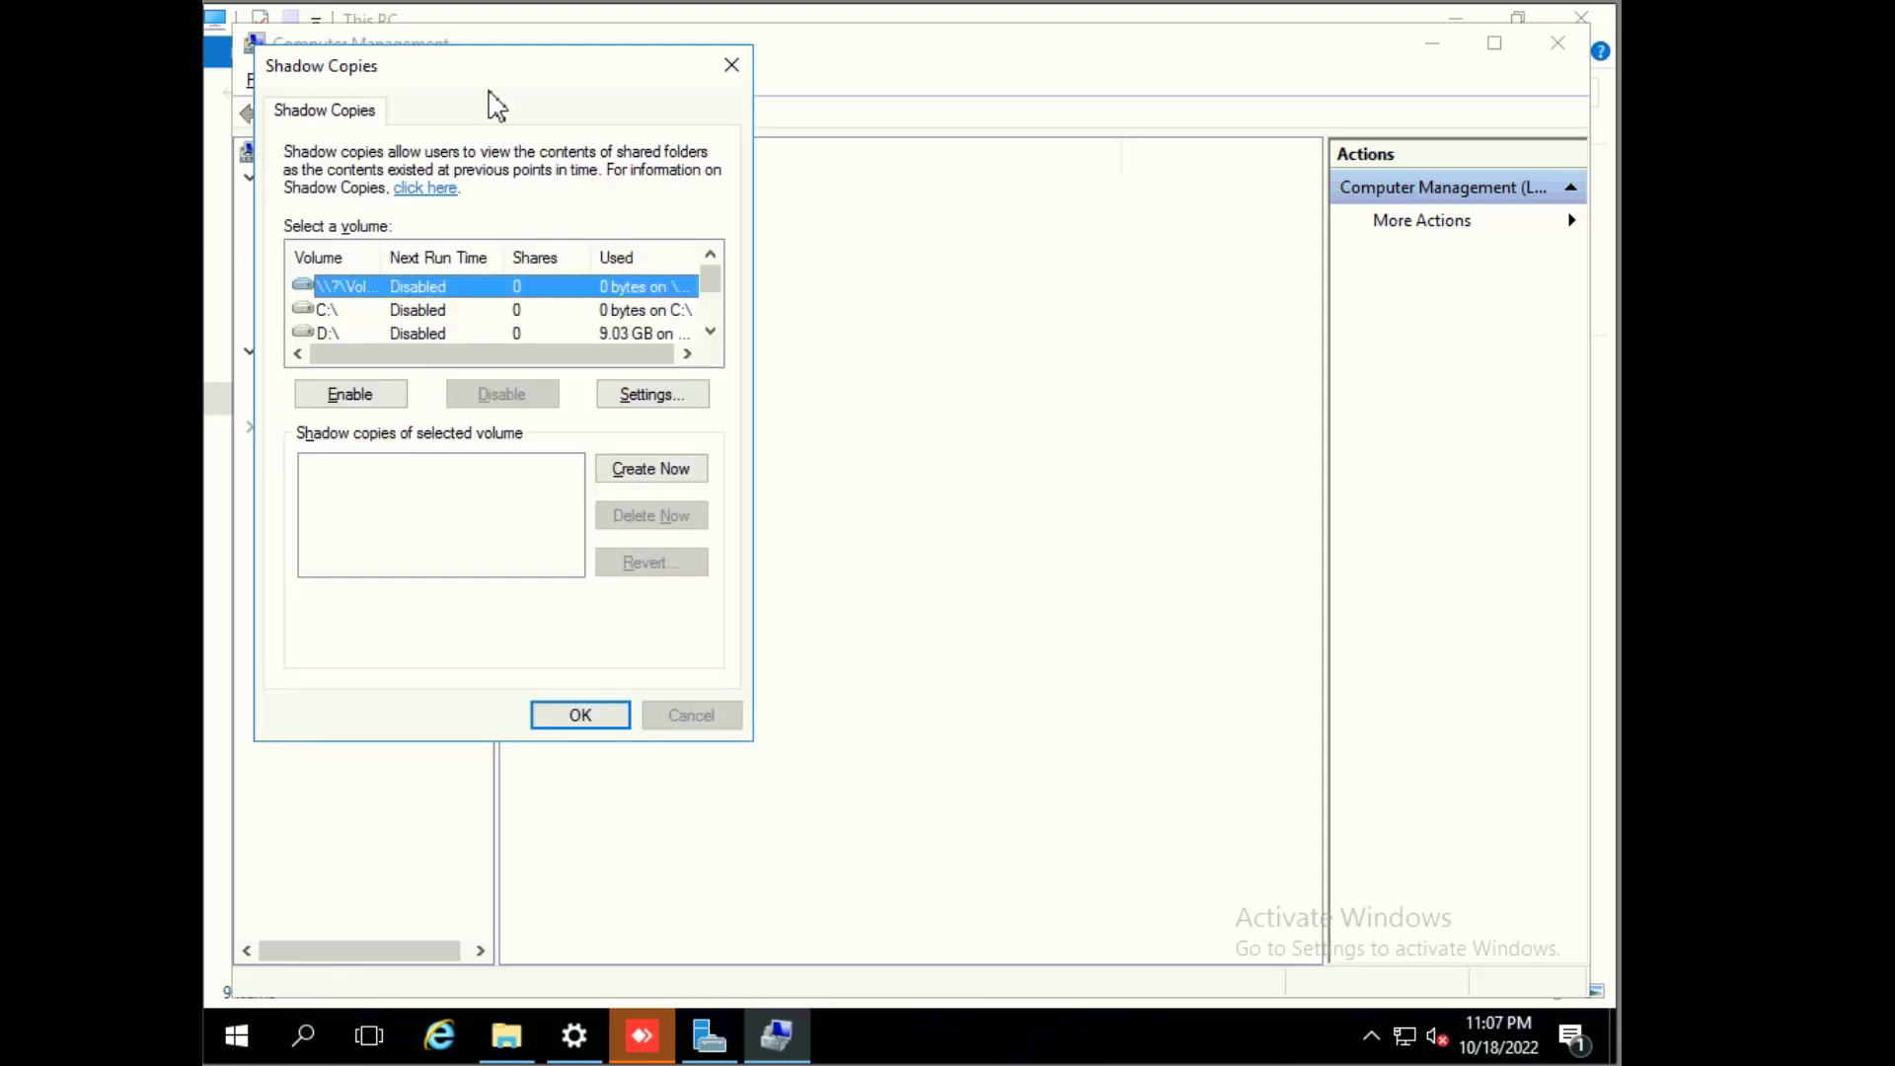
mouse_move(1346, 85)
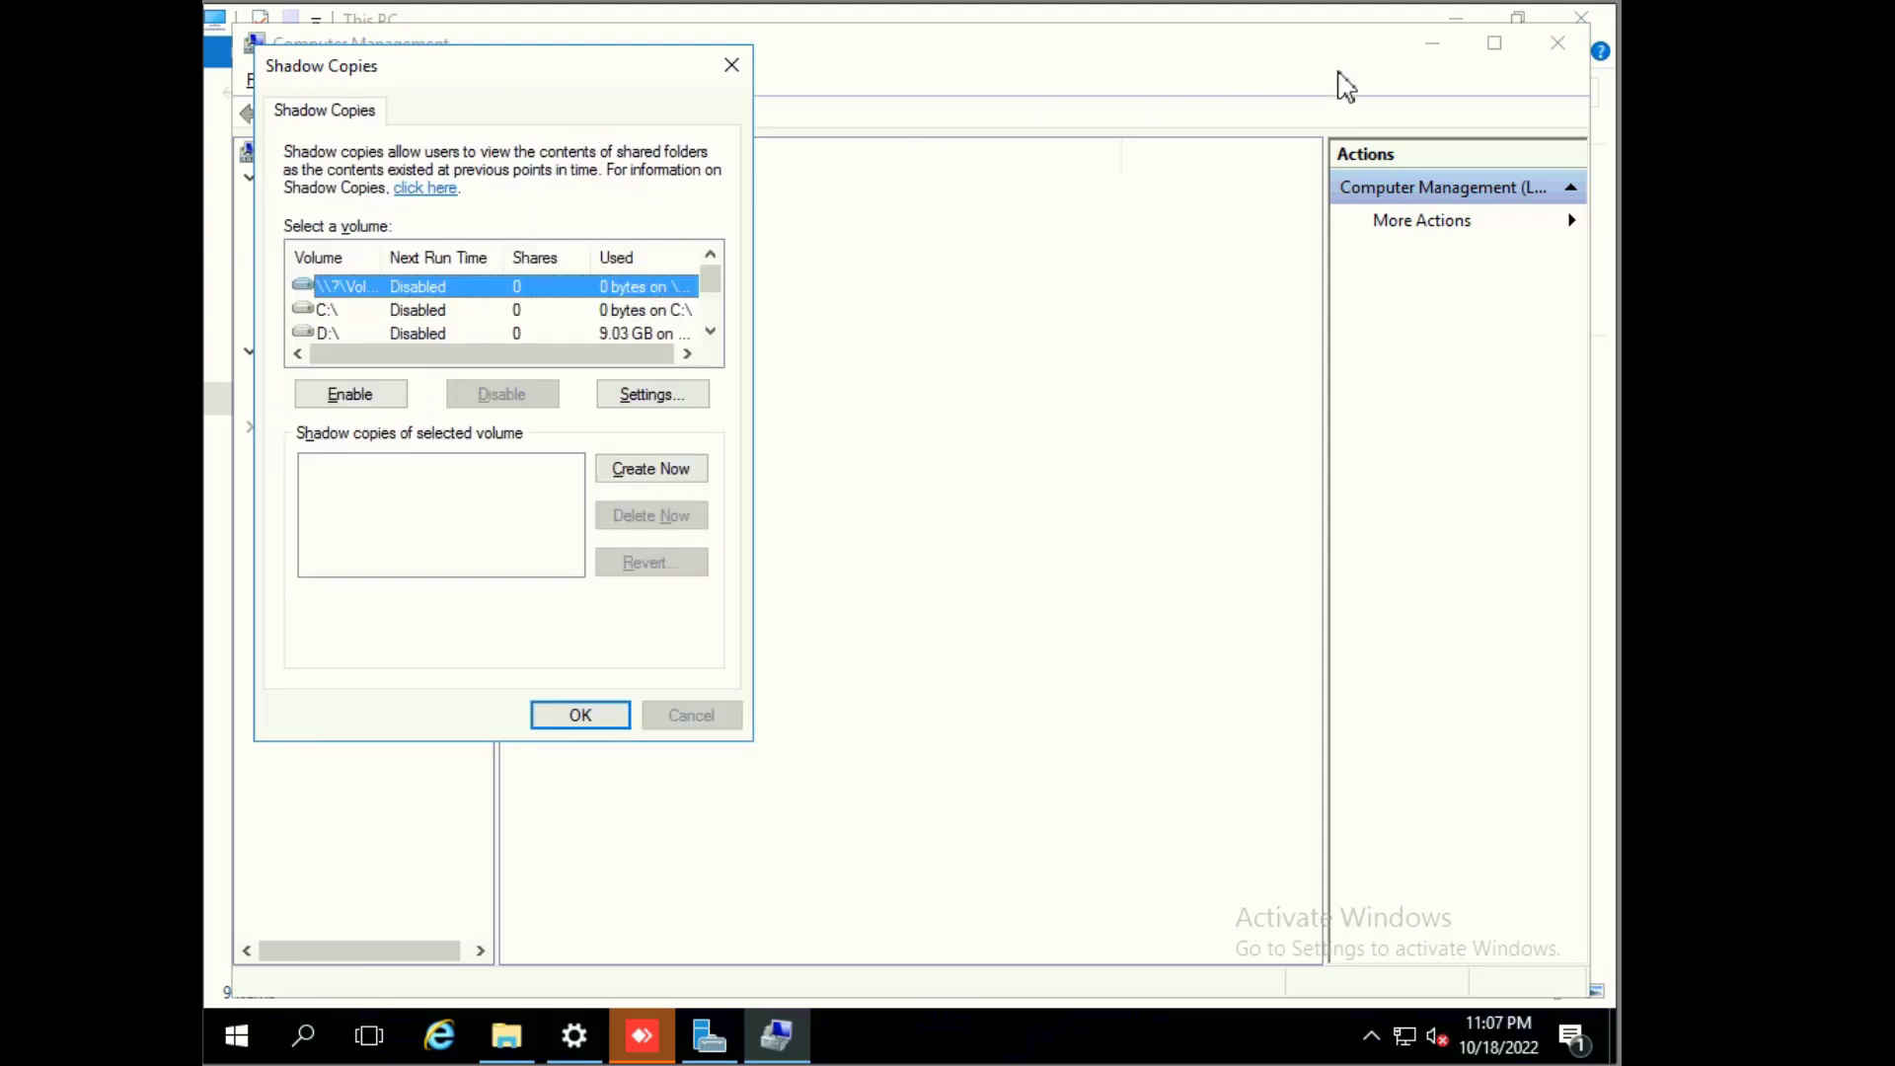
mouse_move(1441, 58)
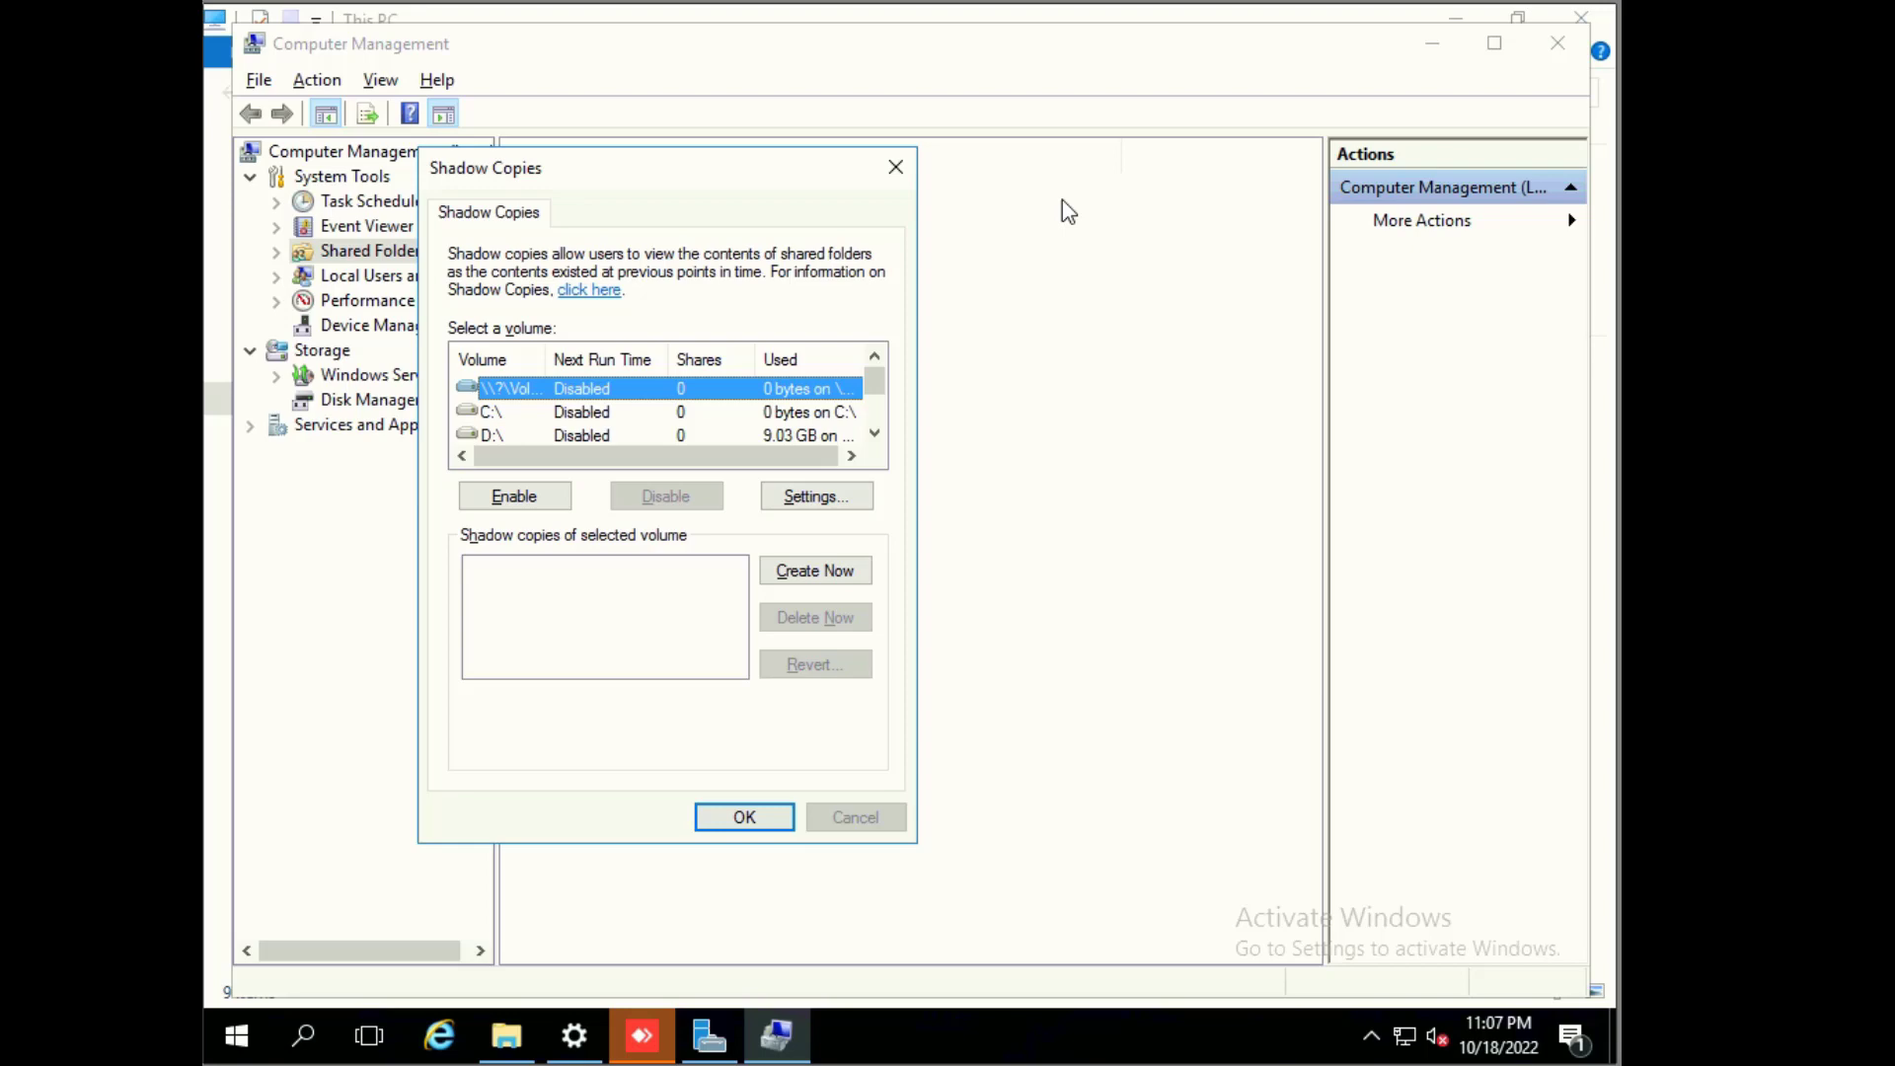
mouse_move(943, 141)
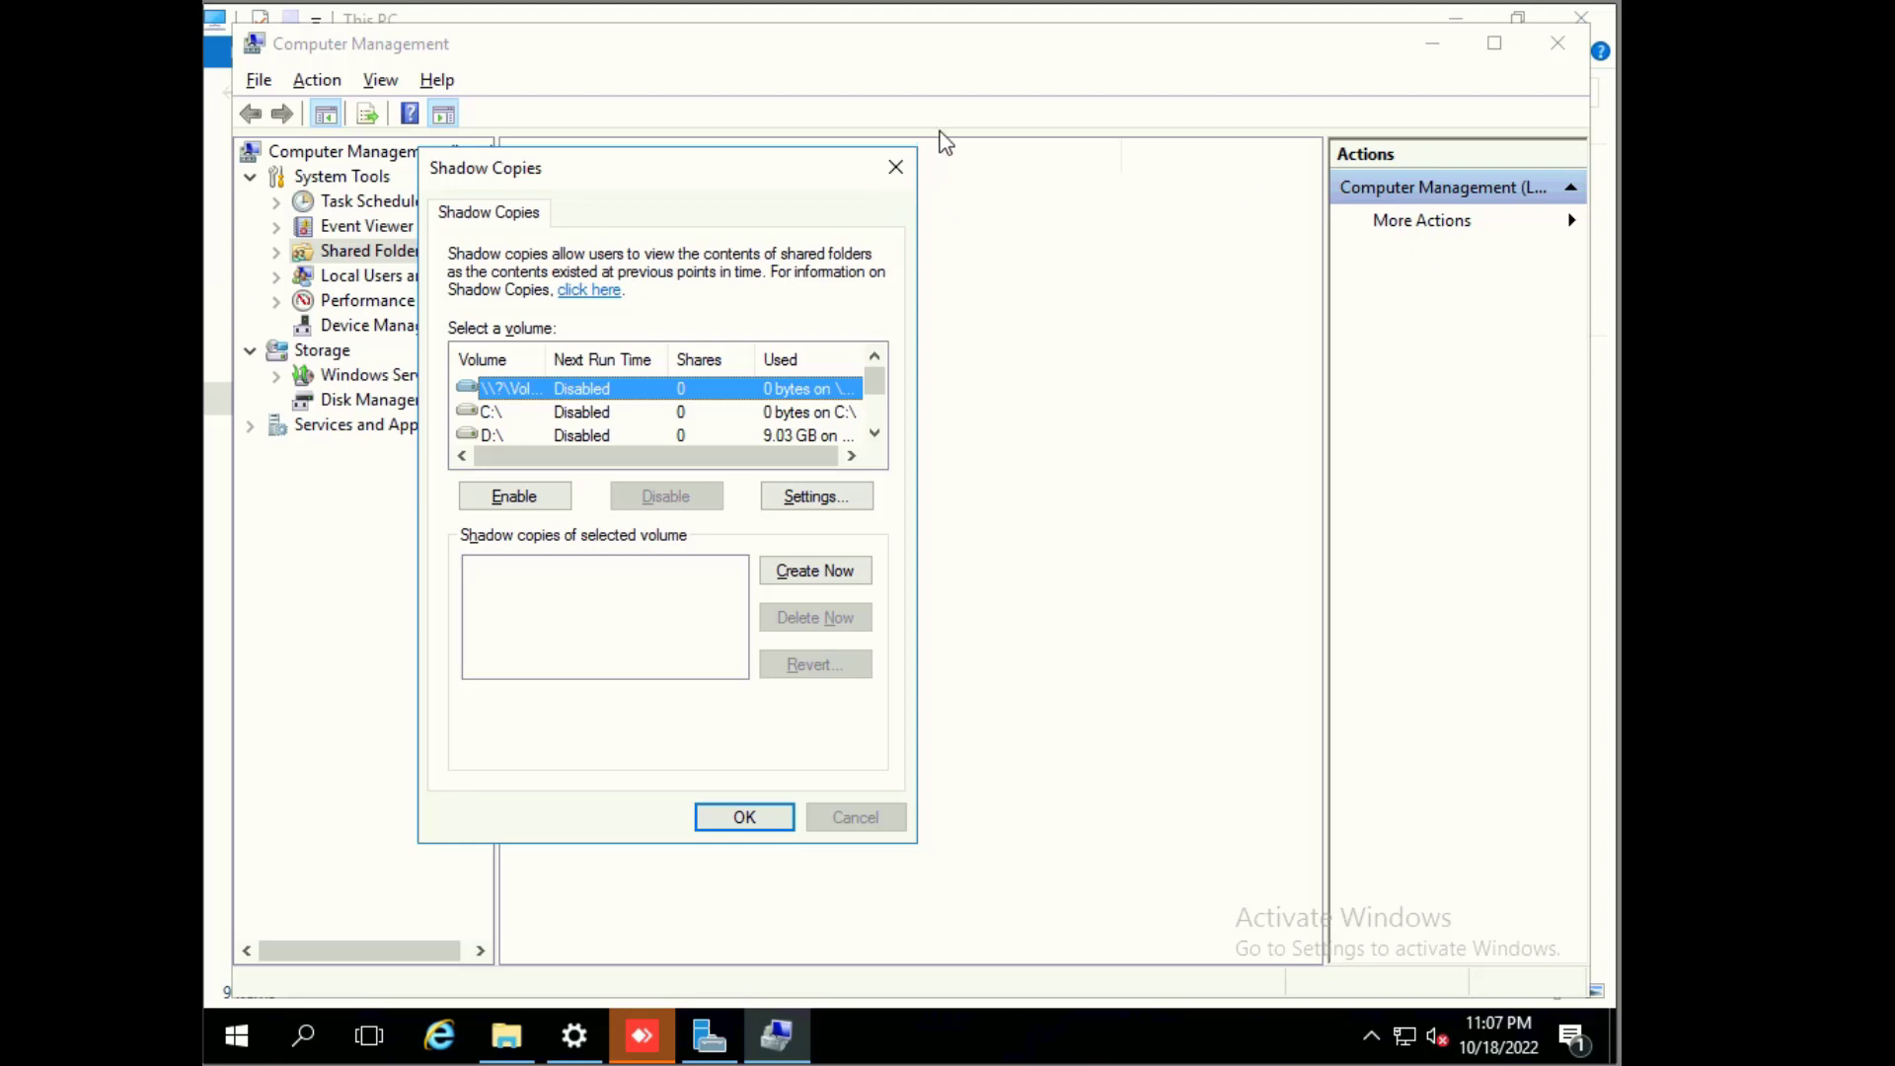
mouse_move(1563, 58)
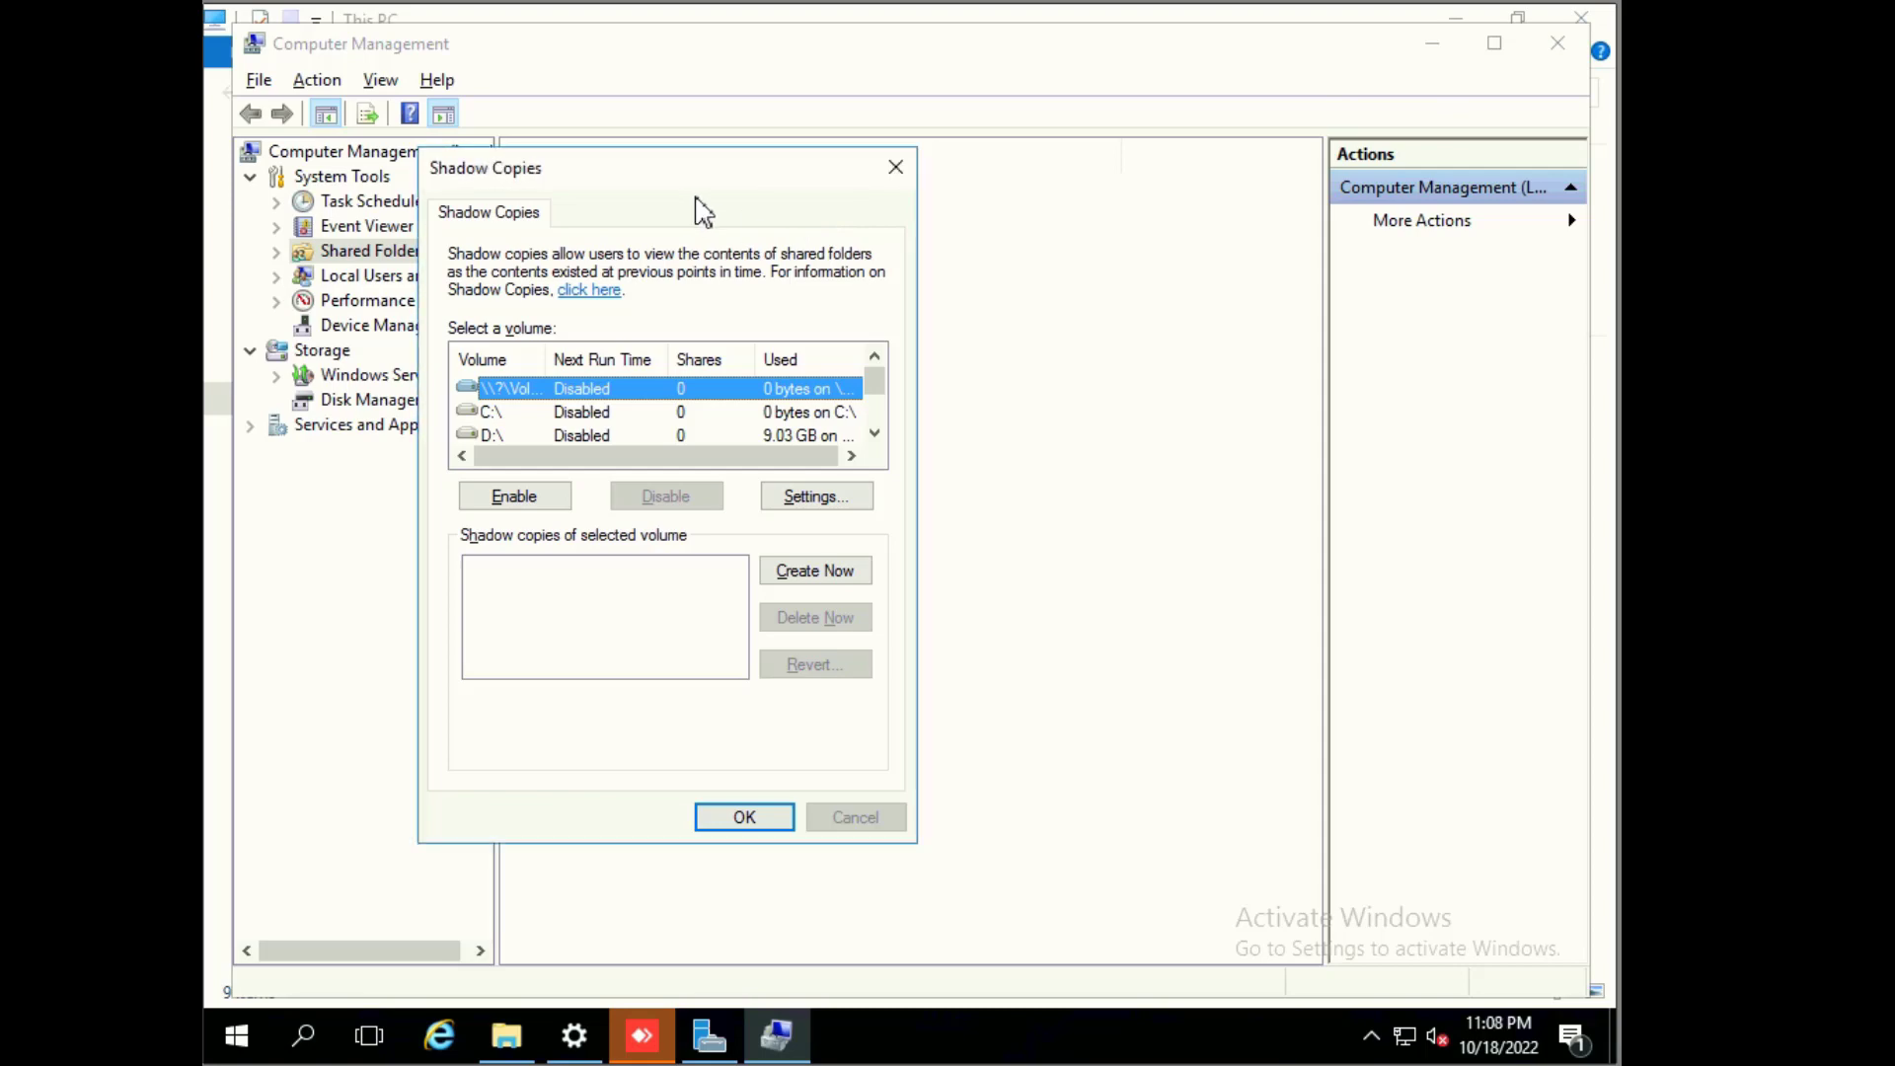
mouse_move(574, 436)
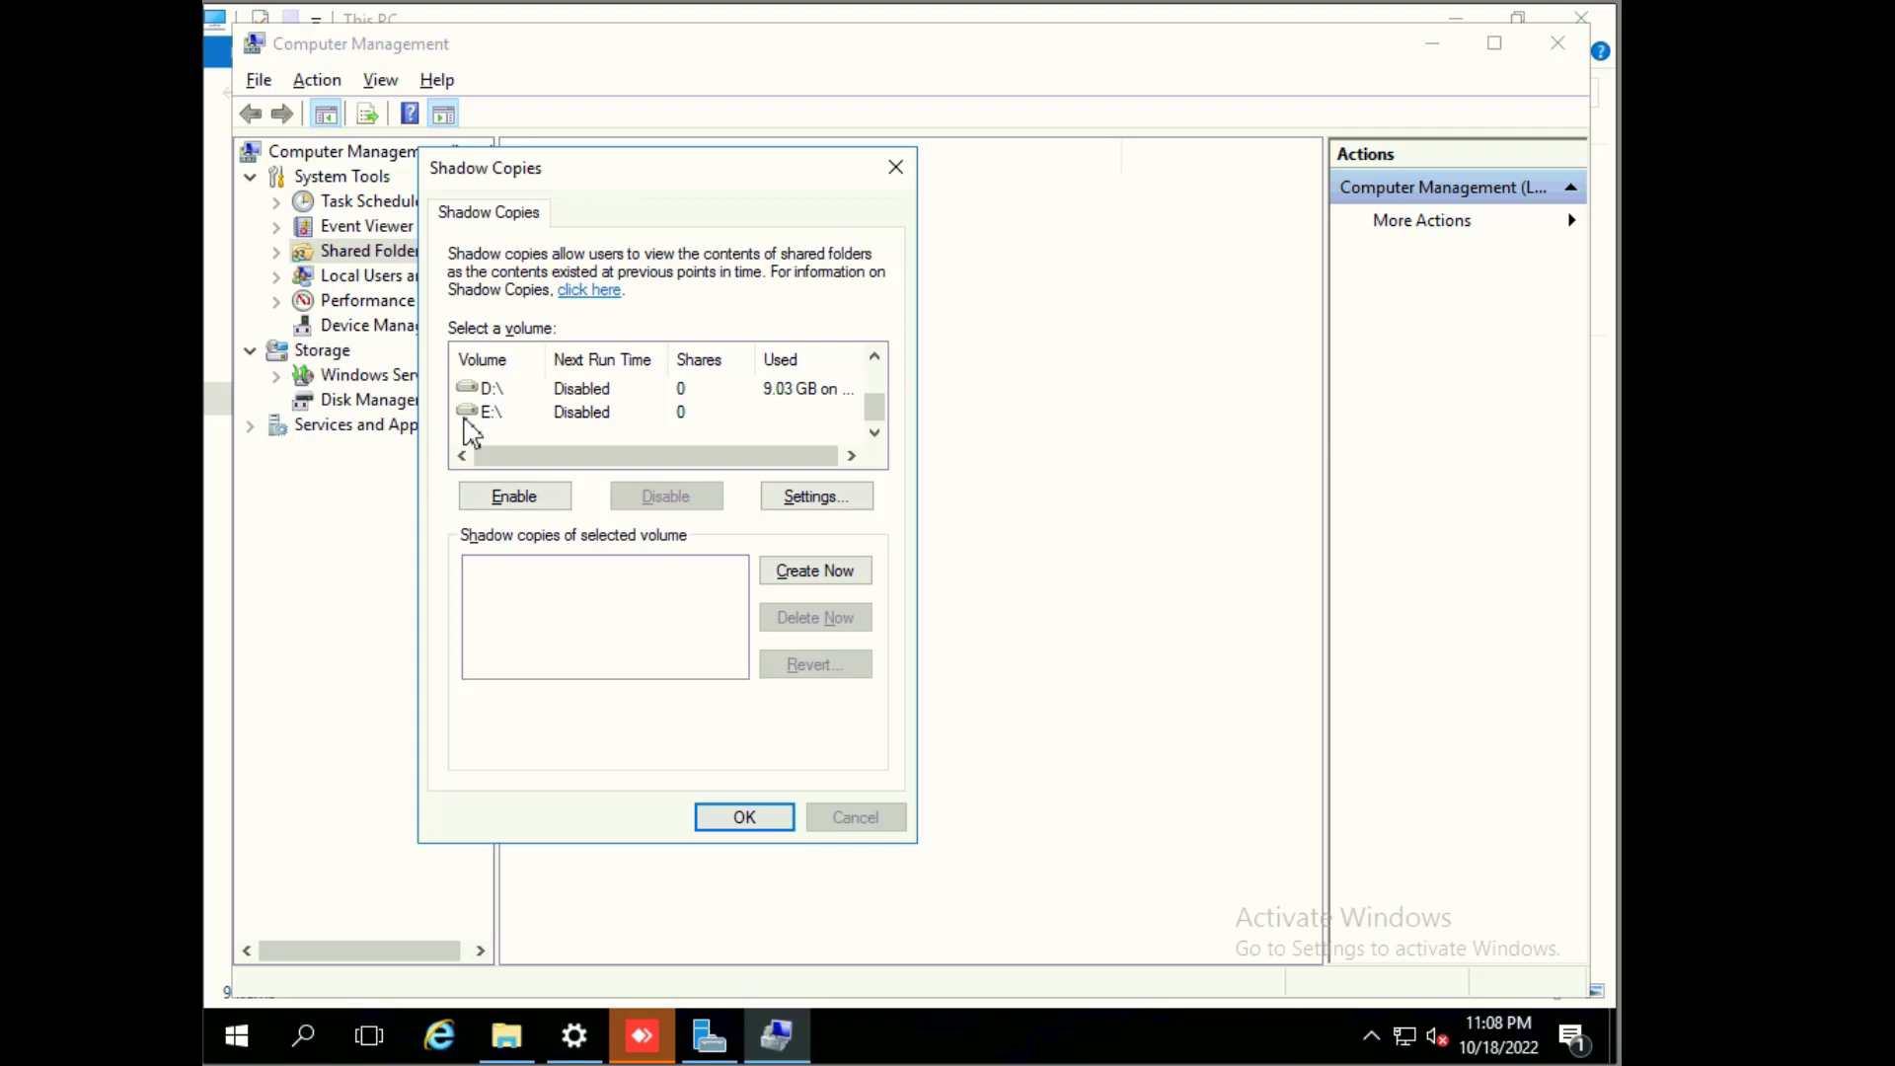
mouse_move(469, 421)
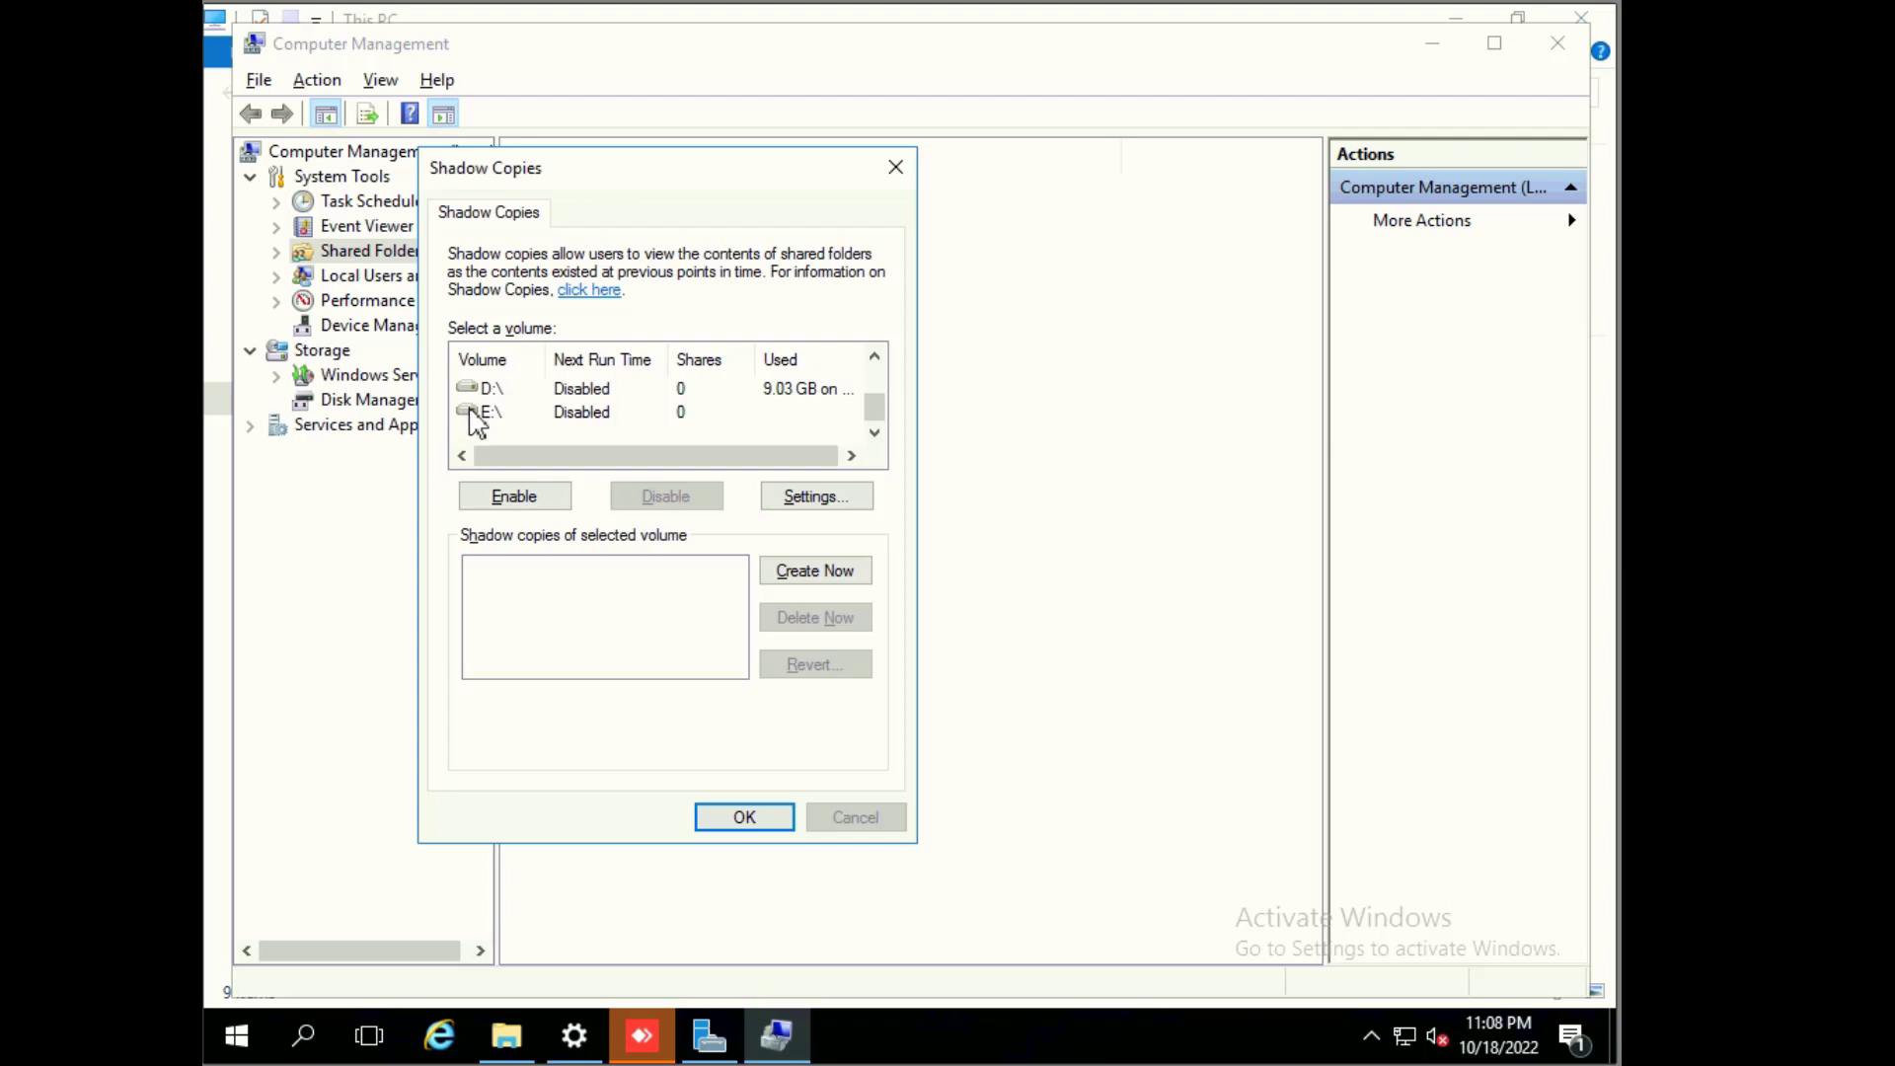
Step: Select volume E:\ in the Shadow Copies volume list
left_click(544, 411)
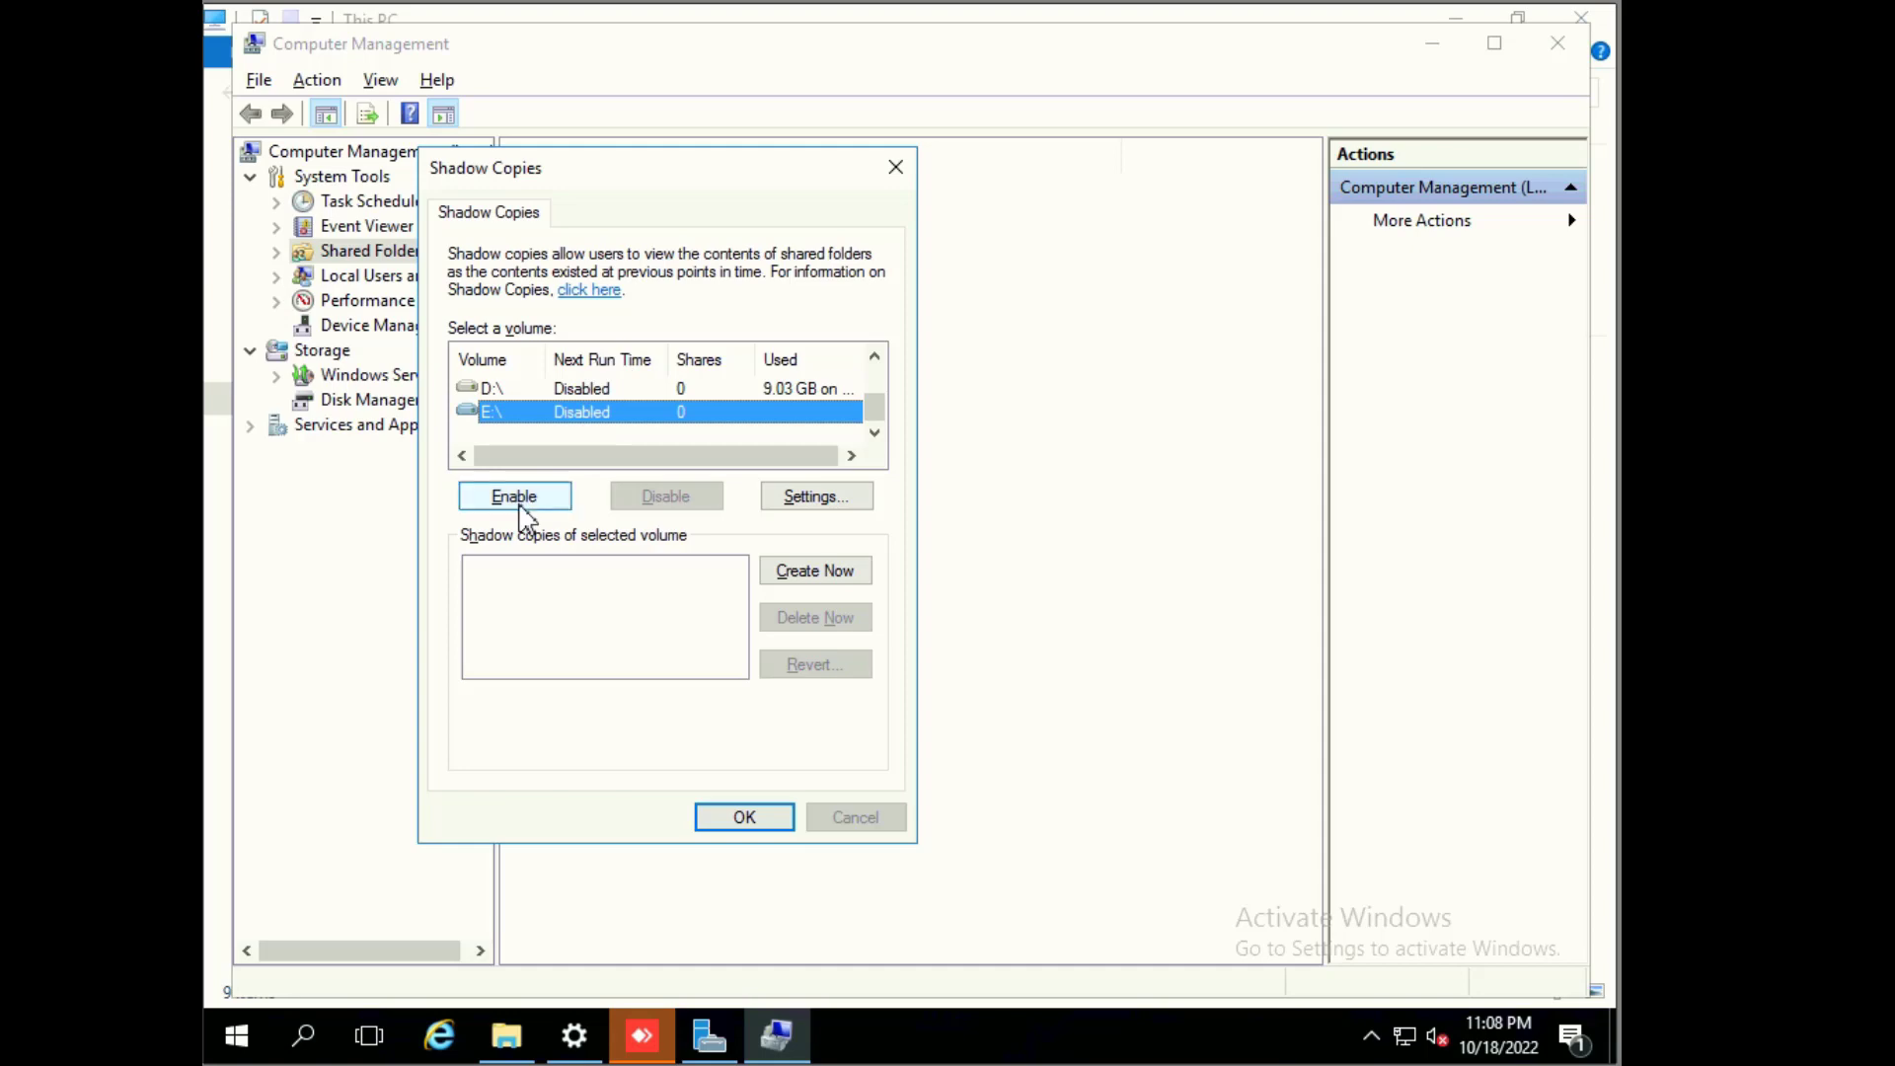
mouse_move(522, 511)
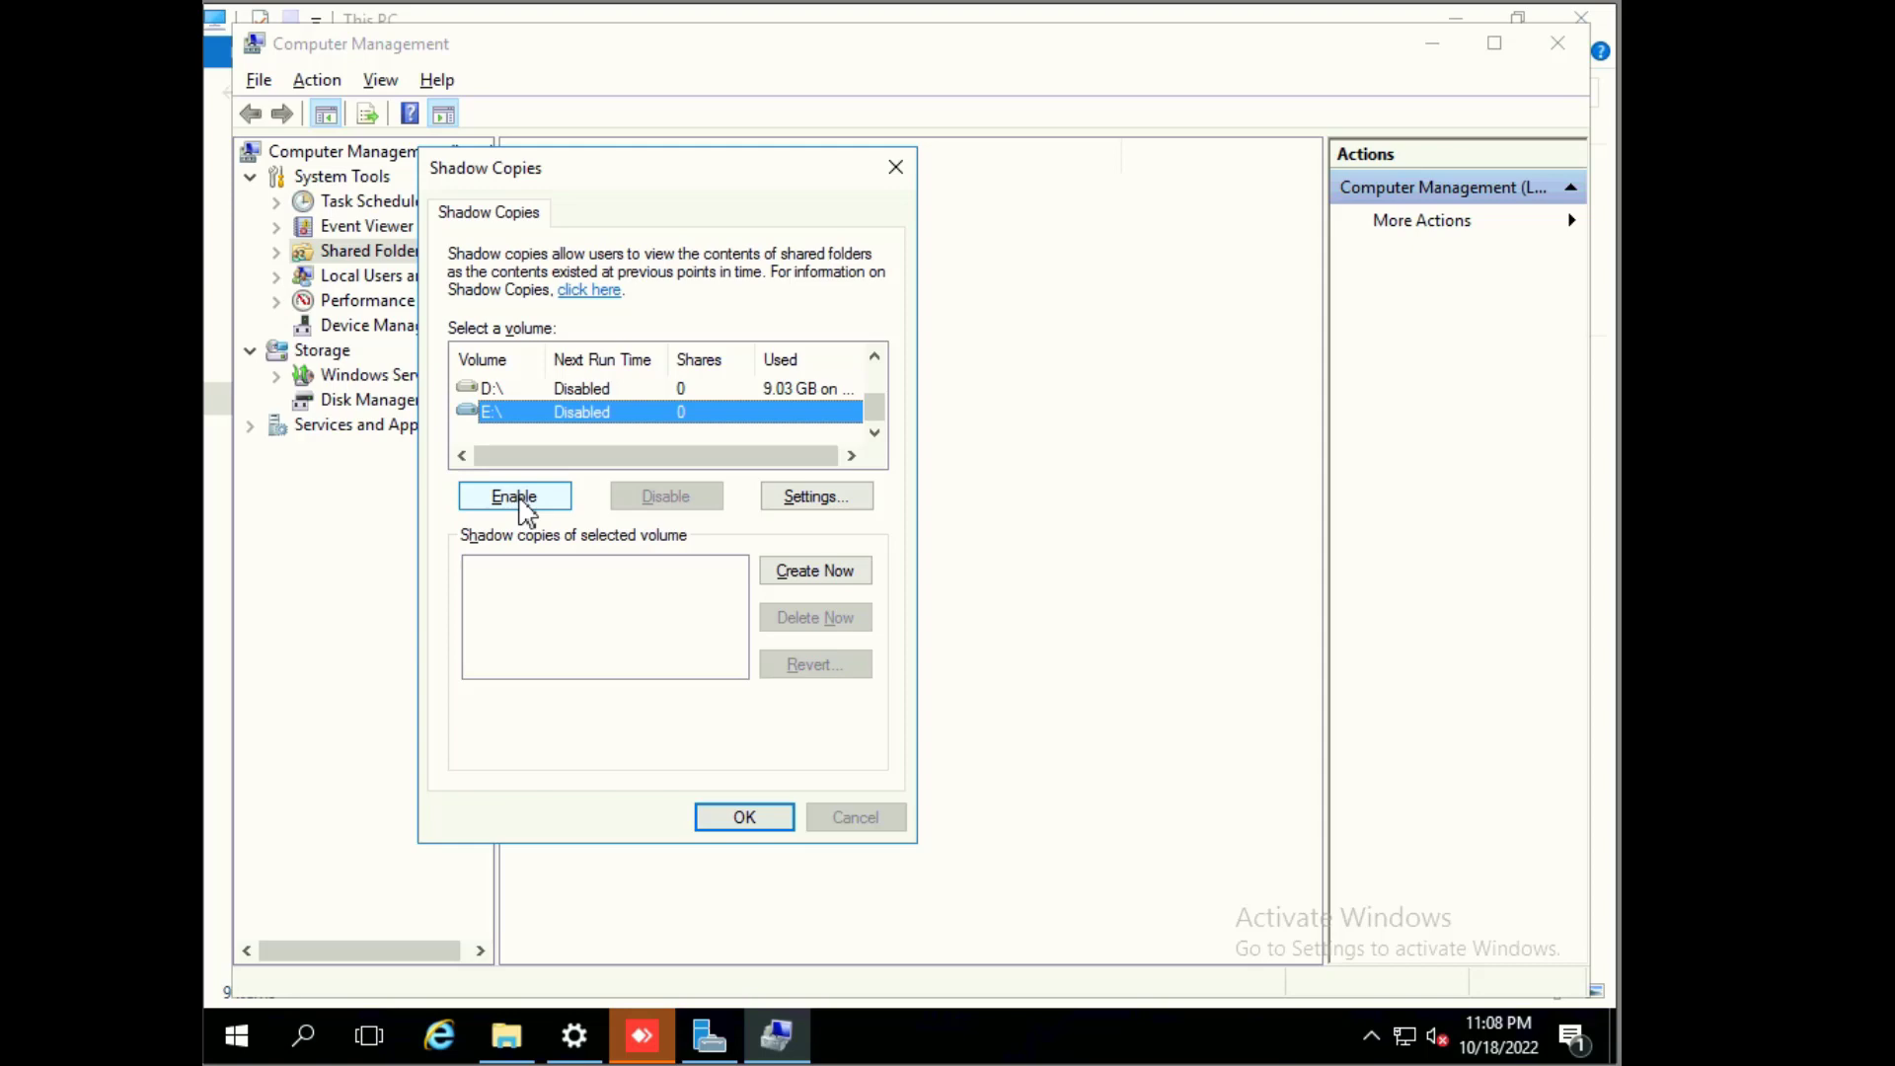
Step: Enable shadow copies on E:\, creating a first copy dated 10/18/2022 11:08 PM
left_click(512, 496)
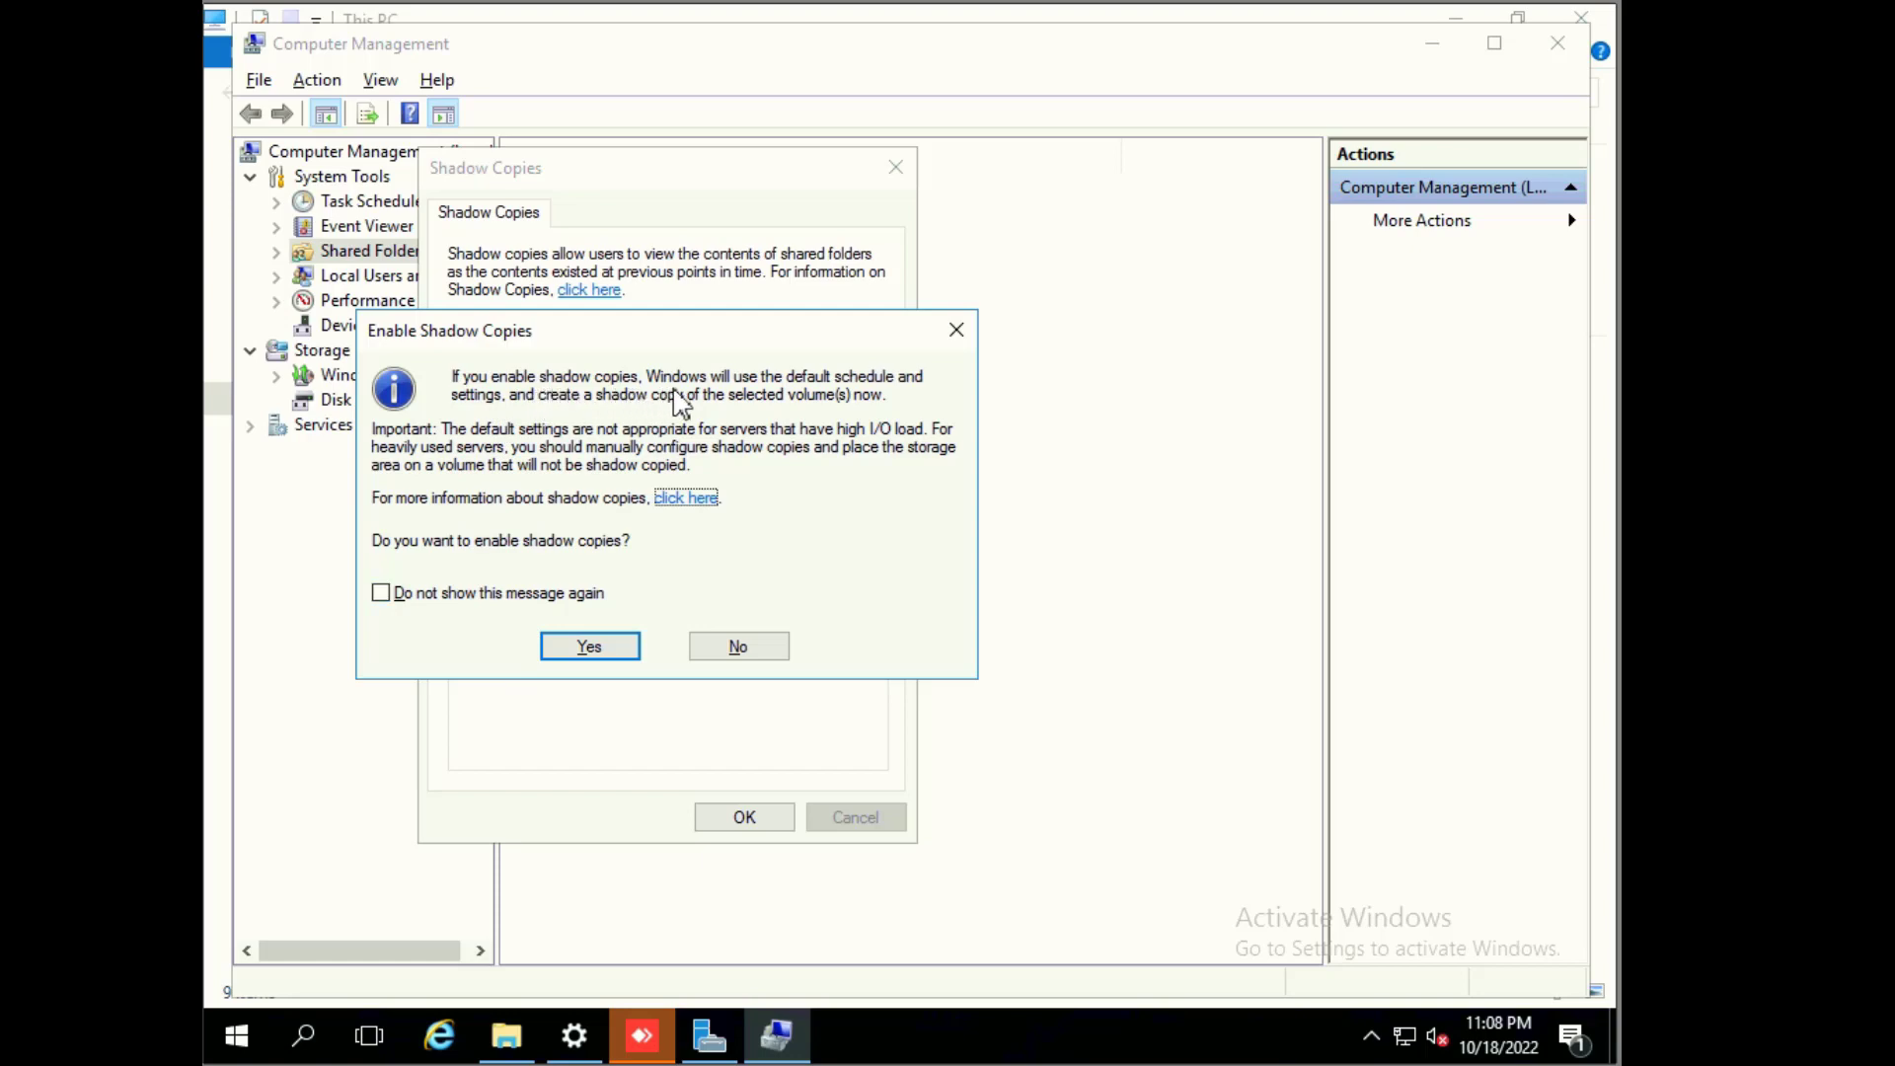
mouse_move(785, 409)
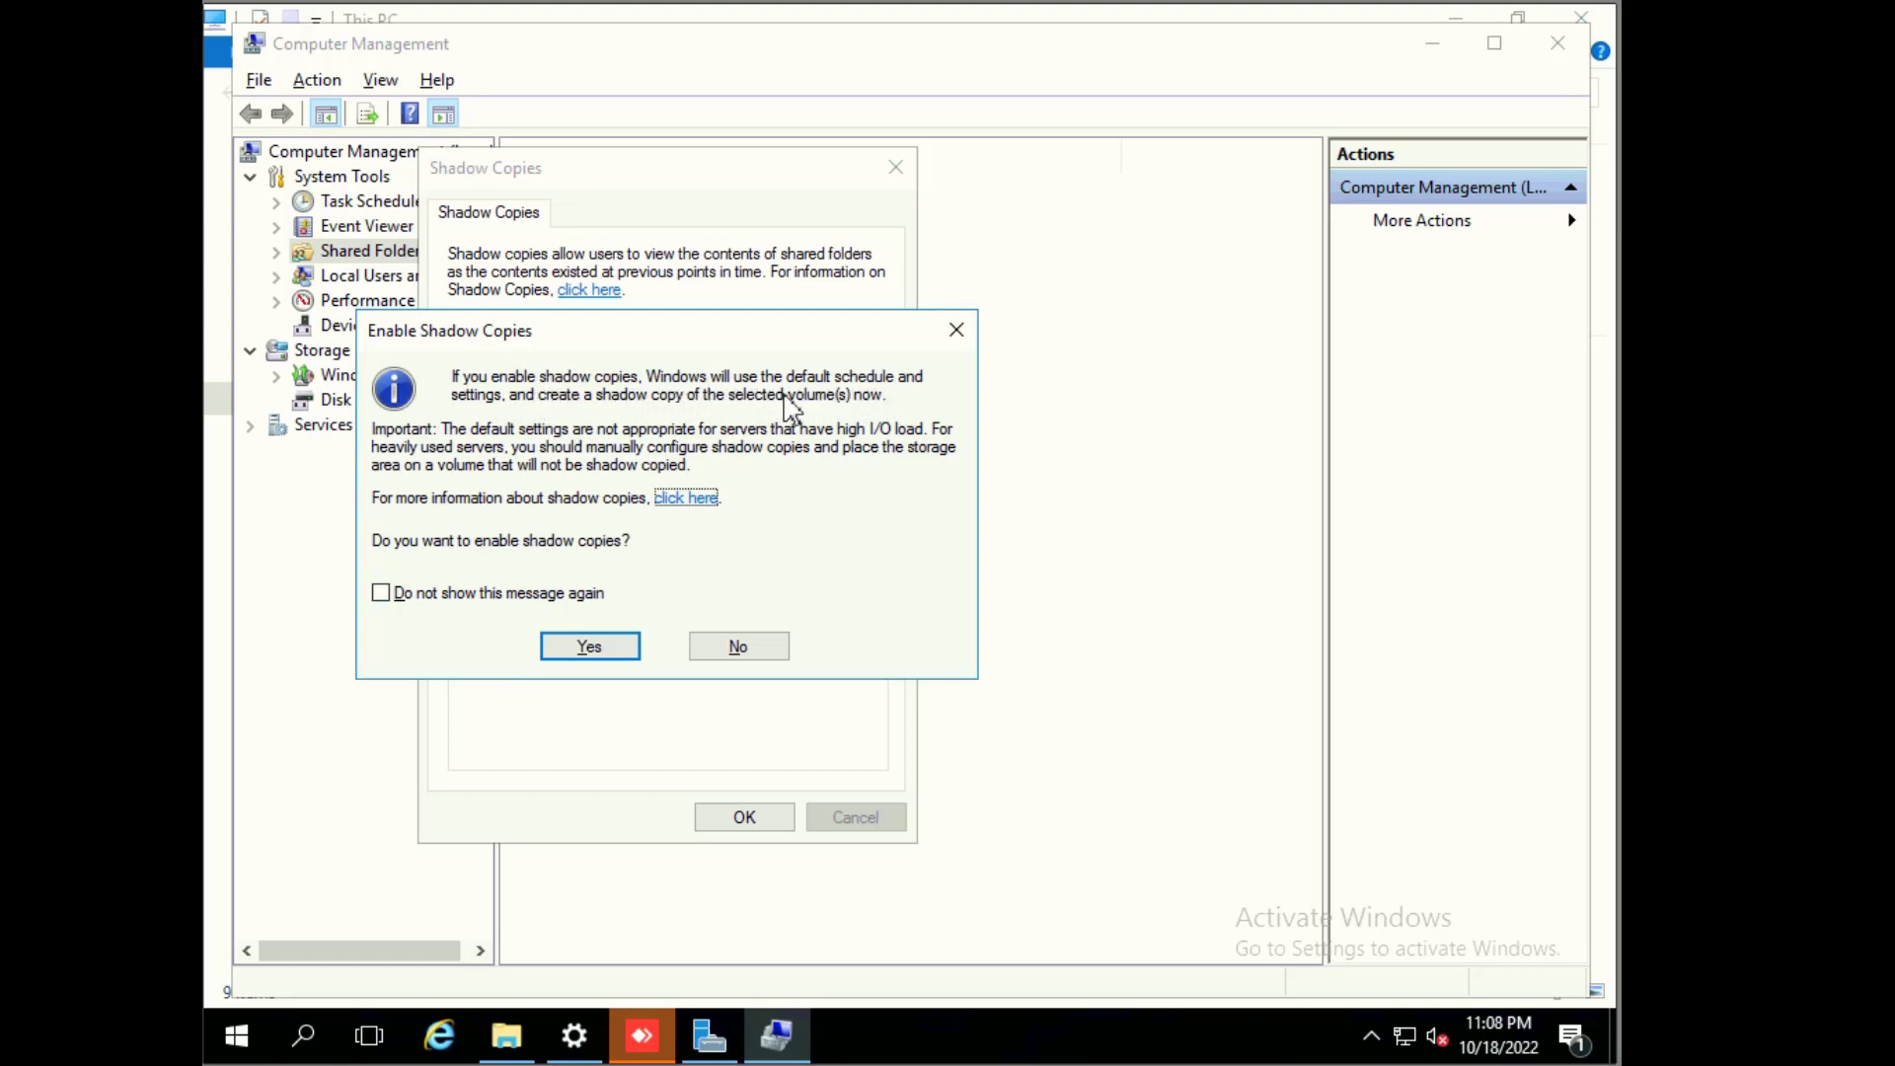
mouse_move(641, 417)
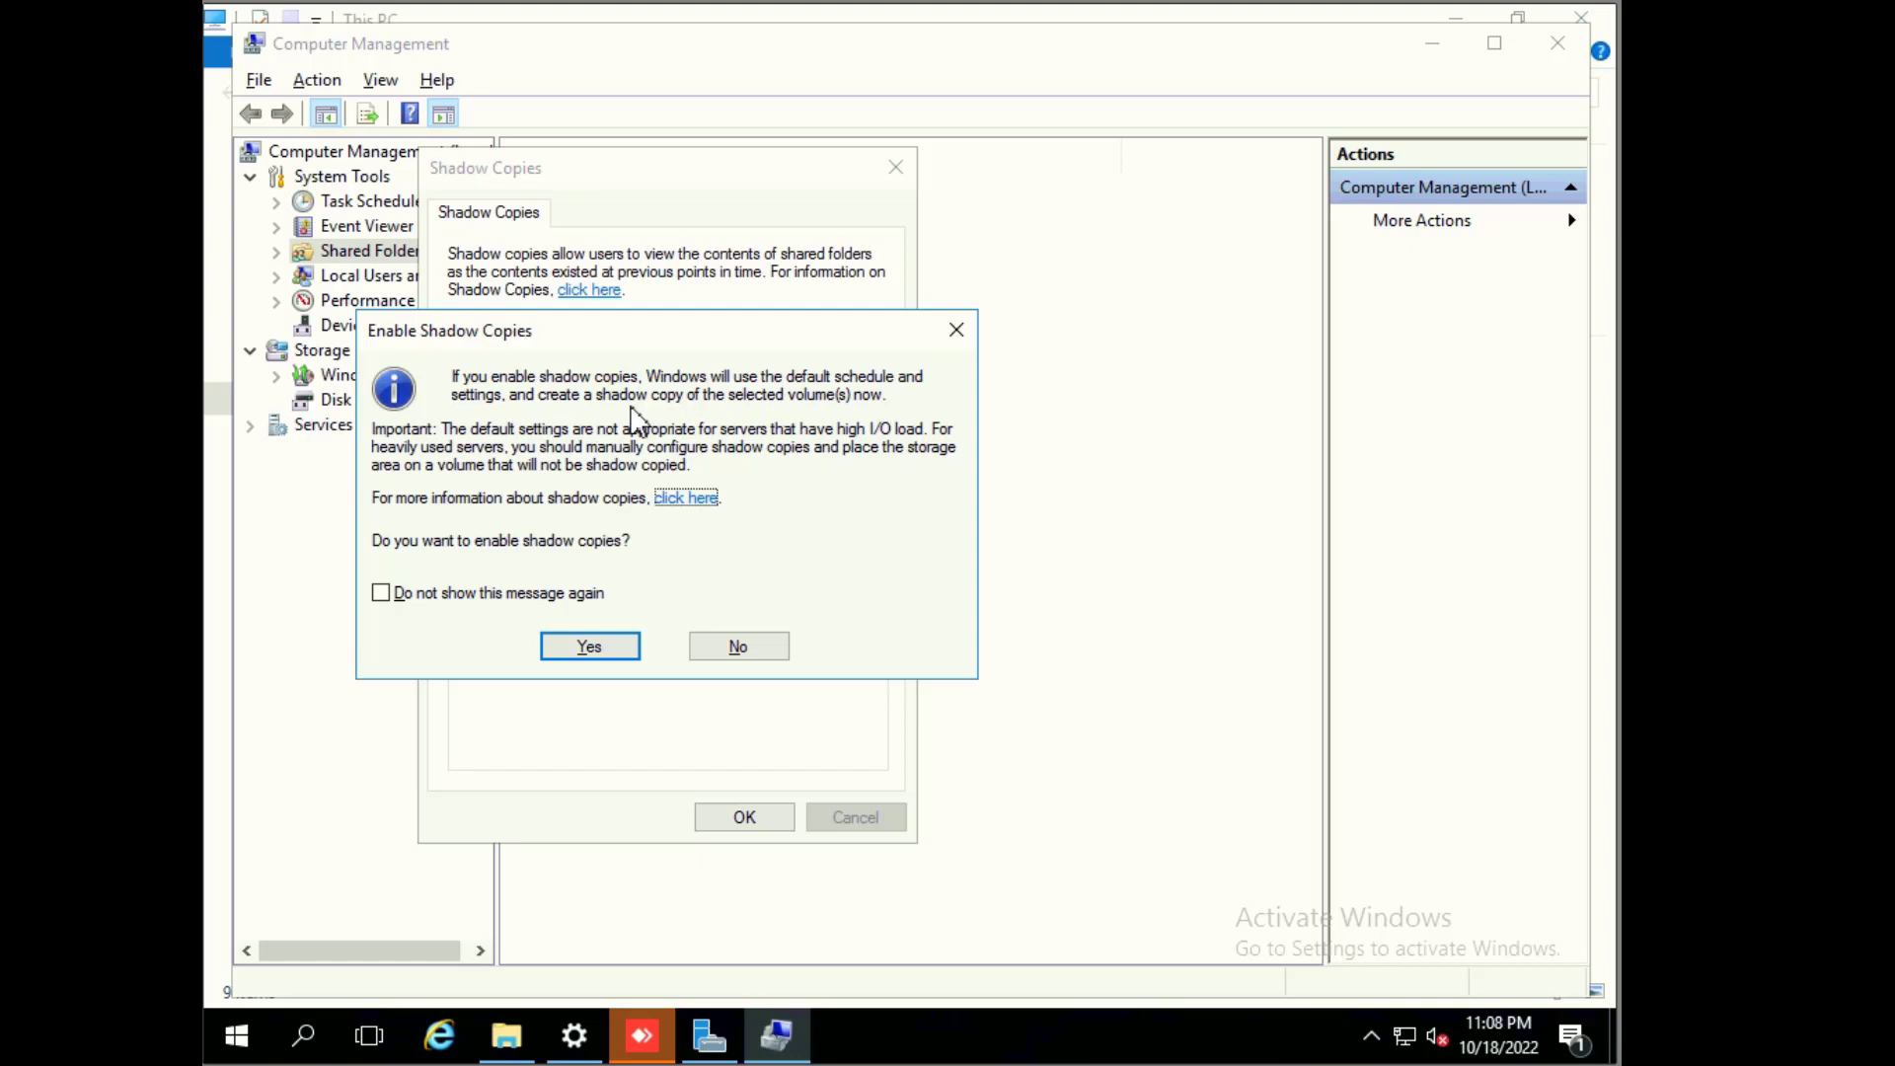
mouse_move(760, 417)
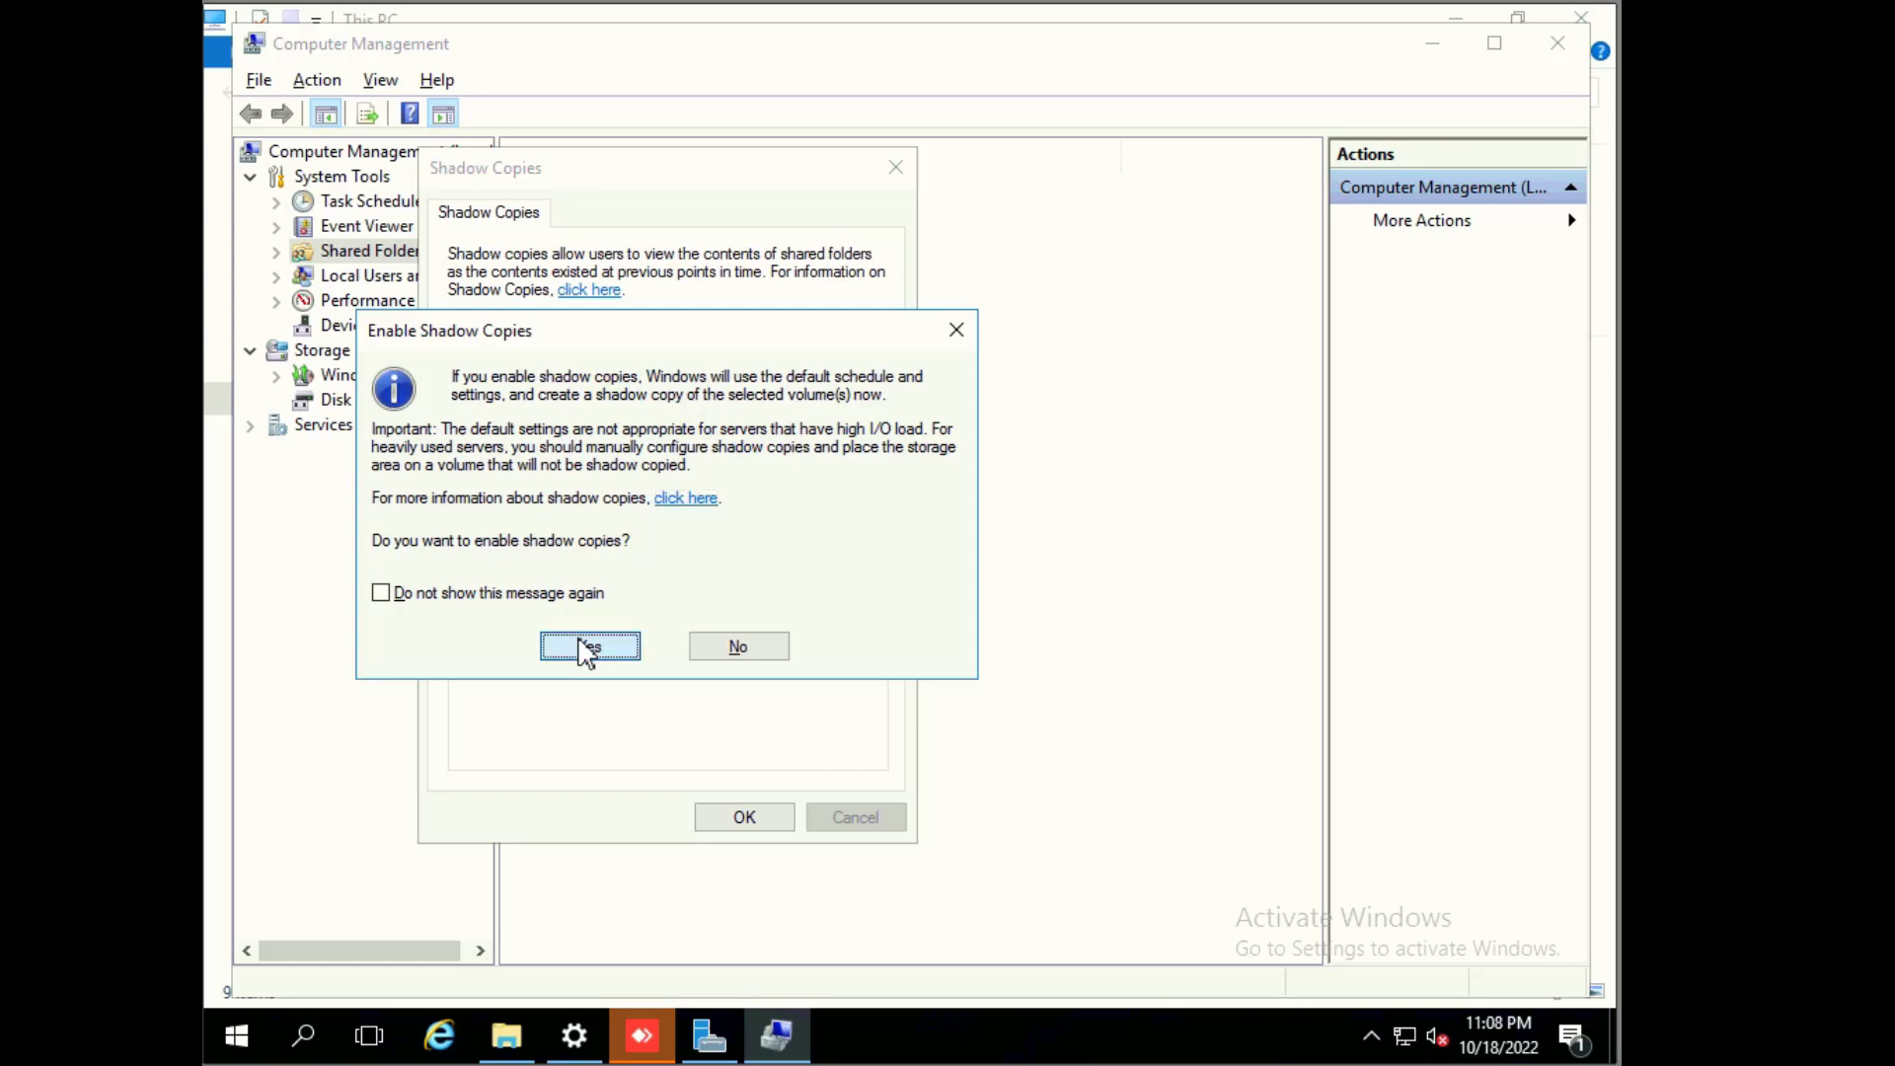
left_click(589, 645)
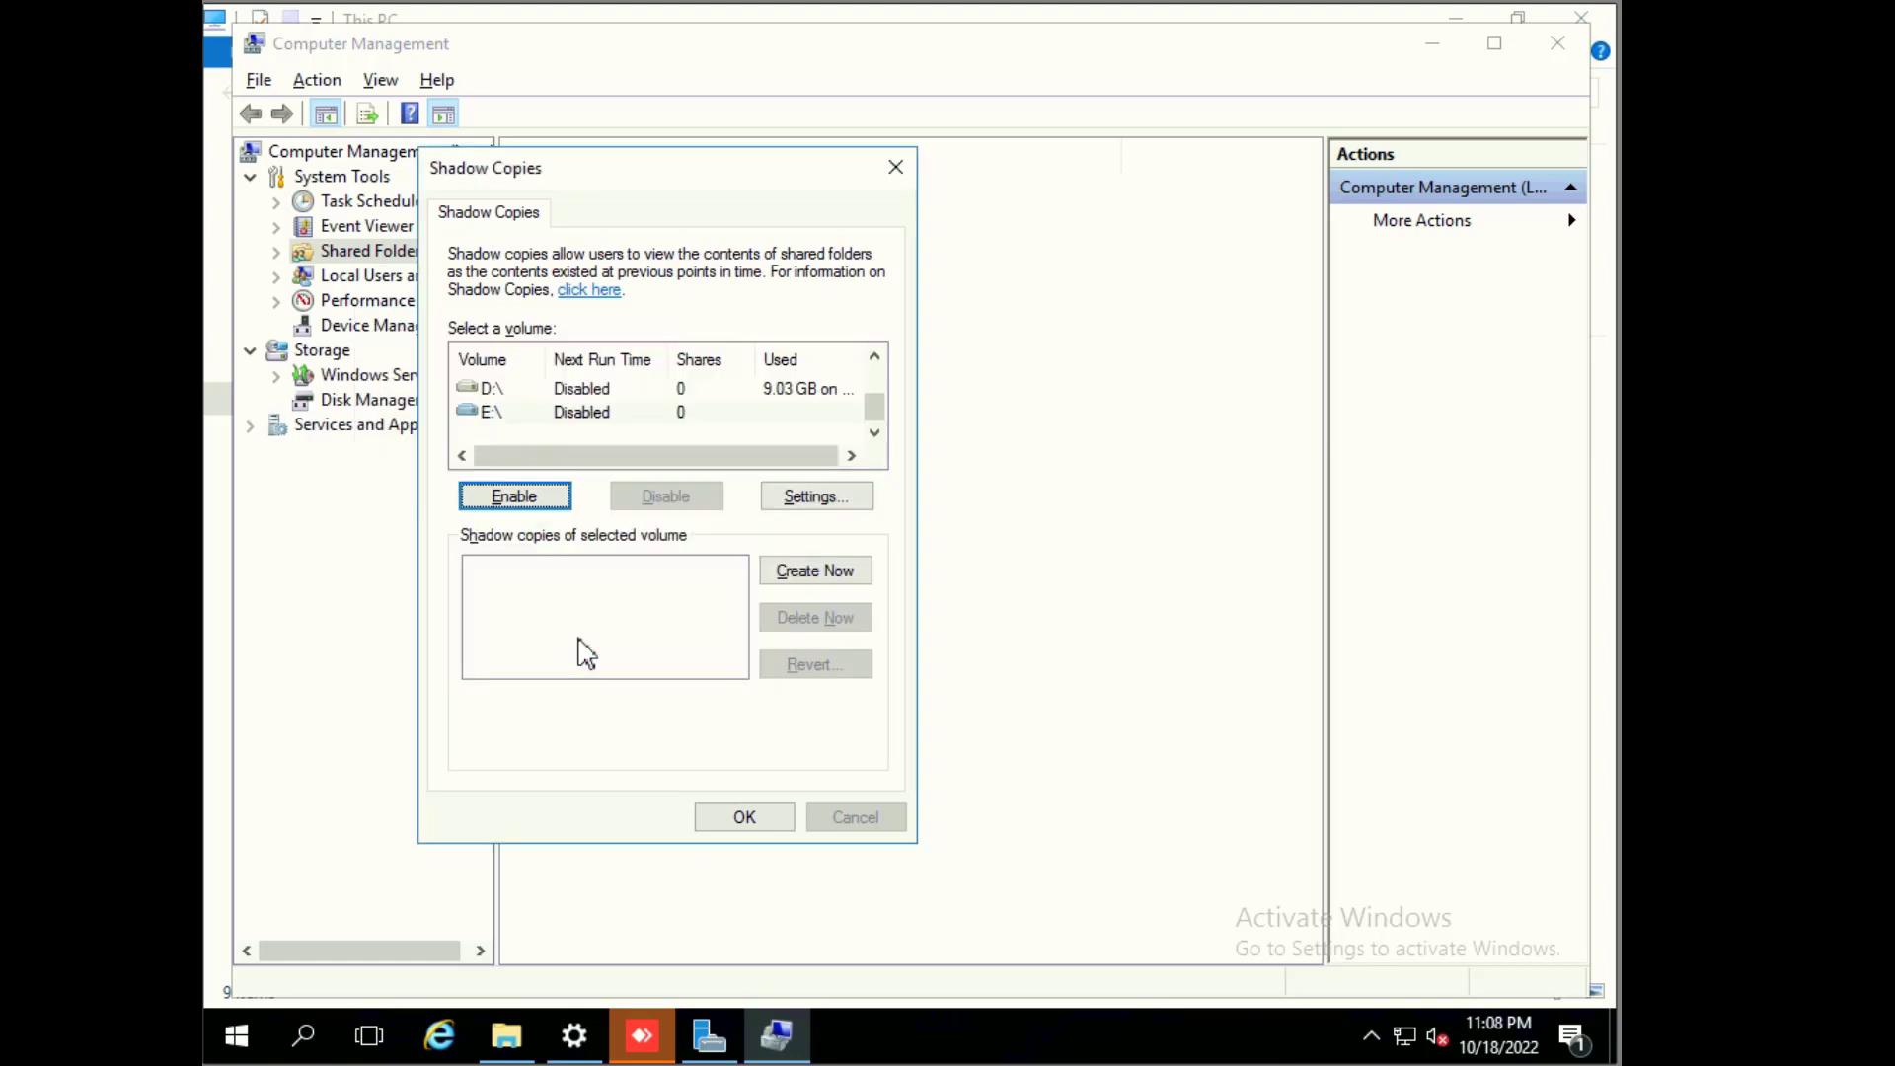
left_click(813, 570)
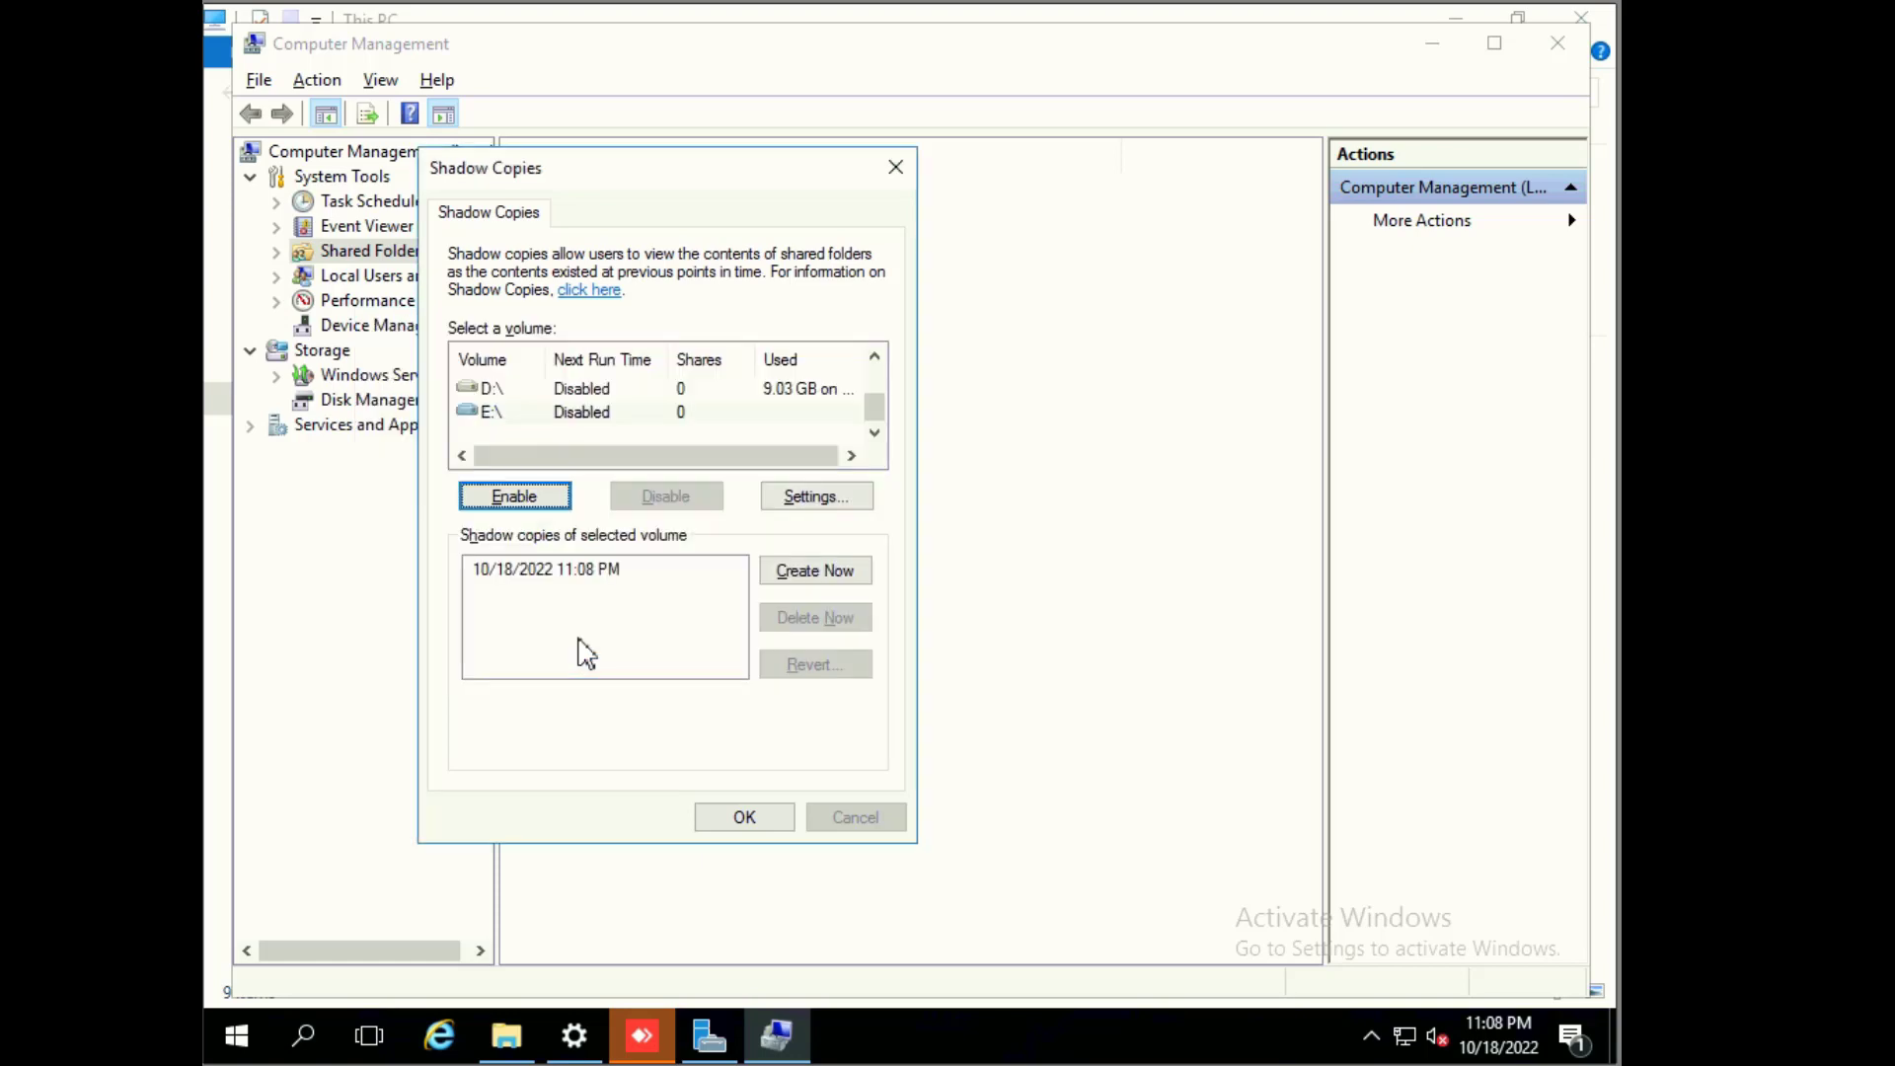
left_click(512, 495)
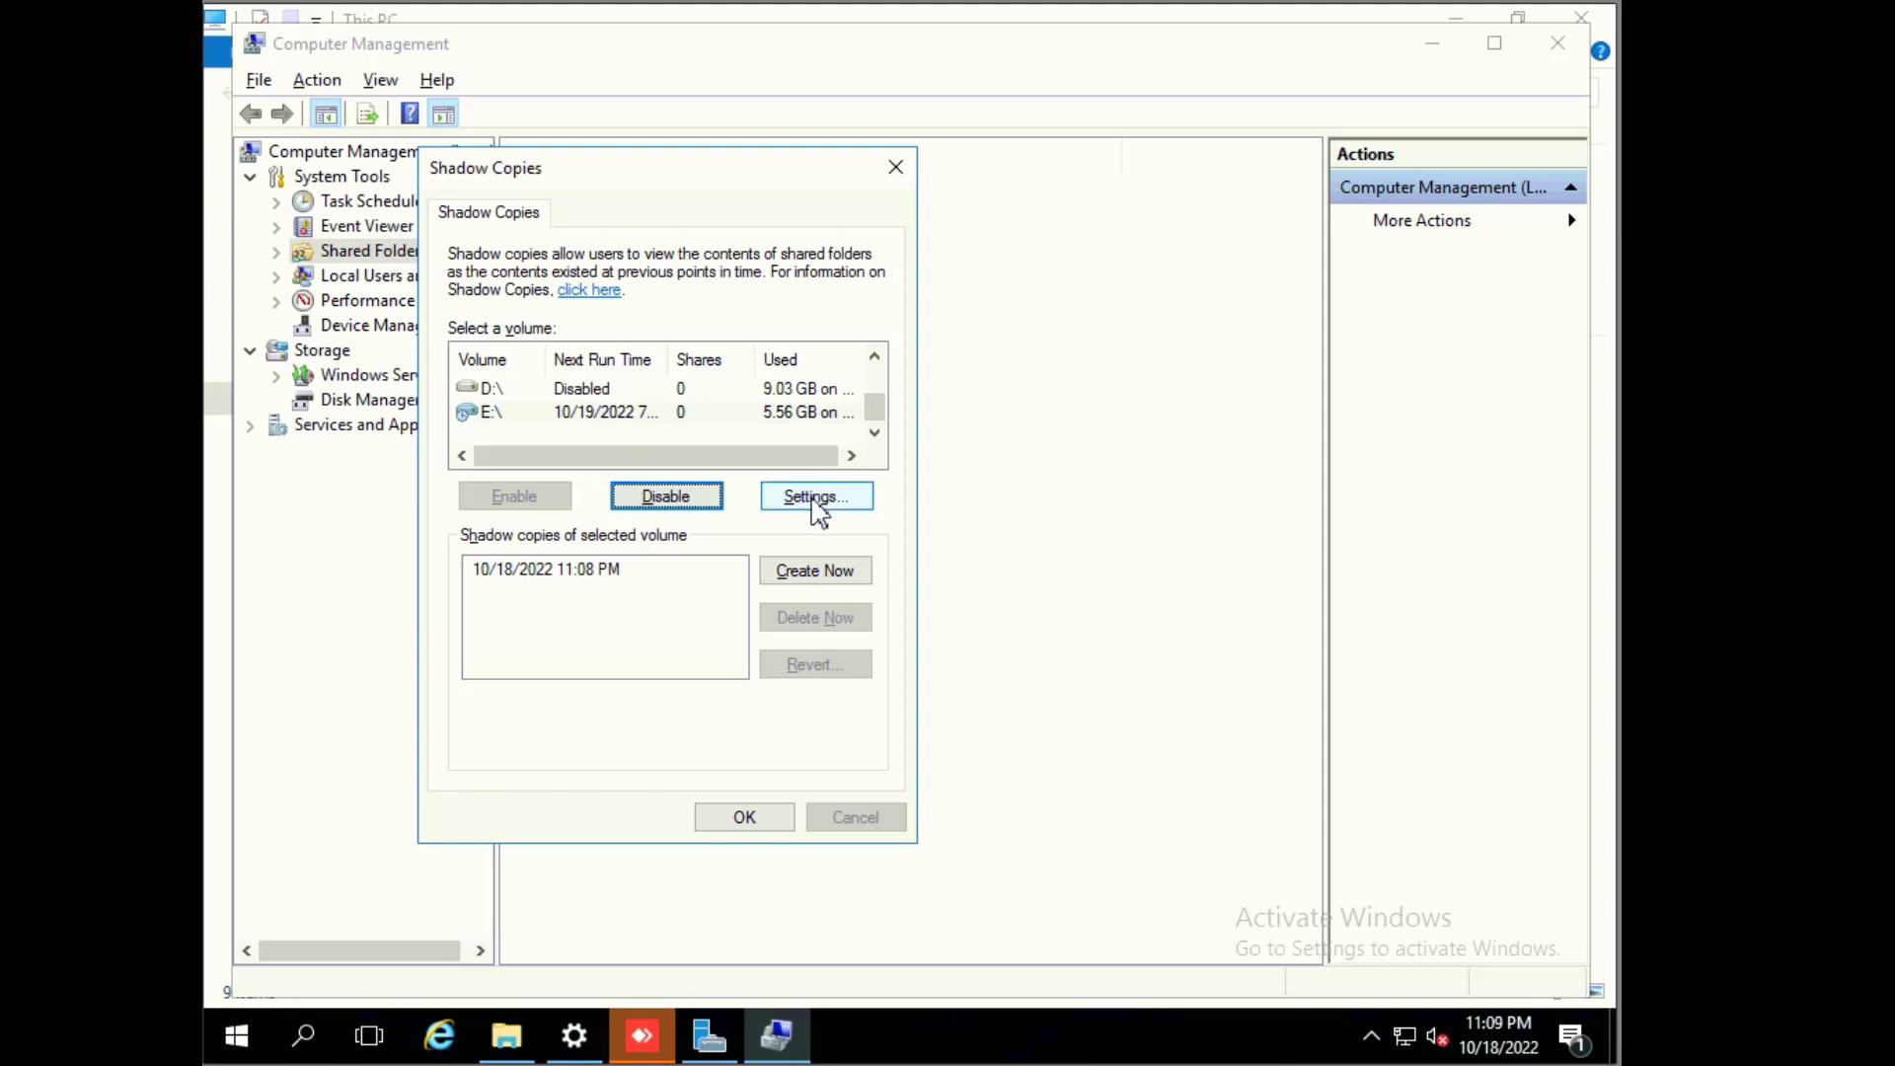
Step: Open the E:\ shadow copy Settings and keep the storage limit at 114434 MB
left_click(815, 496)
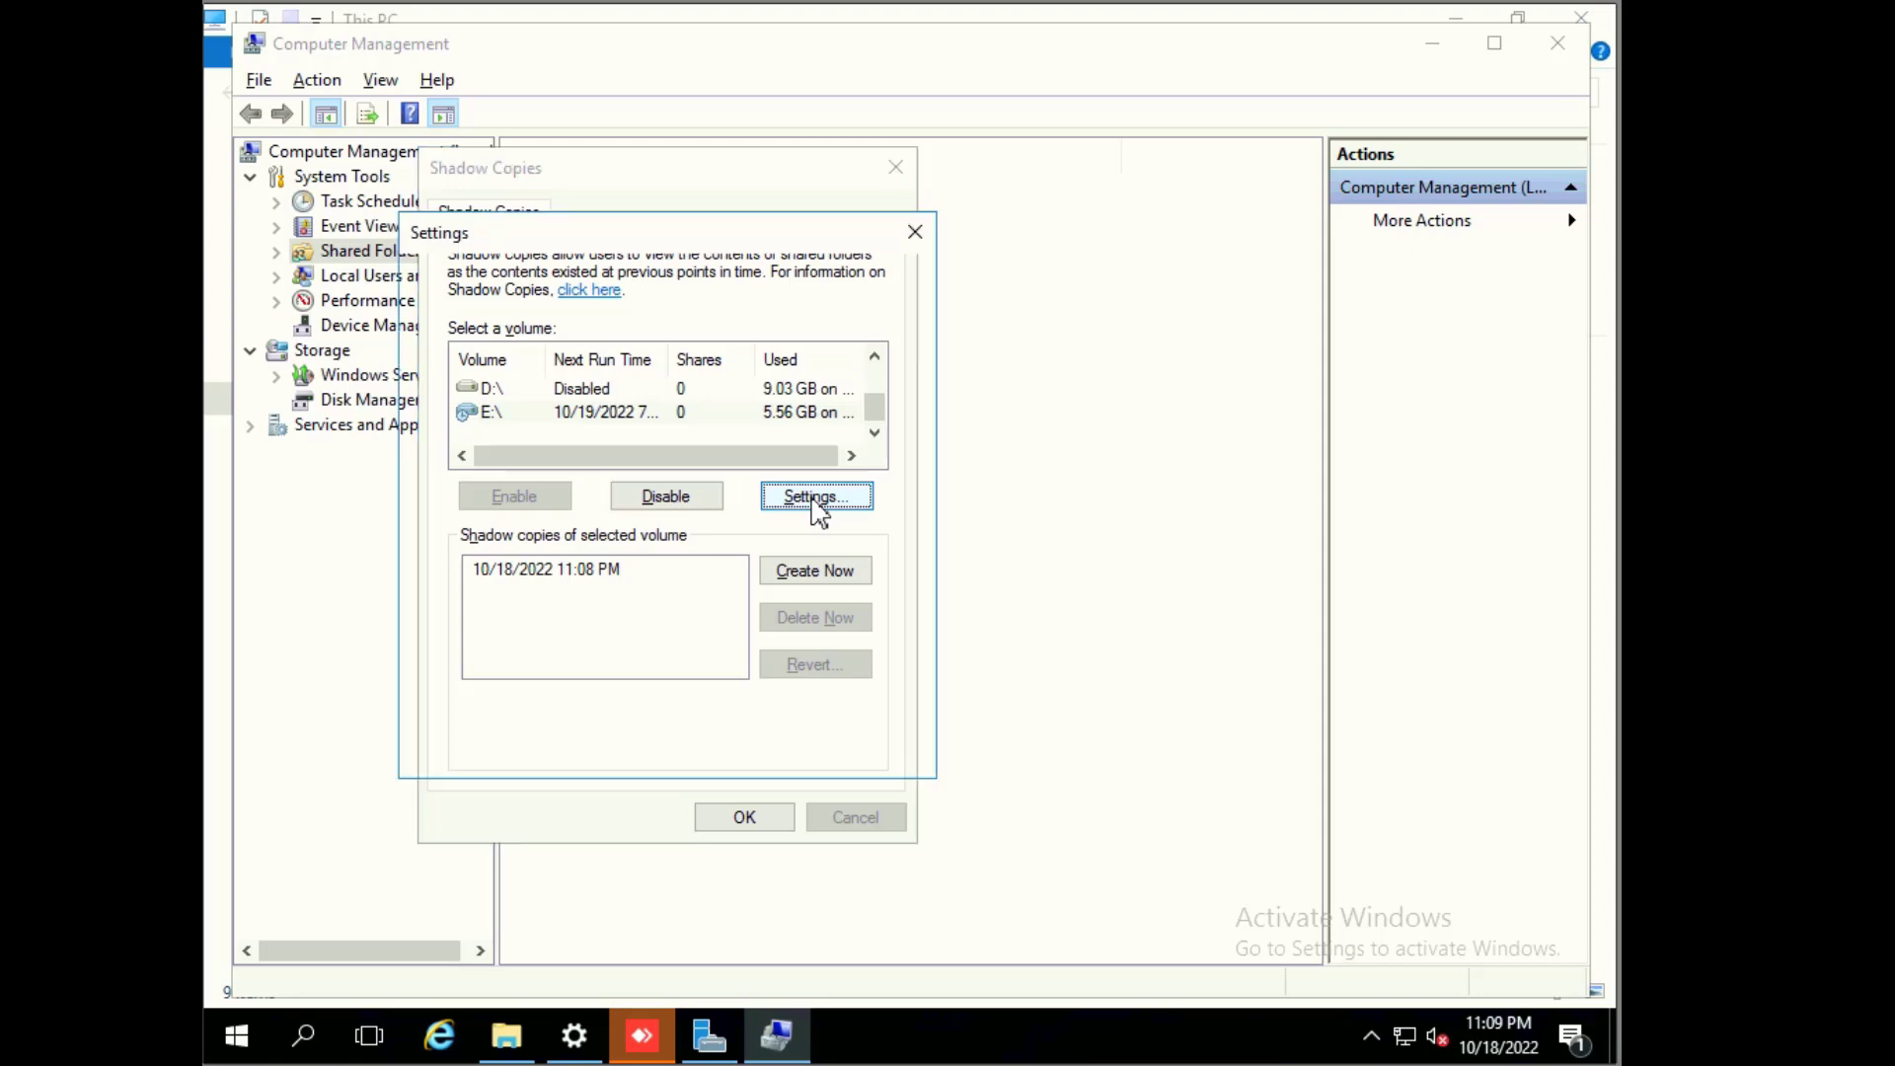
left_click(816, 496)
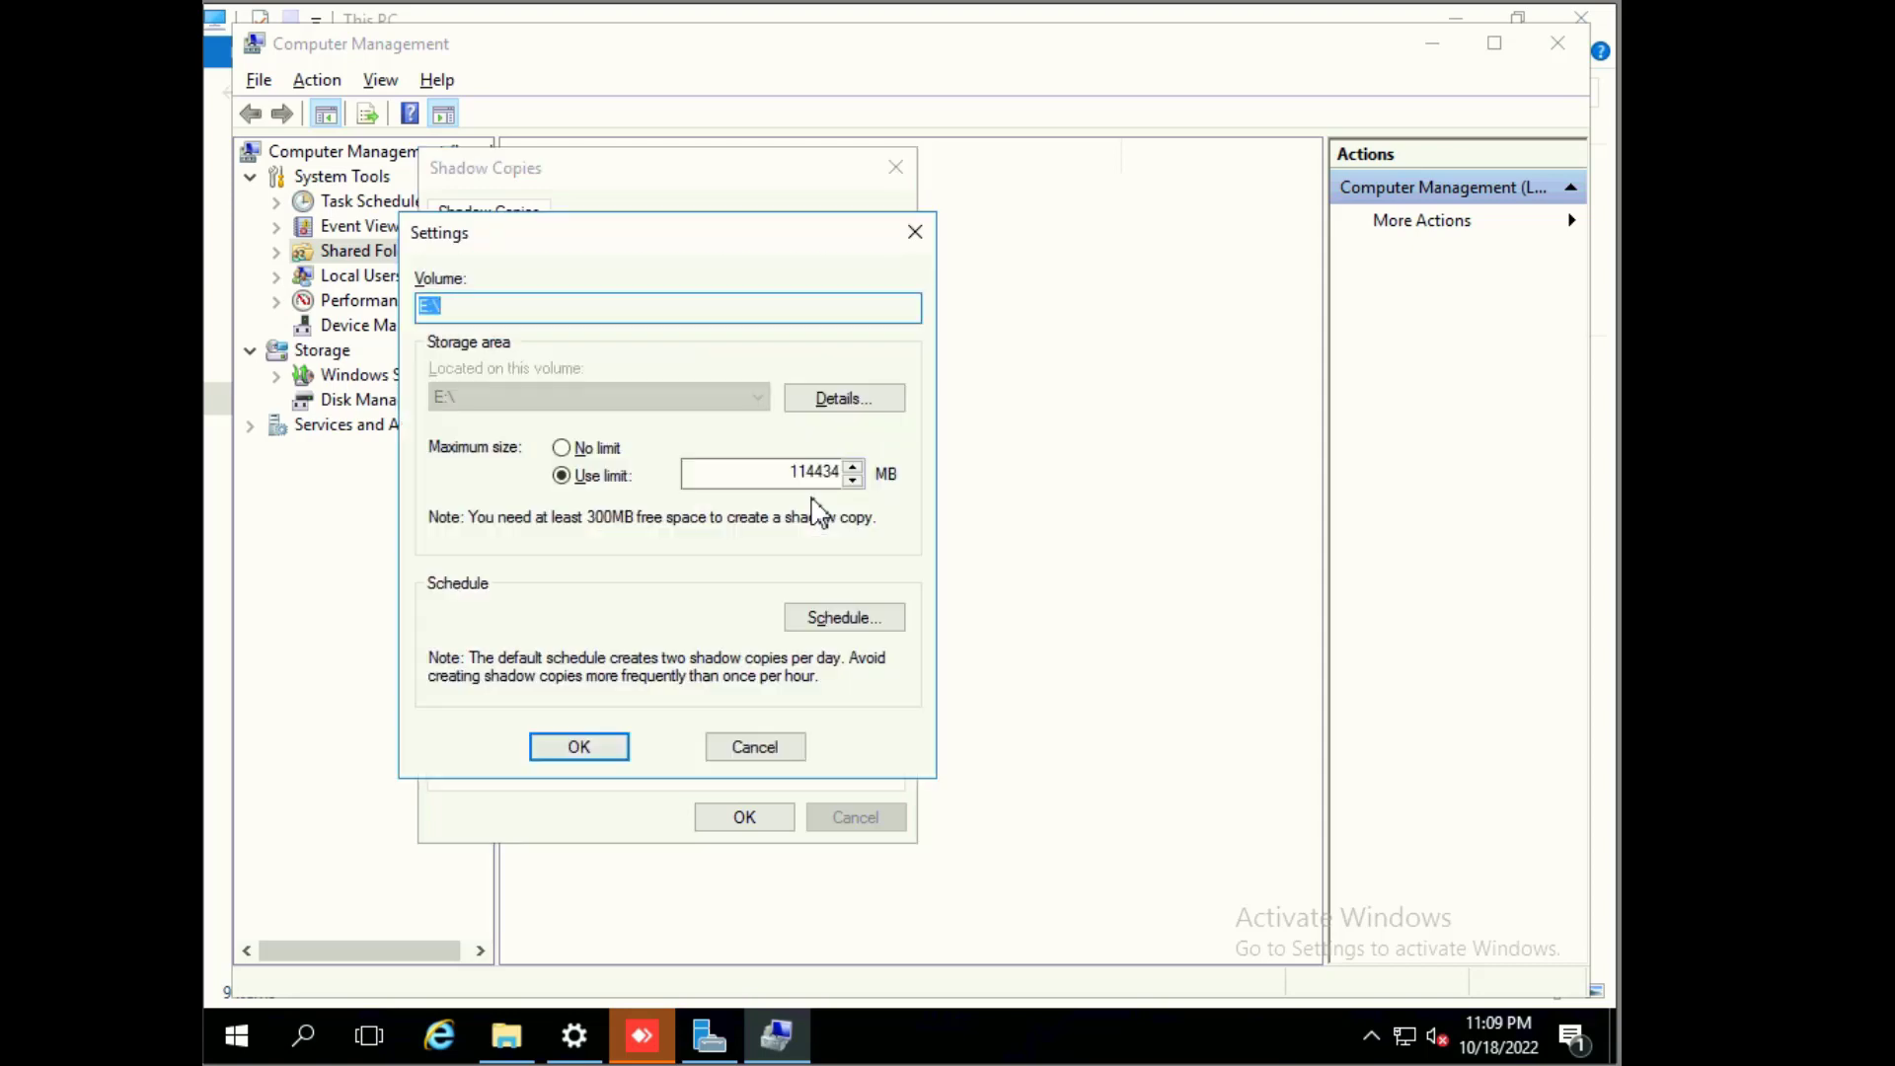
mouse_move(508, 484)
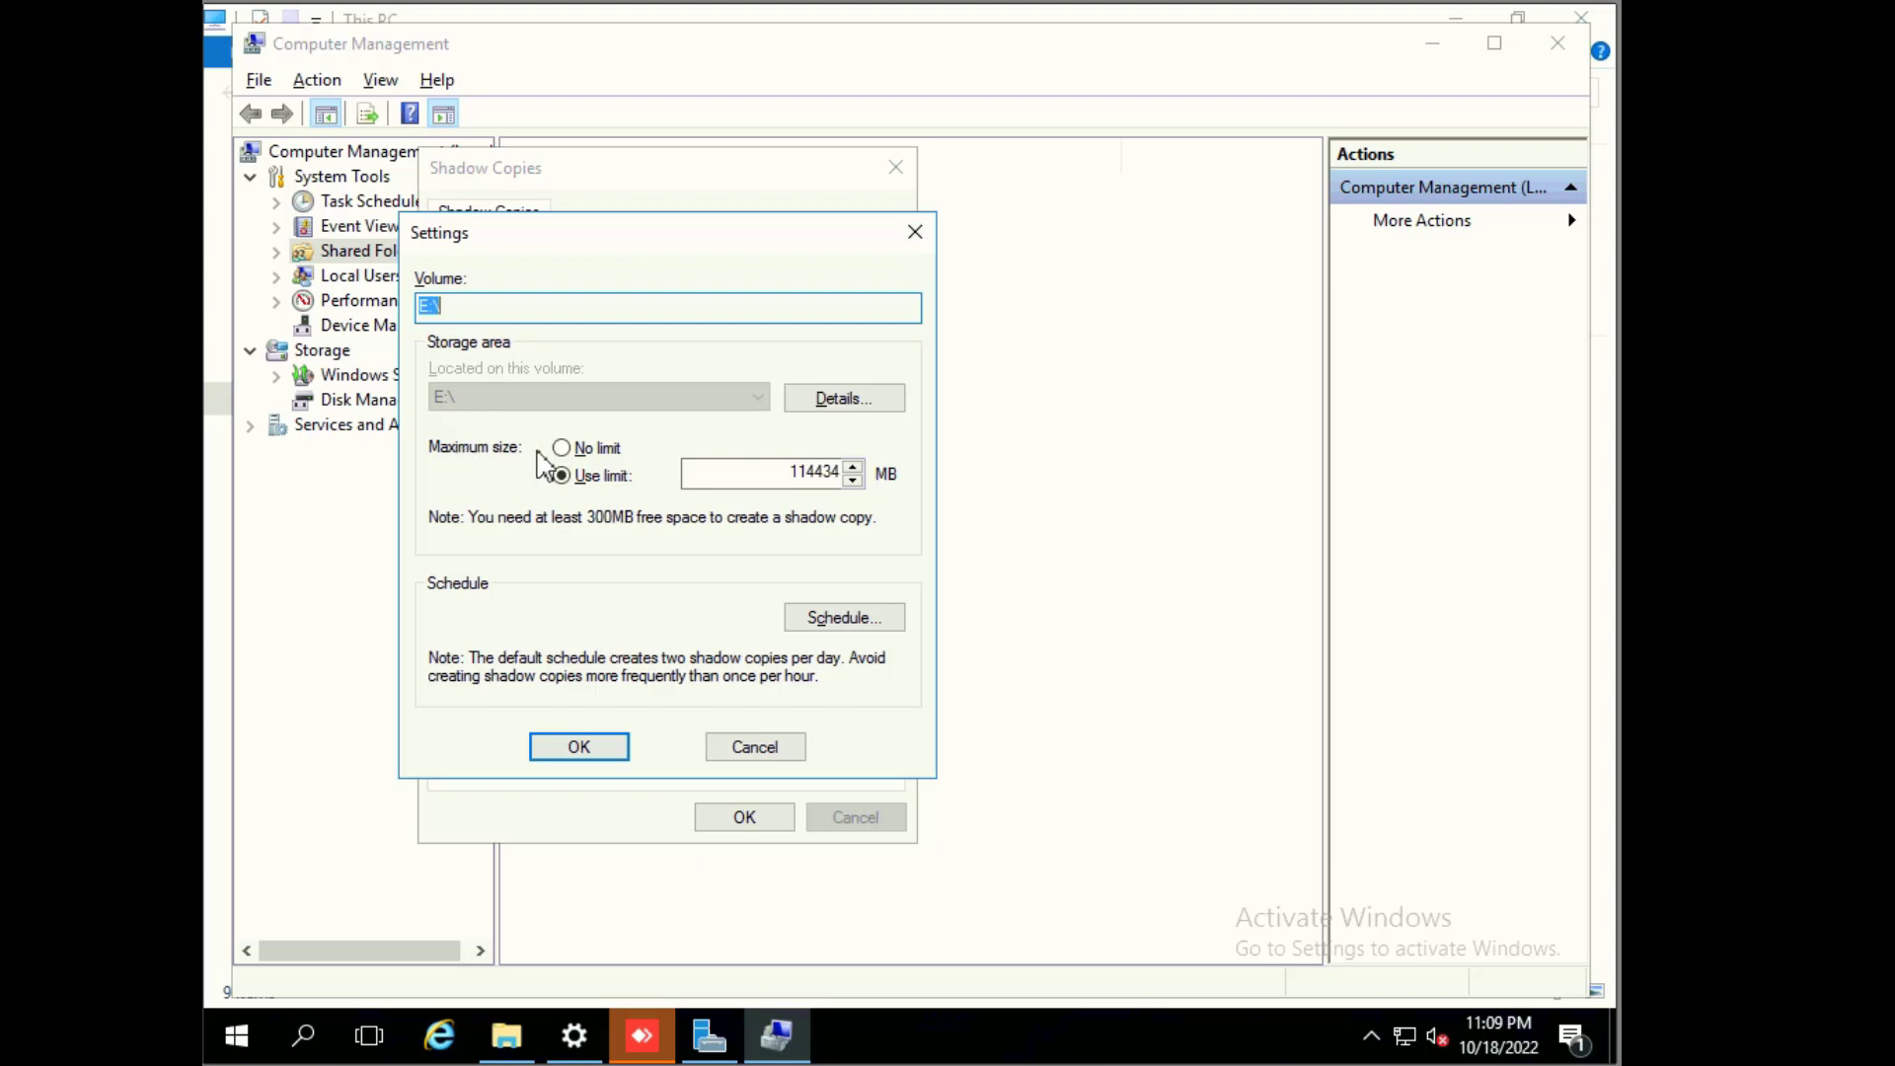
left_click(561, 447)
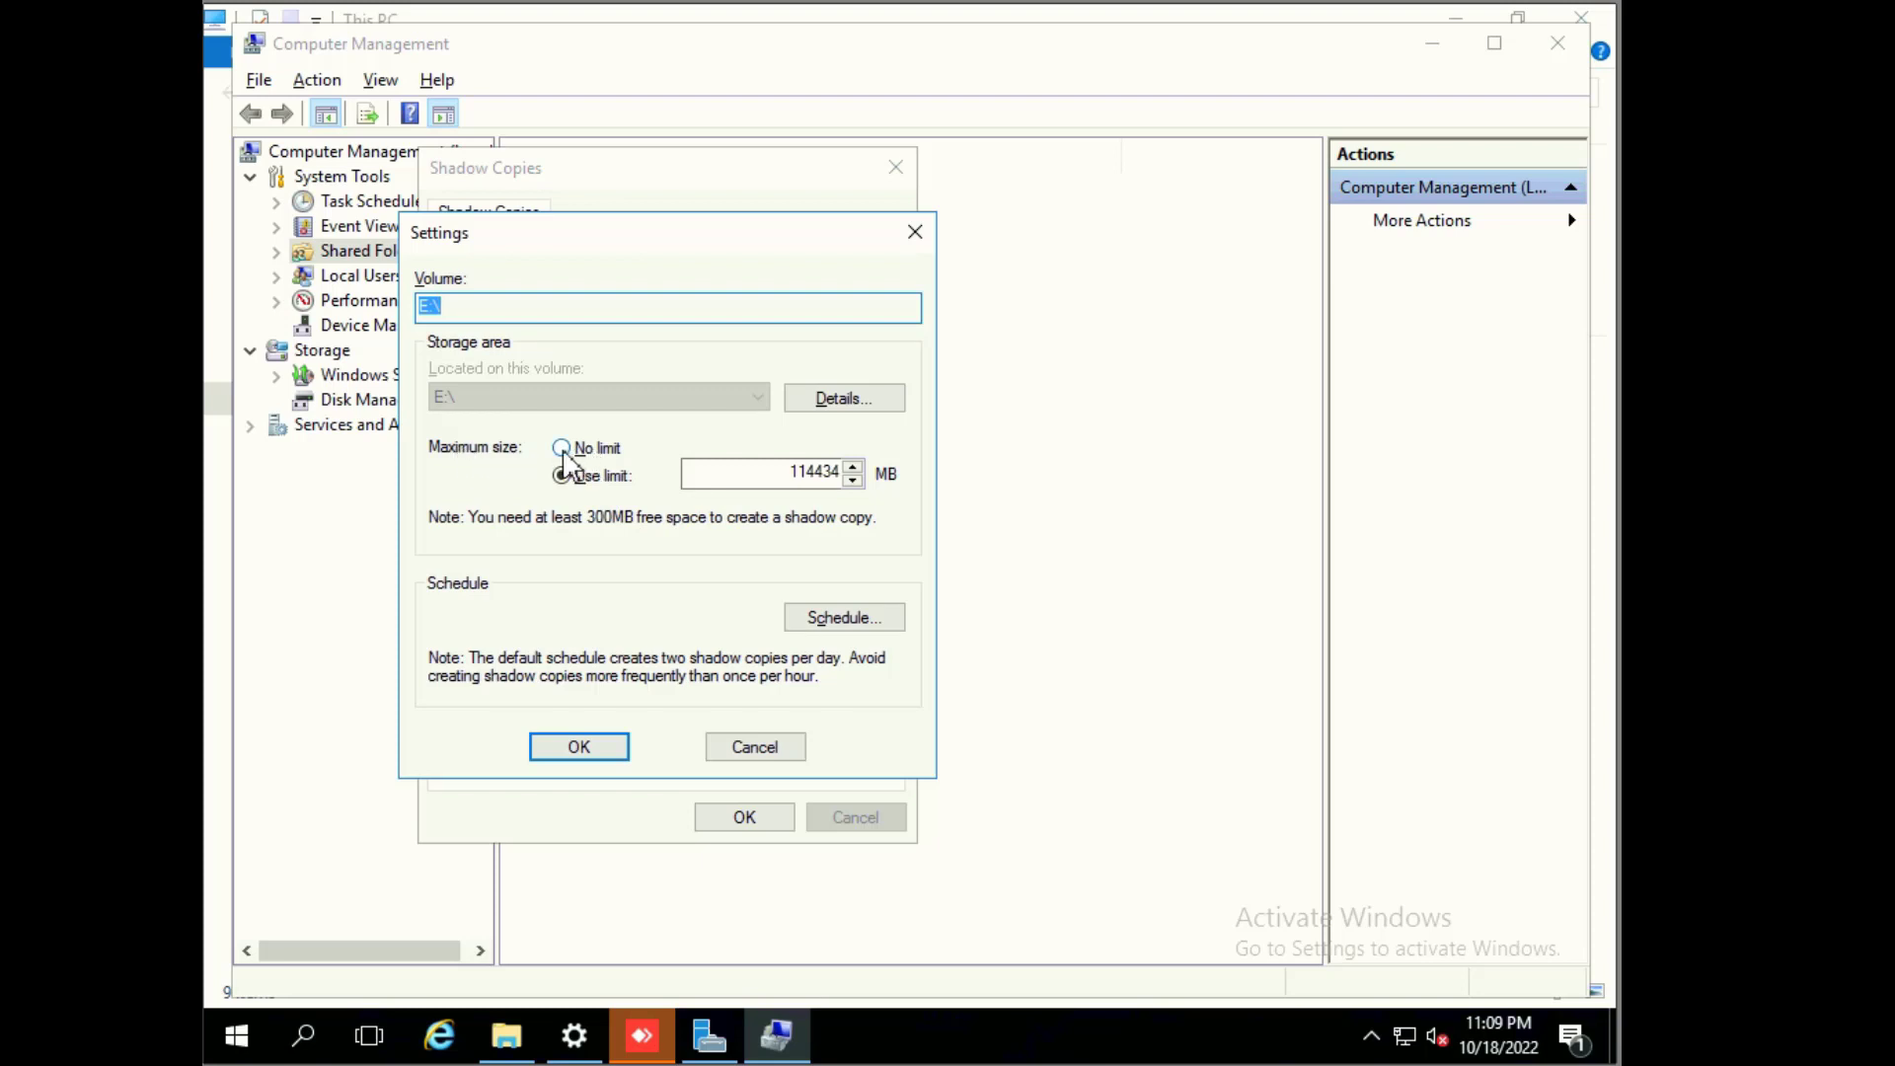
left_click(561, 474)
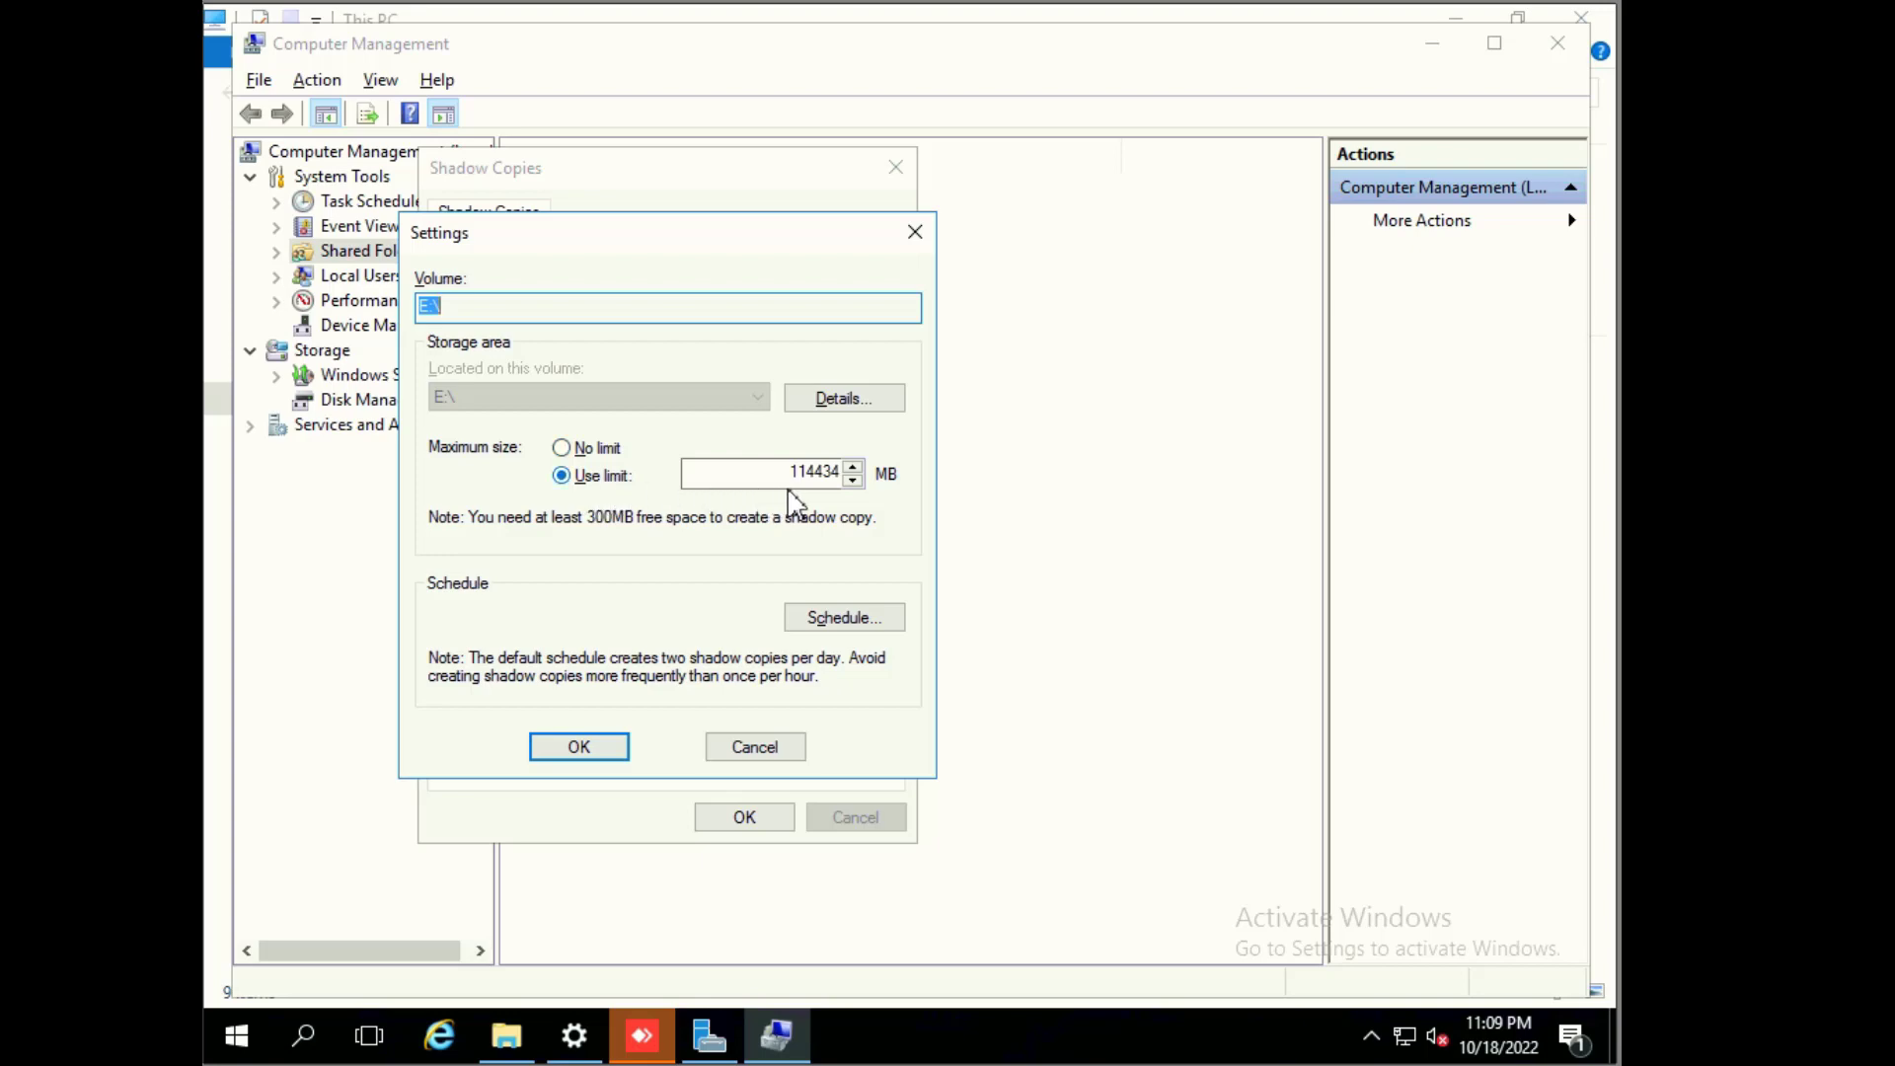
mouse_move(797, 502)
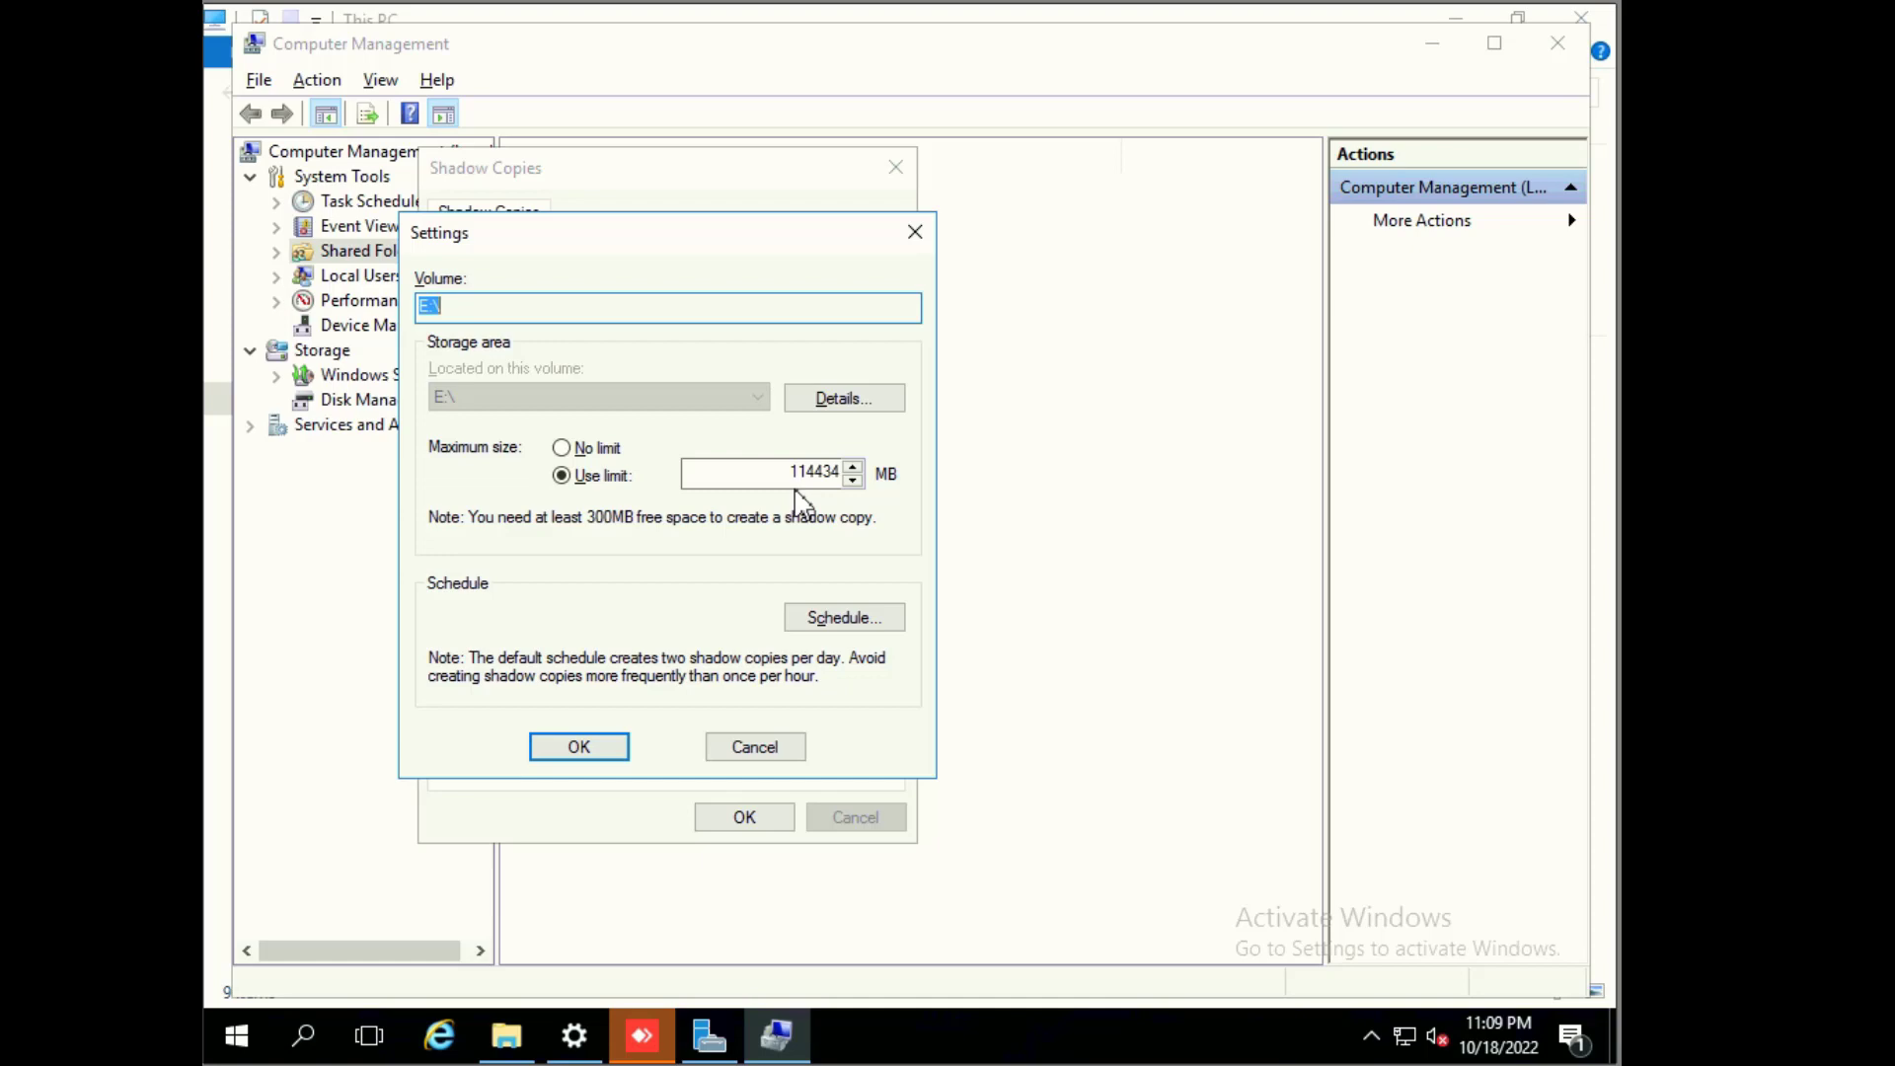
mouse_move(808, 614)
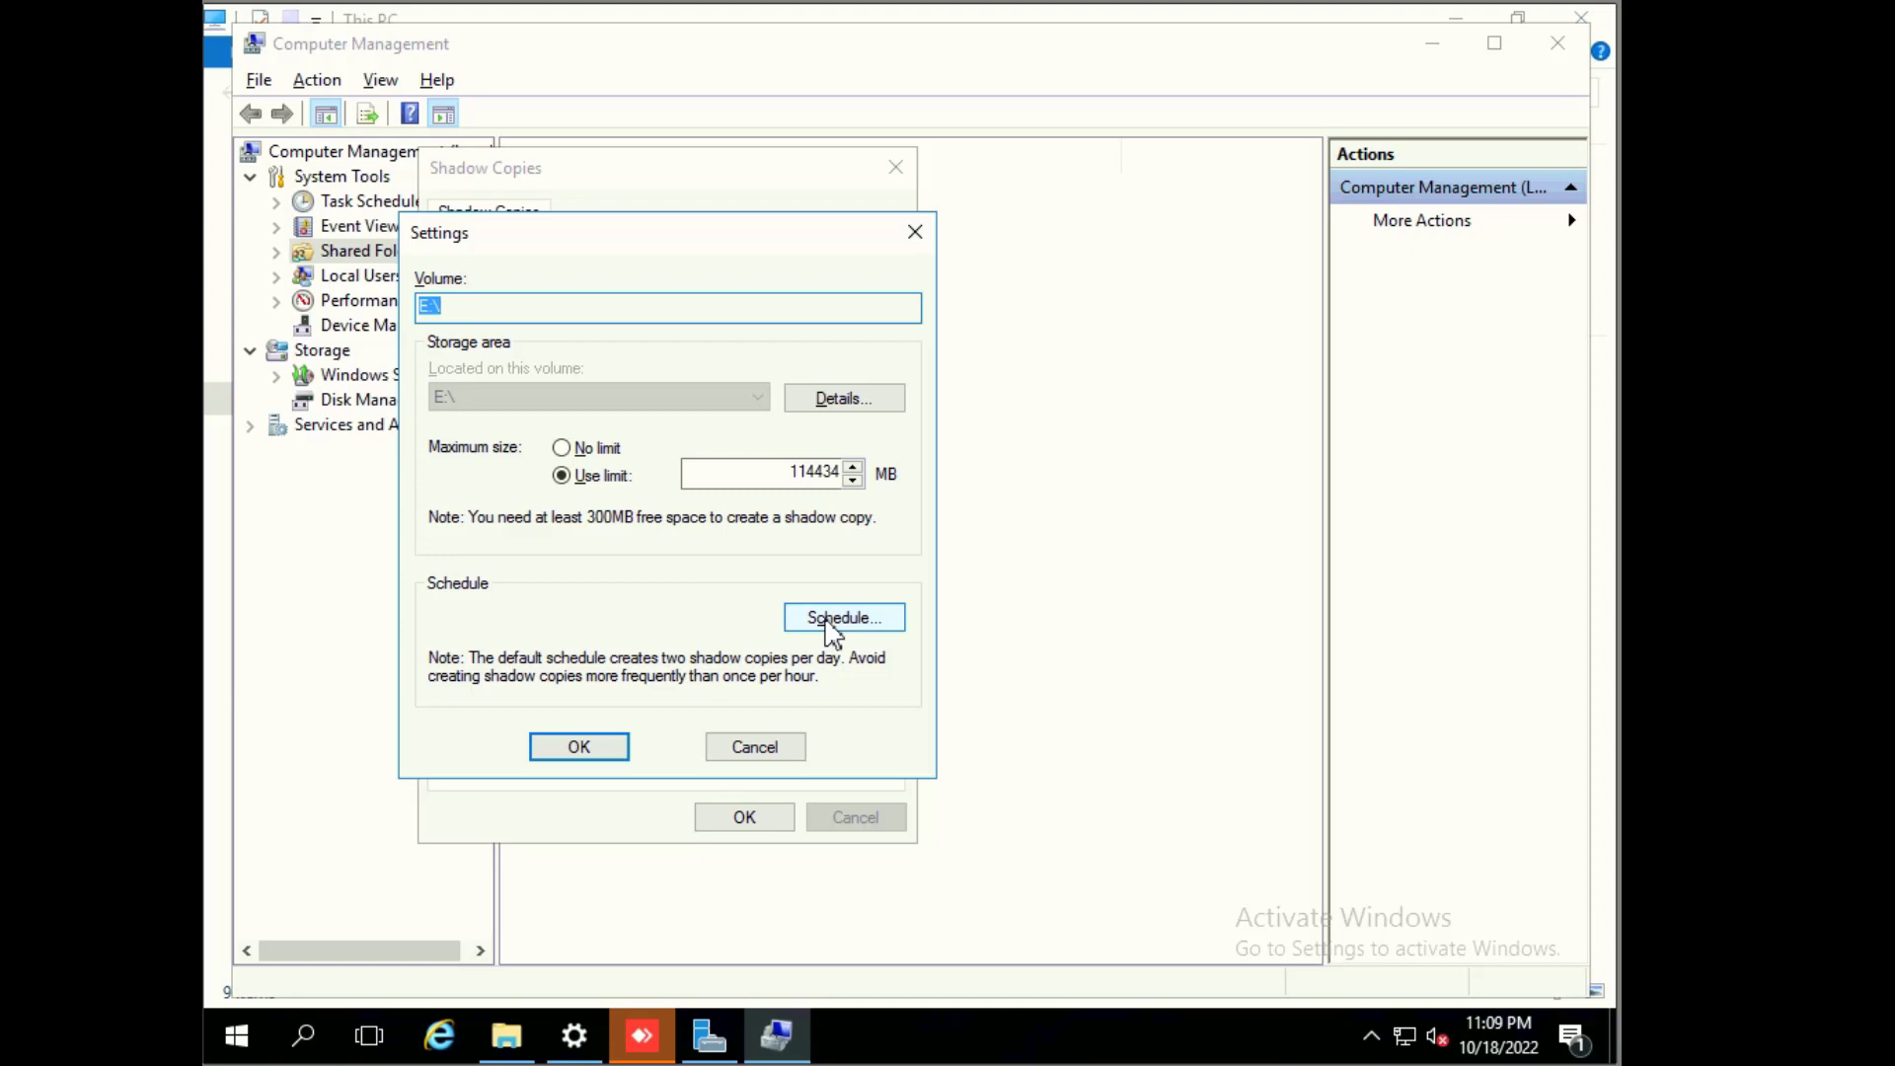
Step: Review the E:\ schedule's weekday 7:00 AM and 12:00 PM entries and their frequency options
left_click(842, 618)
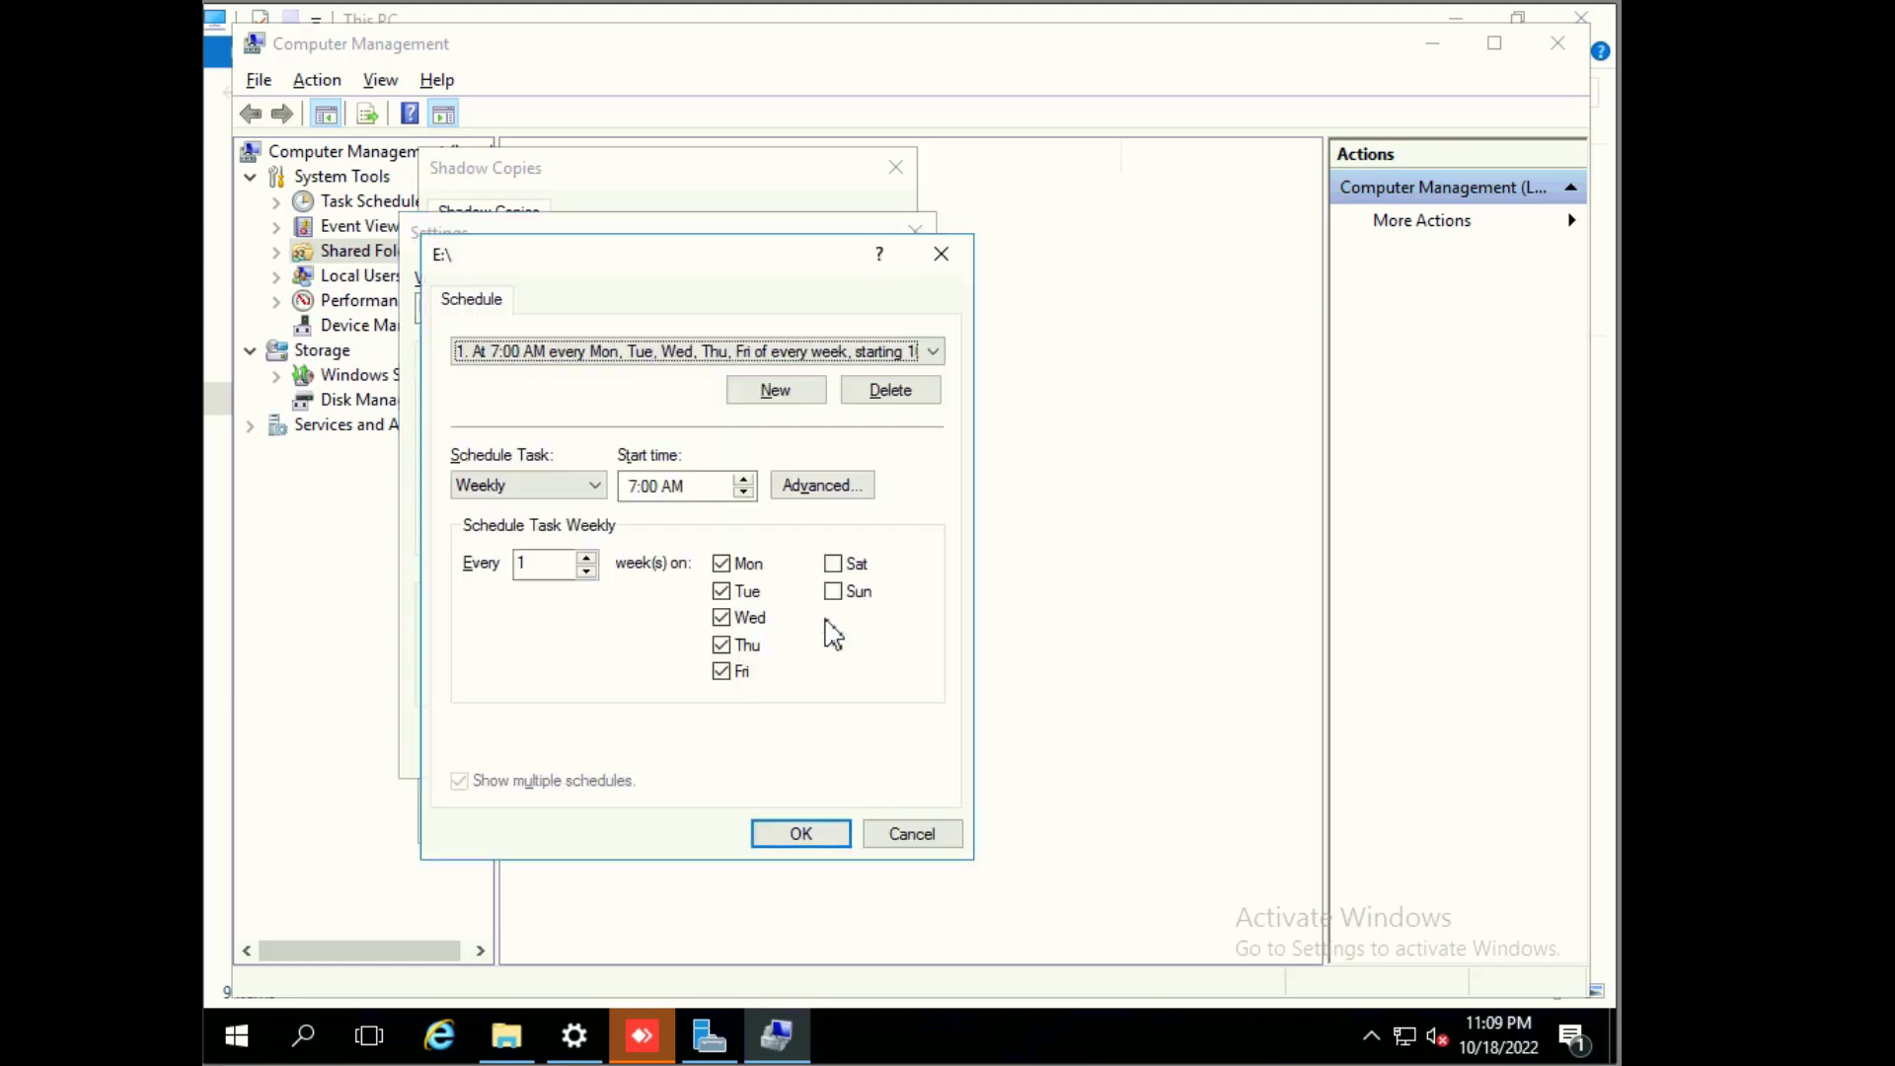
mouse_move(569, 501)
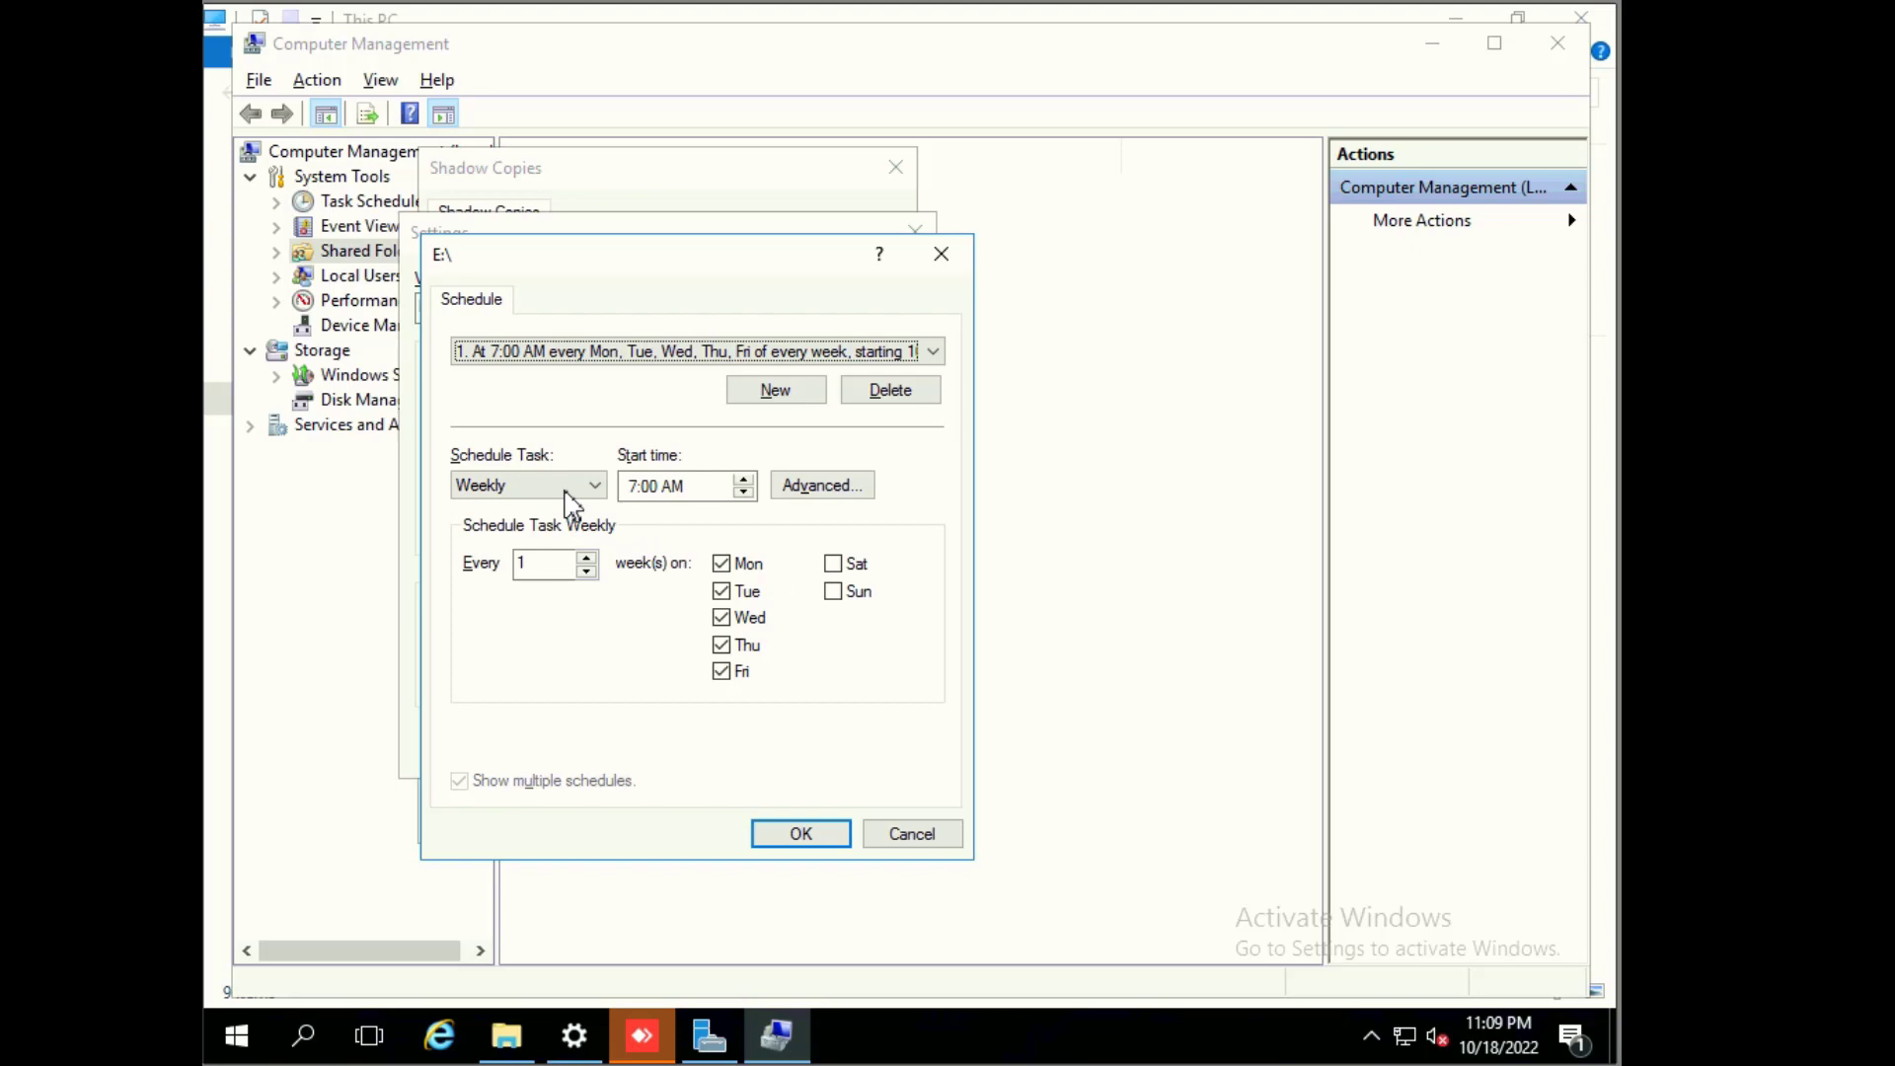
mouse_move(798, 377)
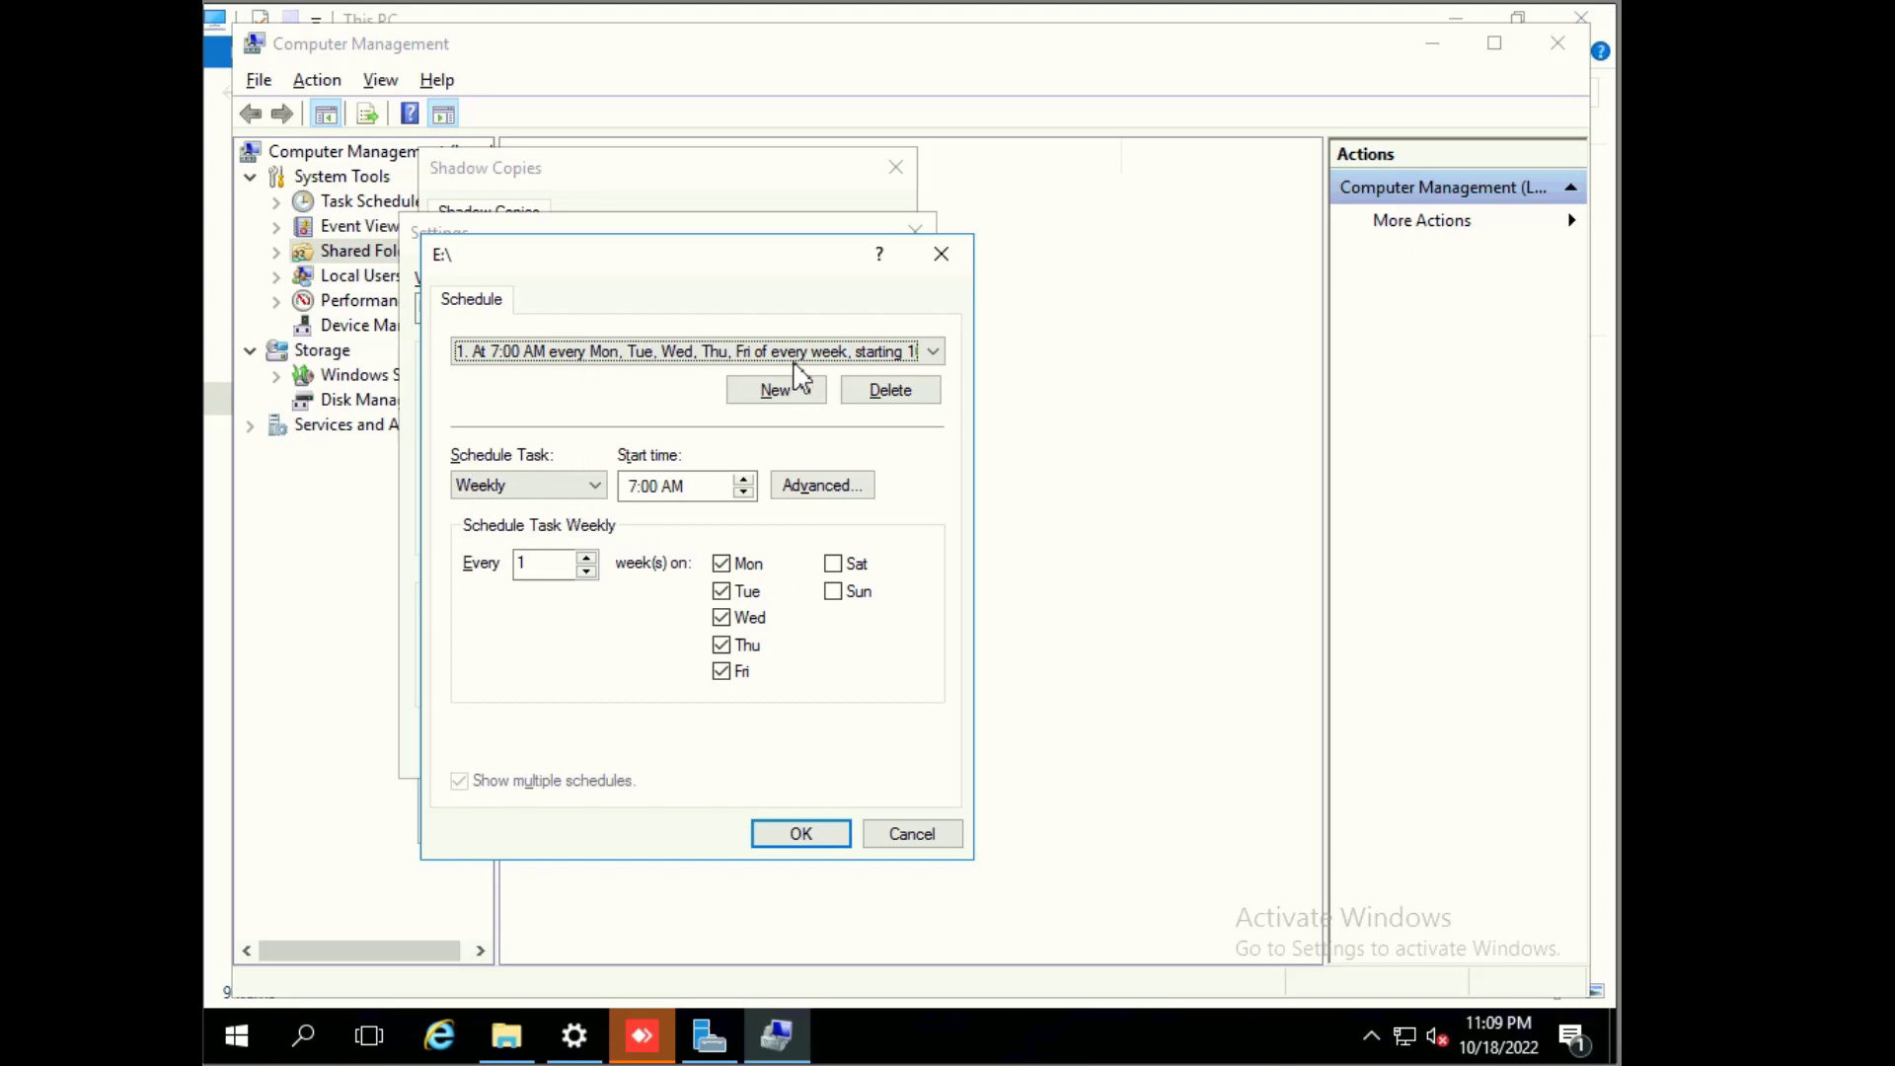
mouse_move(948, 365)
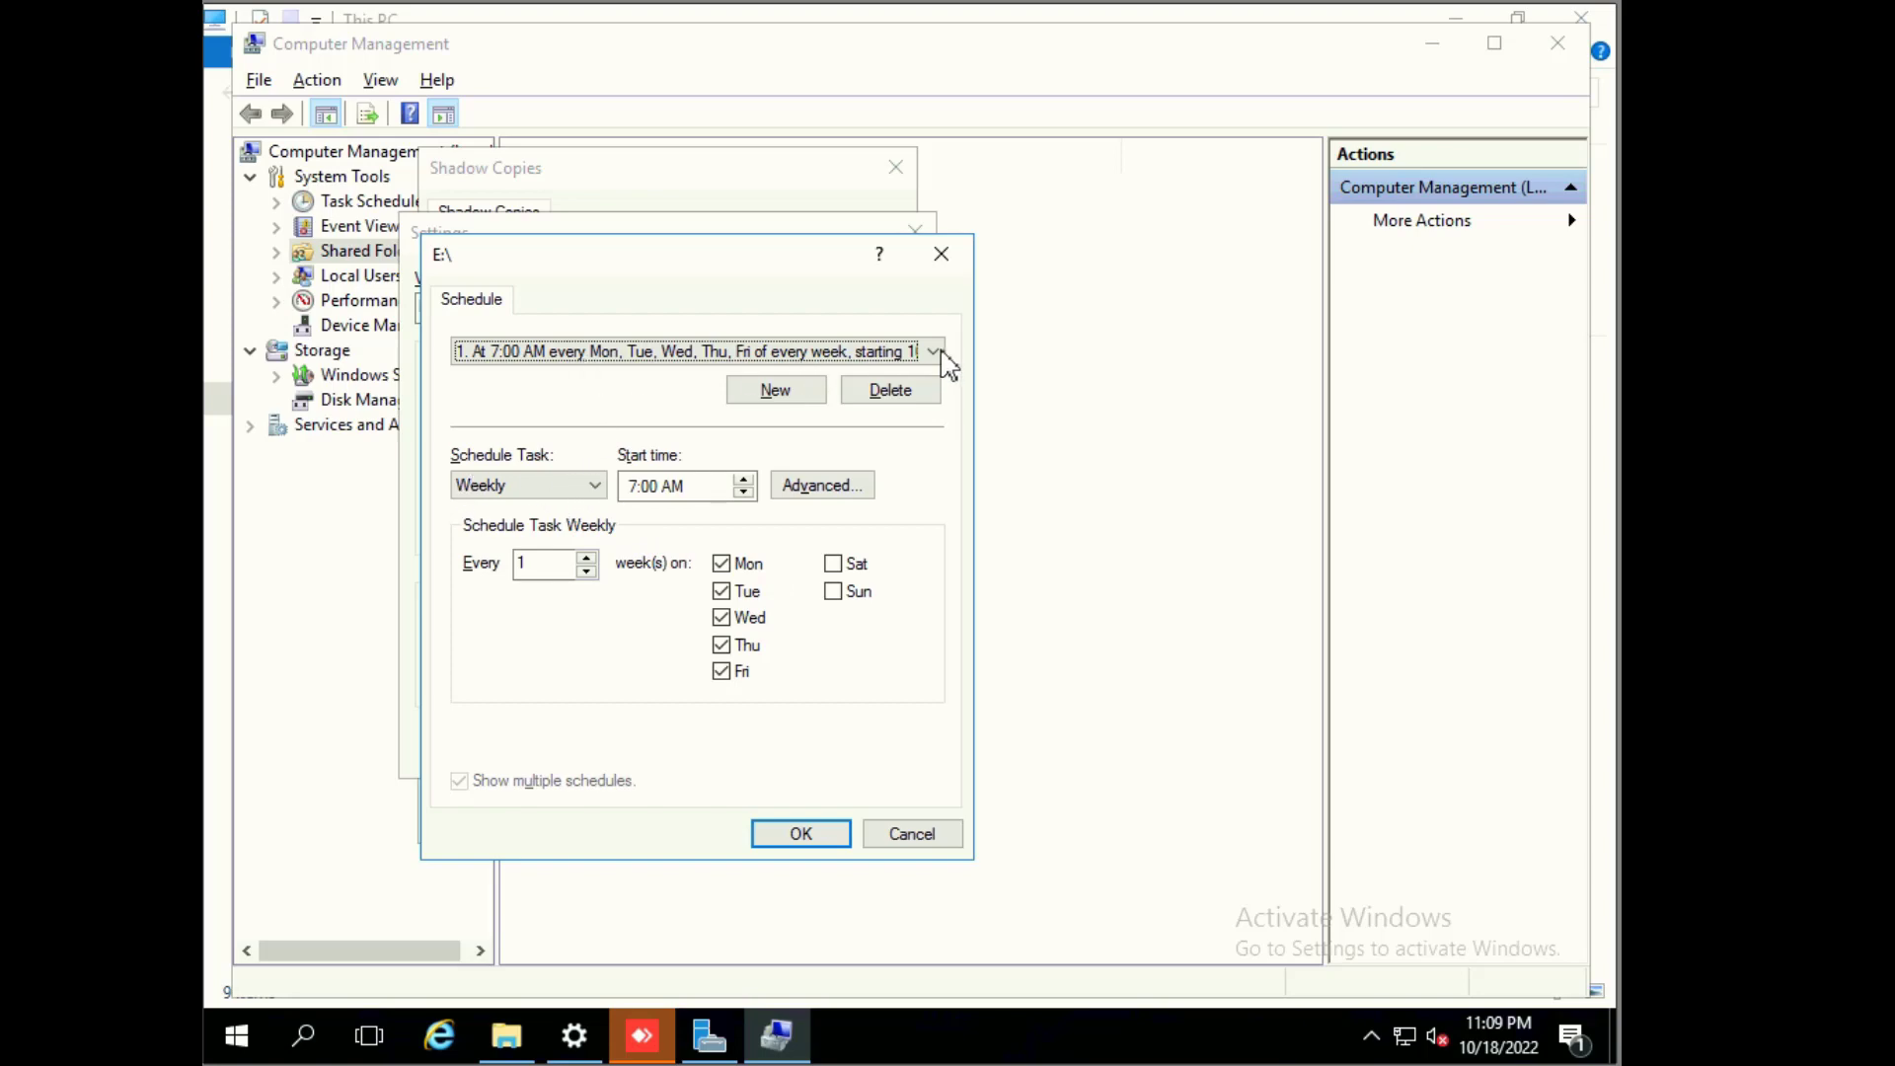
left_click(689, 350)
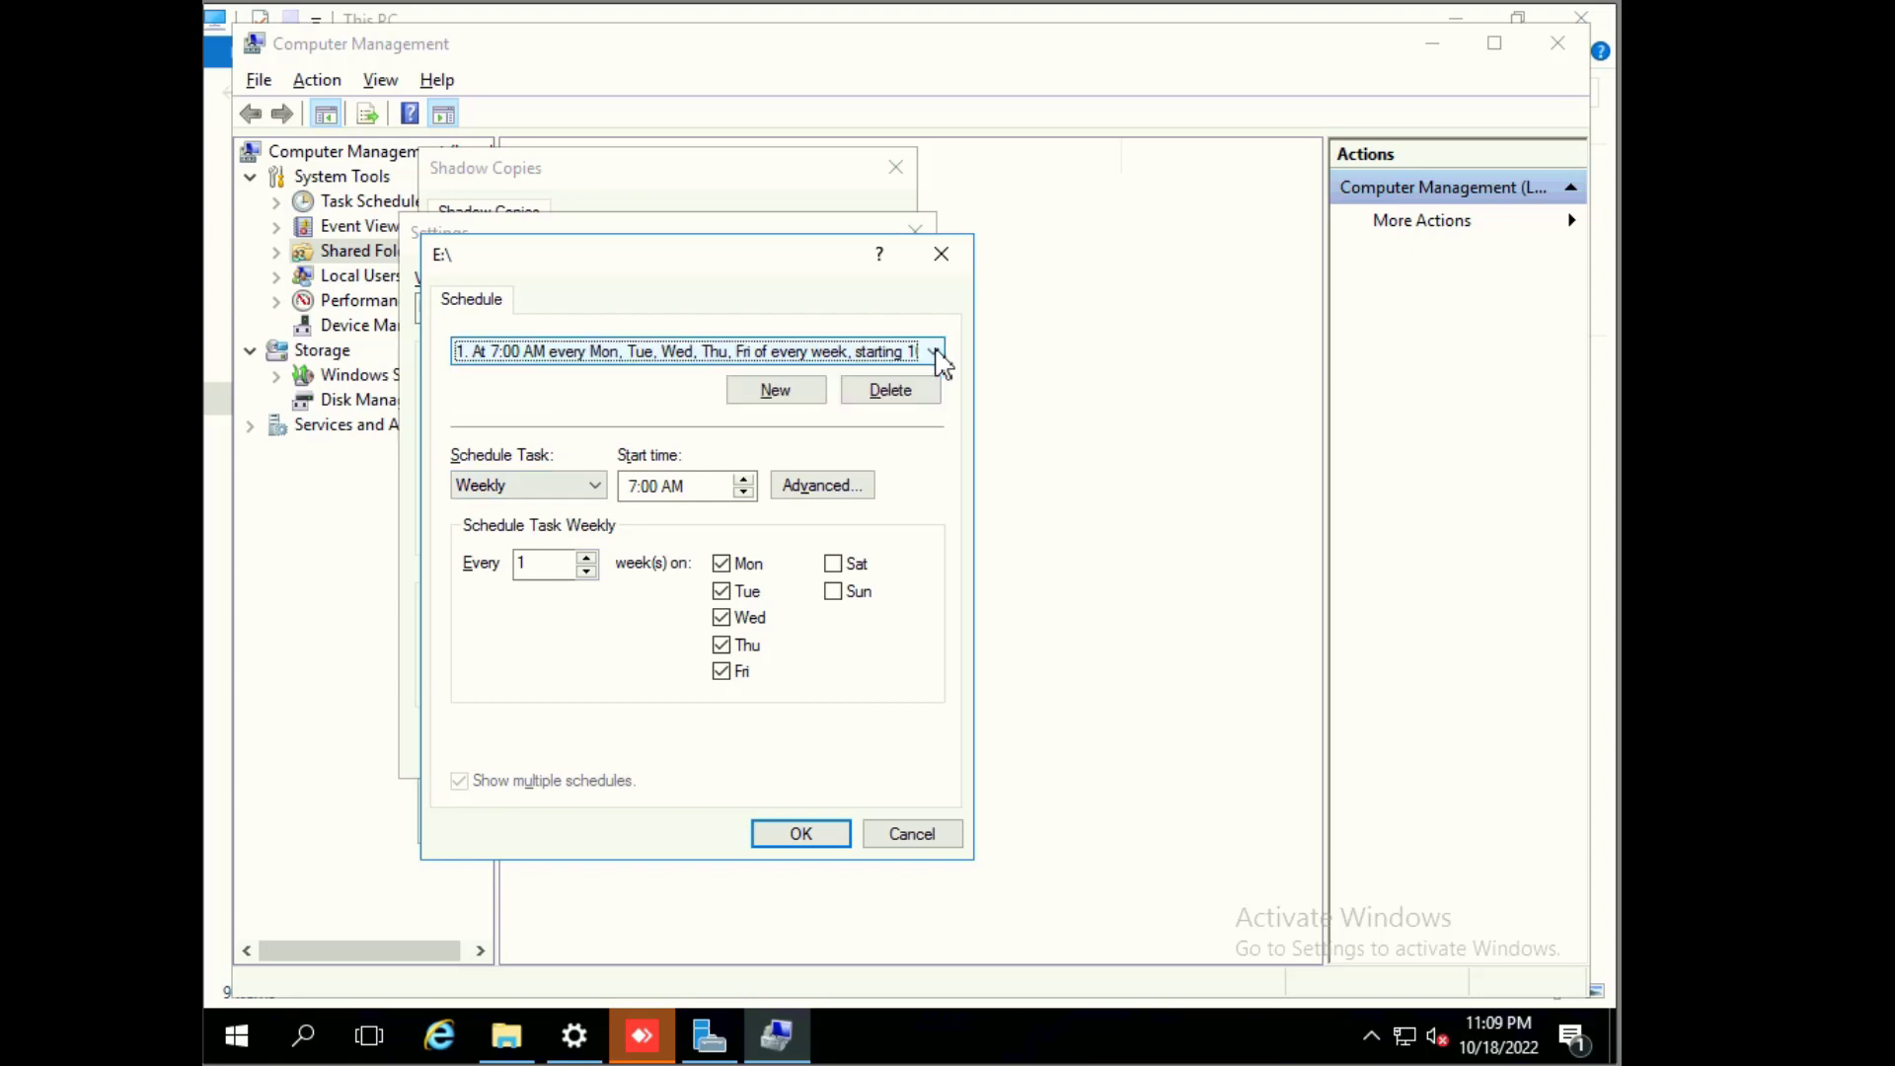
left_click(933, 351)
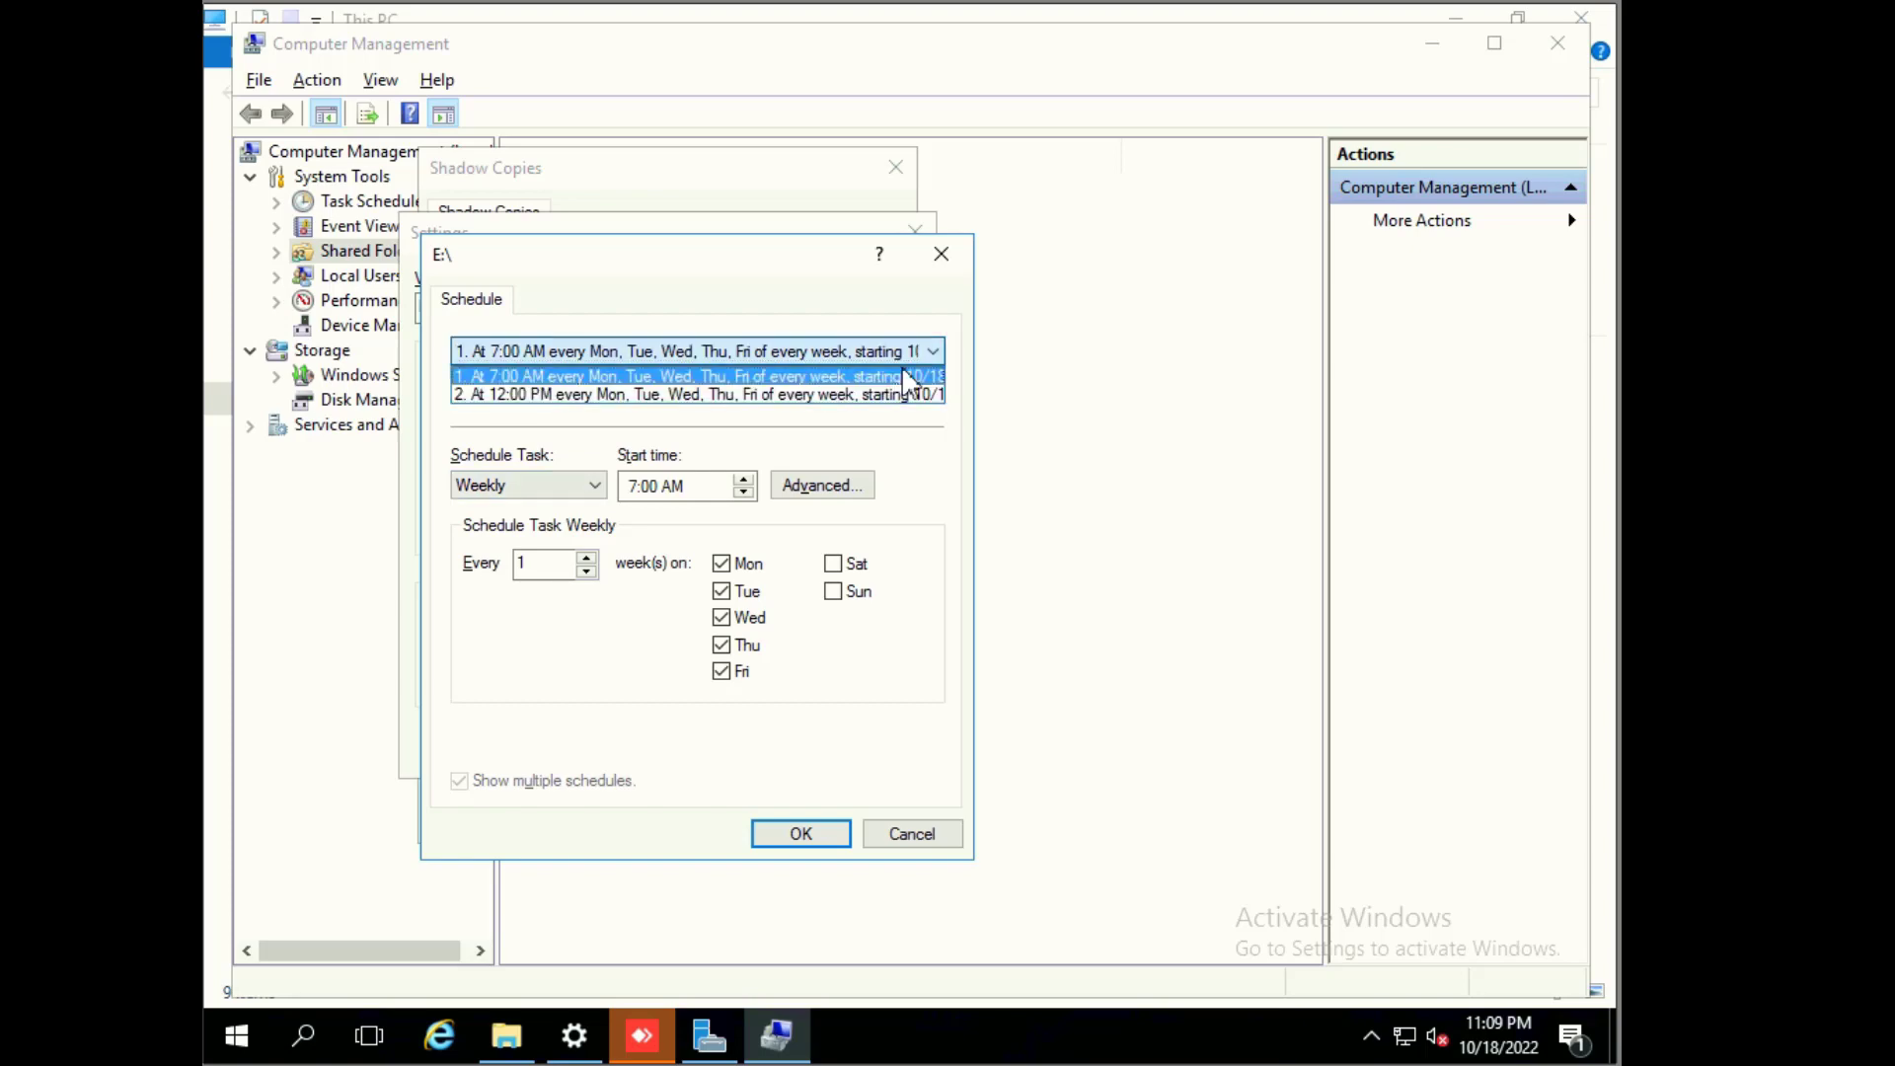
left_click(695, 352)
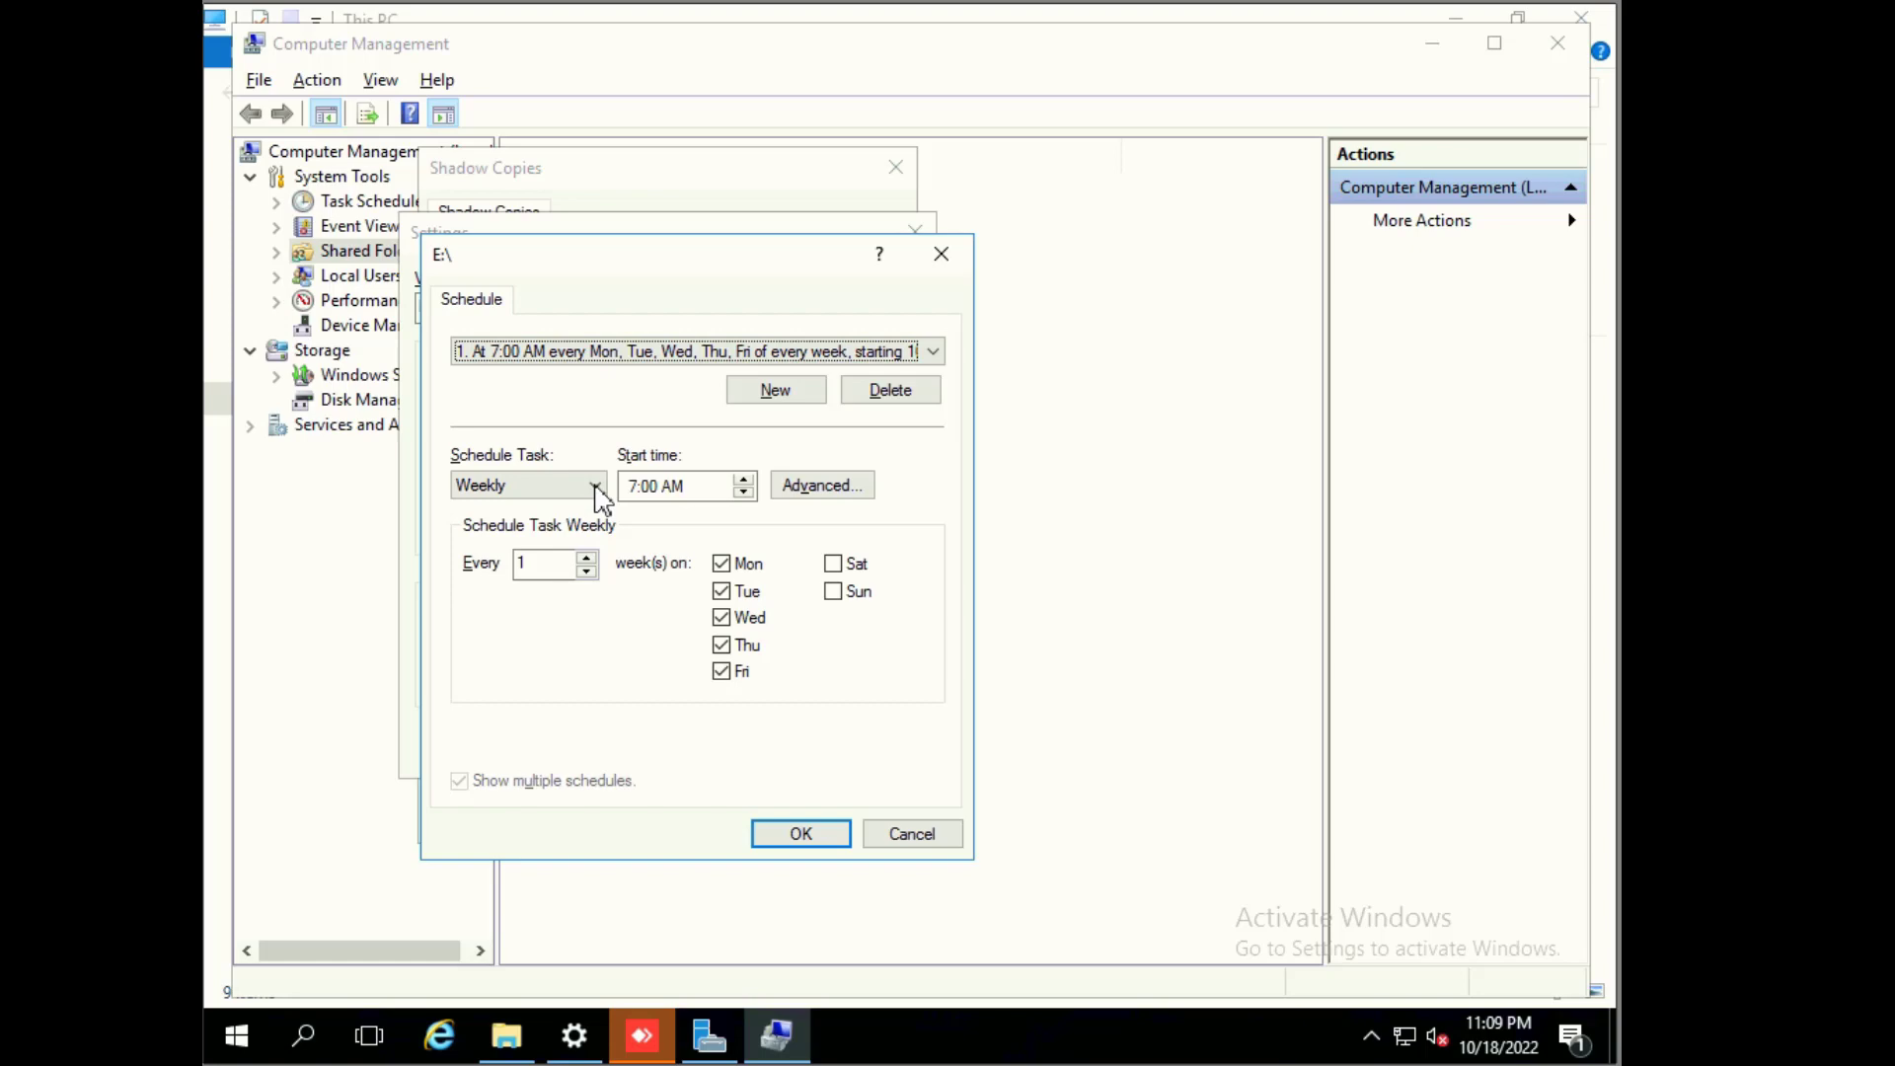
left_click(526, 484)
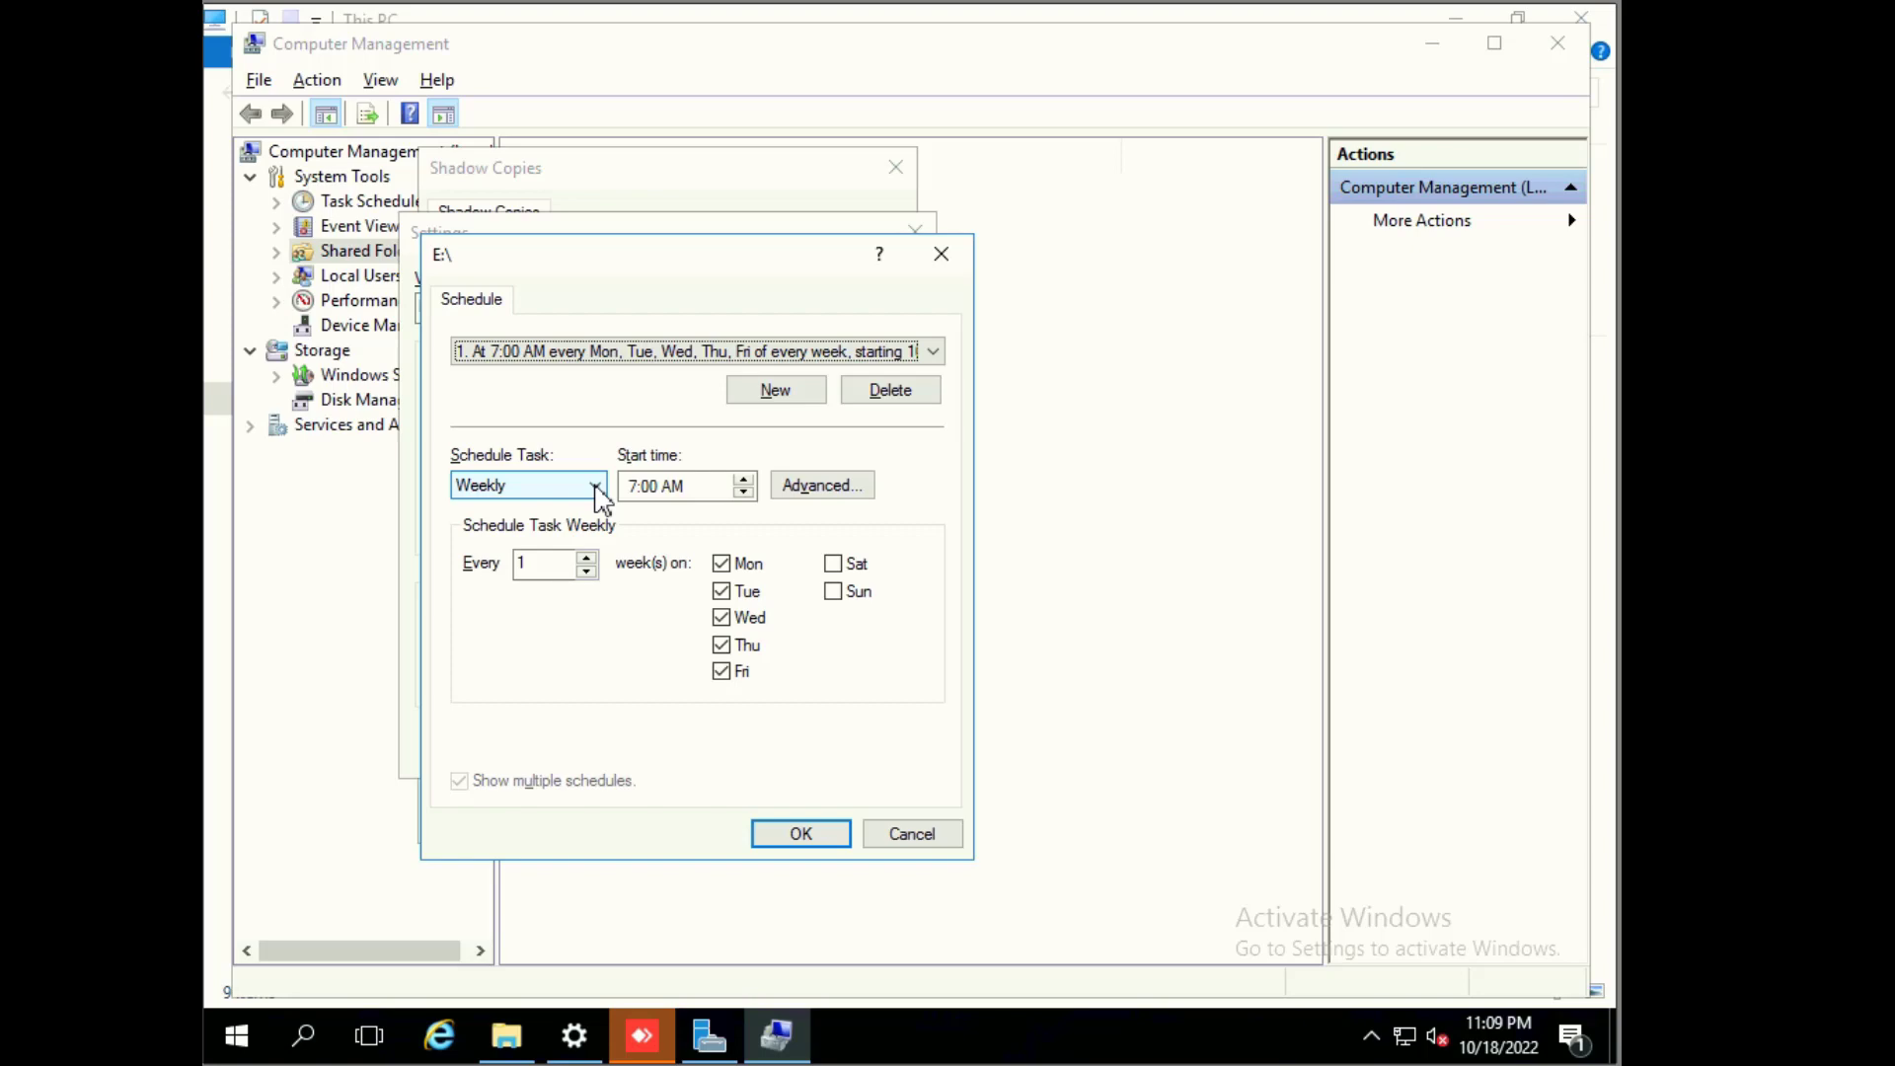
mouse_move(598, 497)
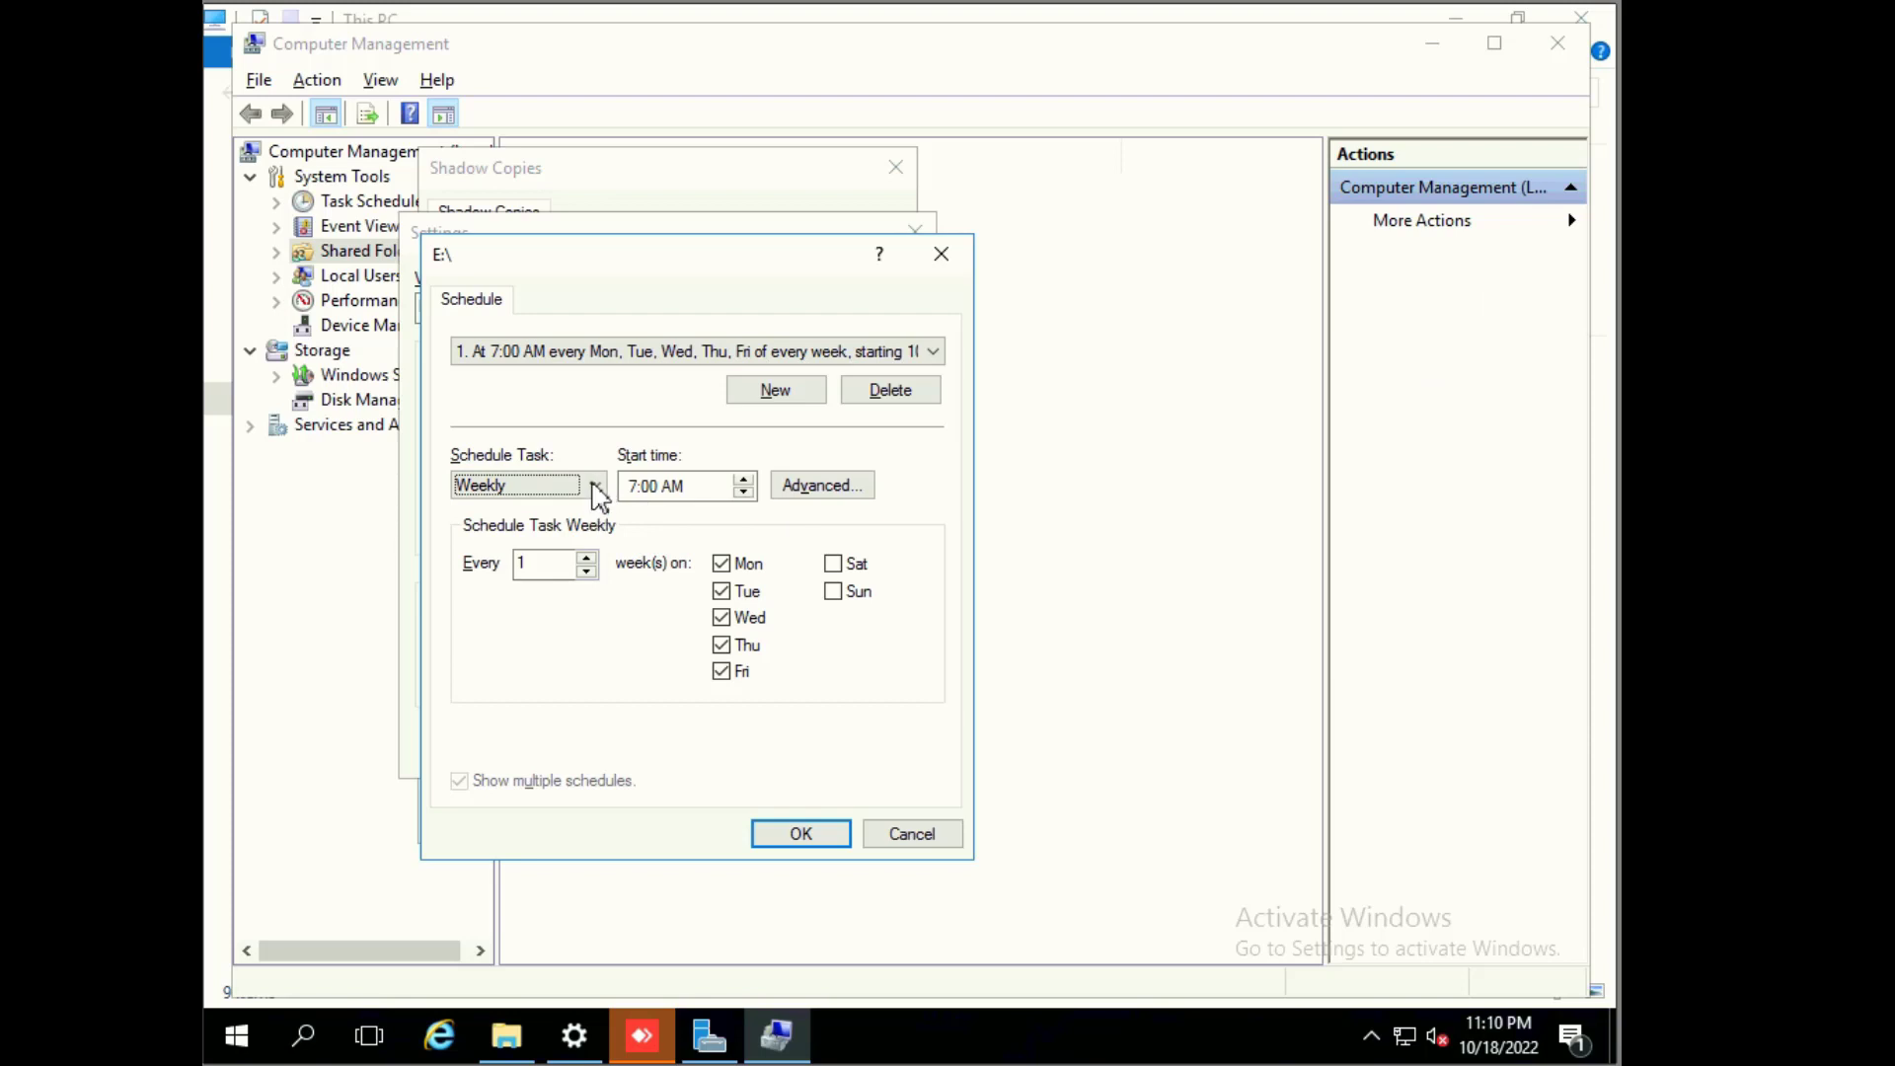
left_click(520, 485)
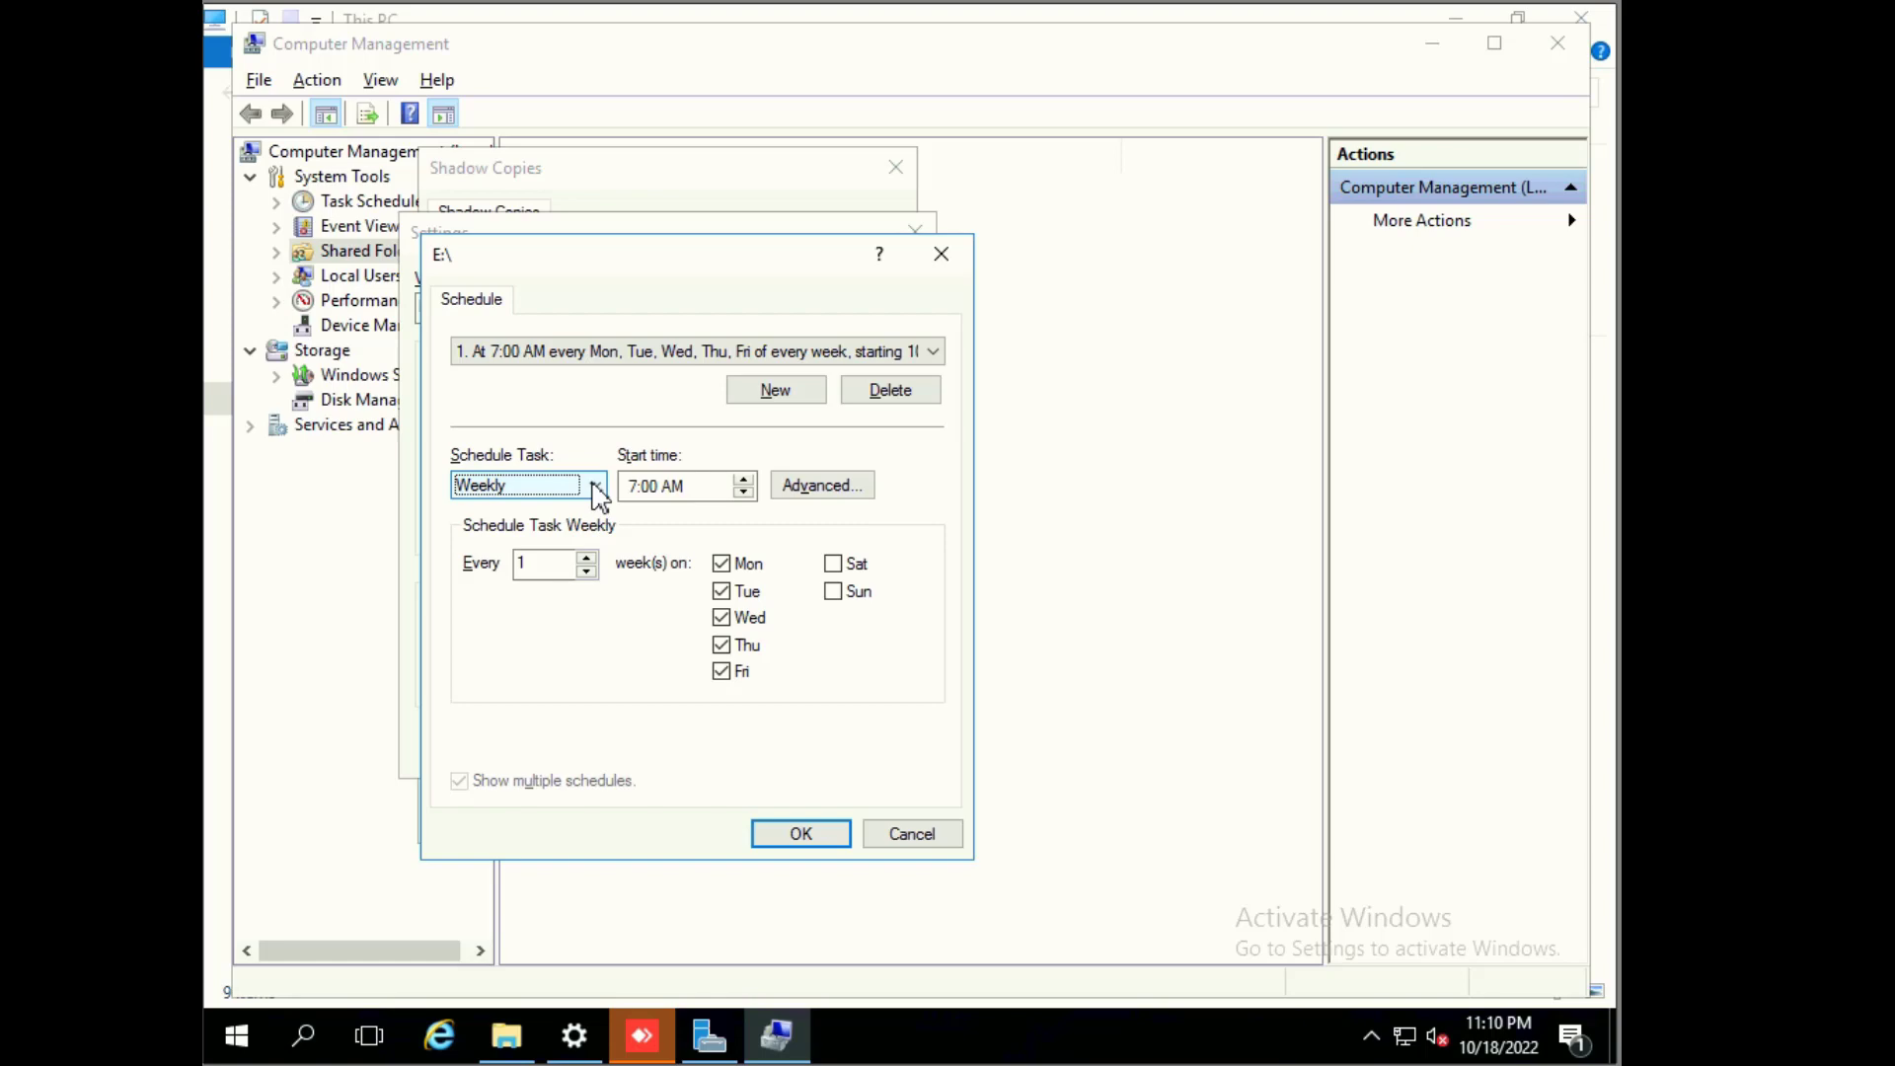
left_click(594, 485)
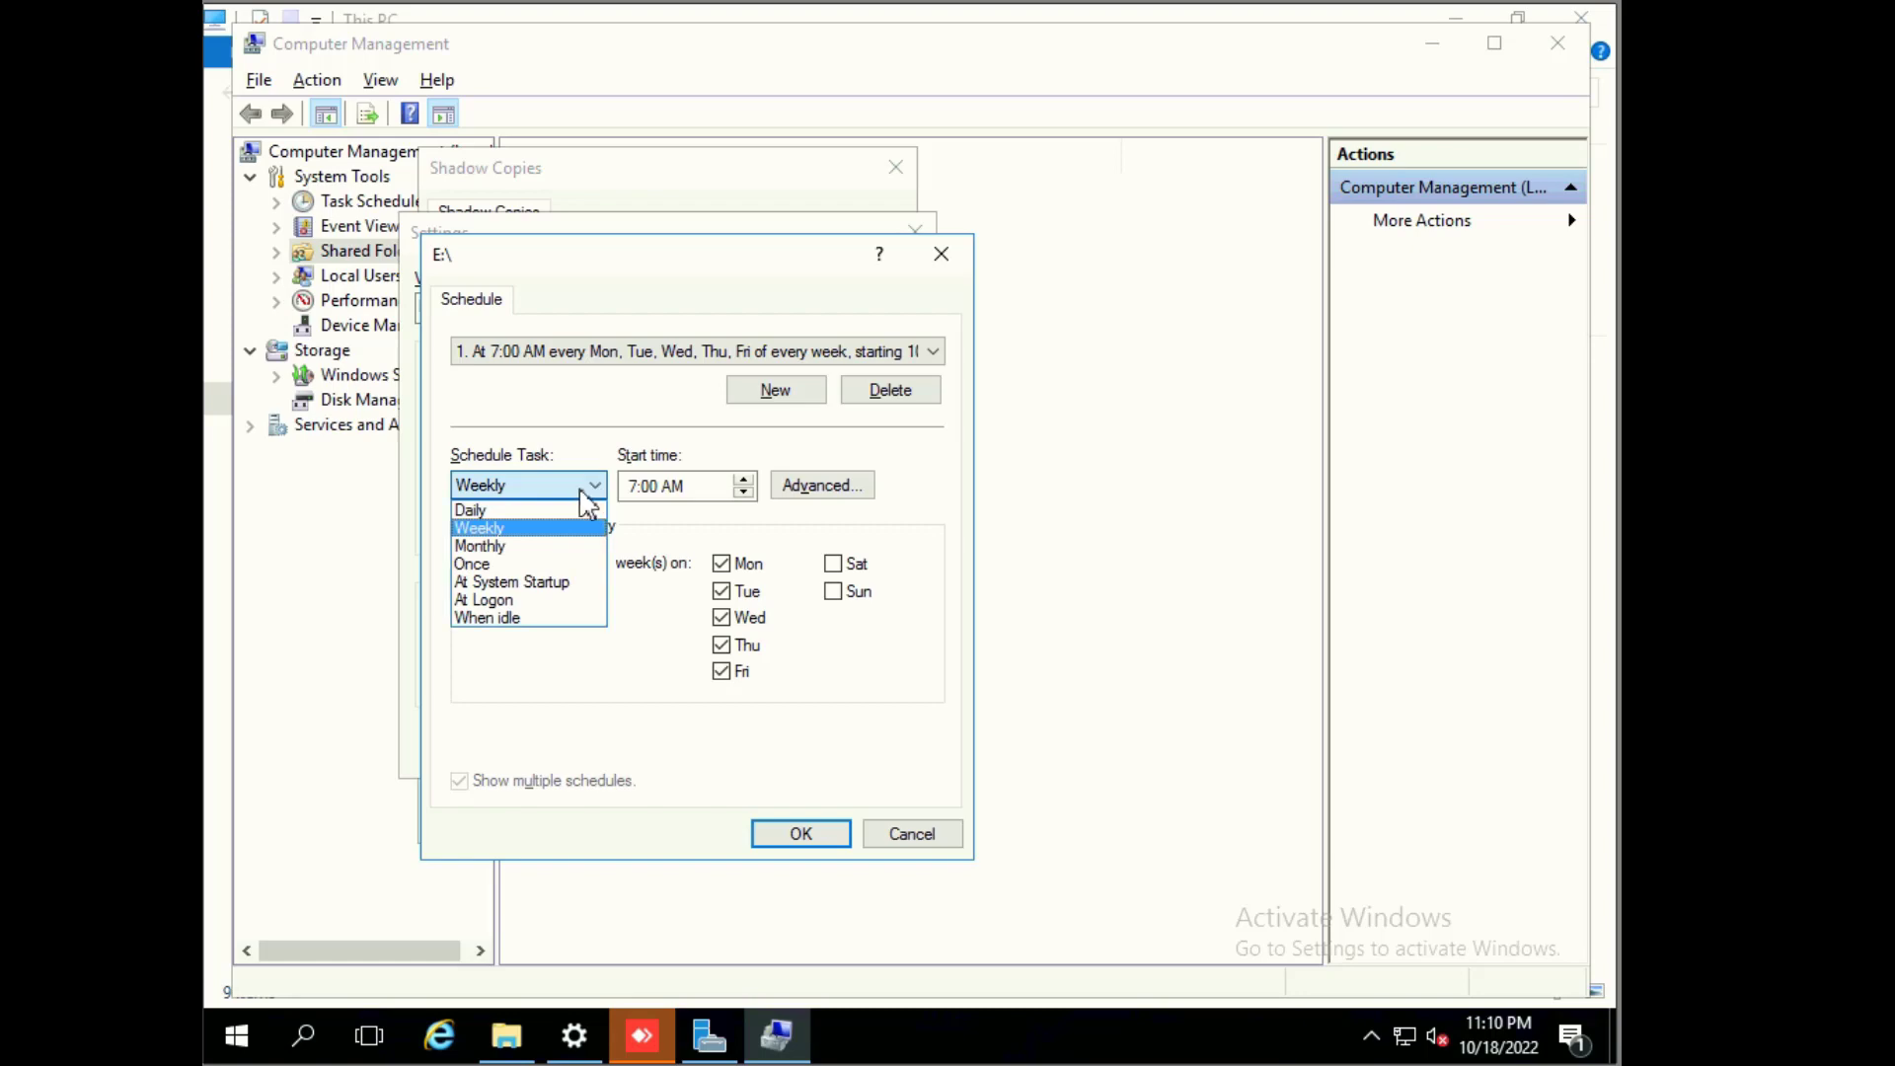
mouse_move(493, 526)
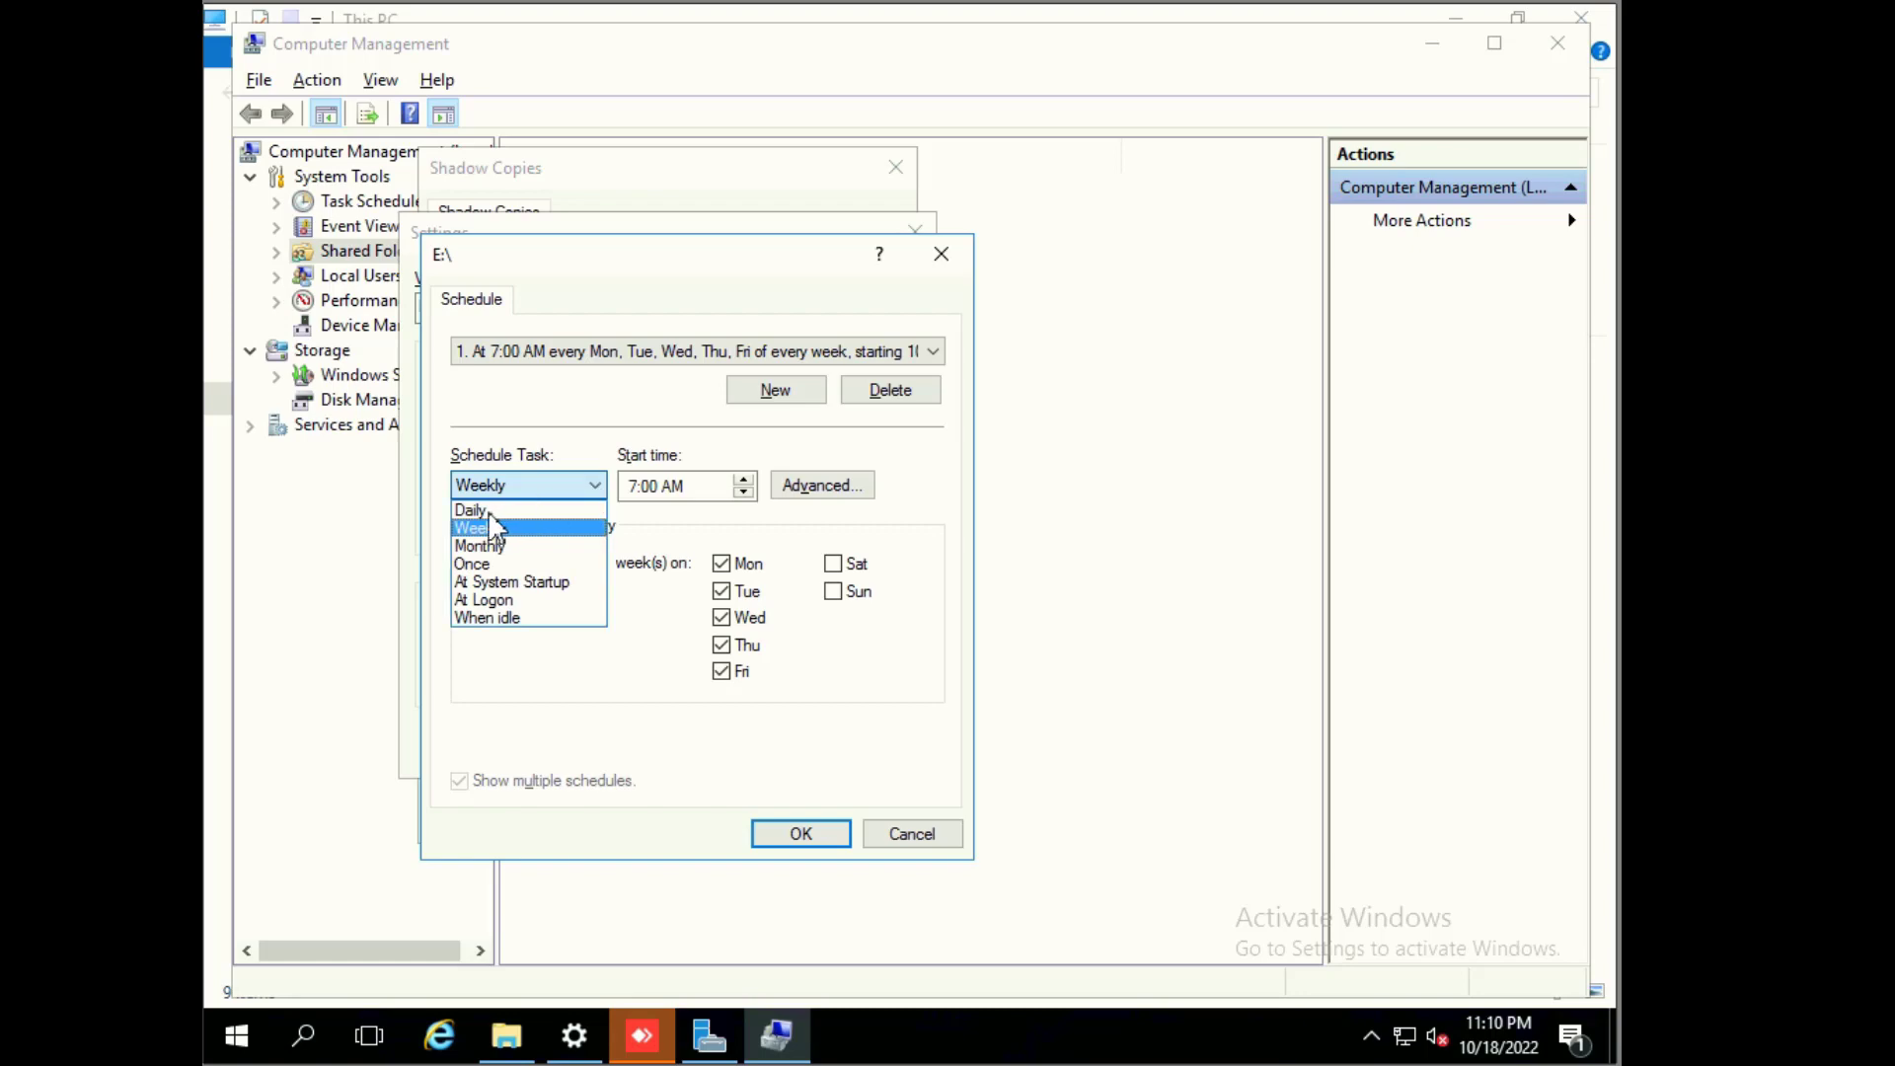
Step: Make schedule 1 for E:\ run daily with an 11:00 AM start time
left_click(472, 509)
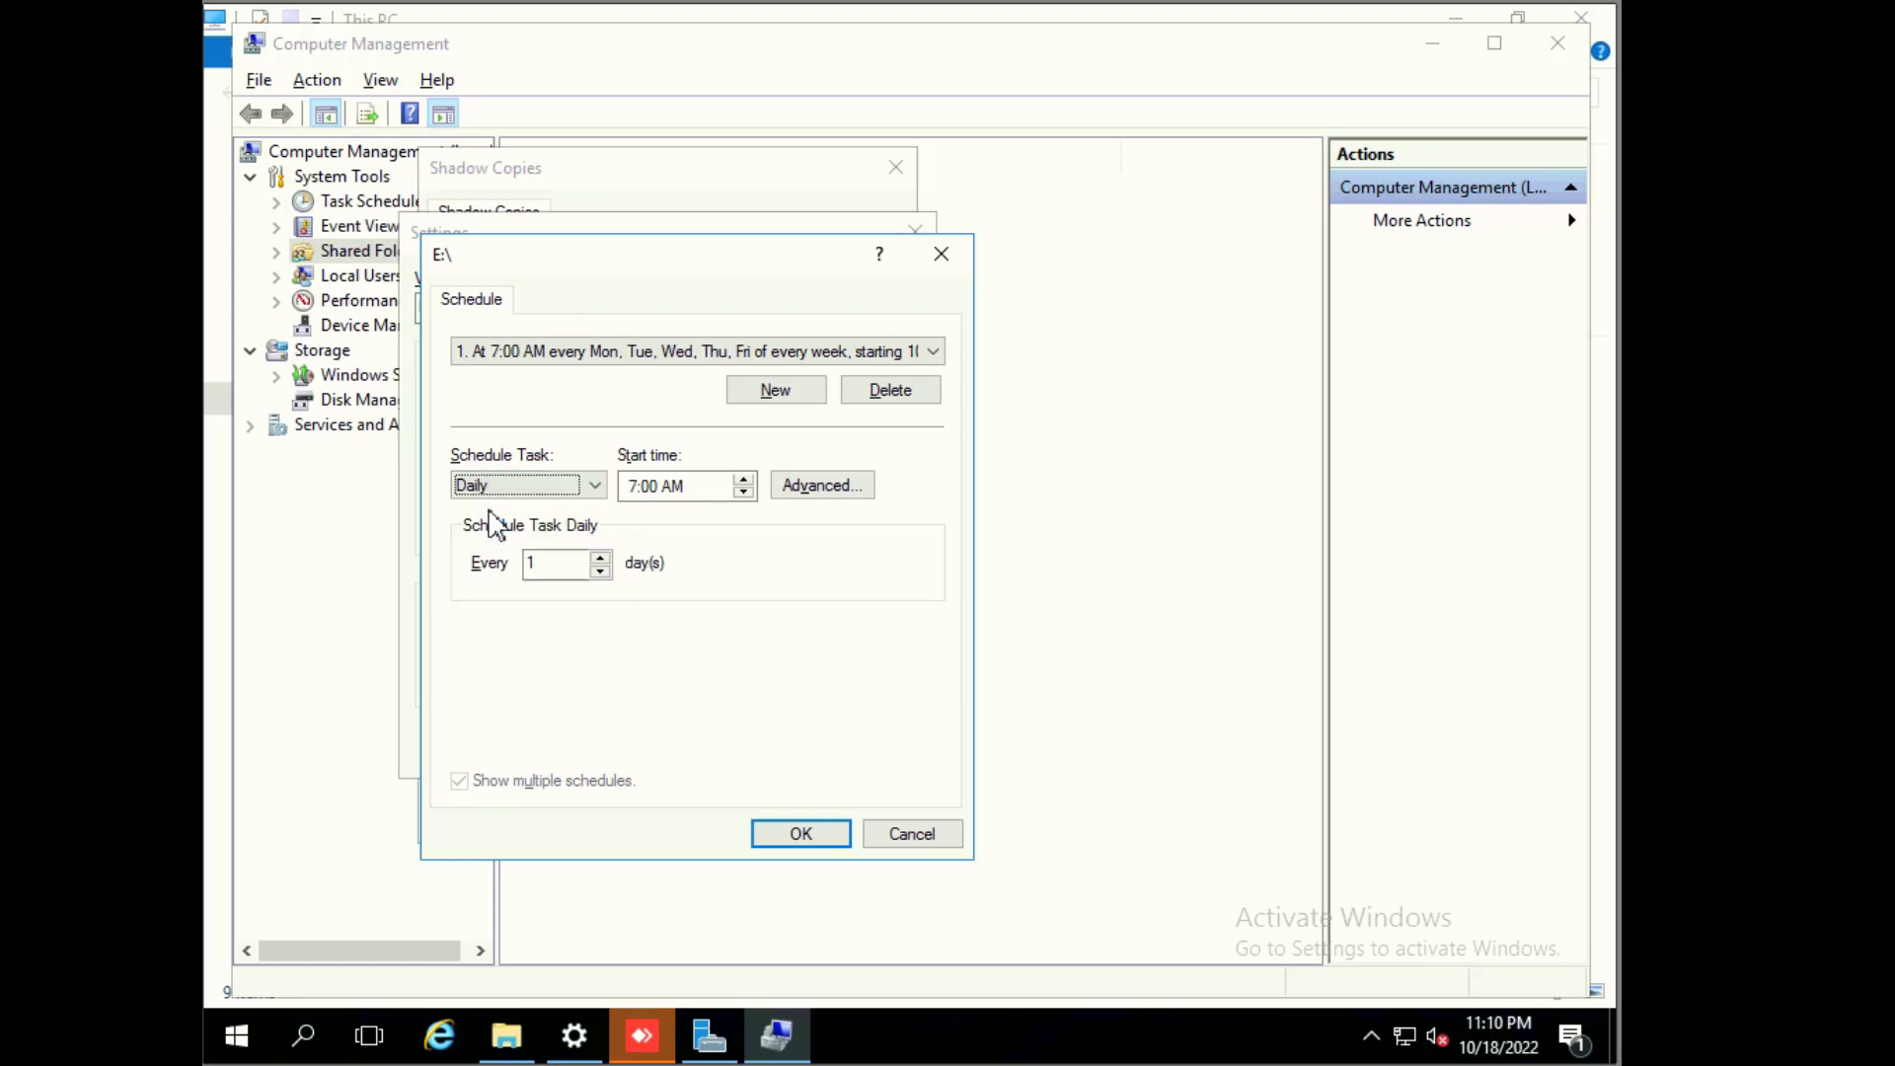
left_click(528, 484)
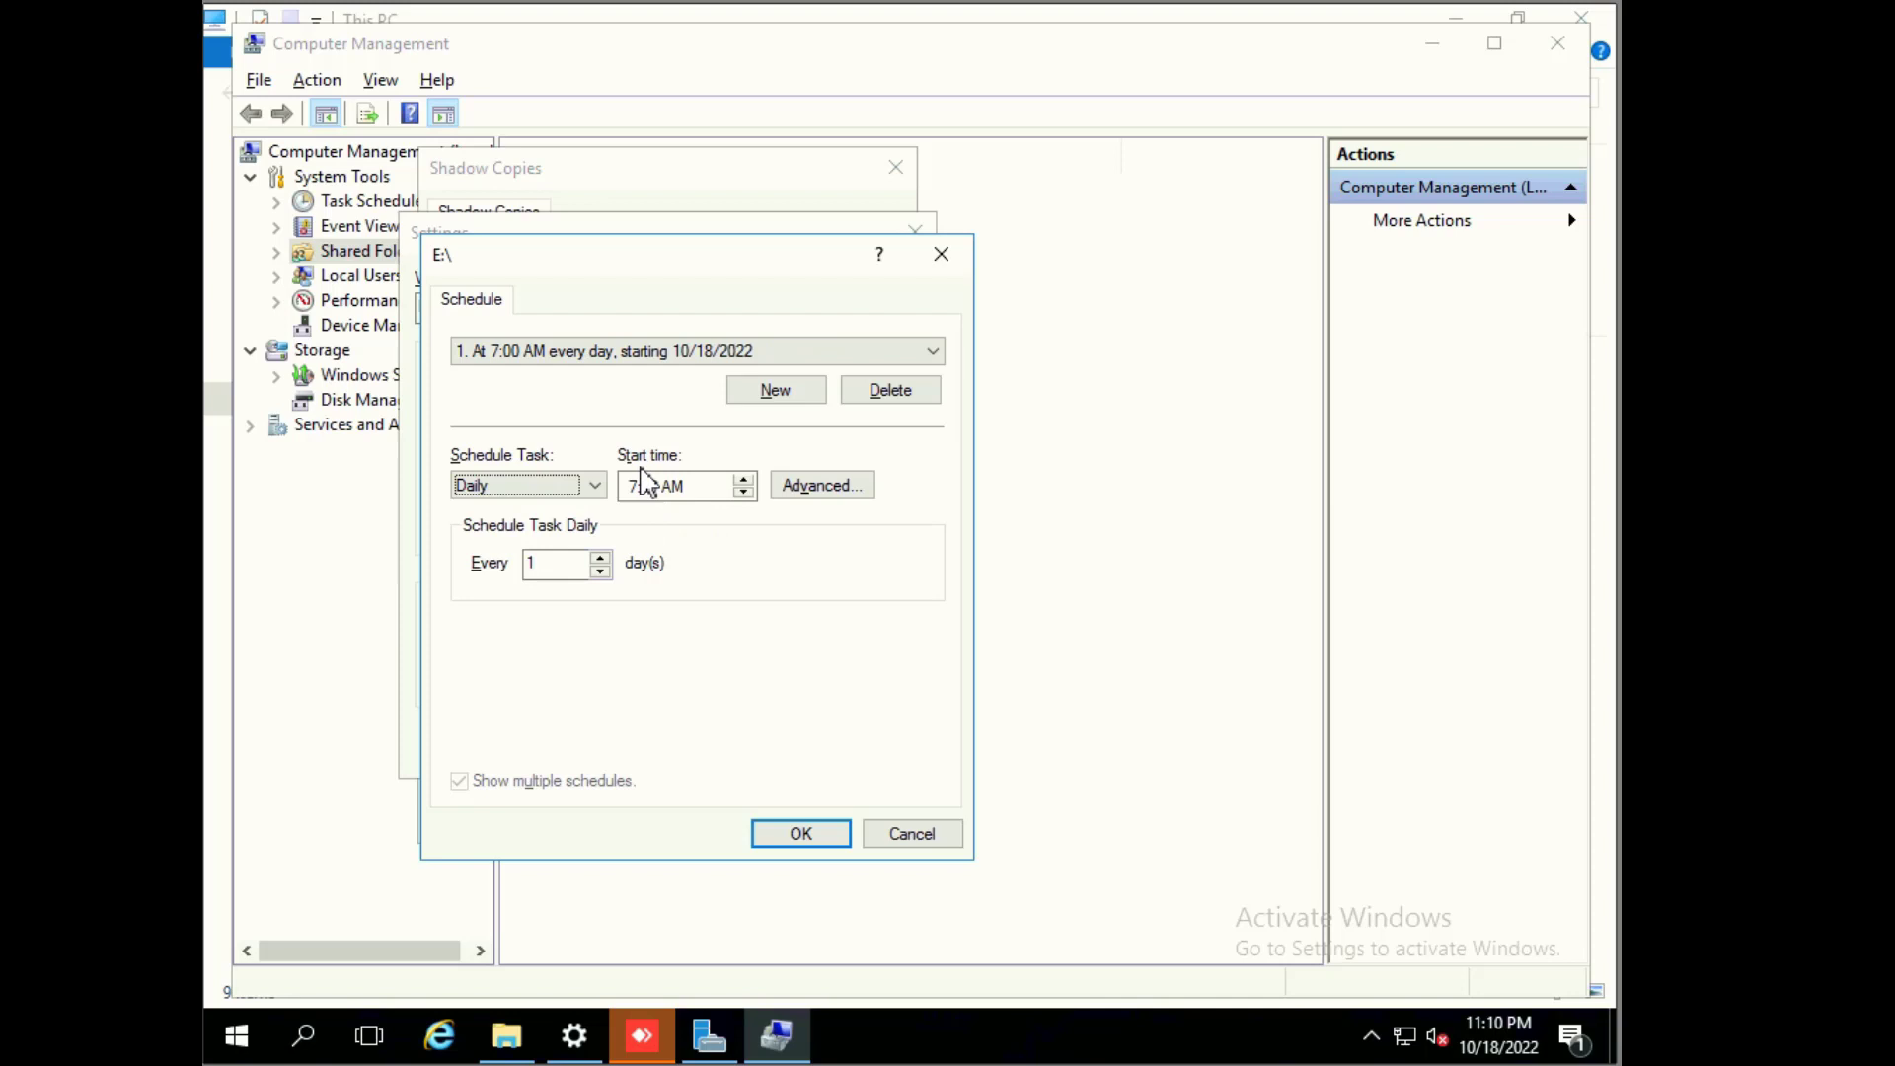
left_click(677, 485)
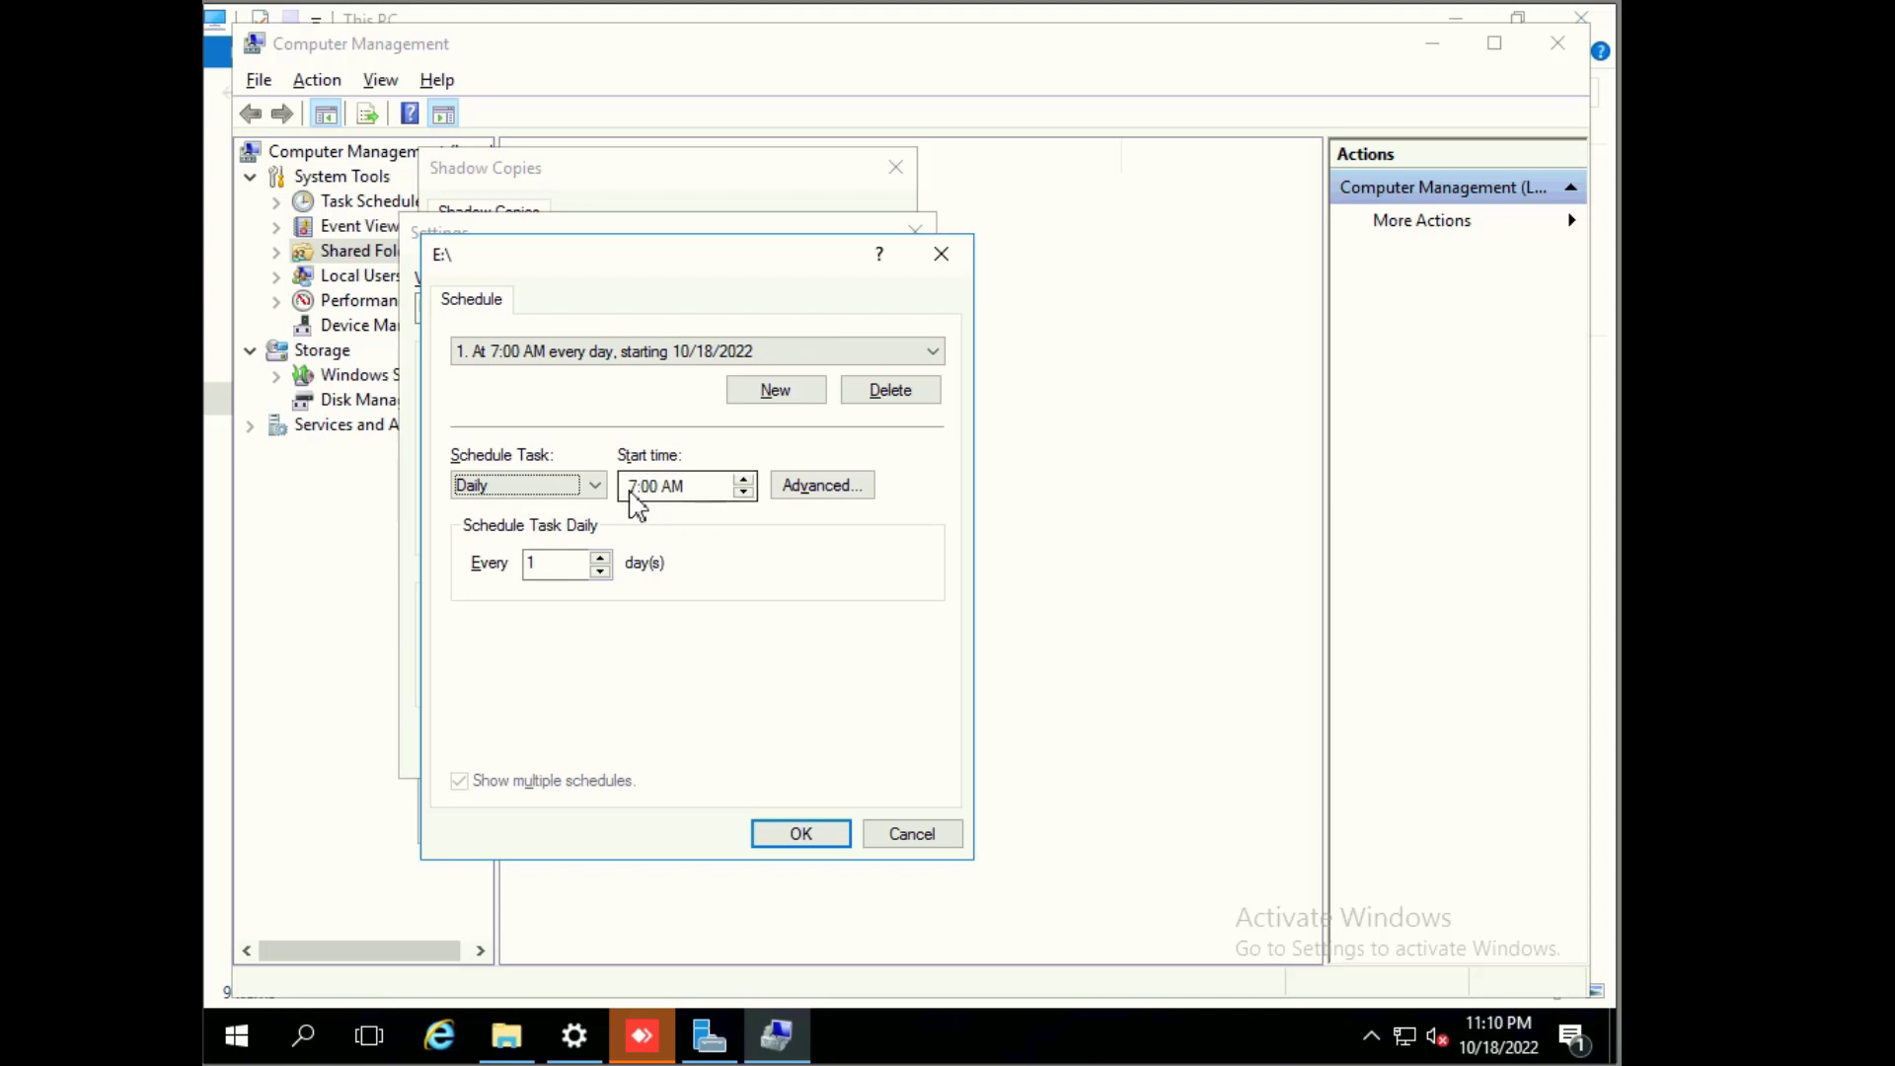
left_click(684, 485)
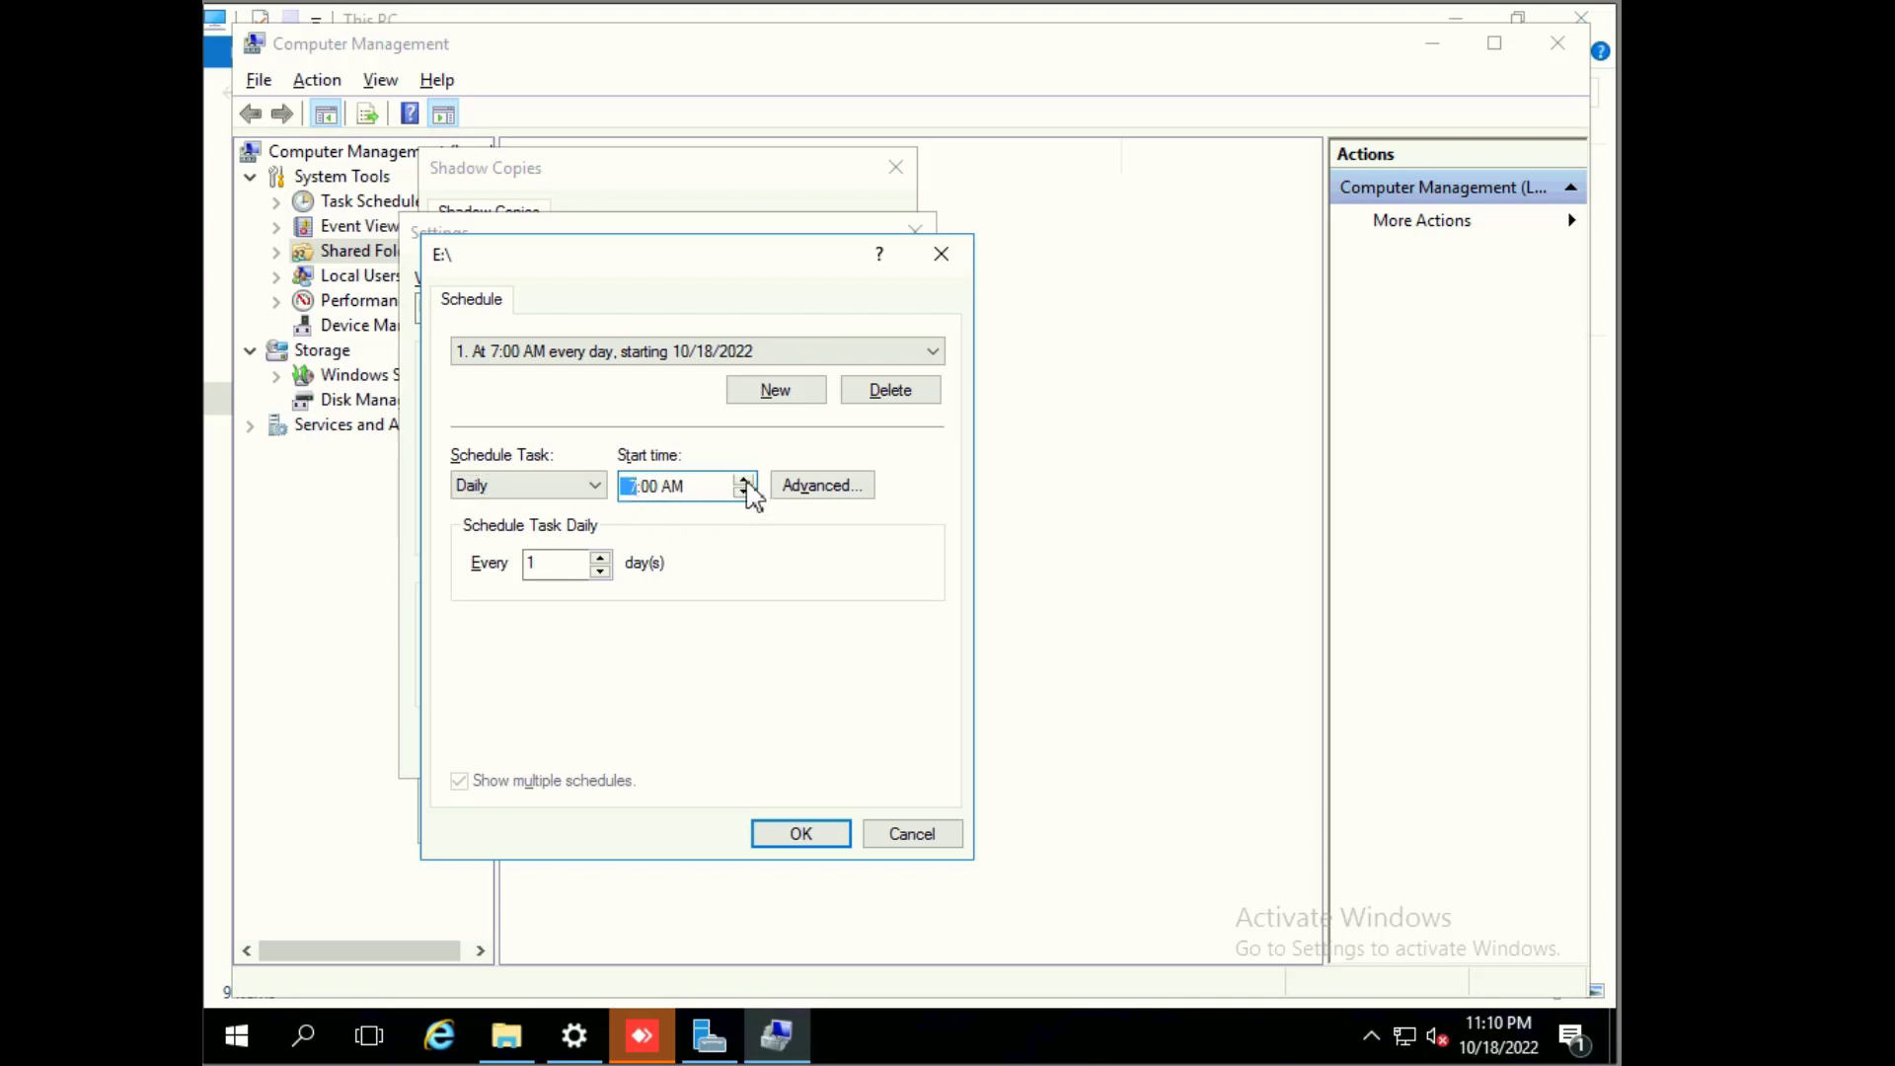
left_click(747, 486)
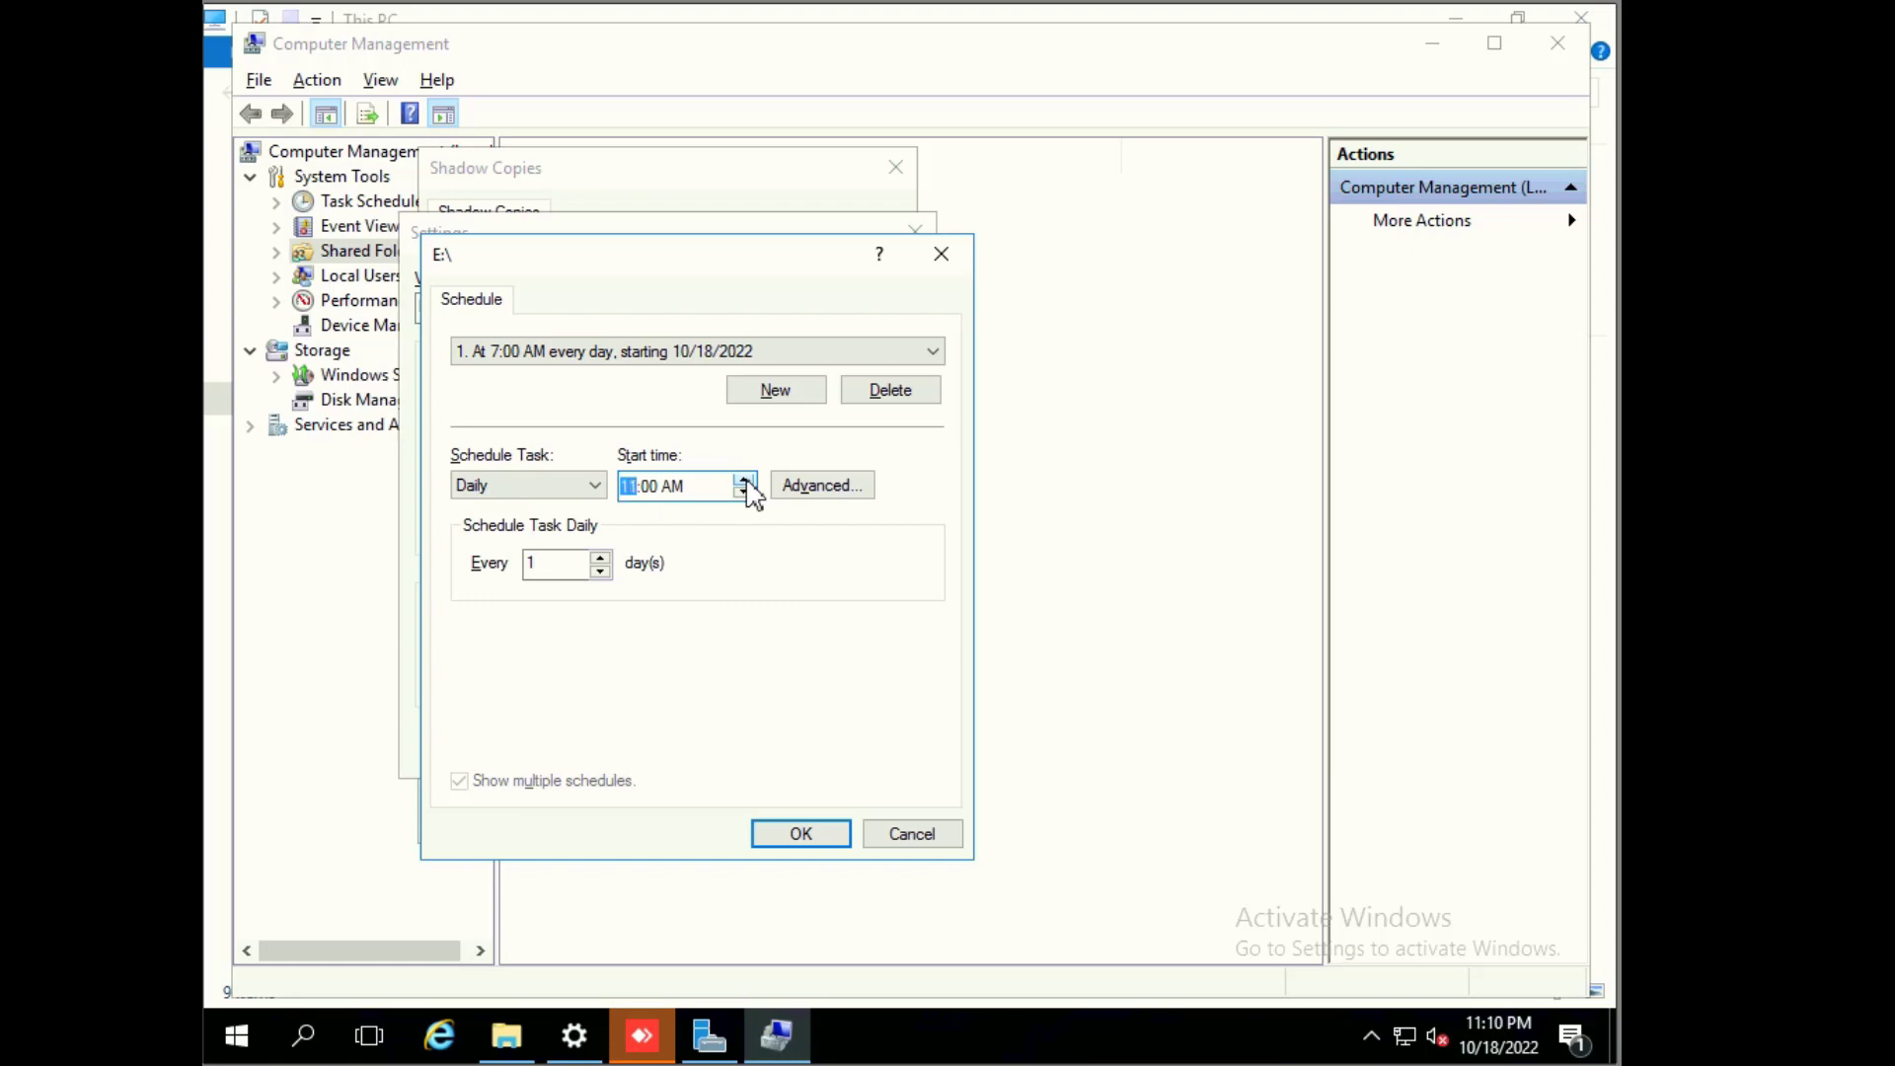
left_click(745, 491)
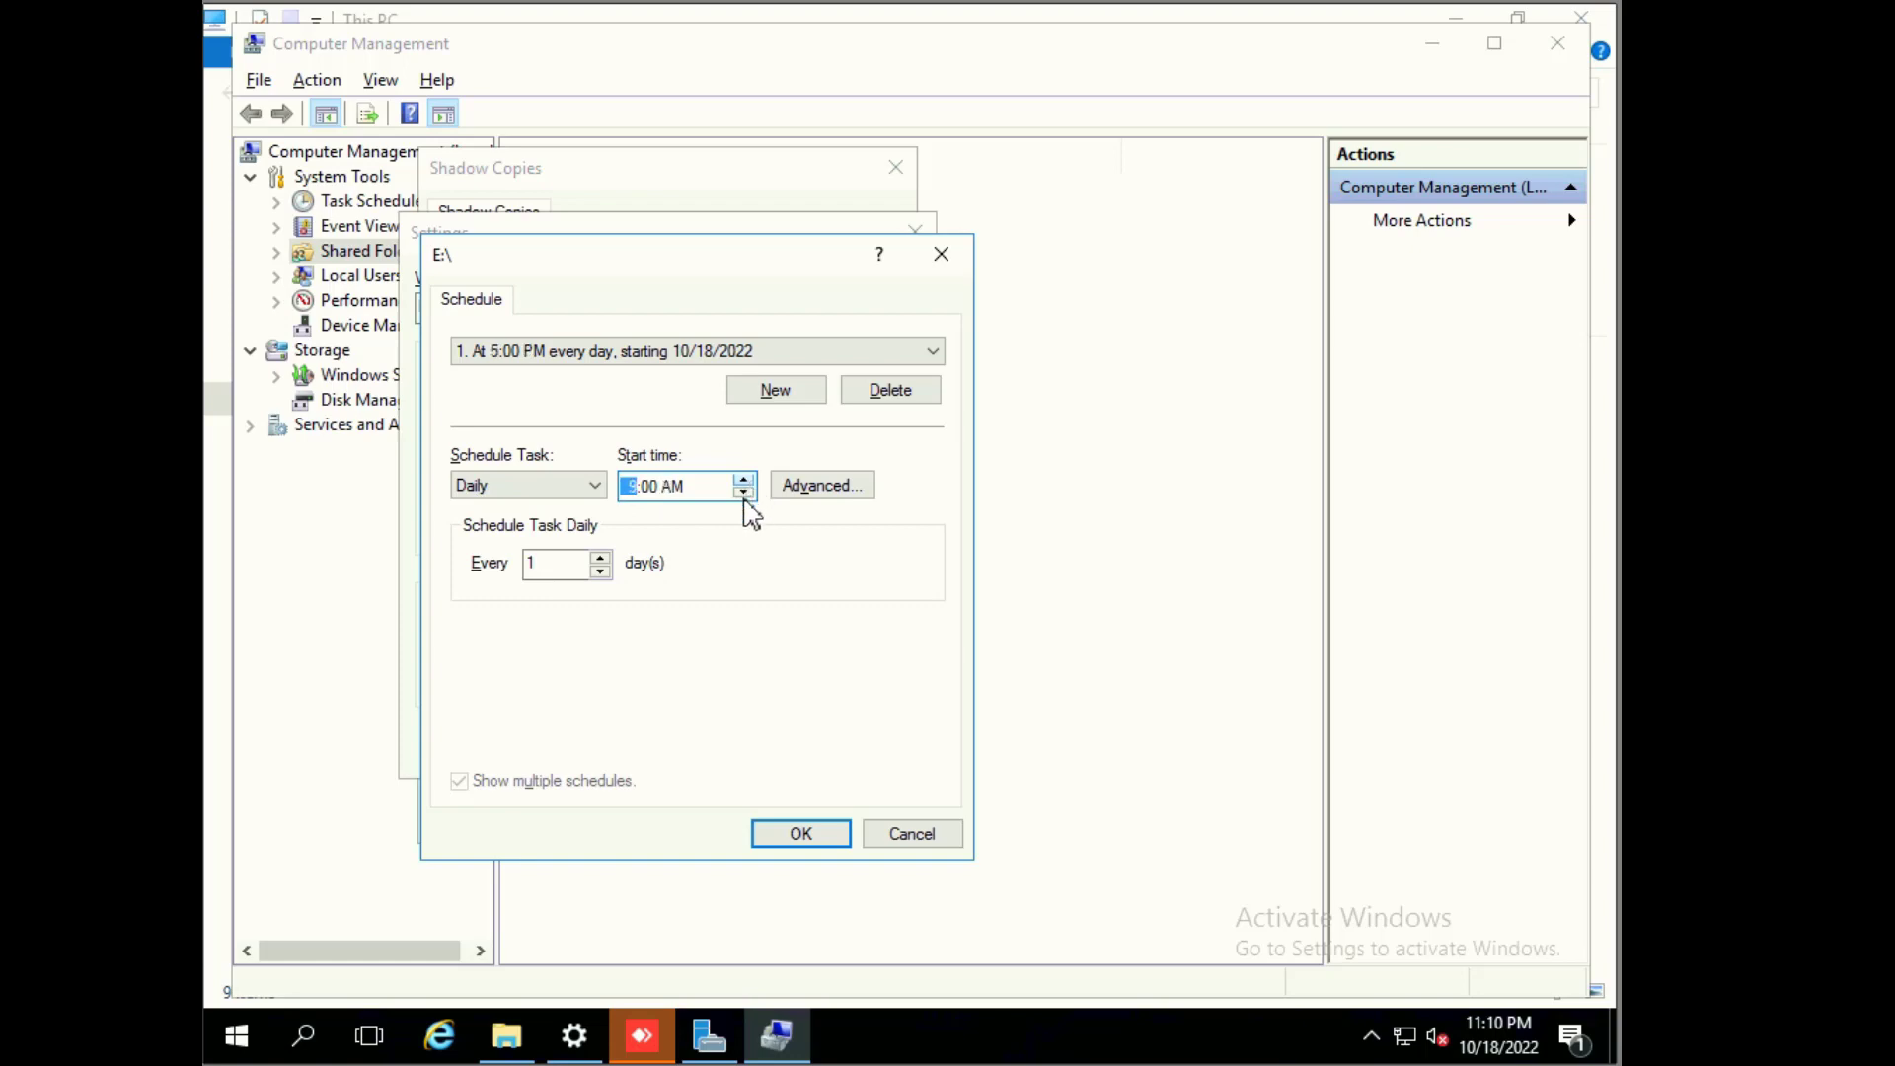
left_click(744, 479)
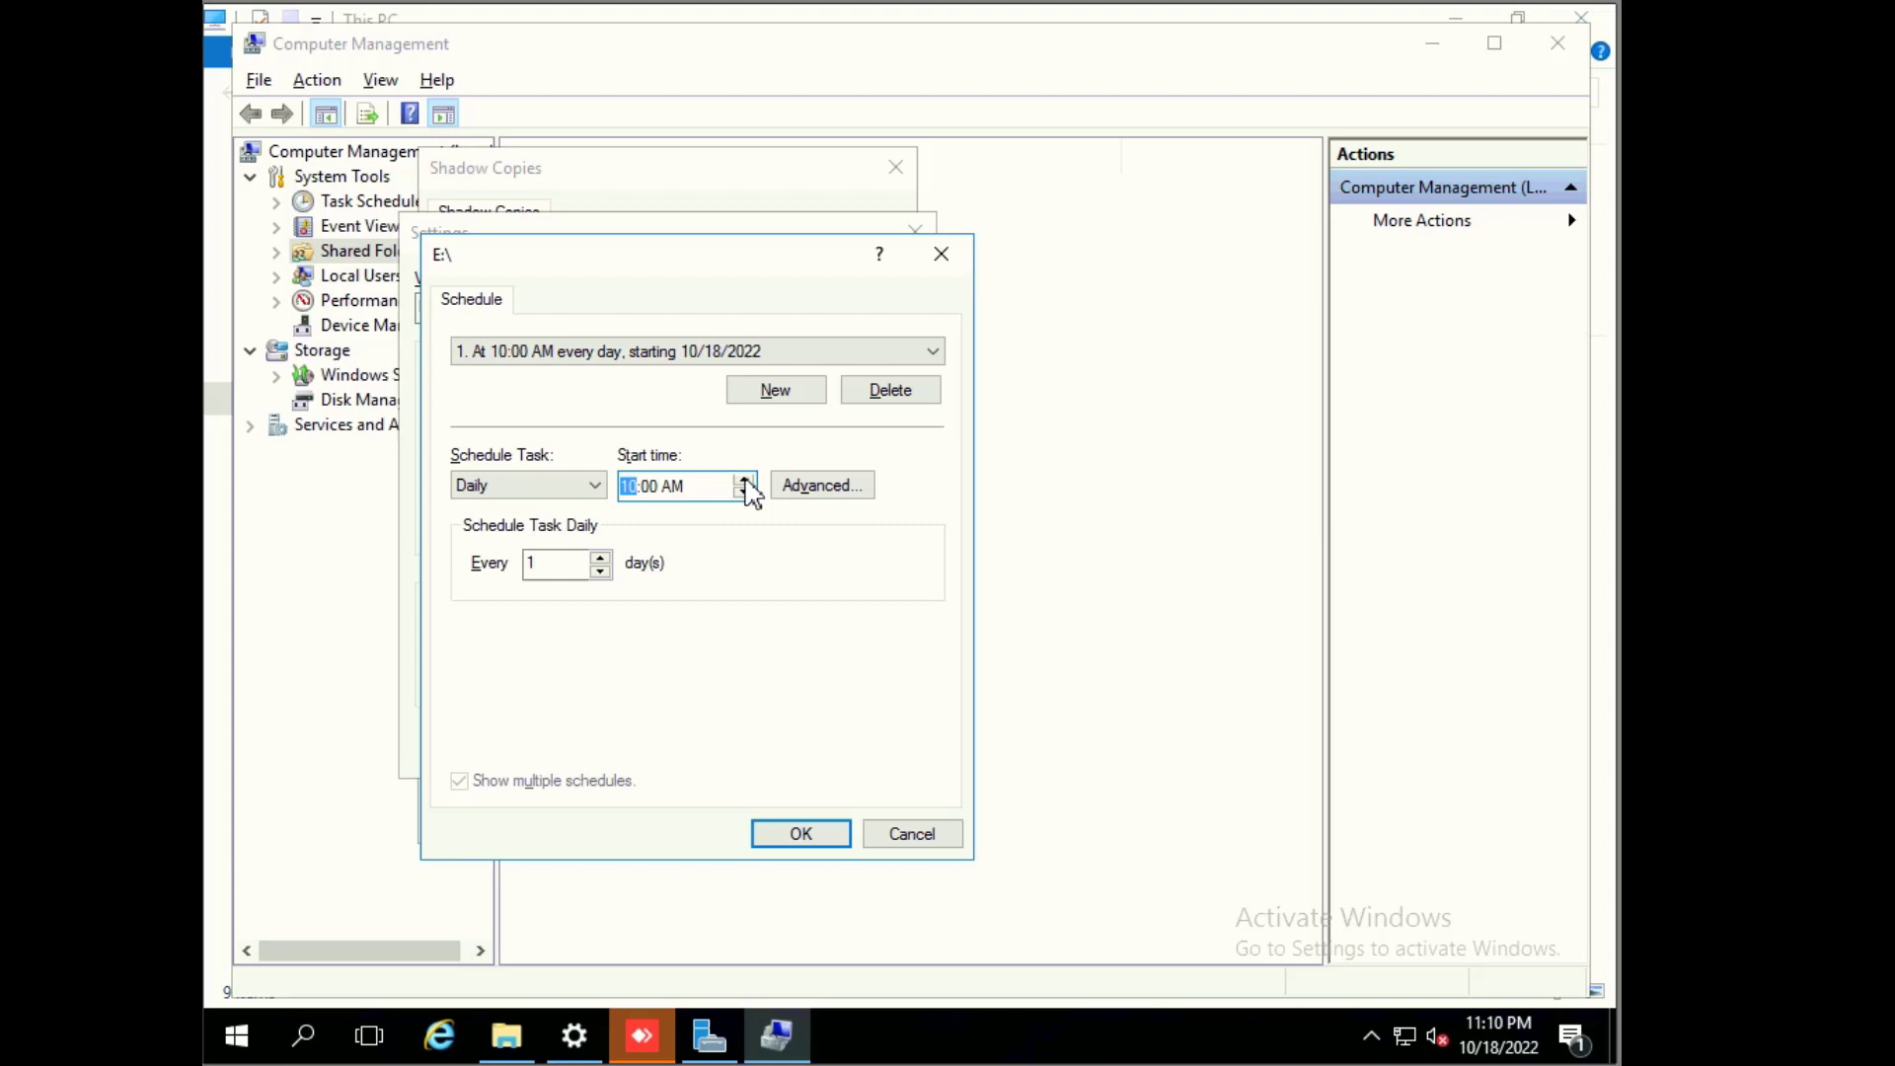
left_click(744, 478)
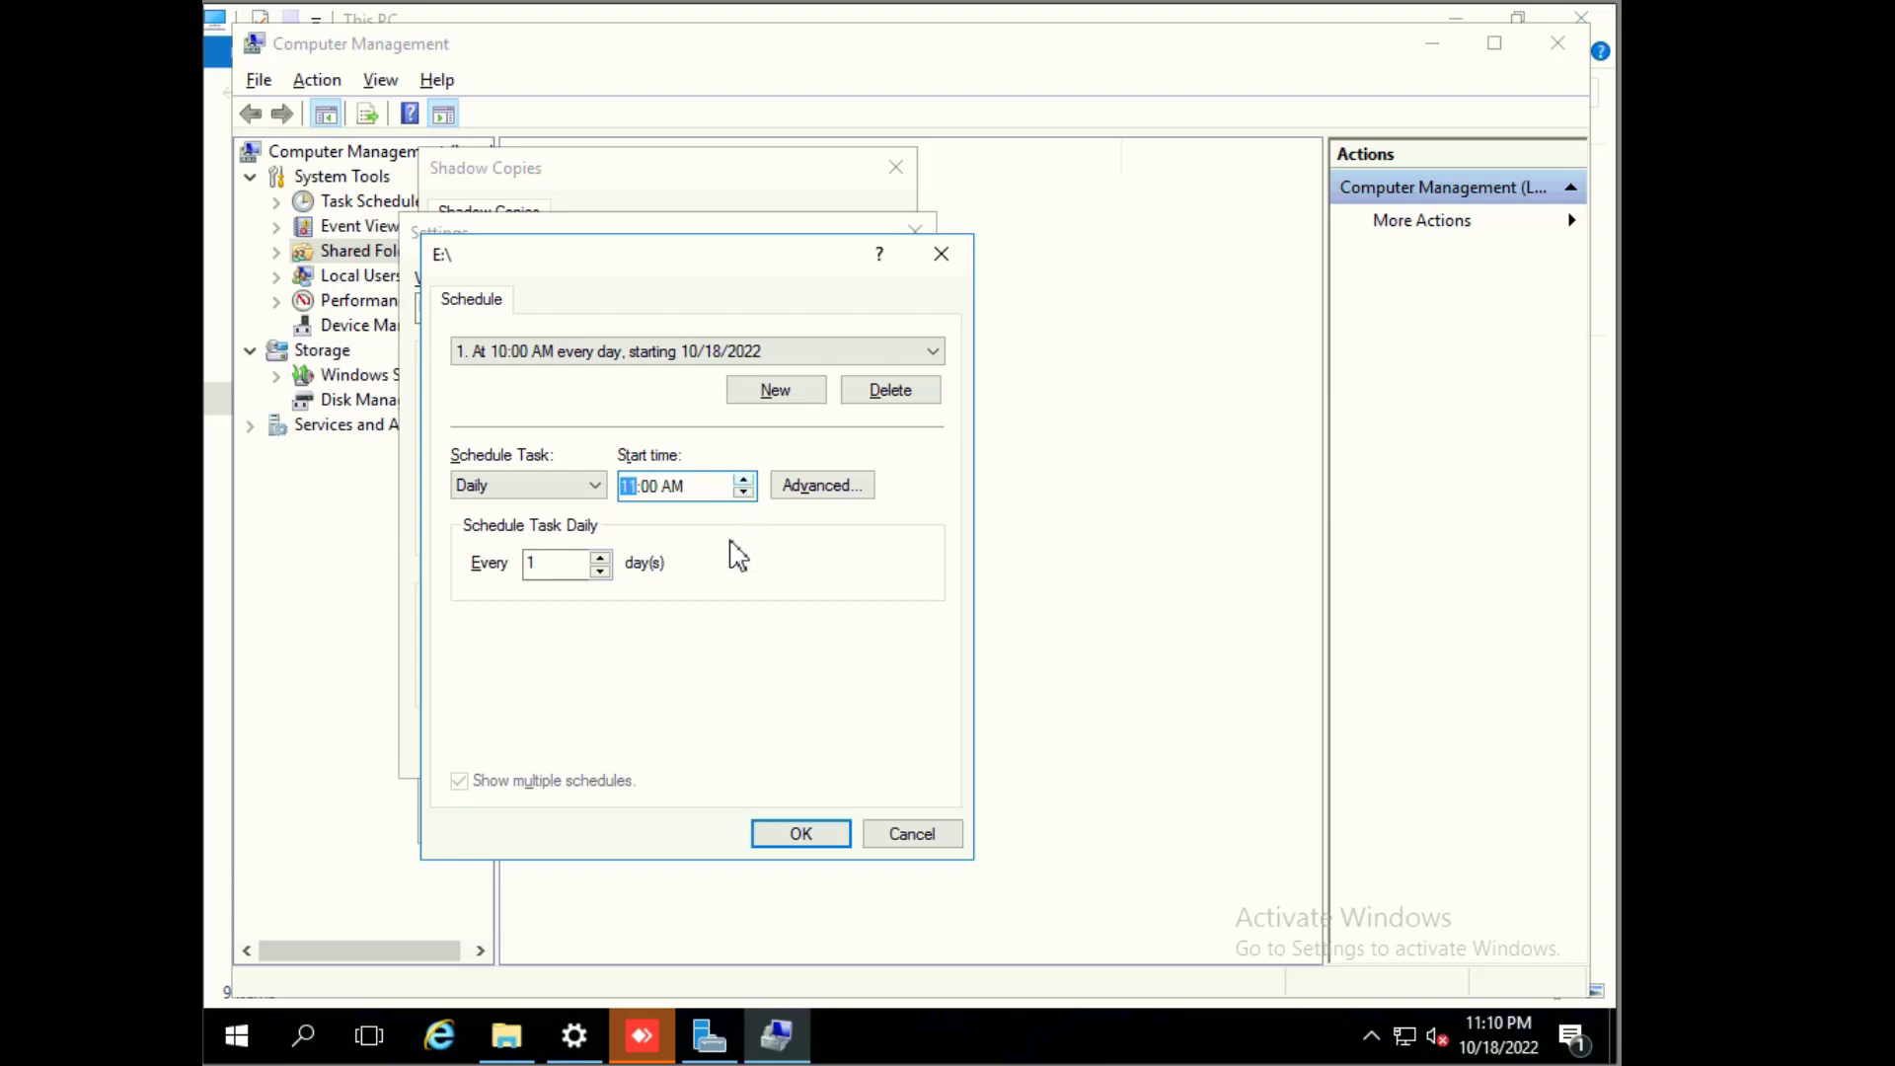
left_click(742, 478)
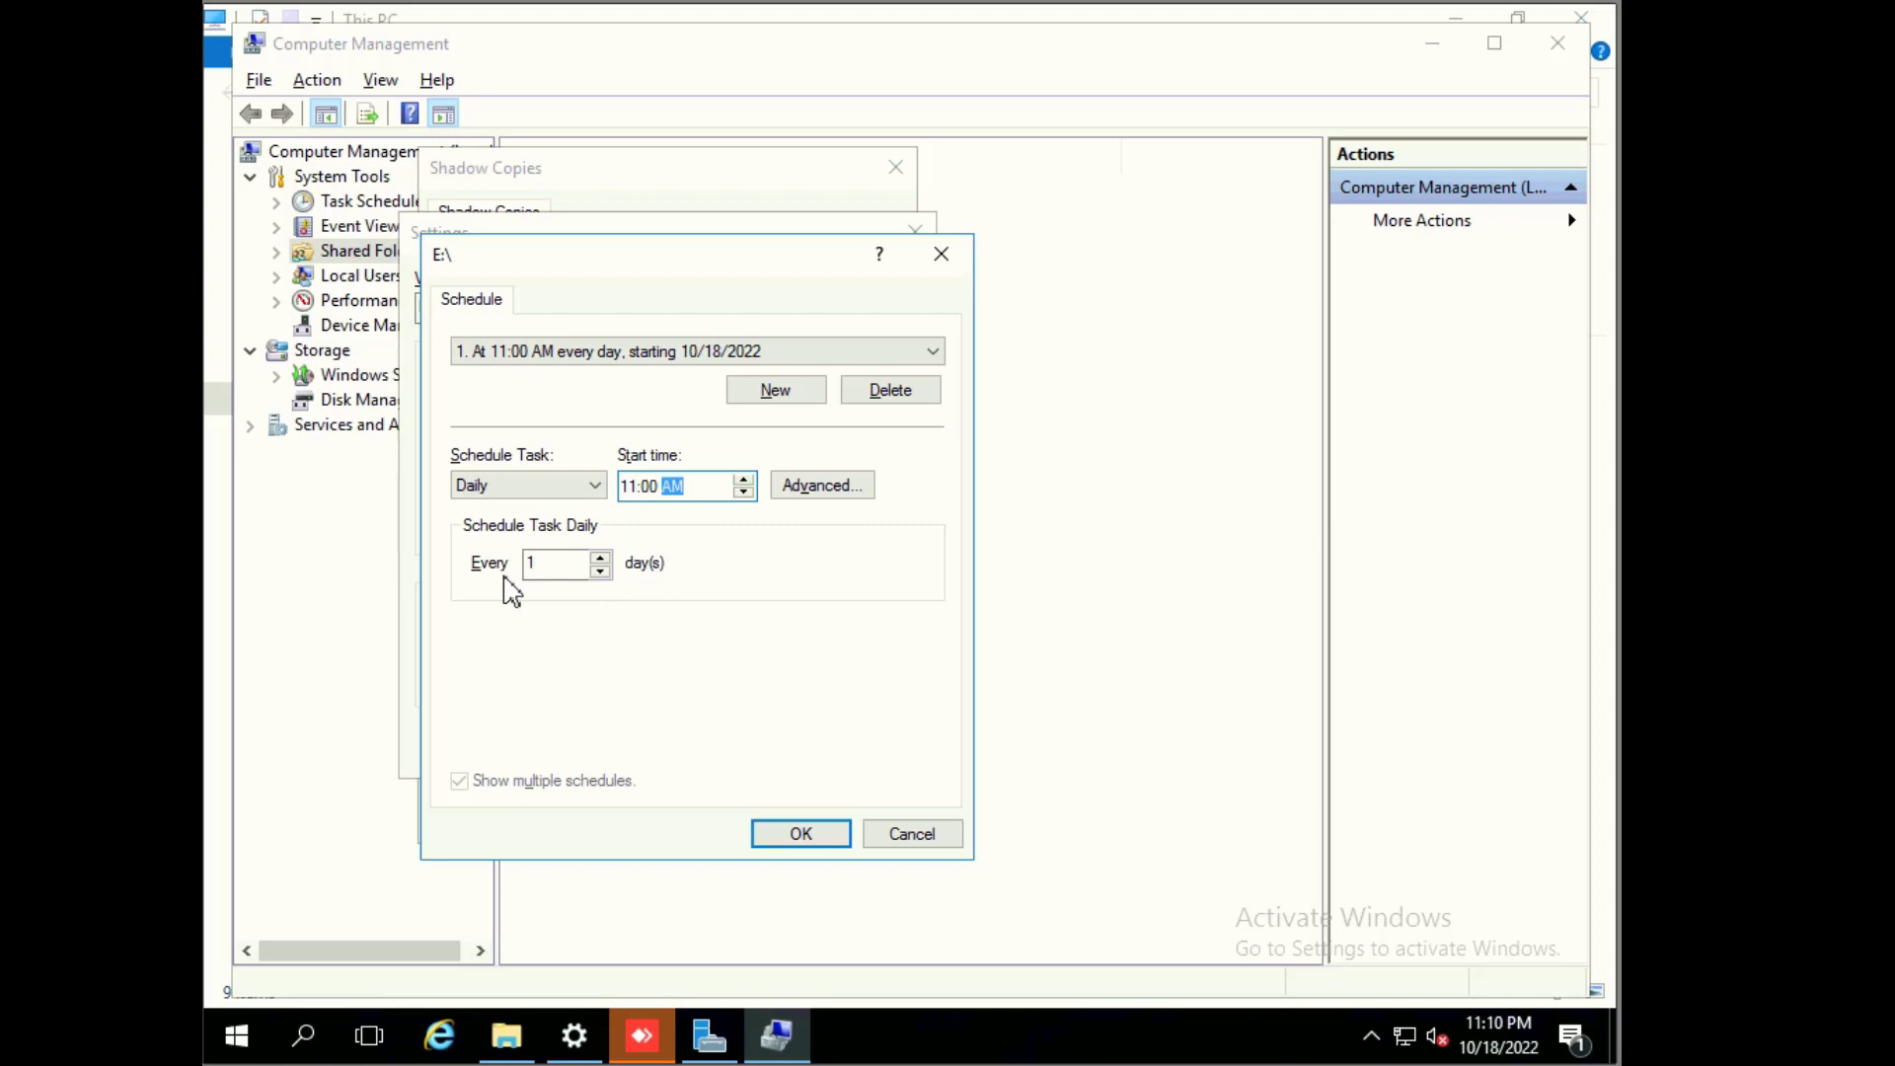
mouse_move(774, 411)
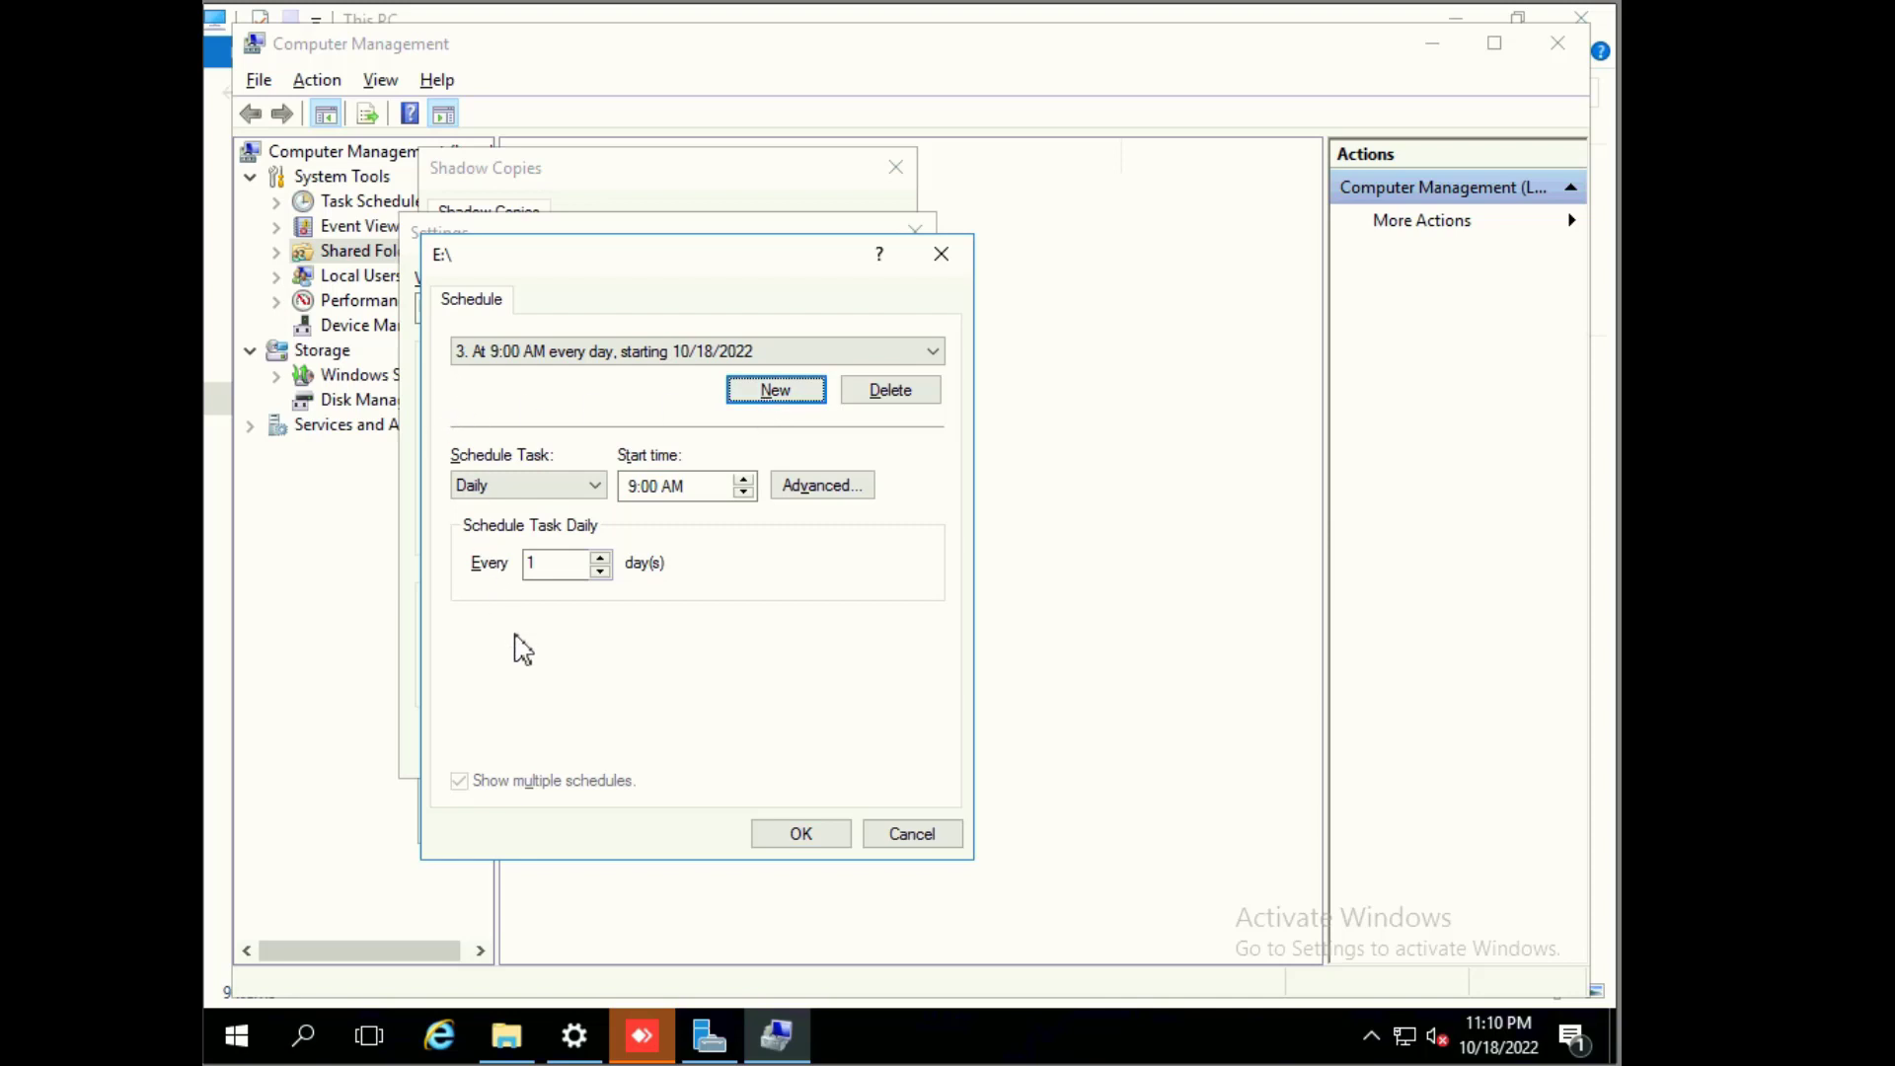
mouse_move(544, 517)
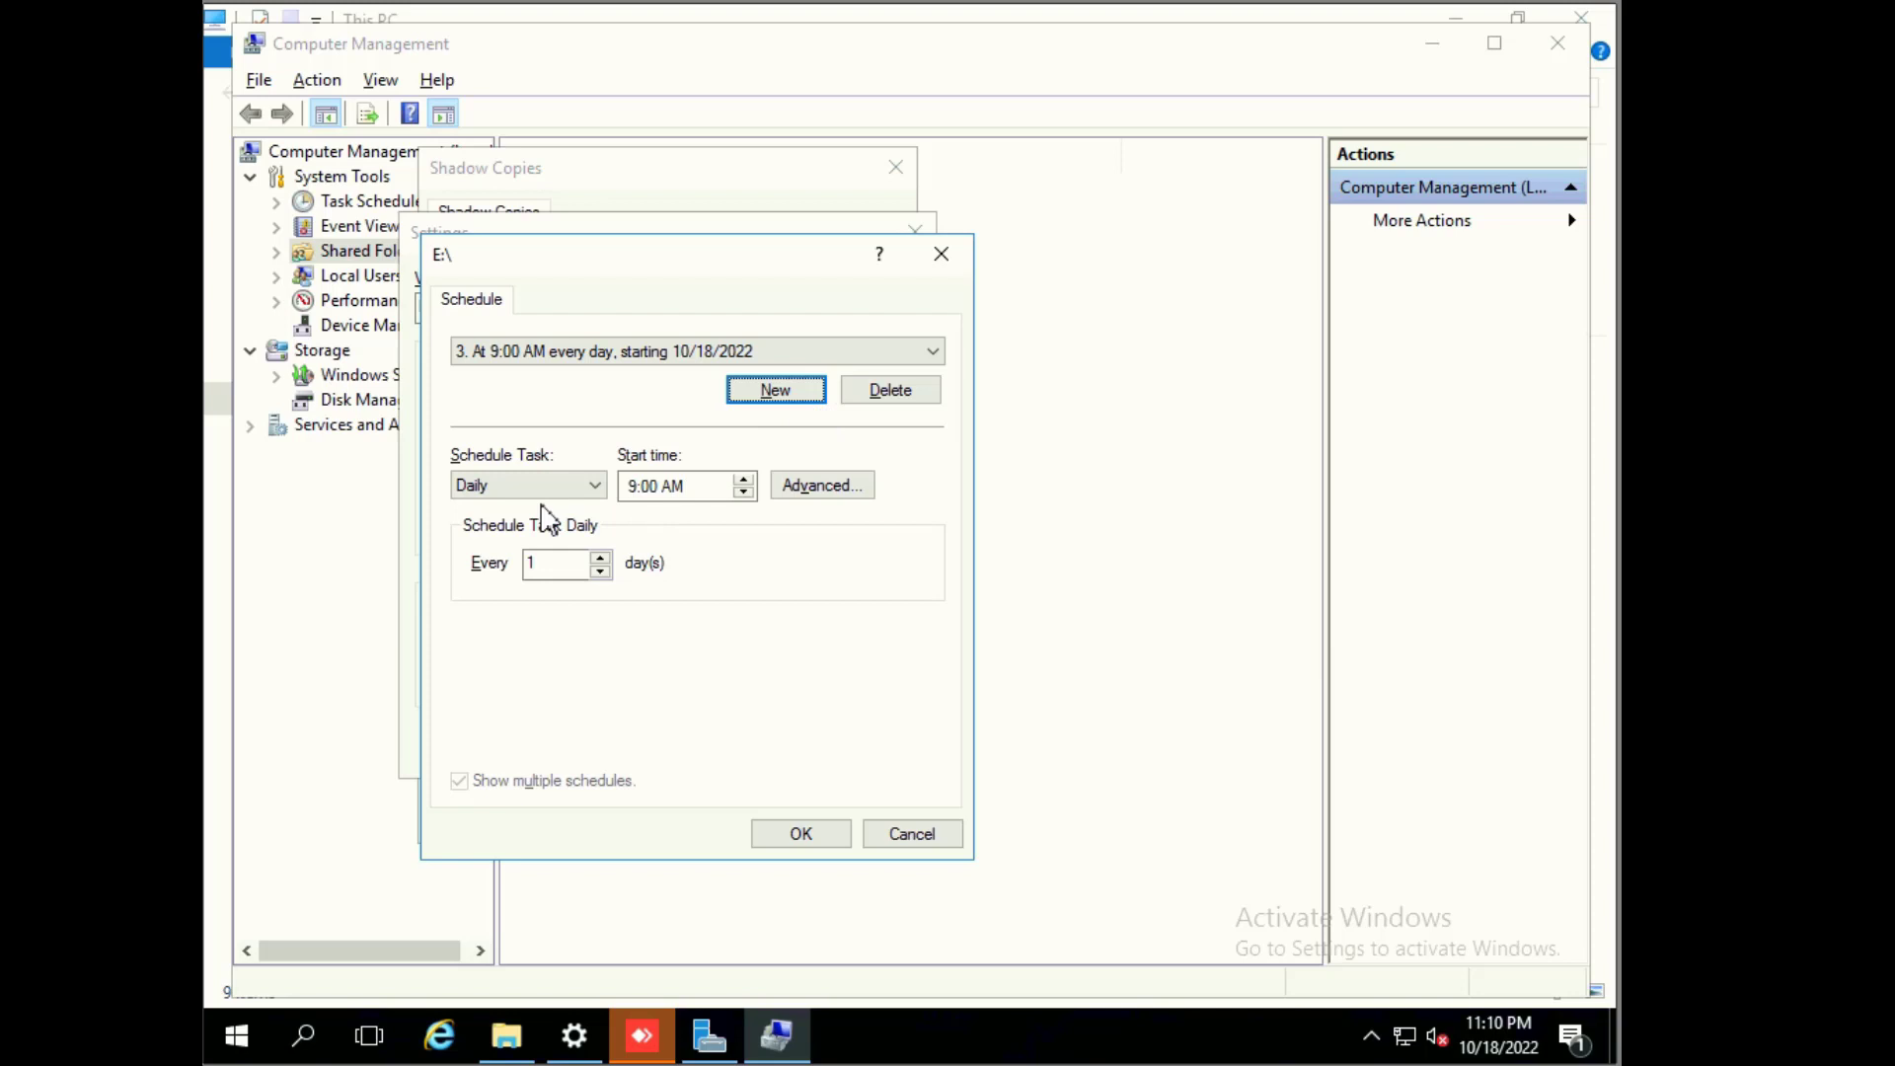
mouse_move(629, 502)
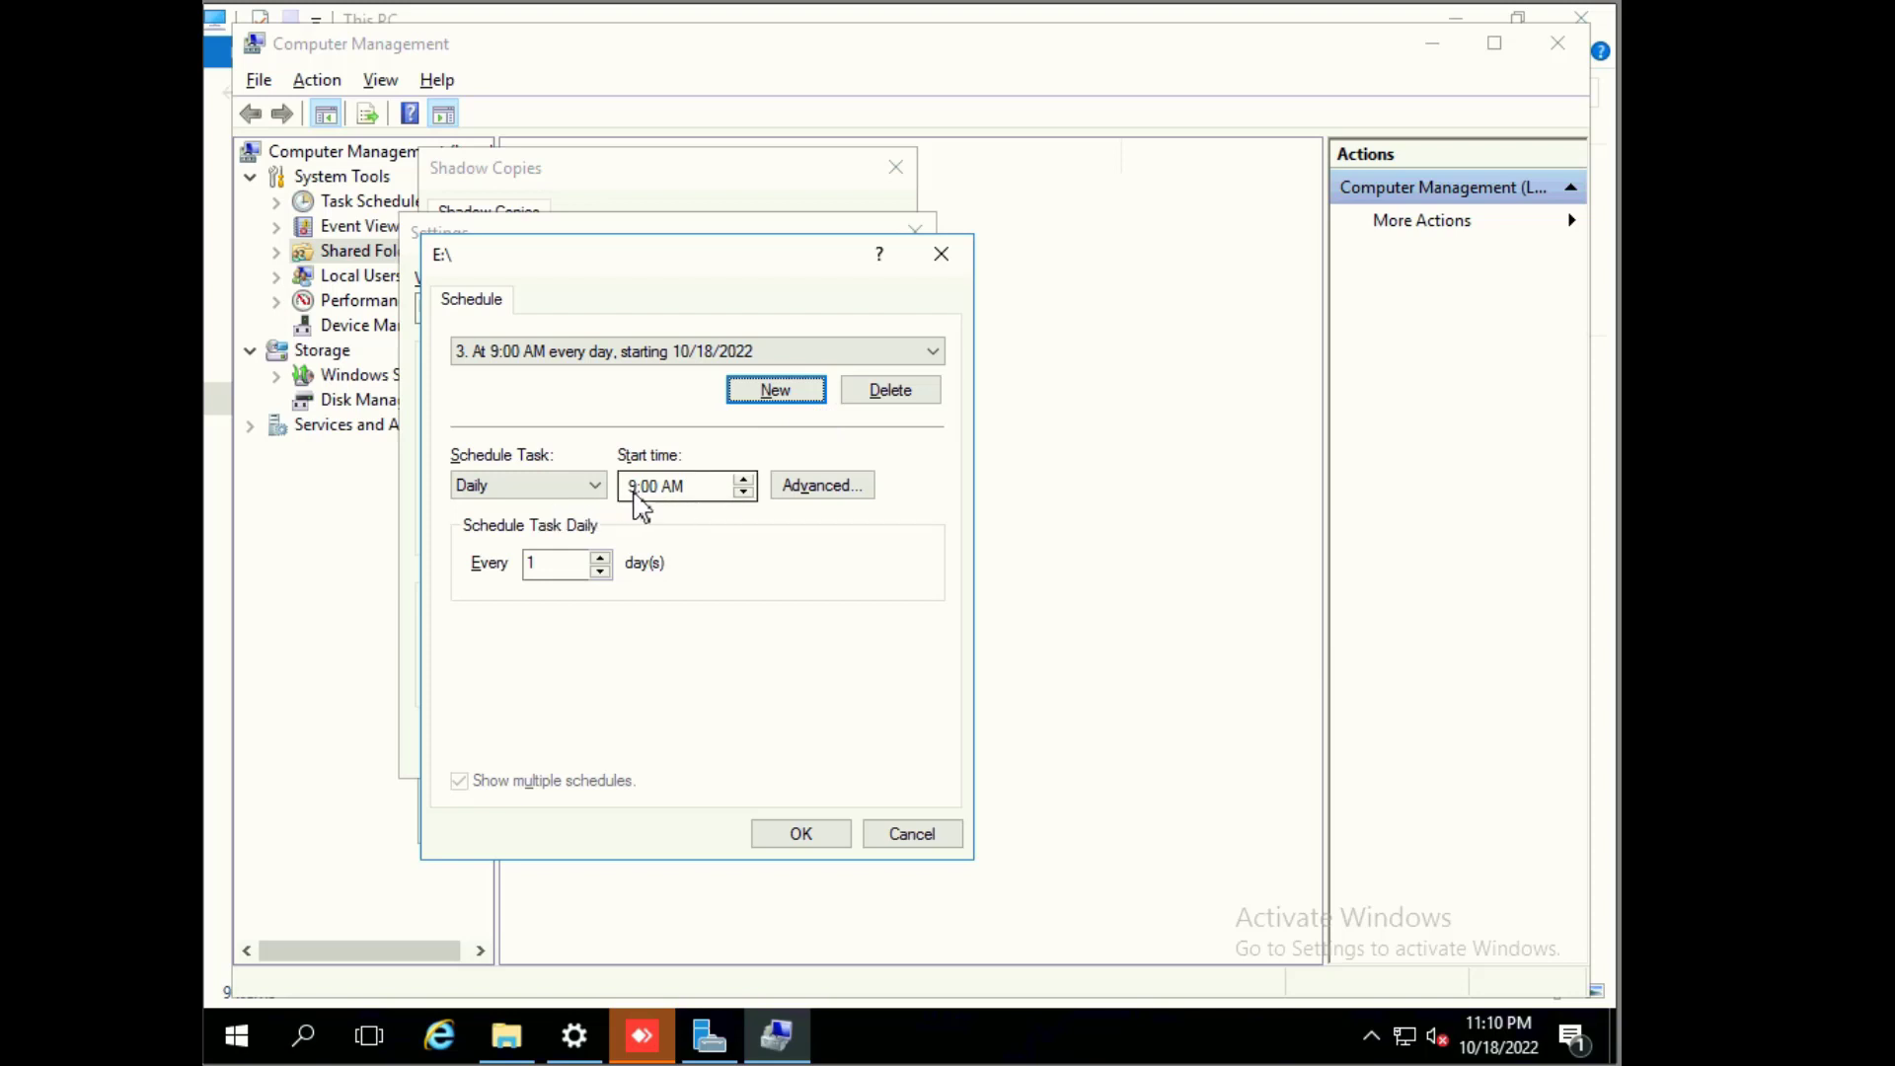
Step: Set schedule 3 to start daily at 4:00 PM and add a fourth daily schedule
left_click(677, 485)
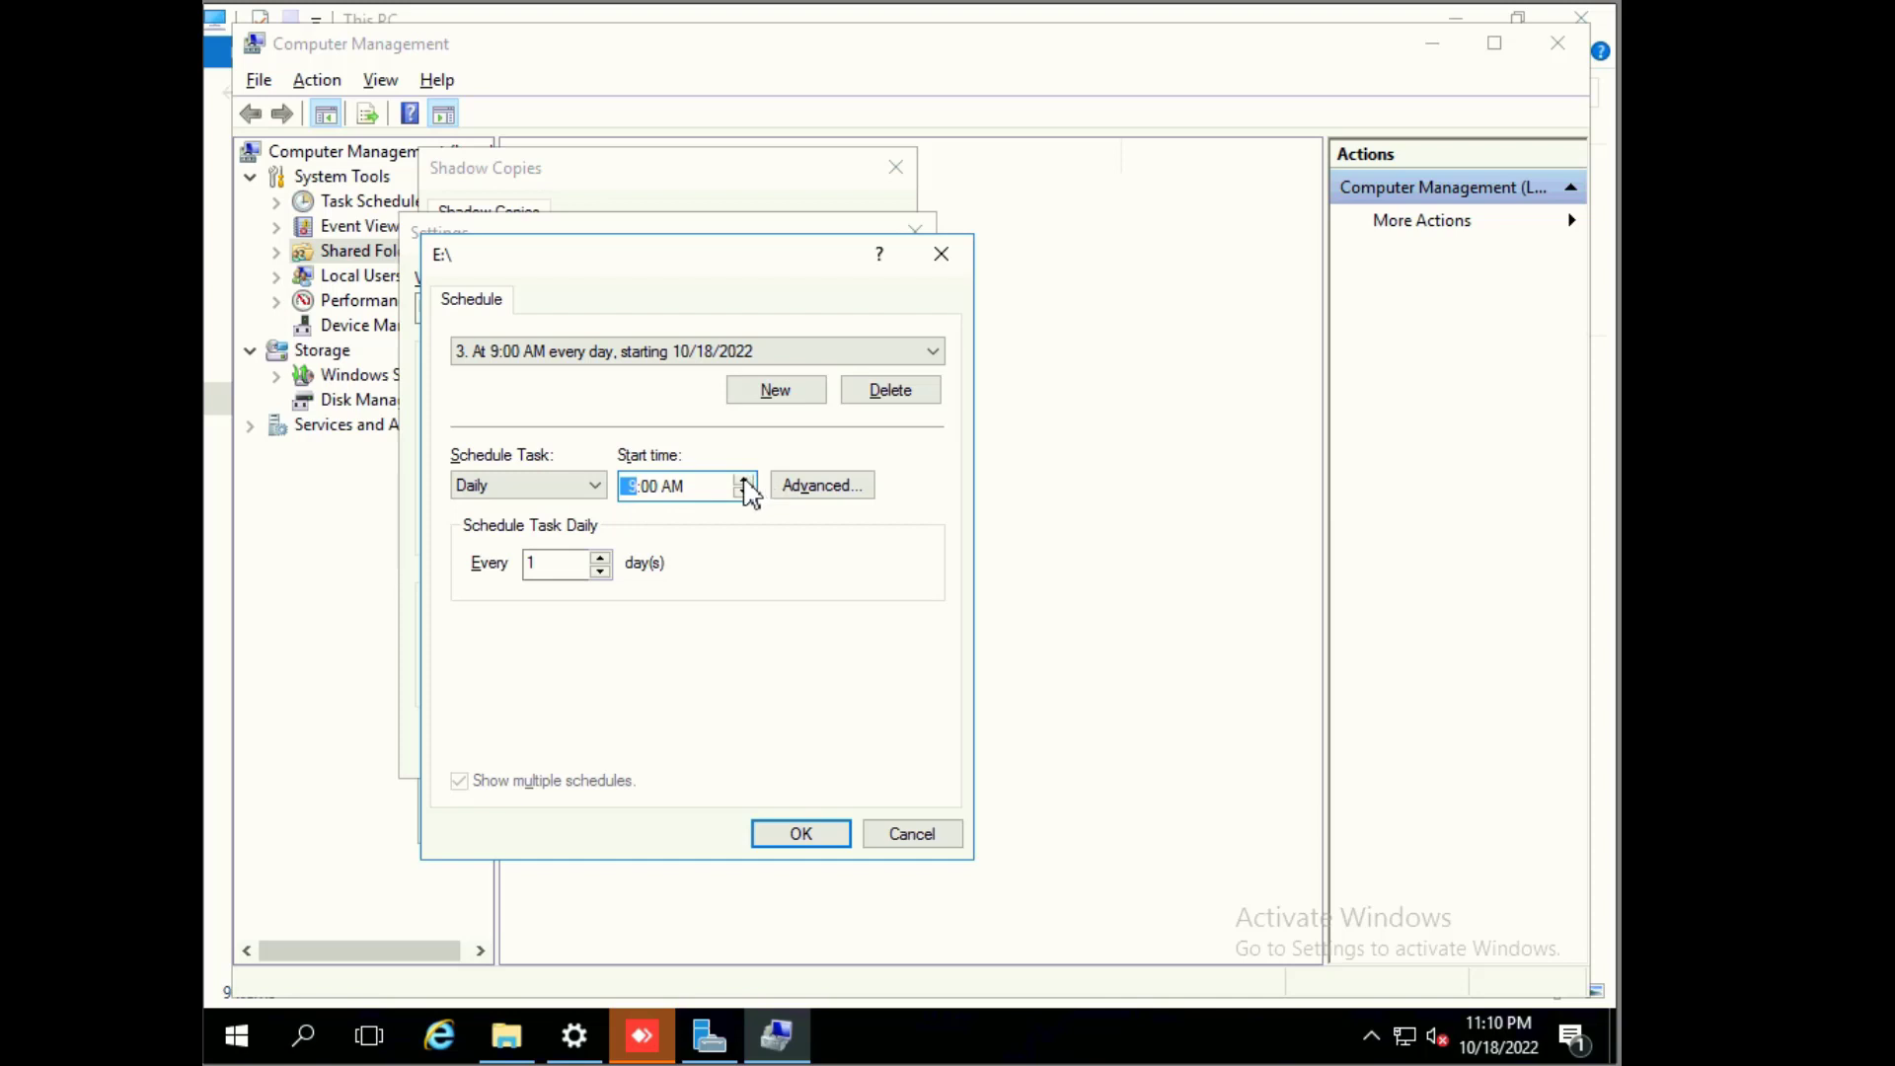
left_click(744, 478)
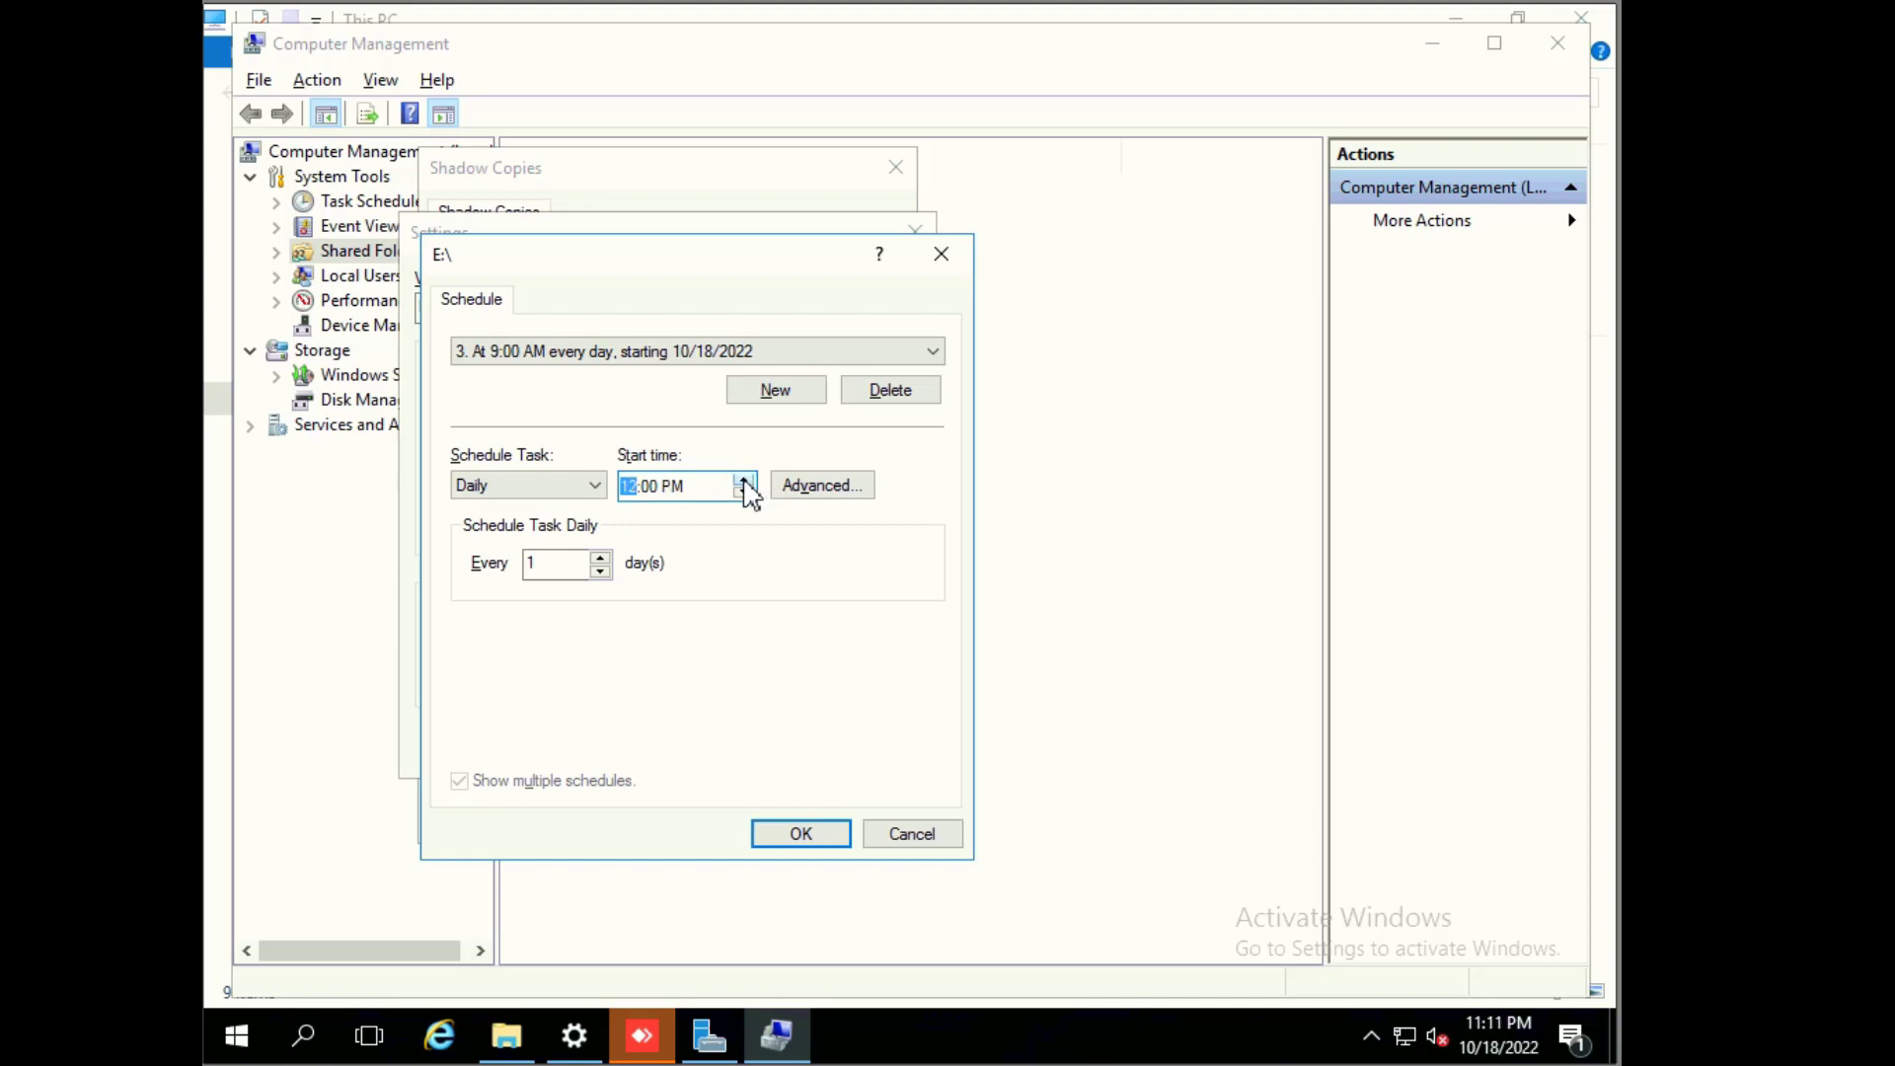
left_click(745, 492)
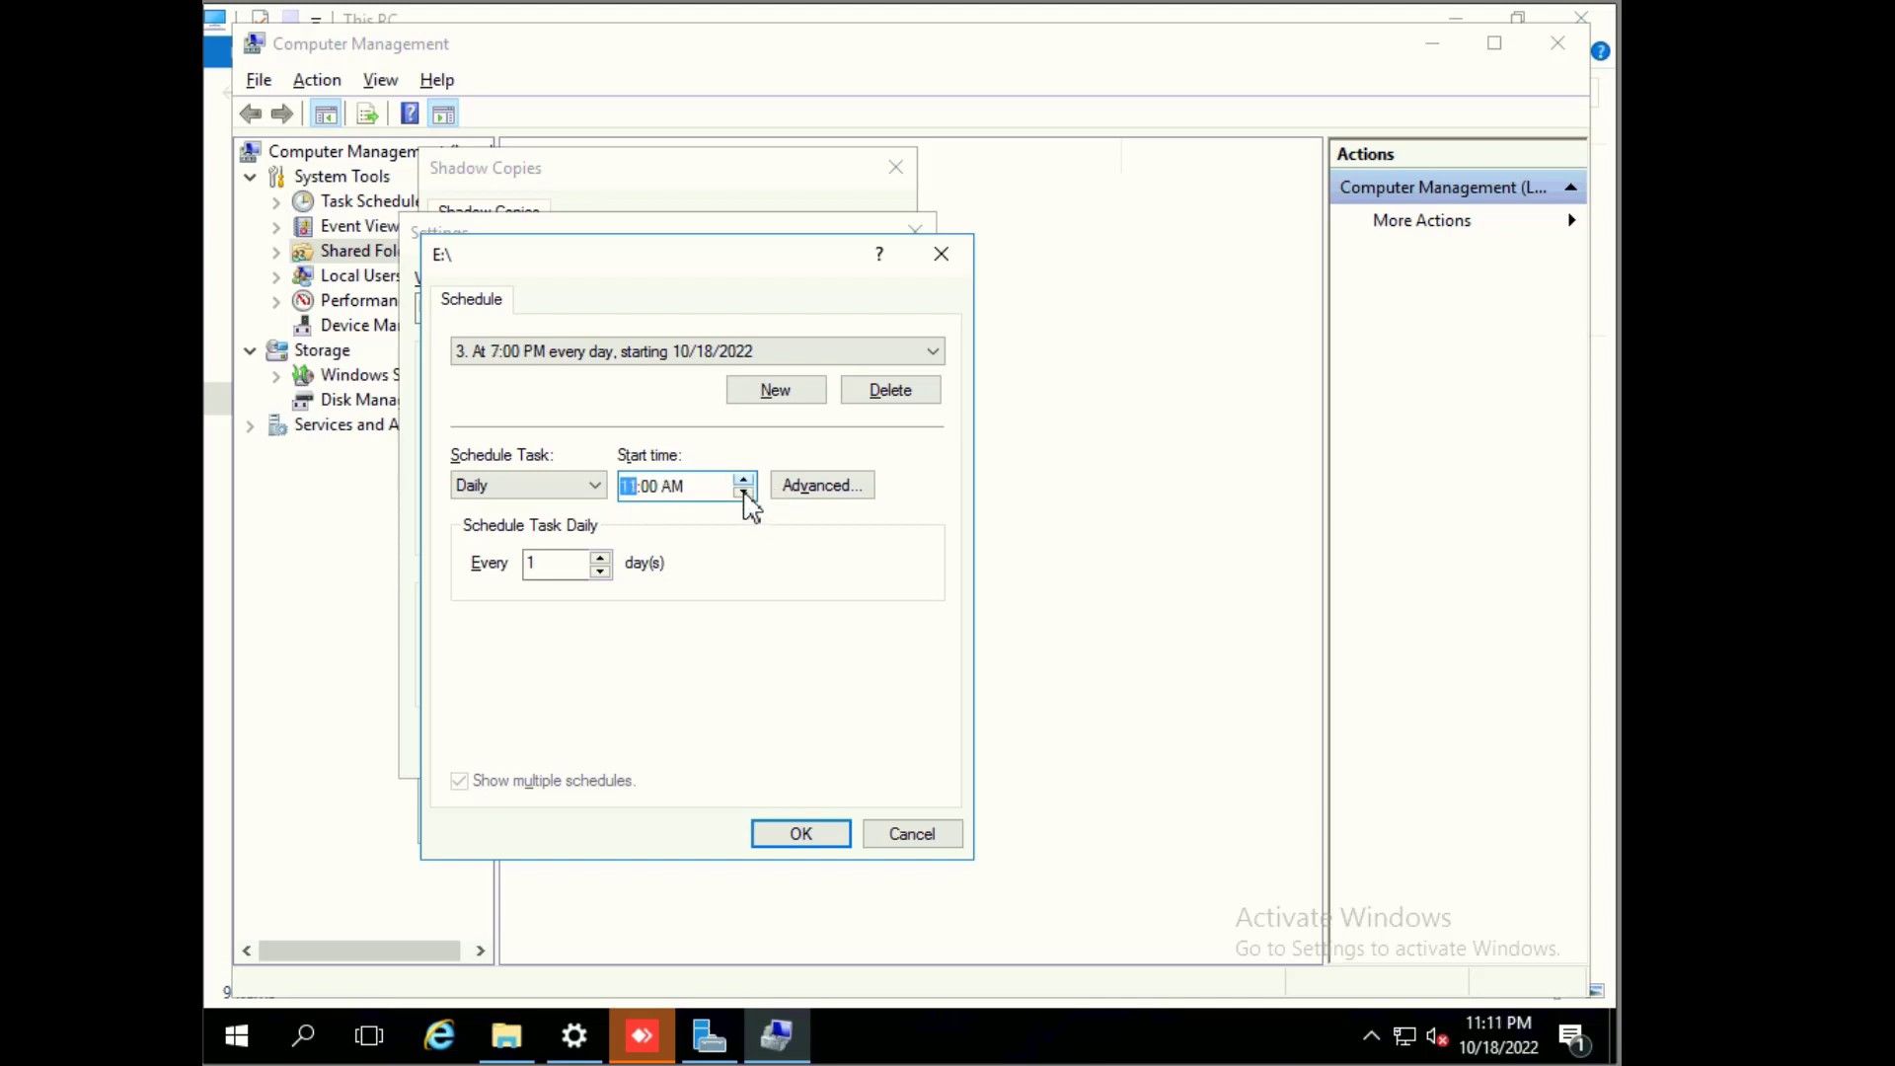
left_click(742, 479)
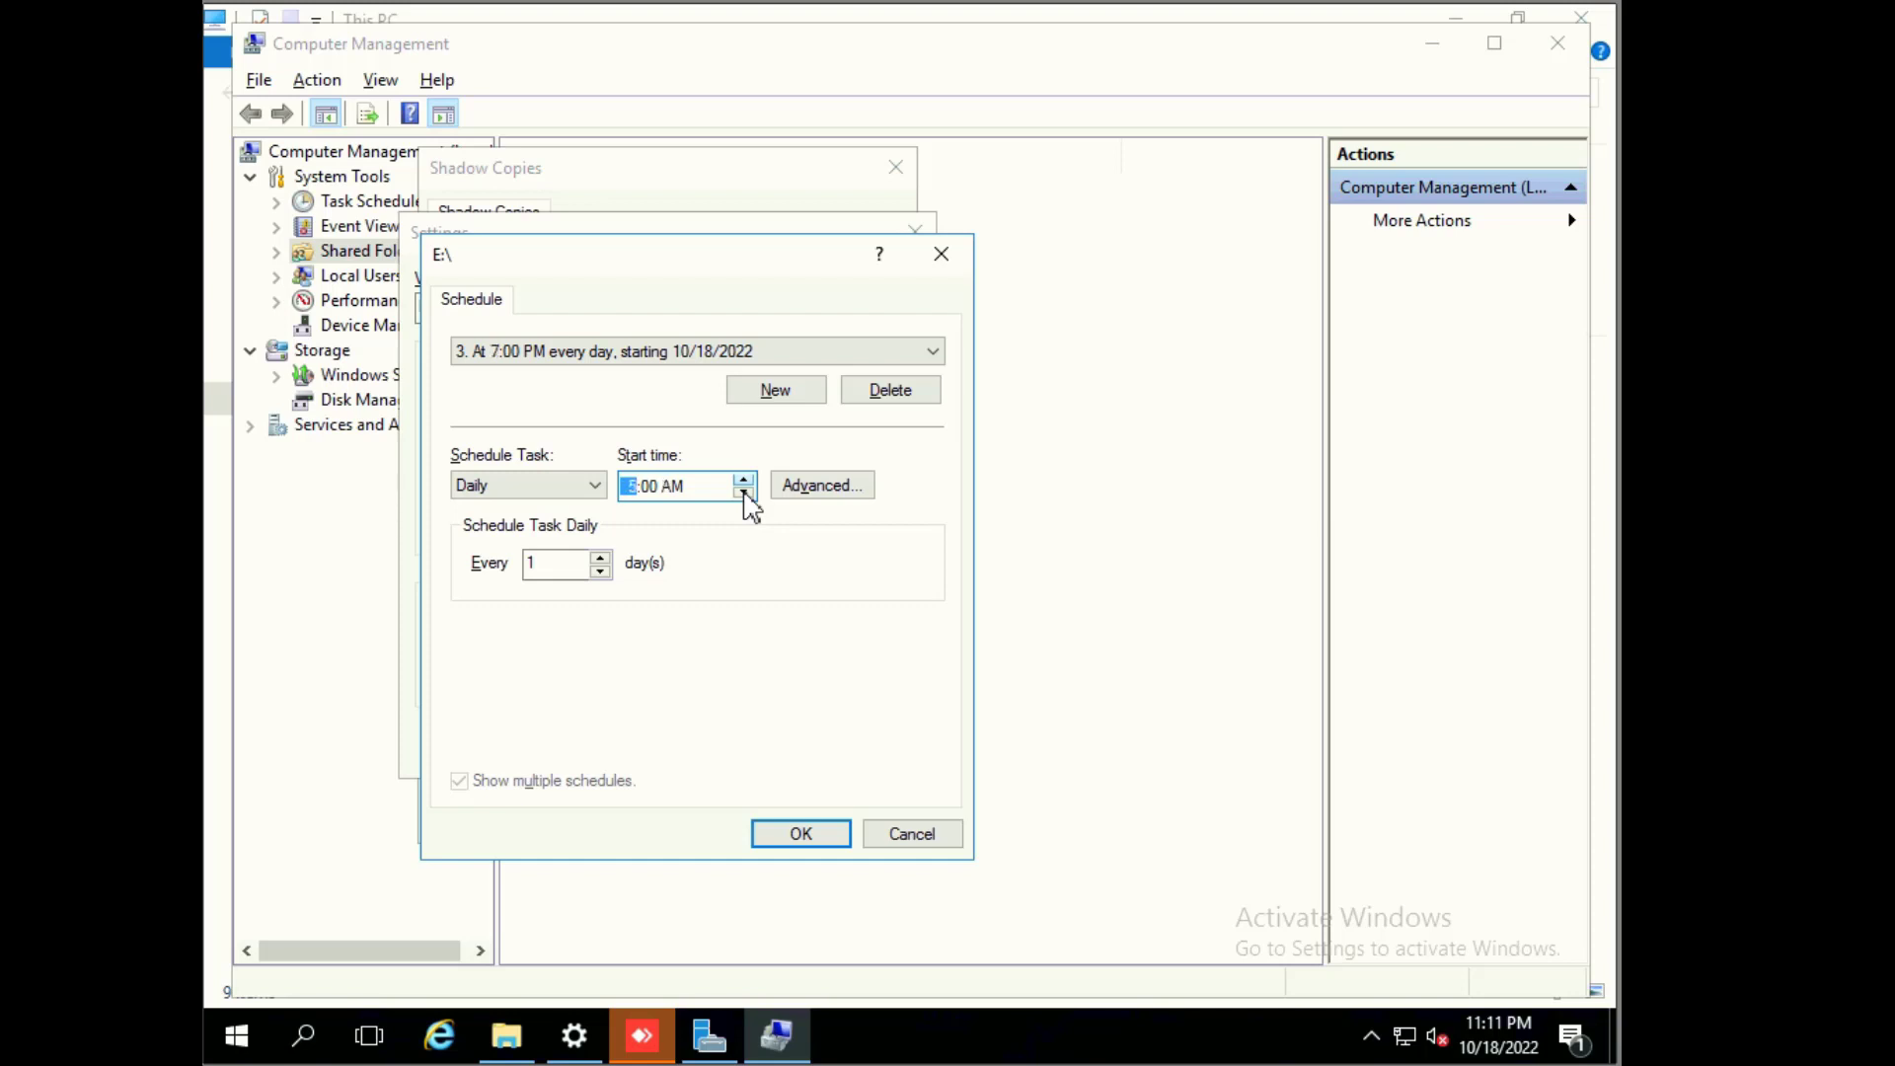
left_click(742, 479)
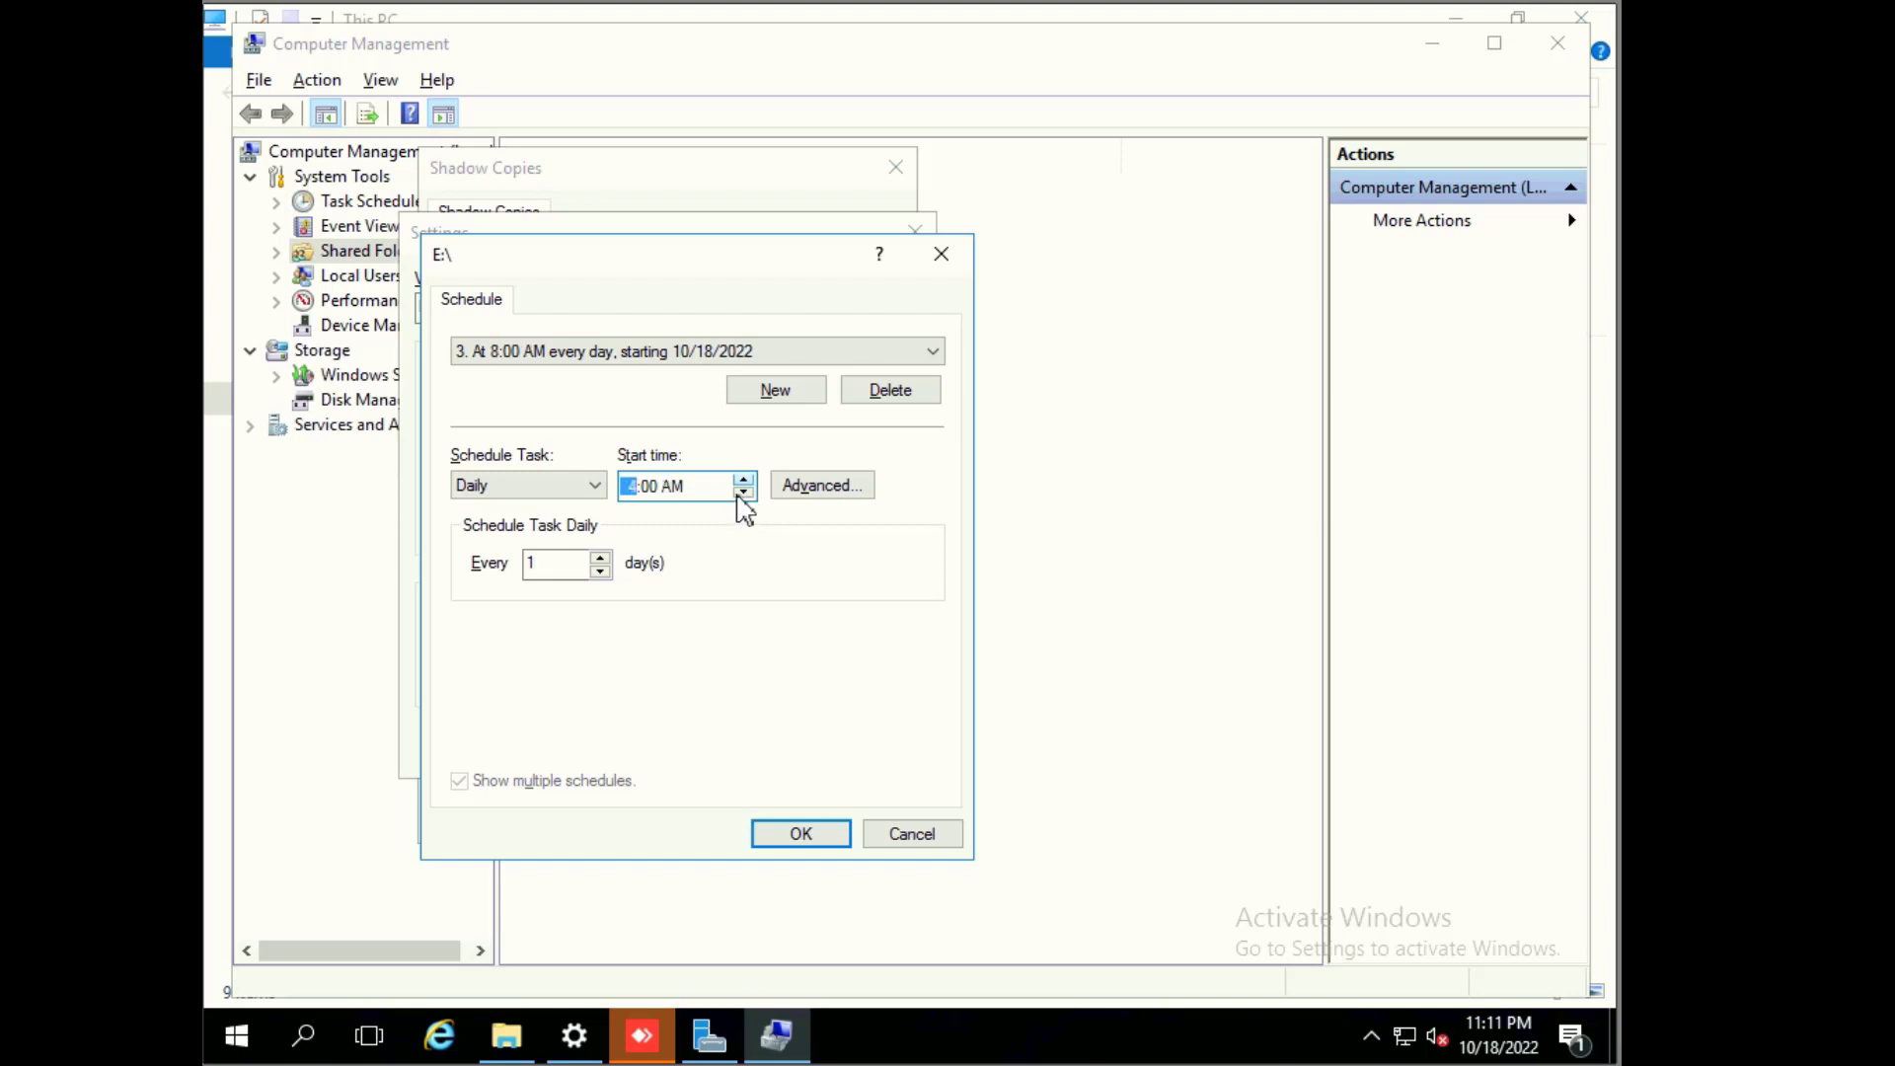
left_click(743, 480)
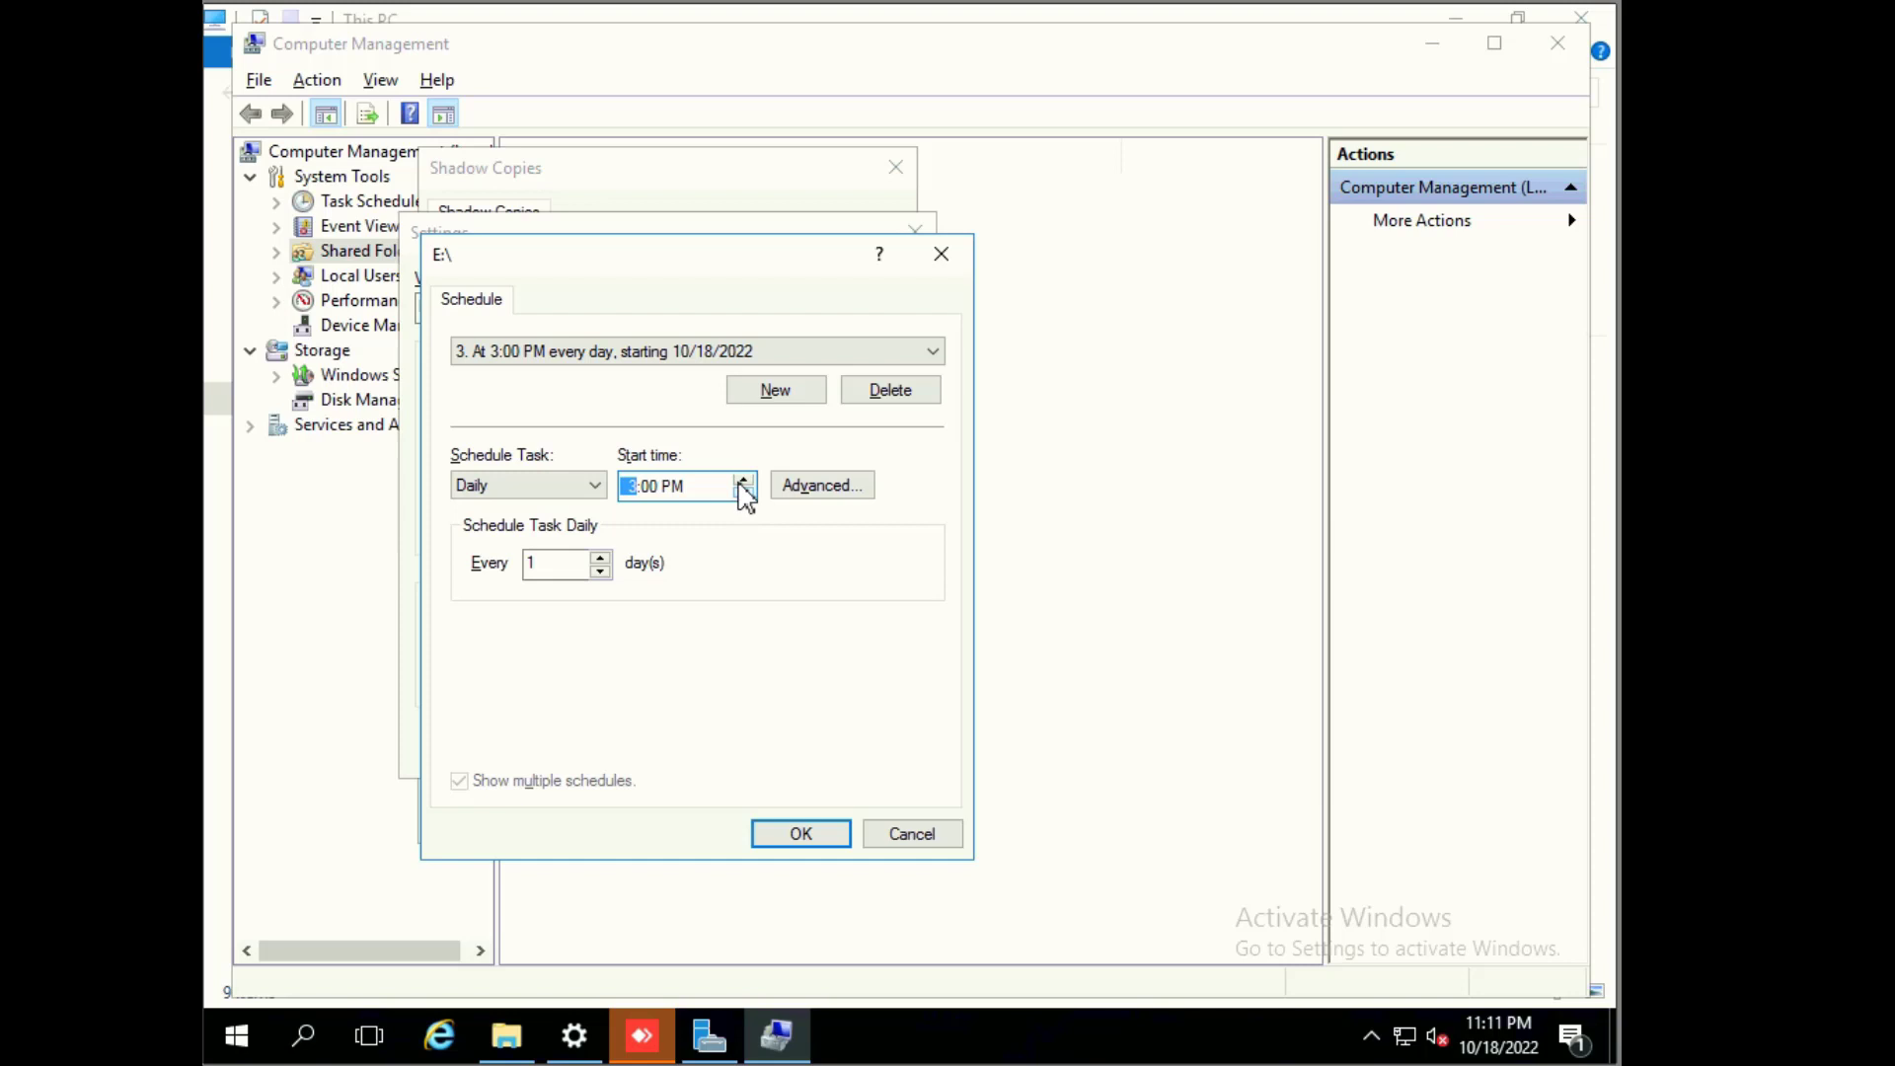
left_click(744, 478)
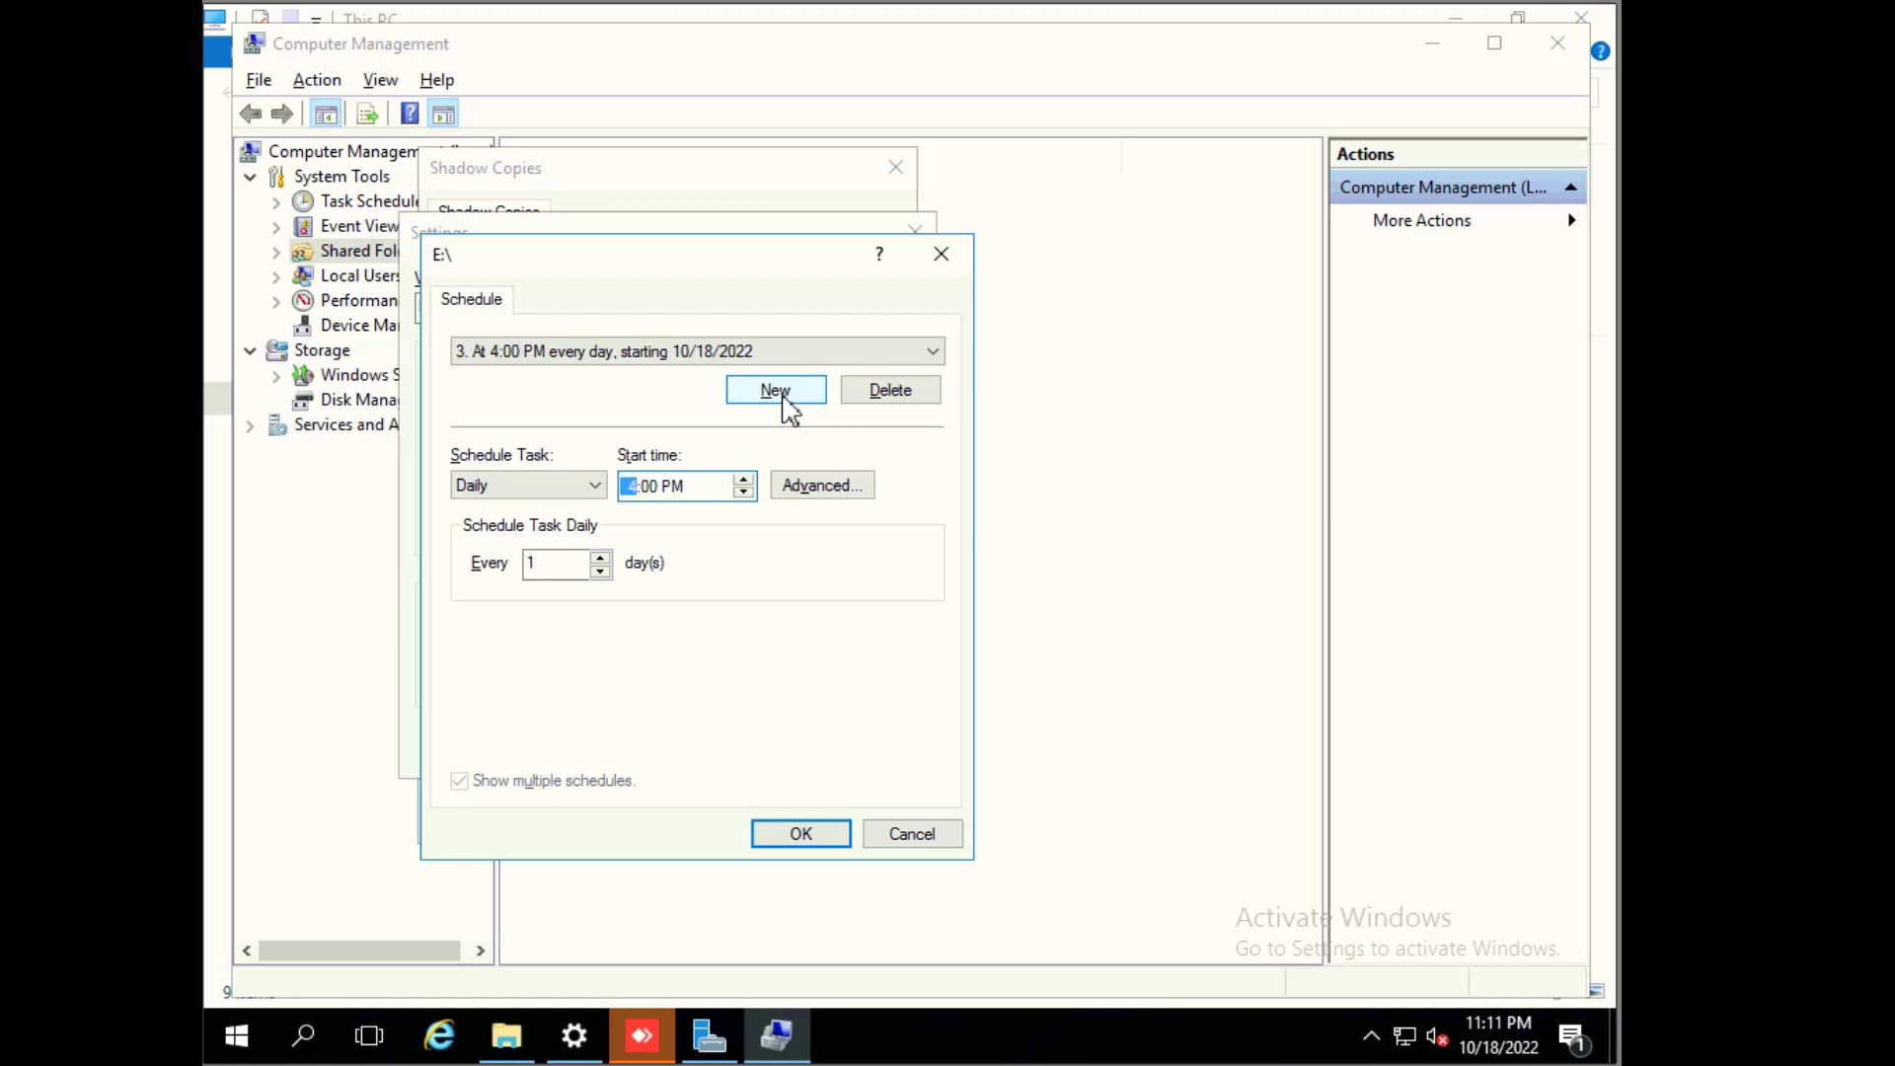
left_click(775, 389)
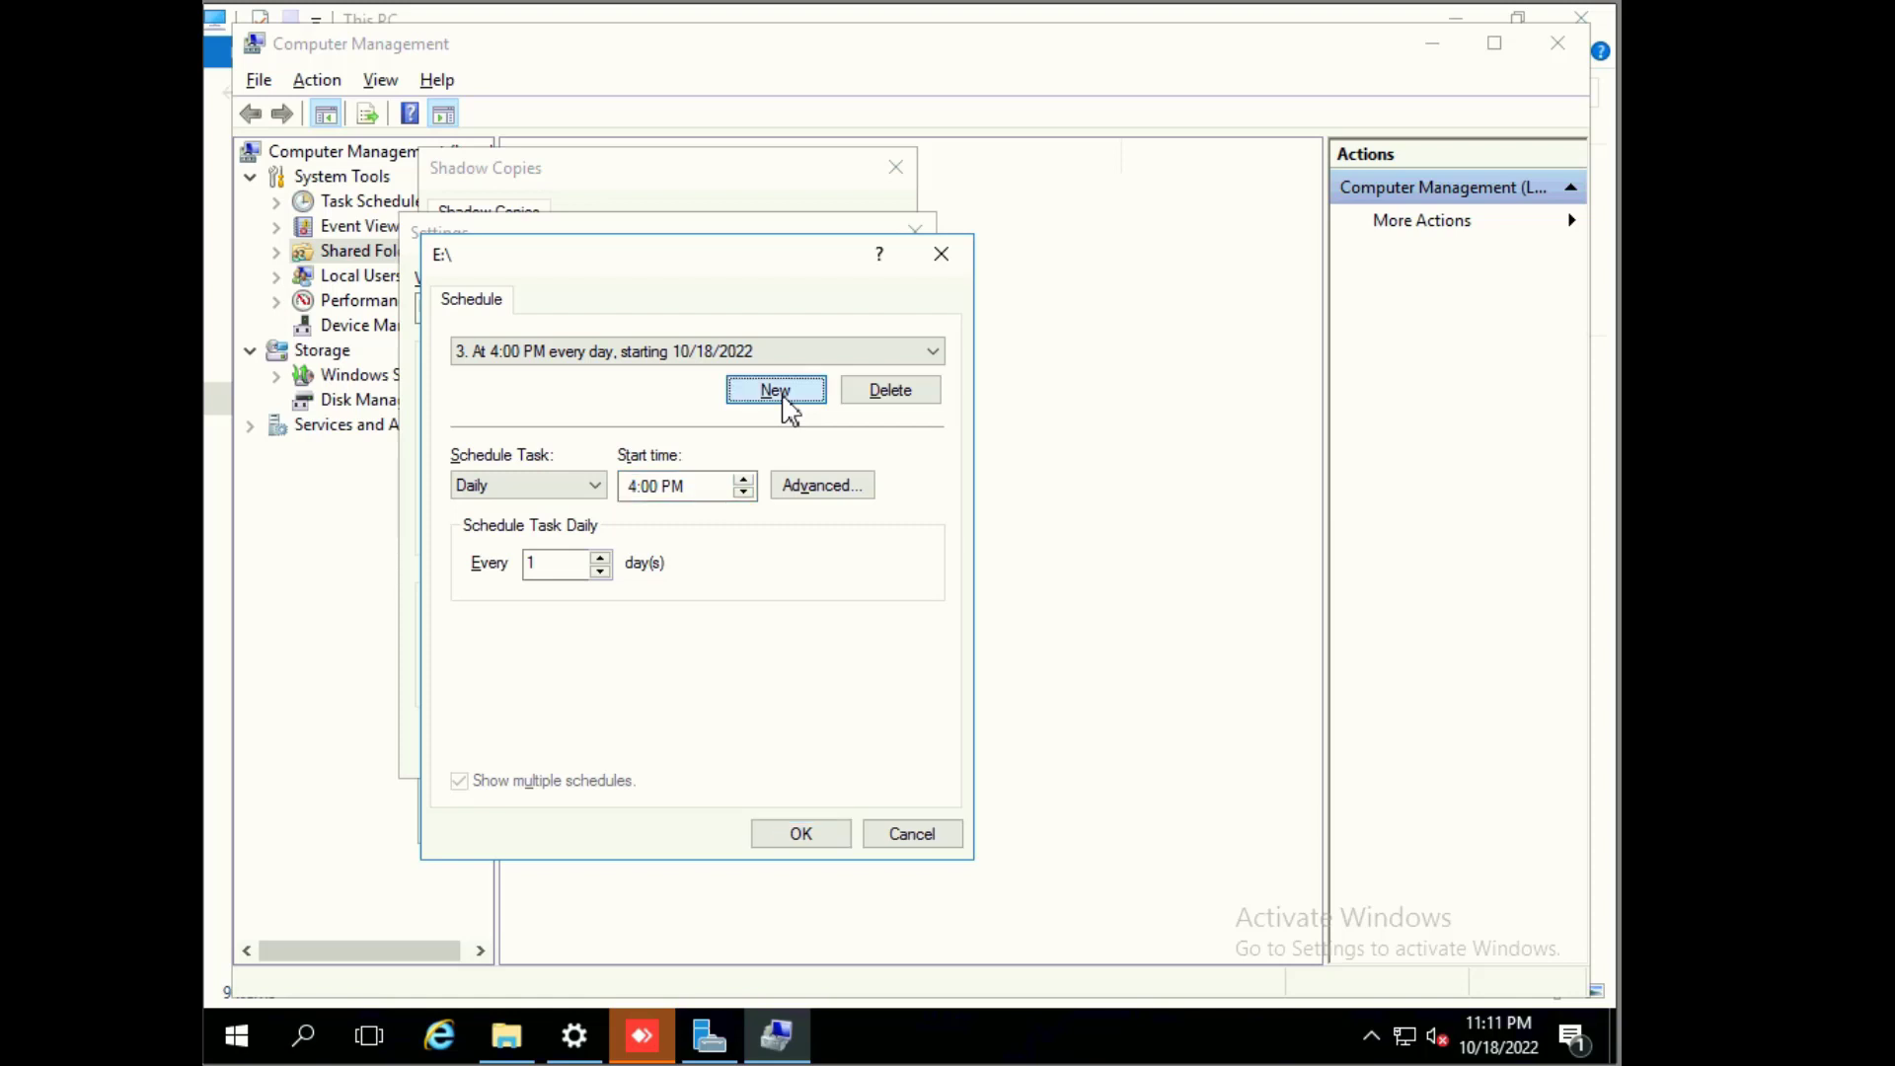
left_click(775, 389)
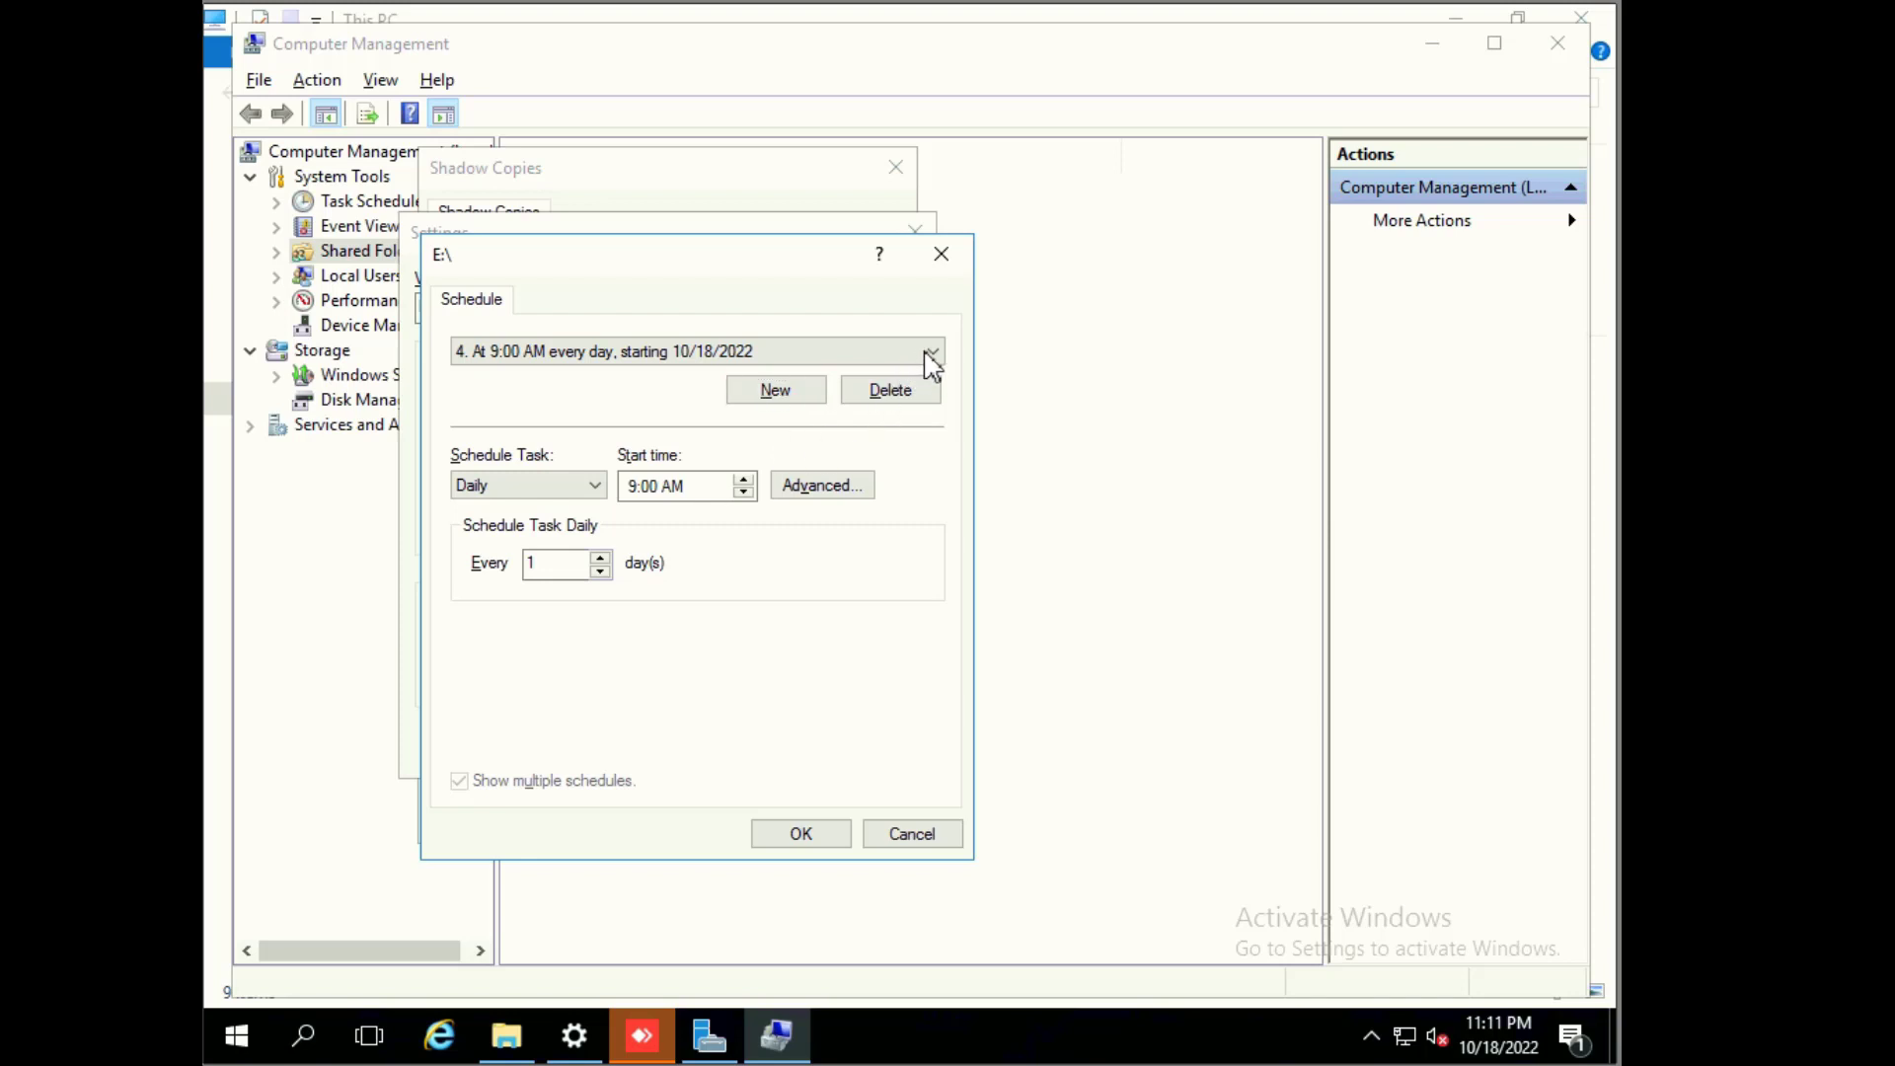
Step: Delete the weekday 12:00 PM schedule from the E:\ schedule list
left_click(931, 352)
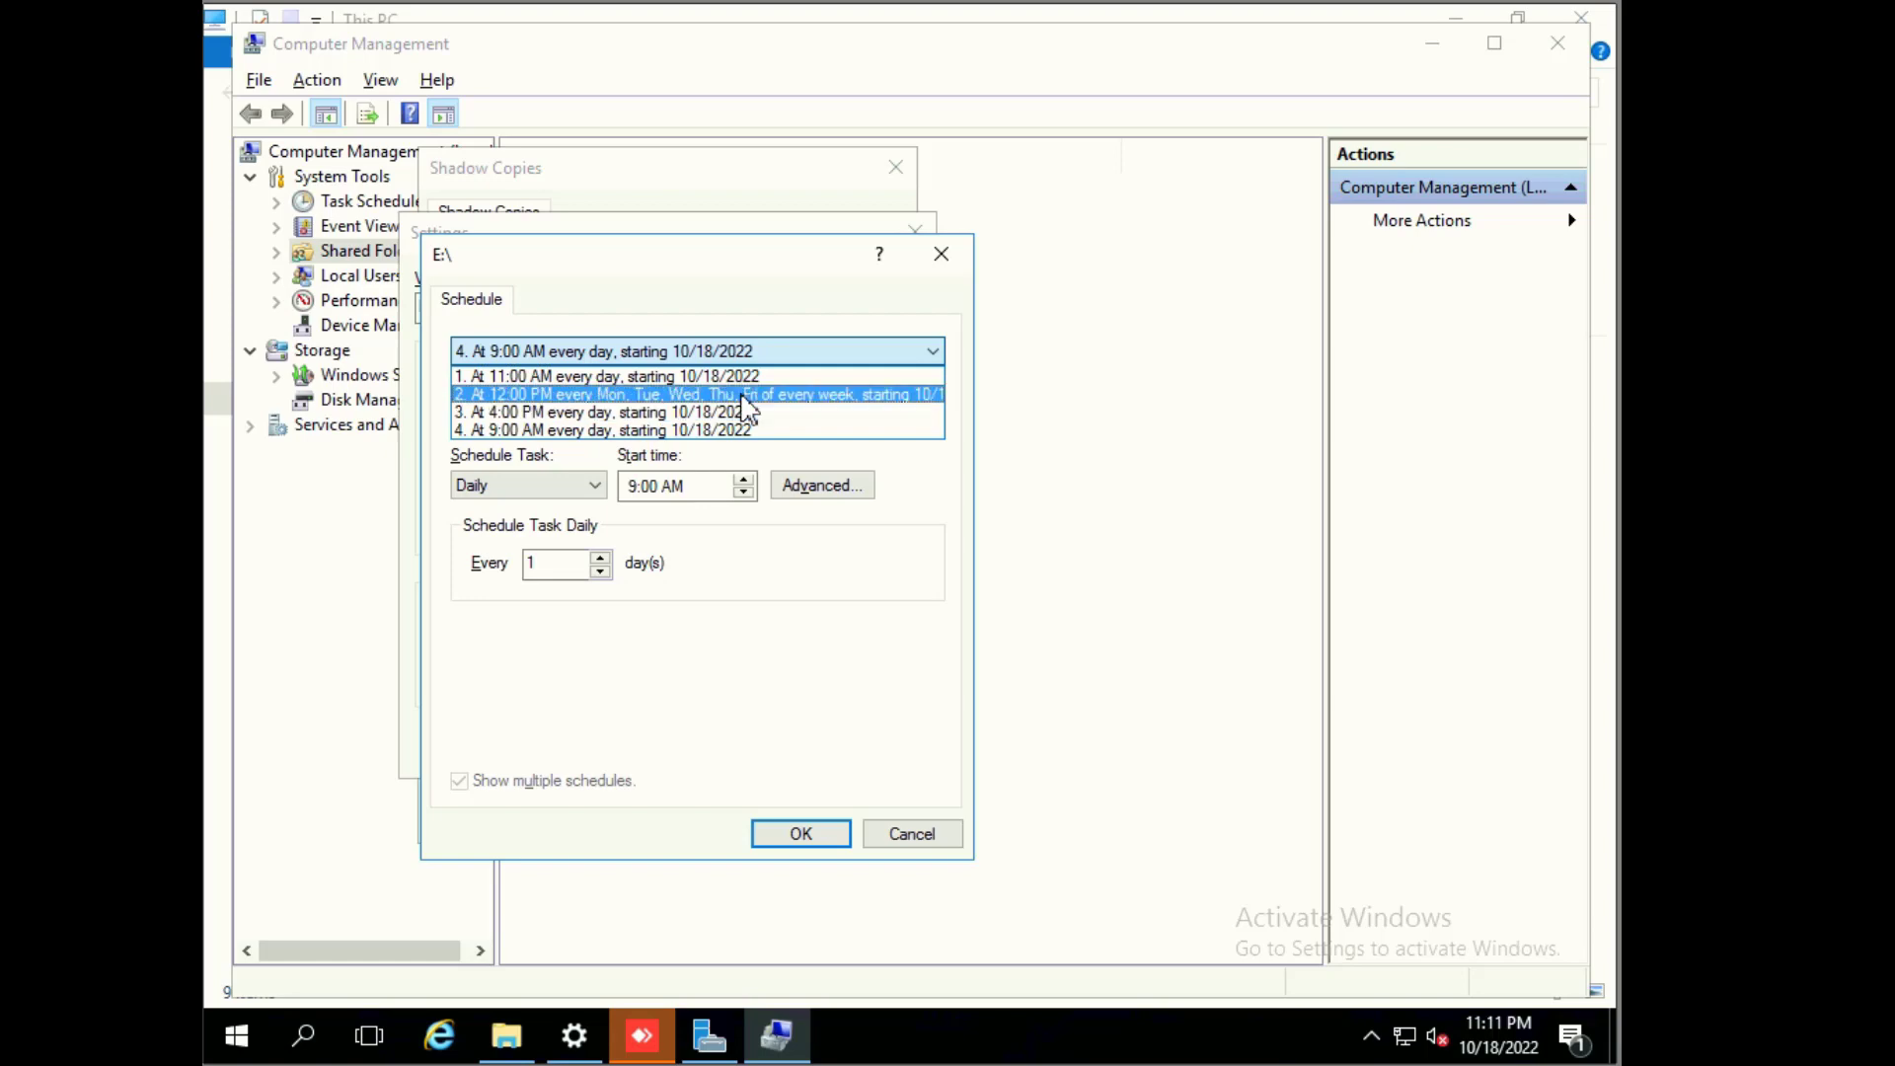
left_click(699, 394)
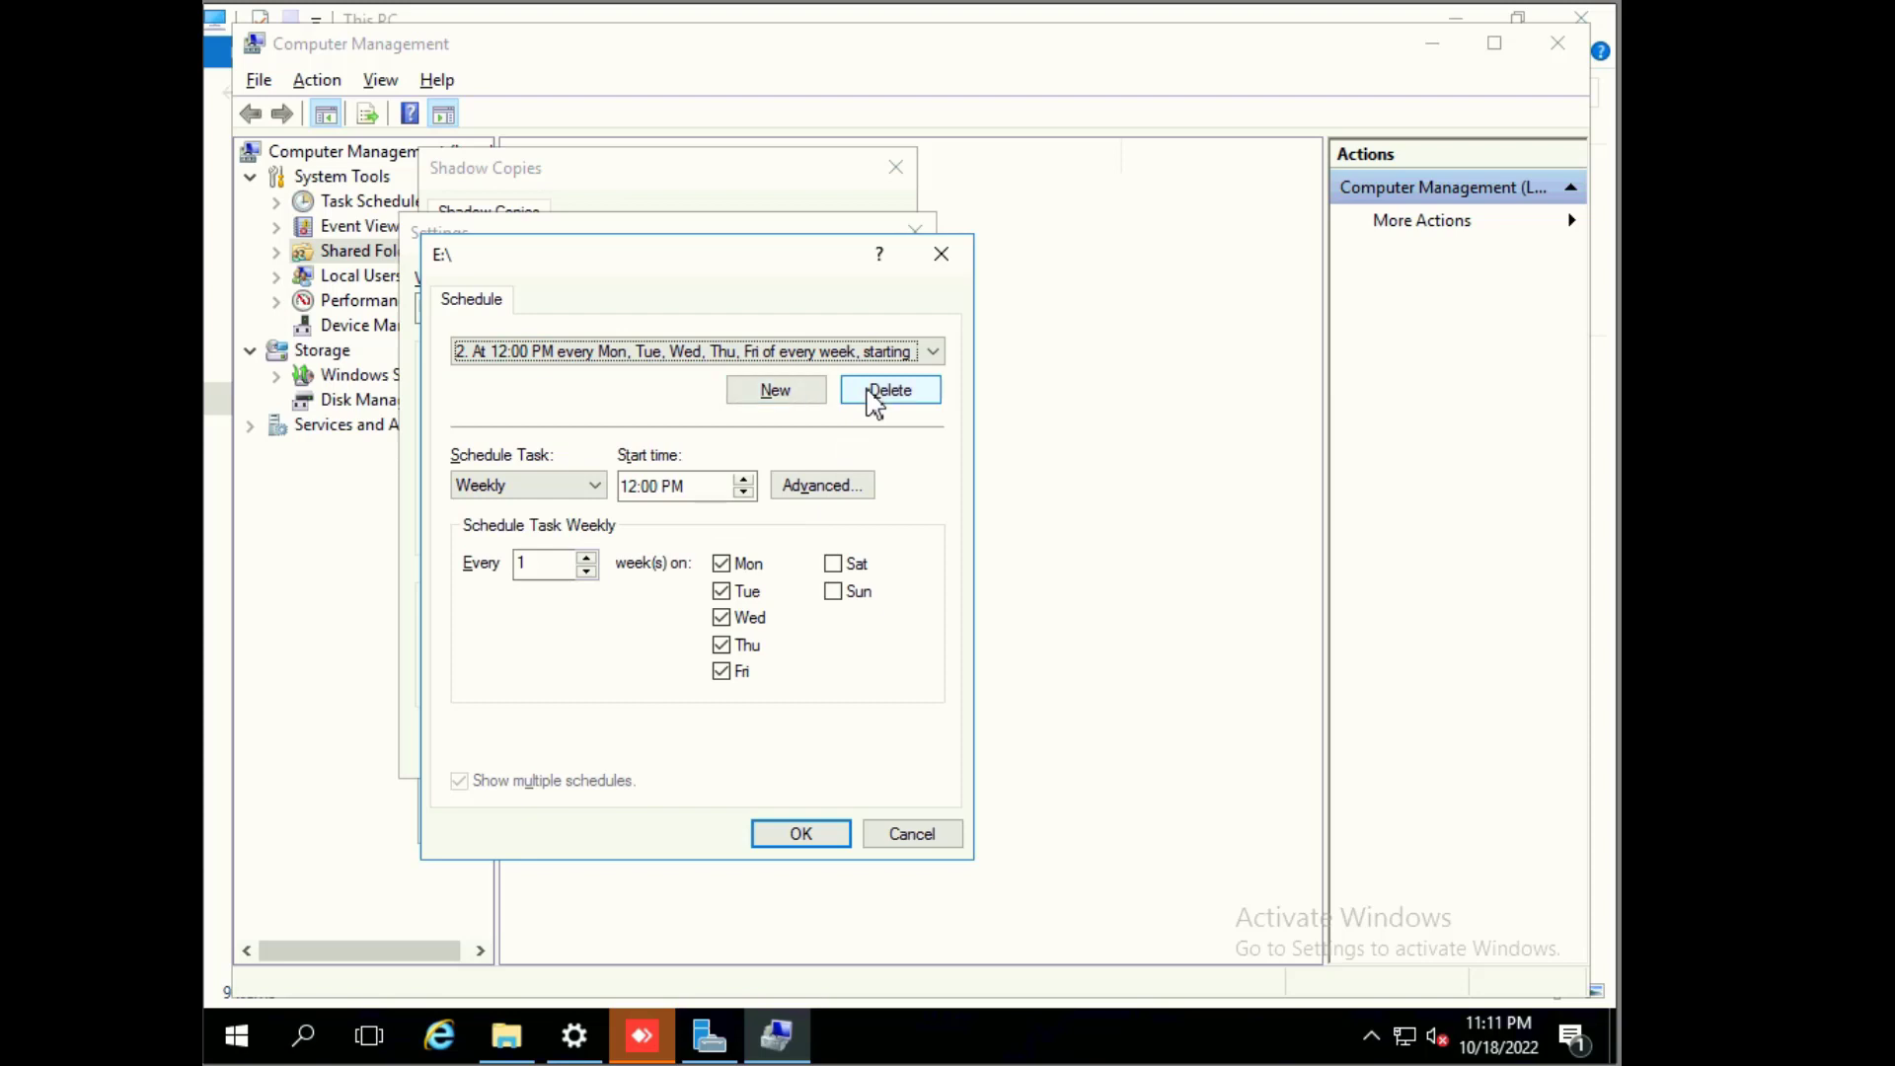
mouse_move(839, 548)
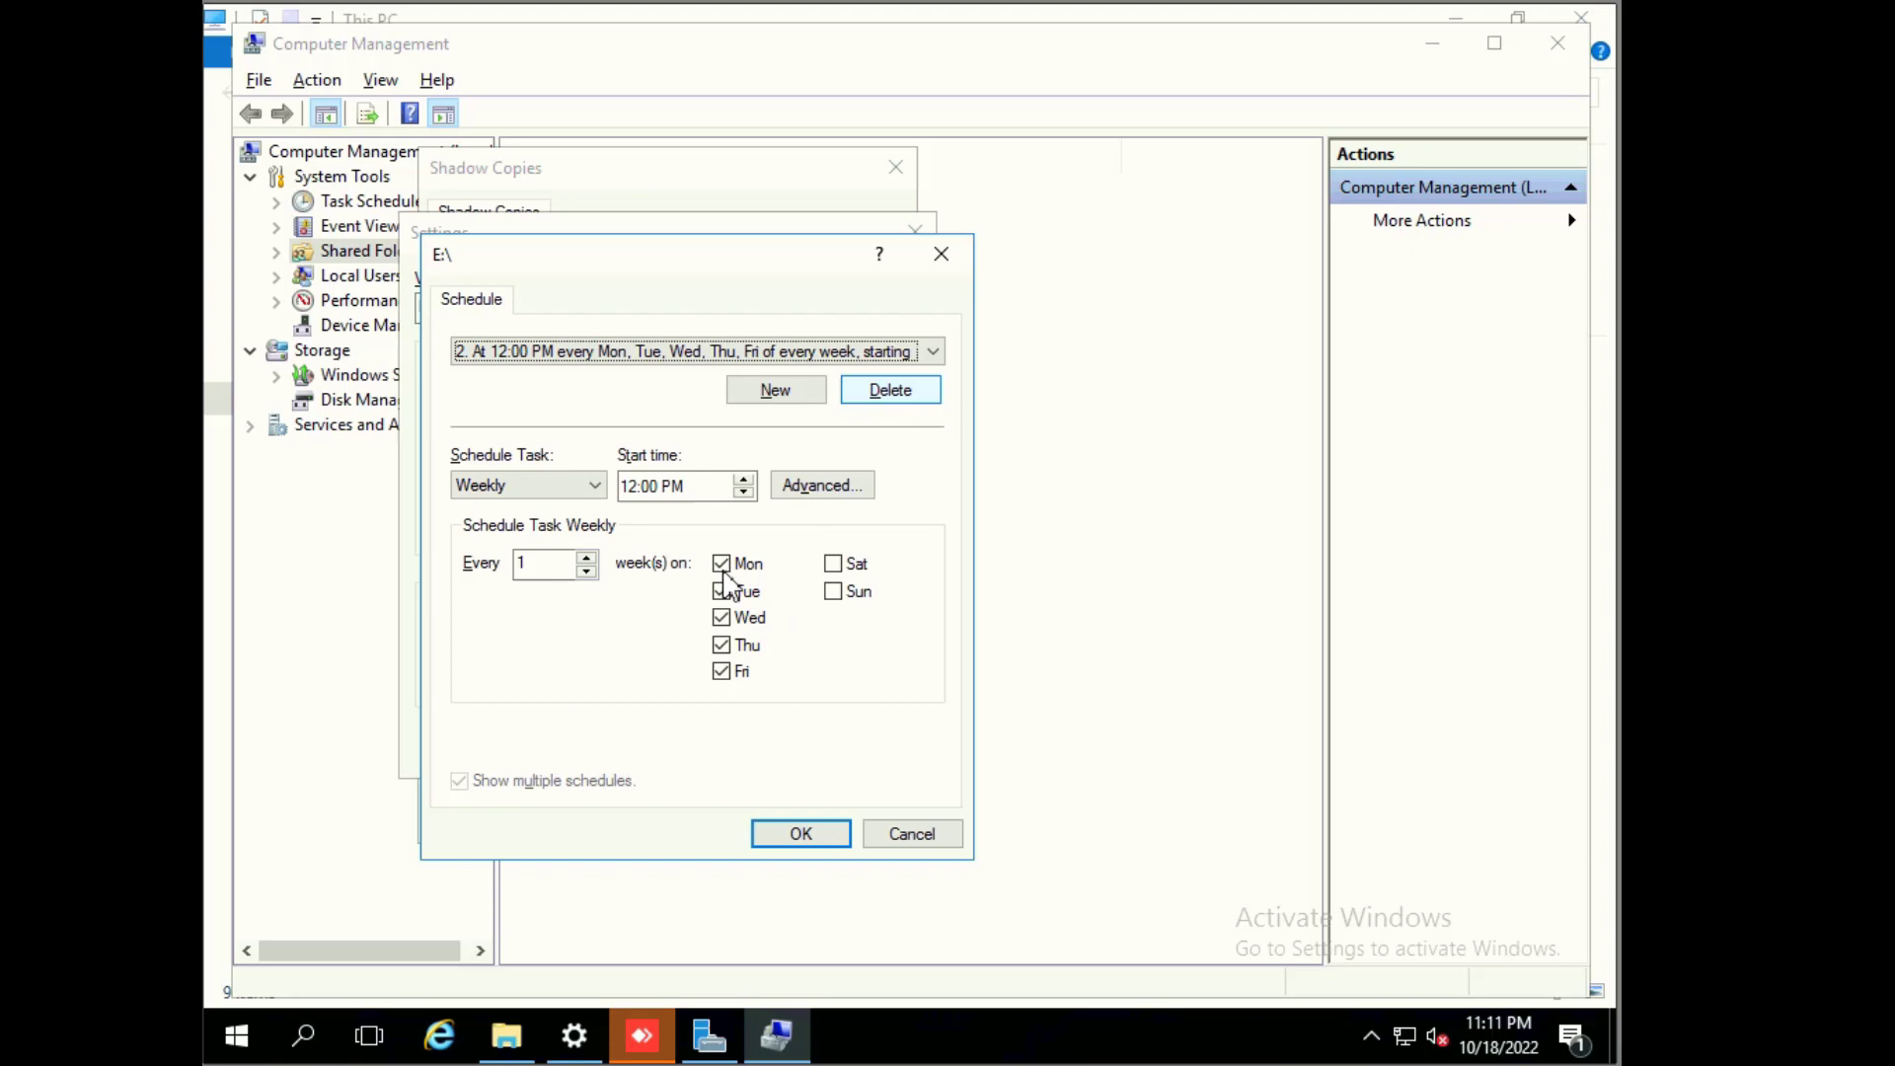
left_click(722, 591)
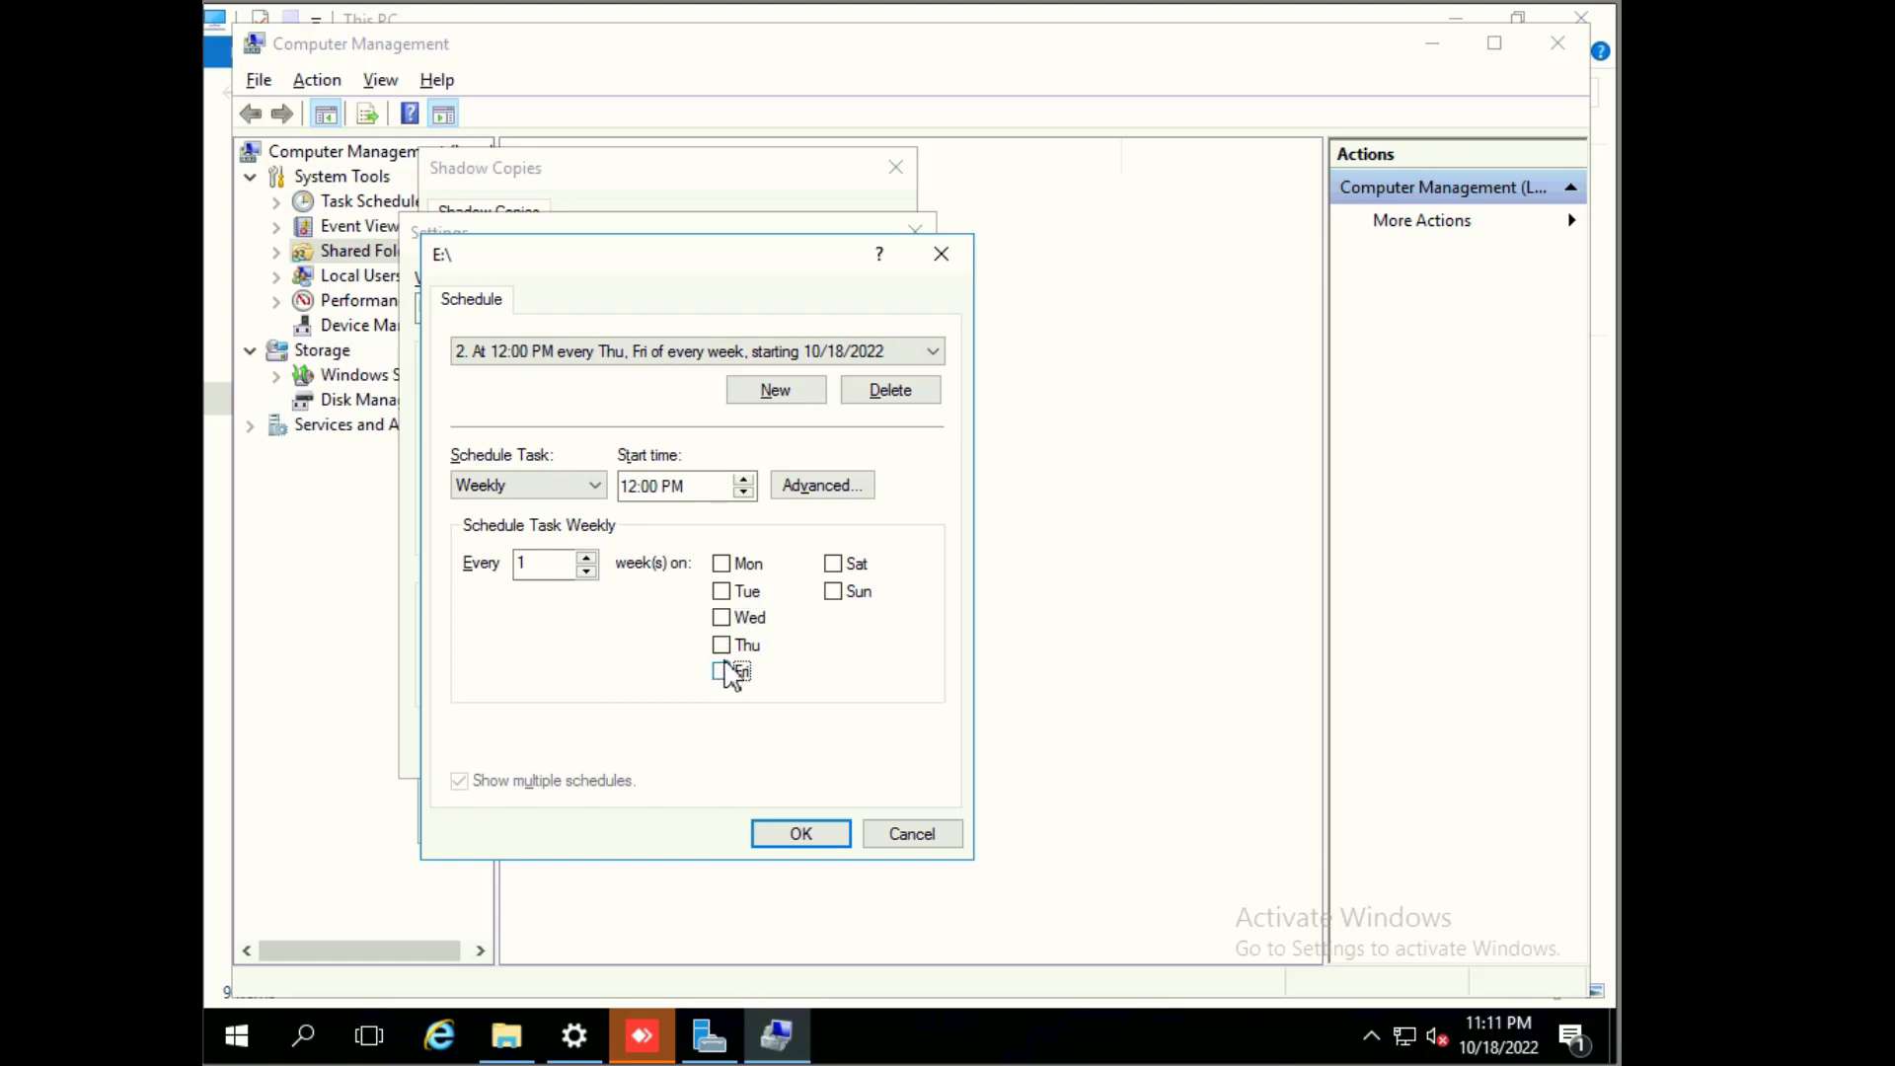
left_click(890, 389)
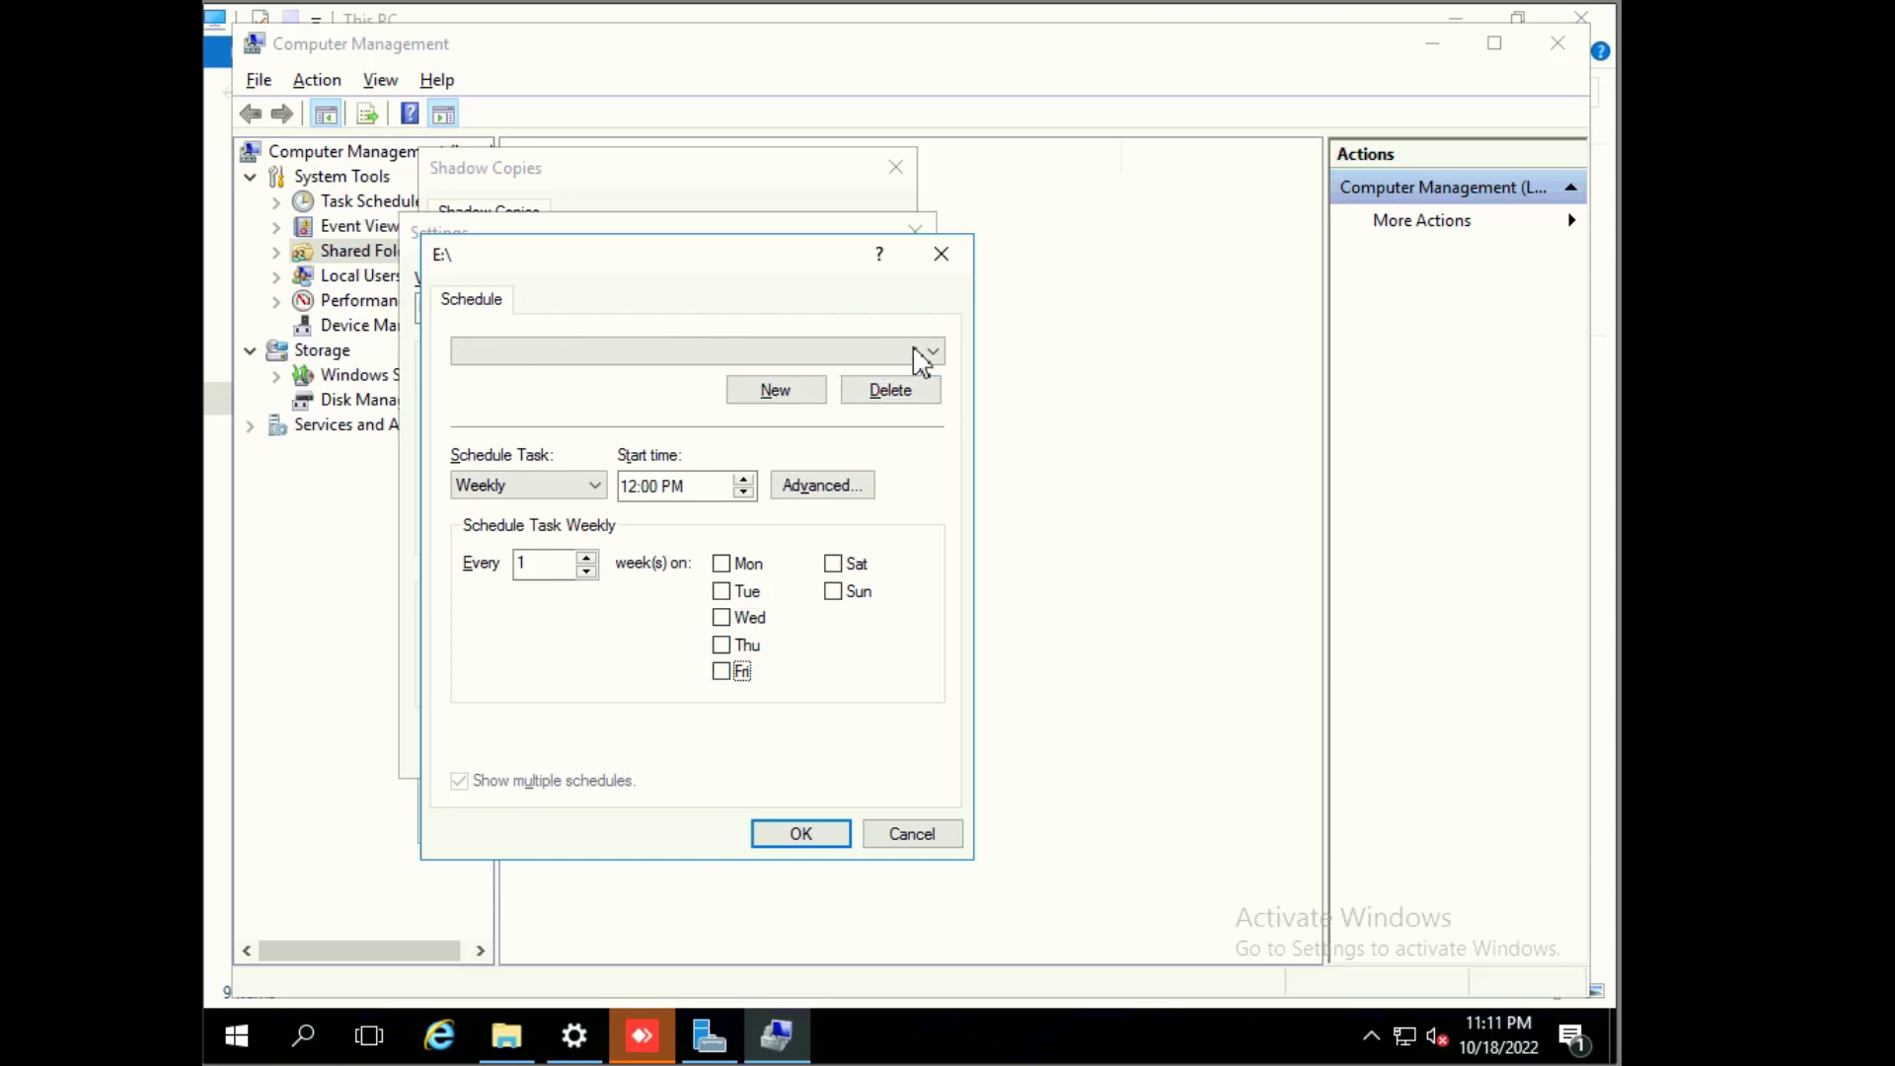
Step: Select the 9:00 AM schedule, confirm, dismiss the Task Scheduler error, and apply Settings
left_click(931, 352)
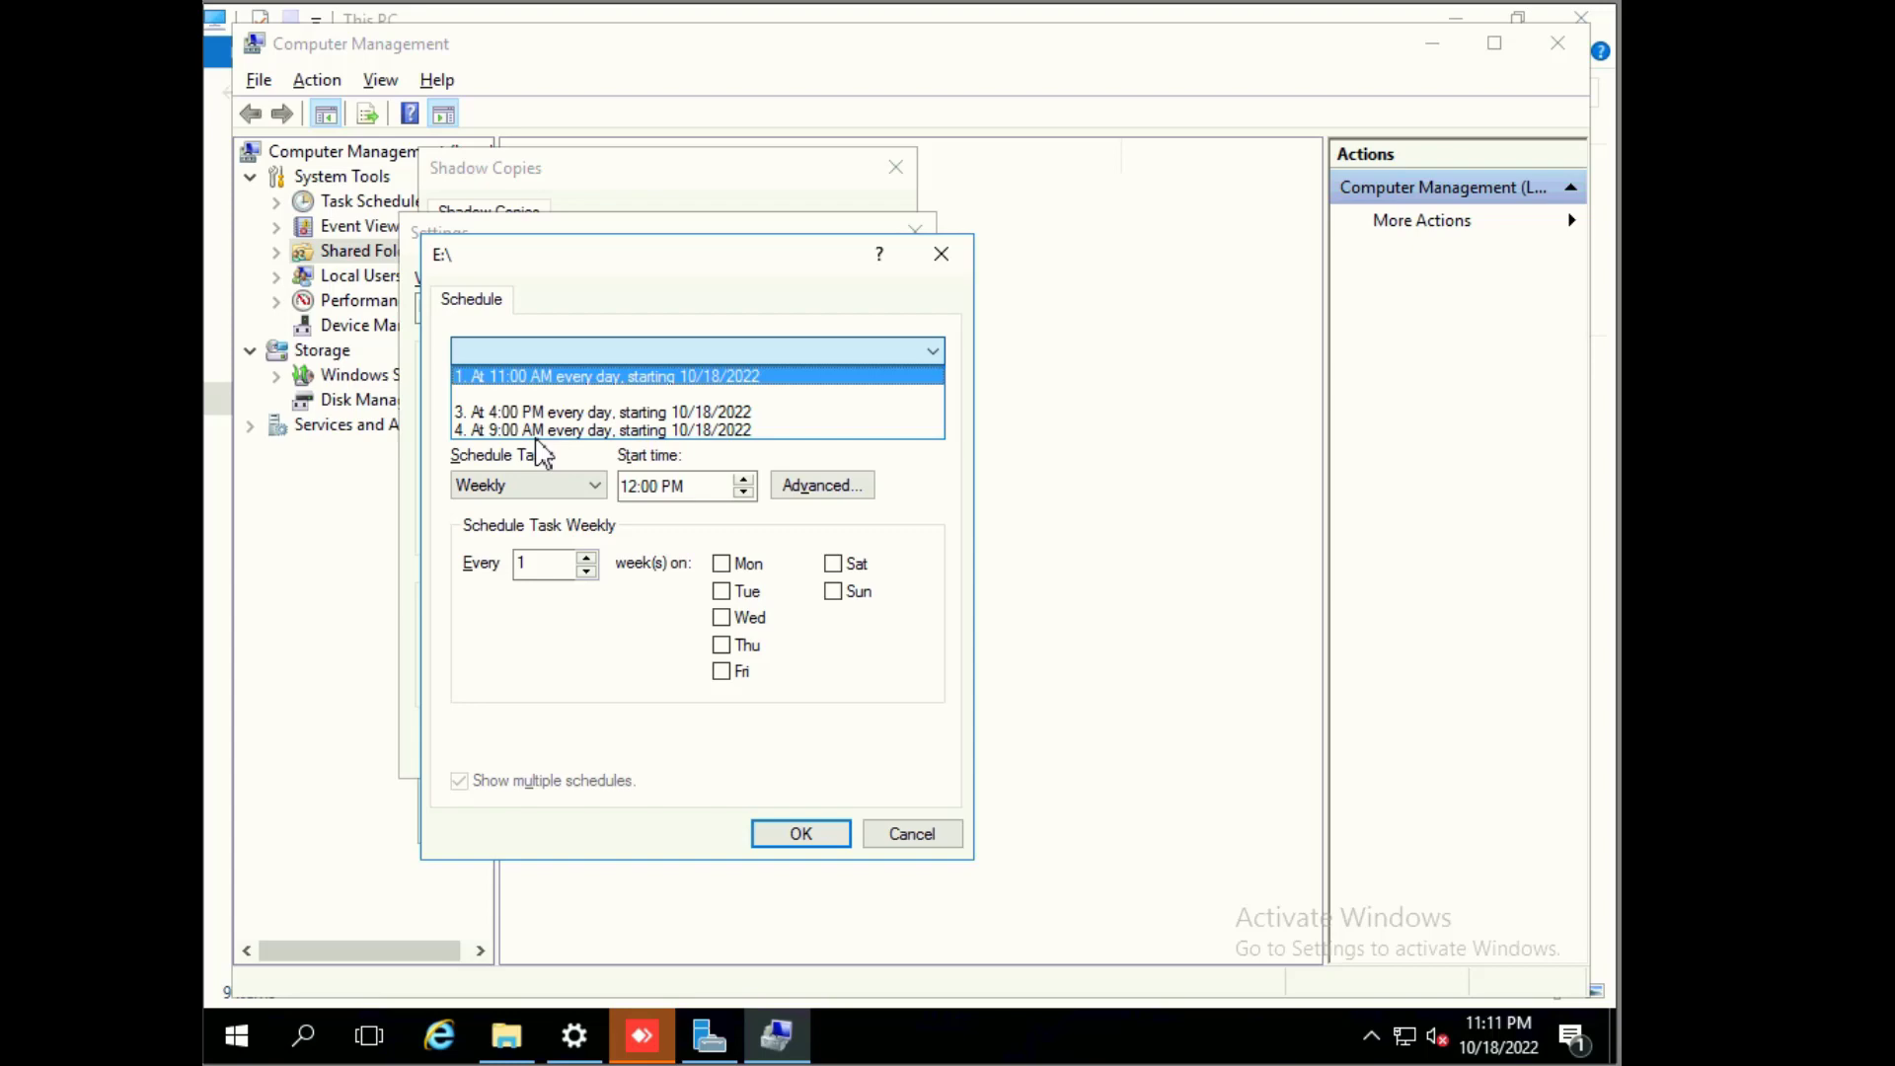
left_click(604, 430)
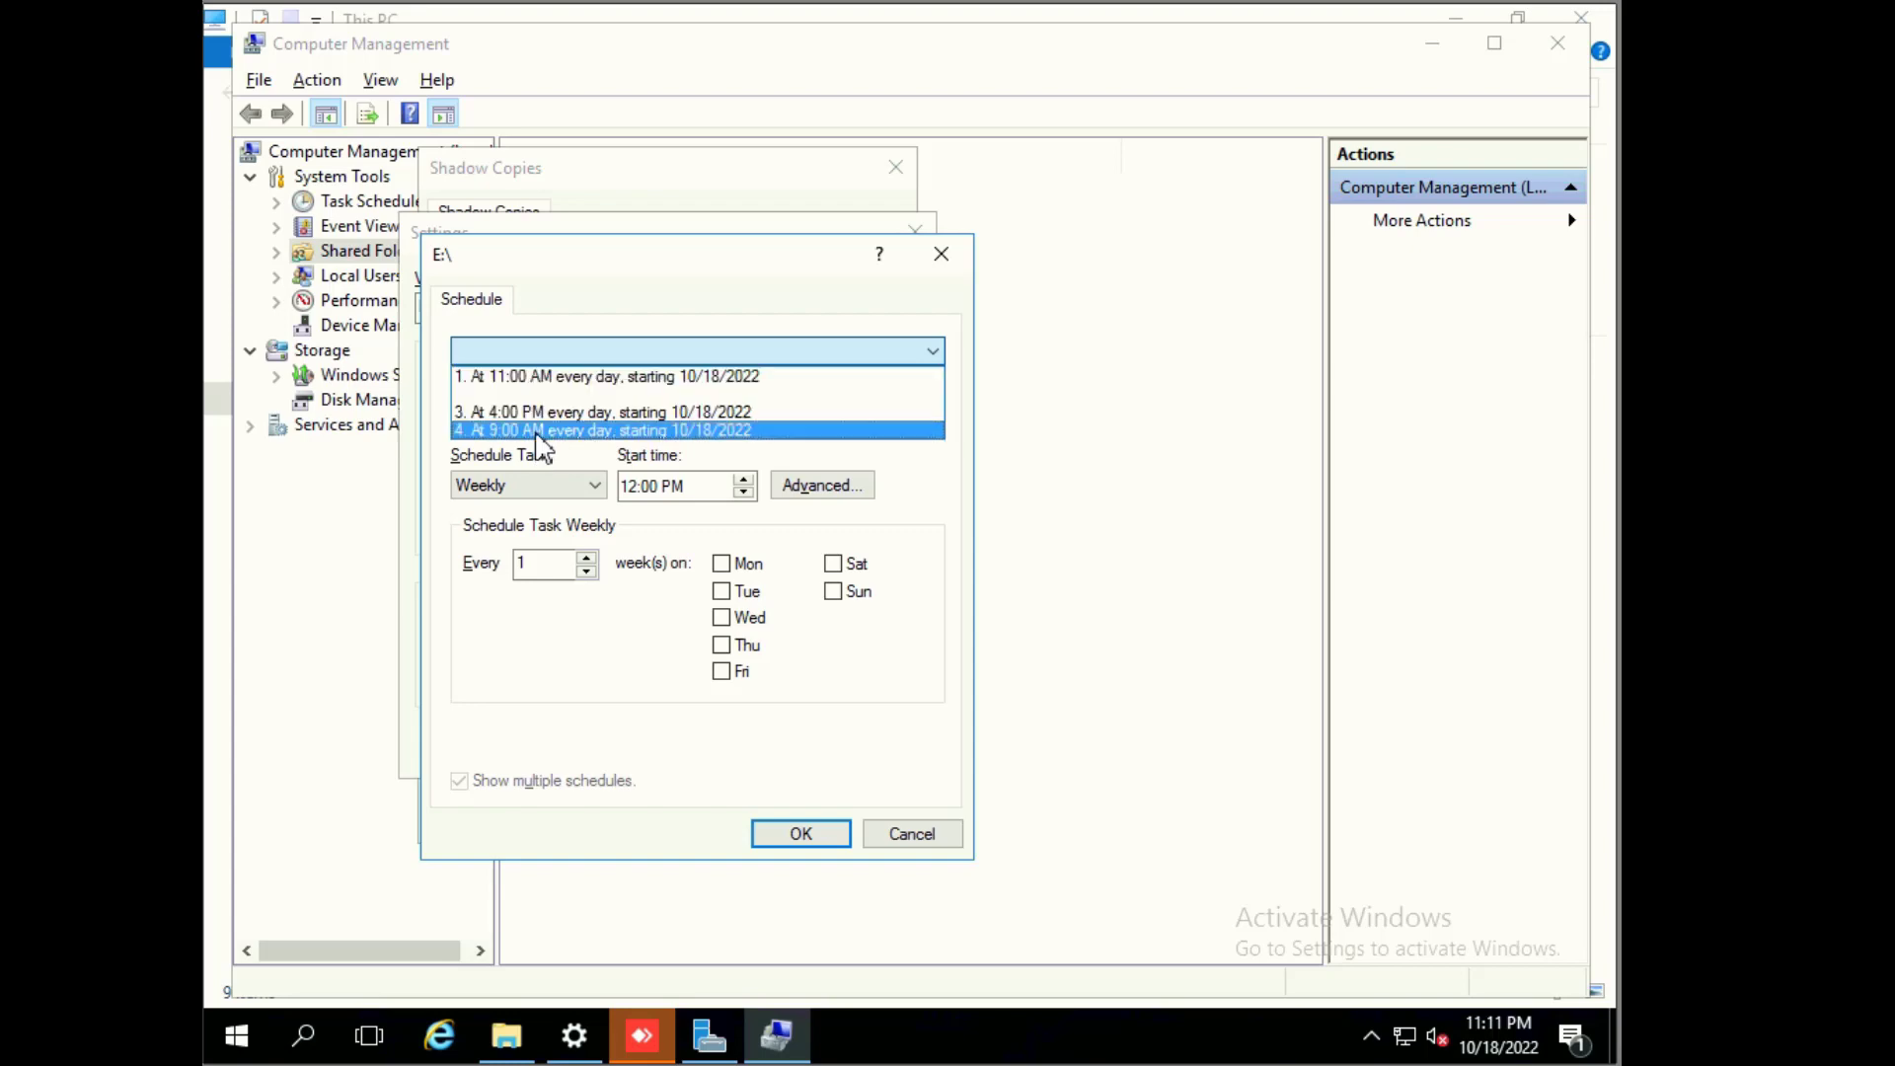
left_click(602, 430)
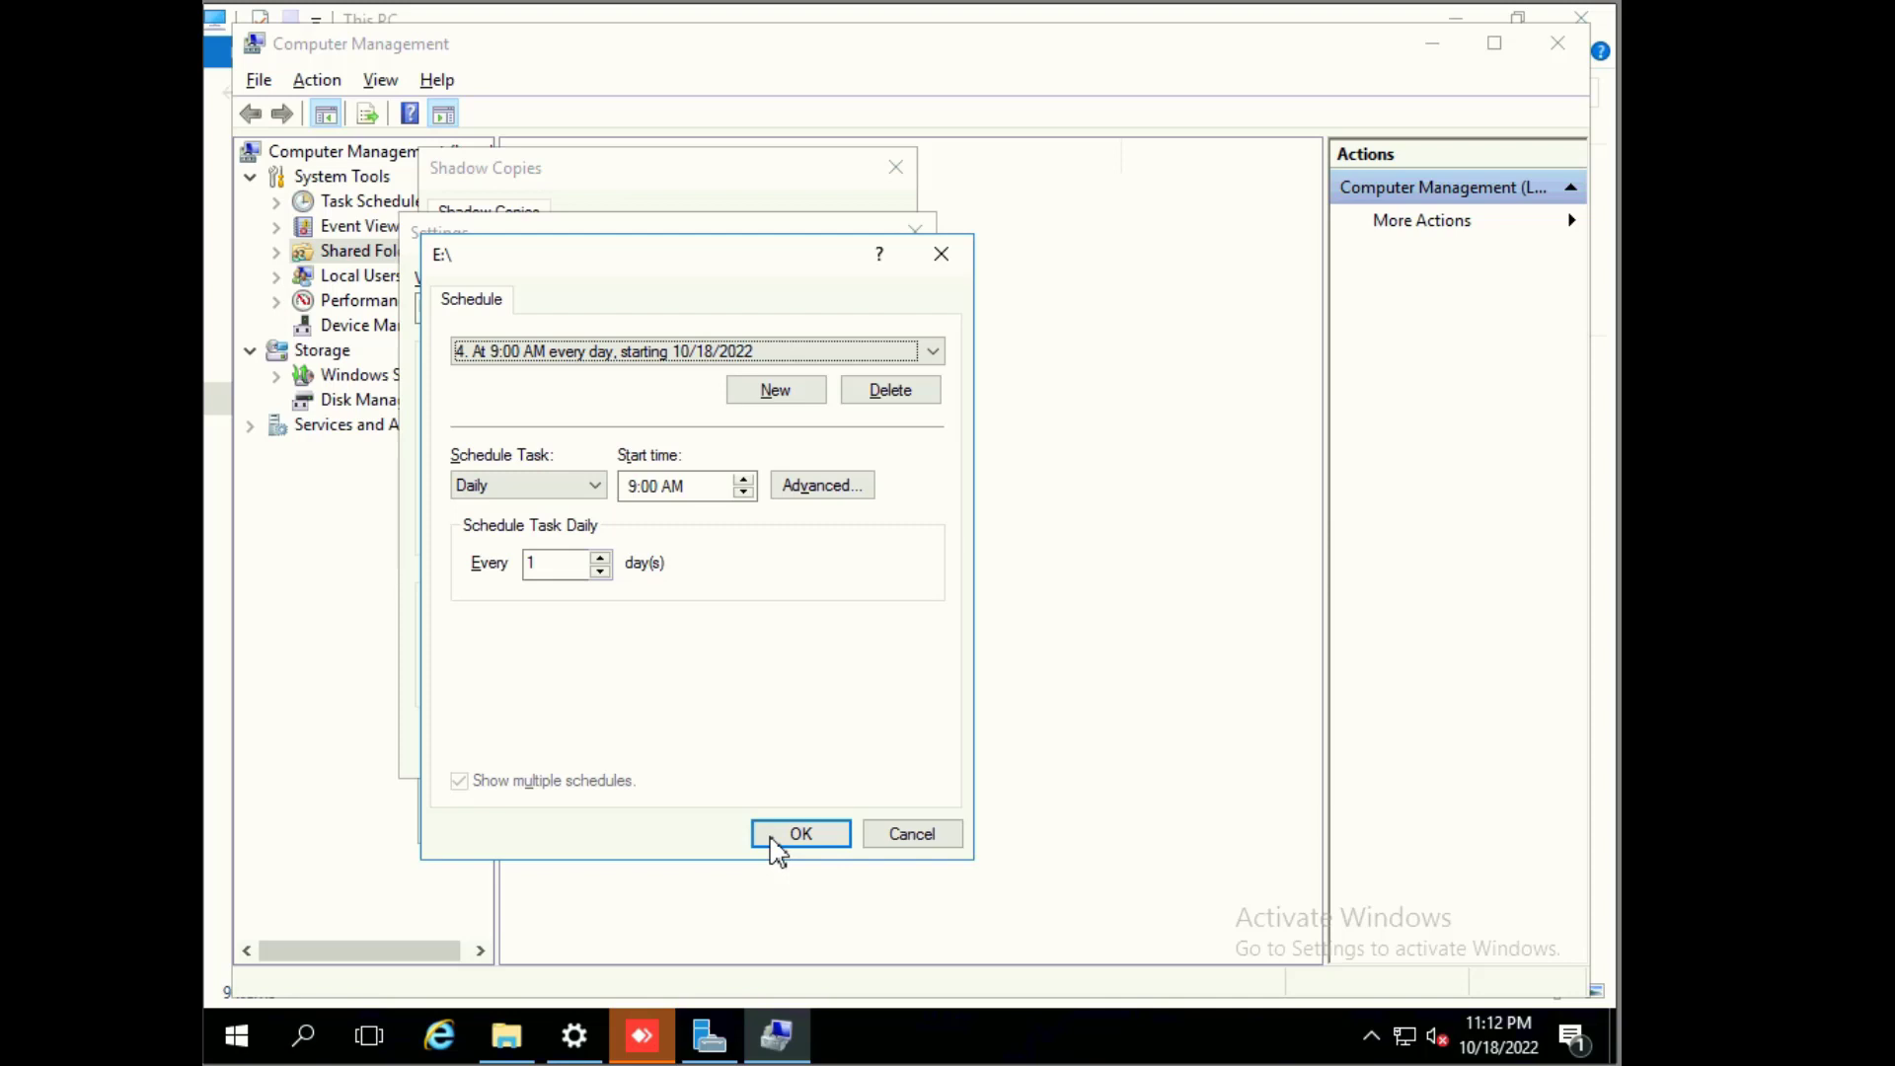
mouse_move(774, 844)
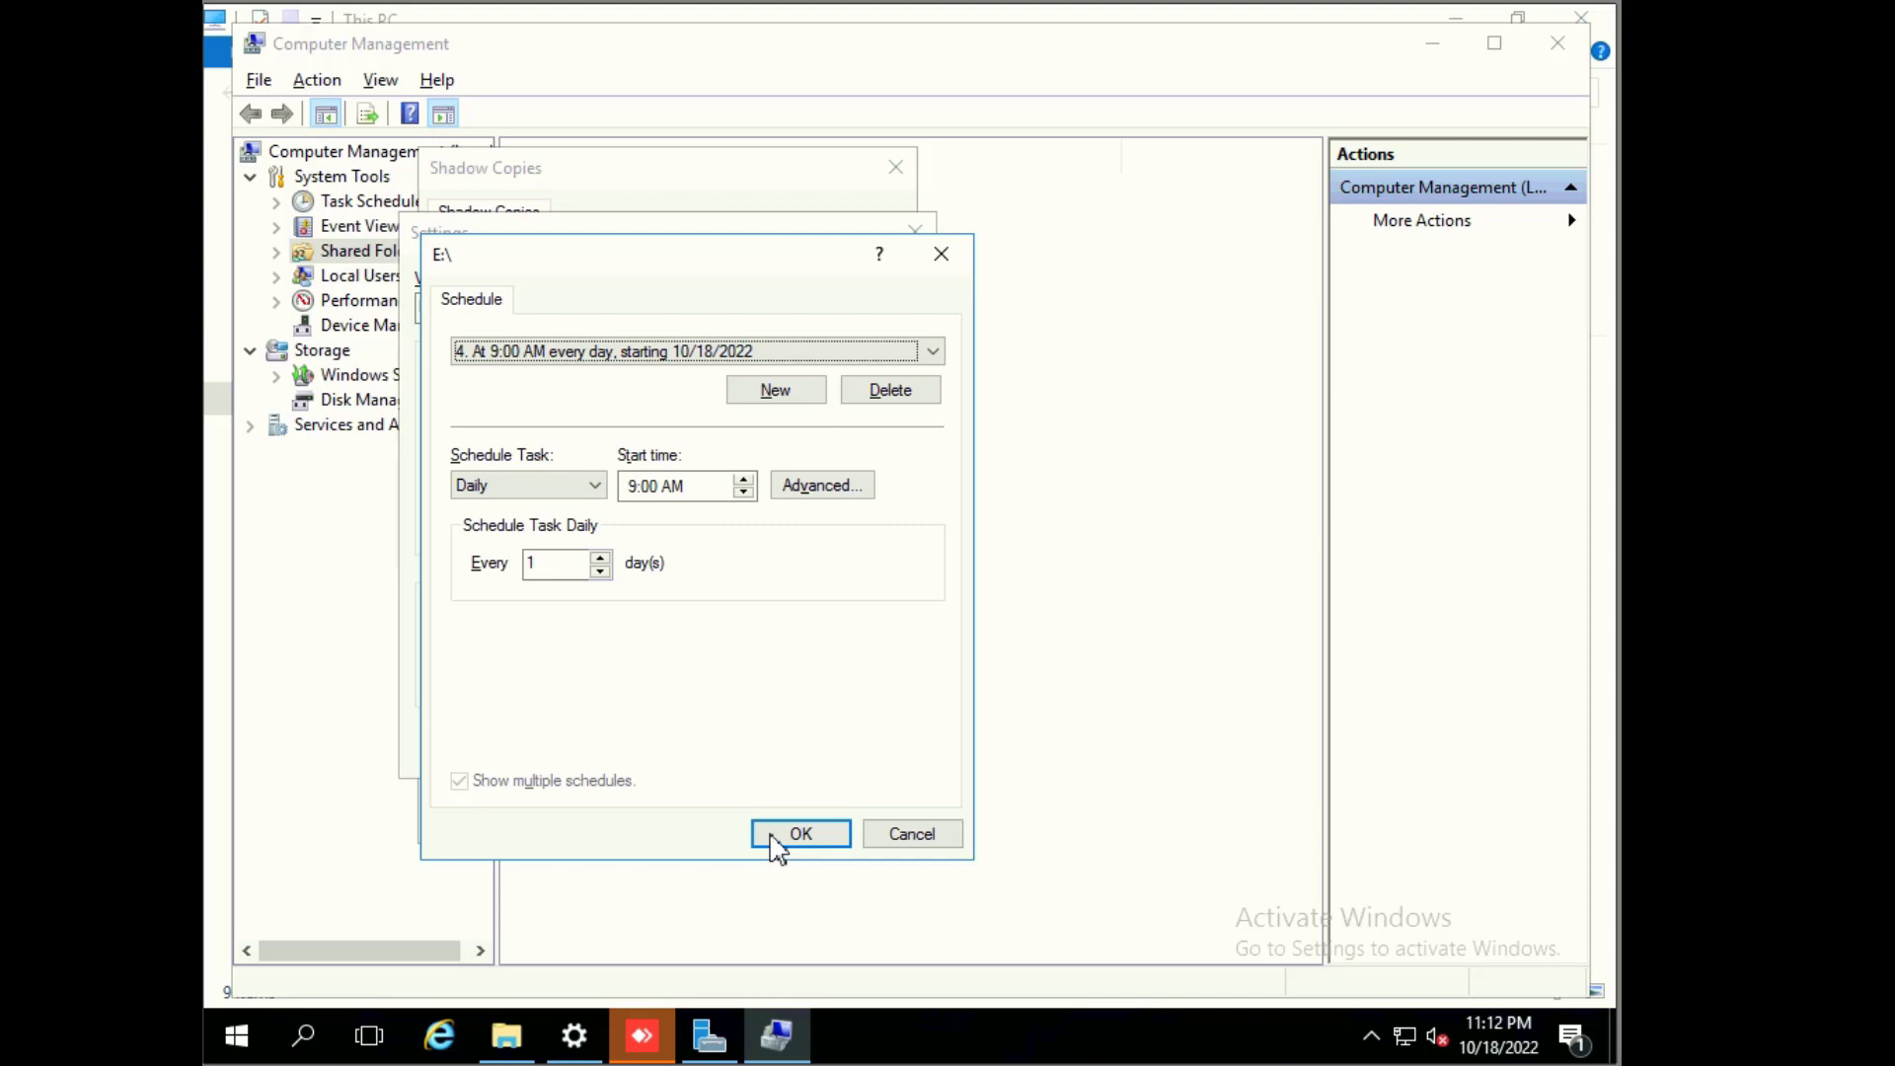
left_click(801, 834)
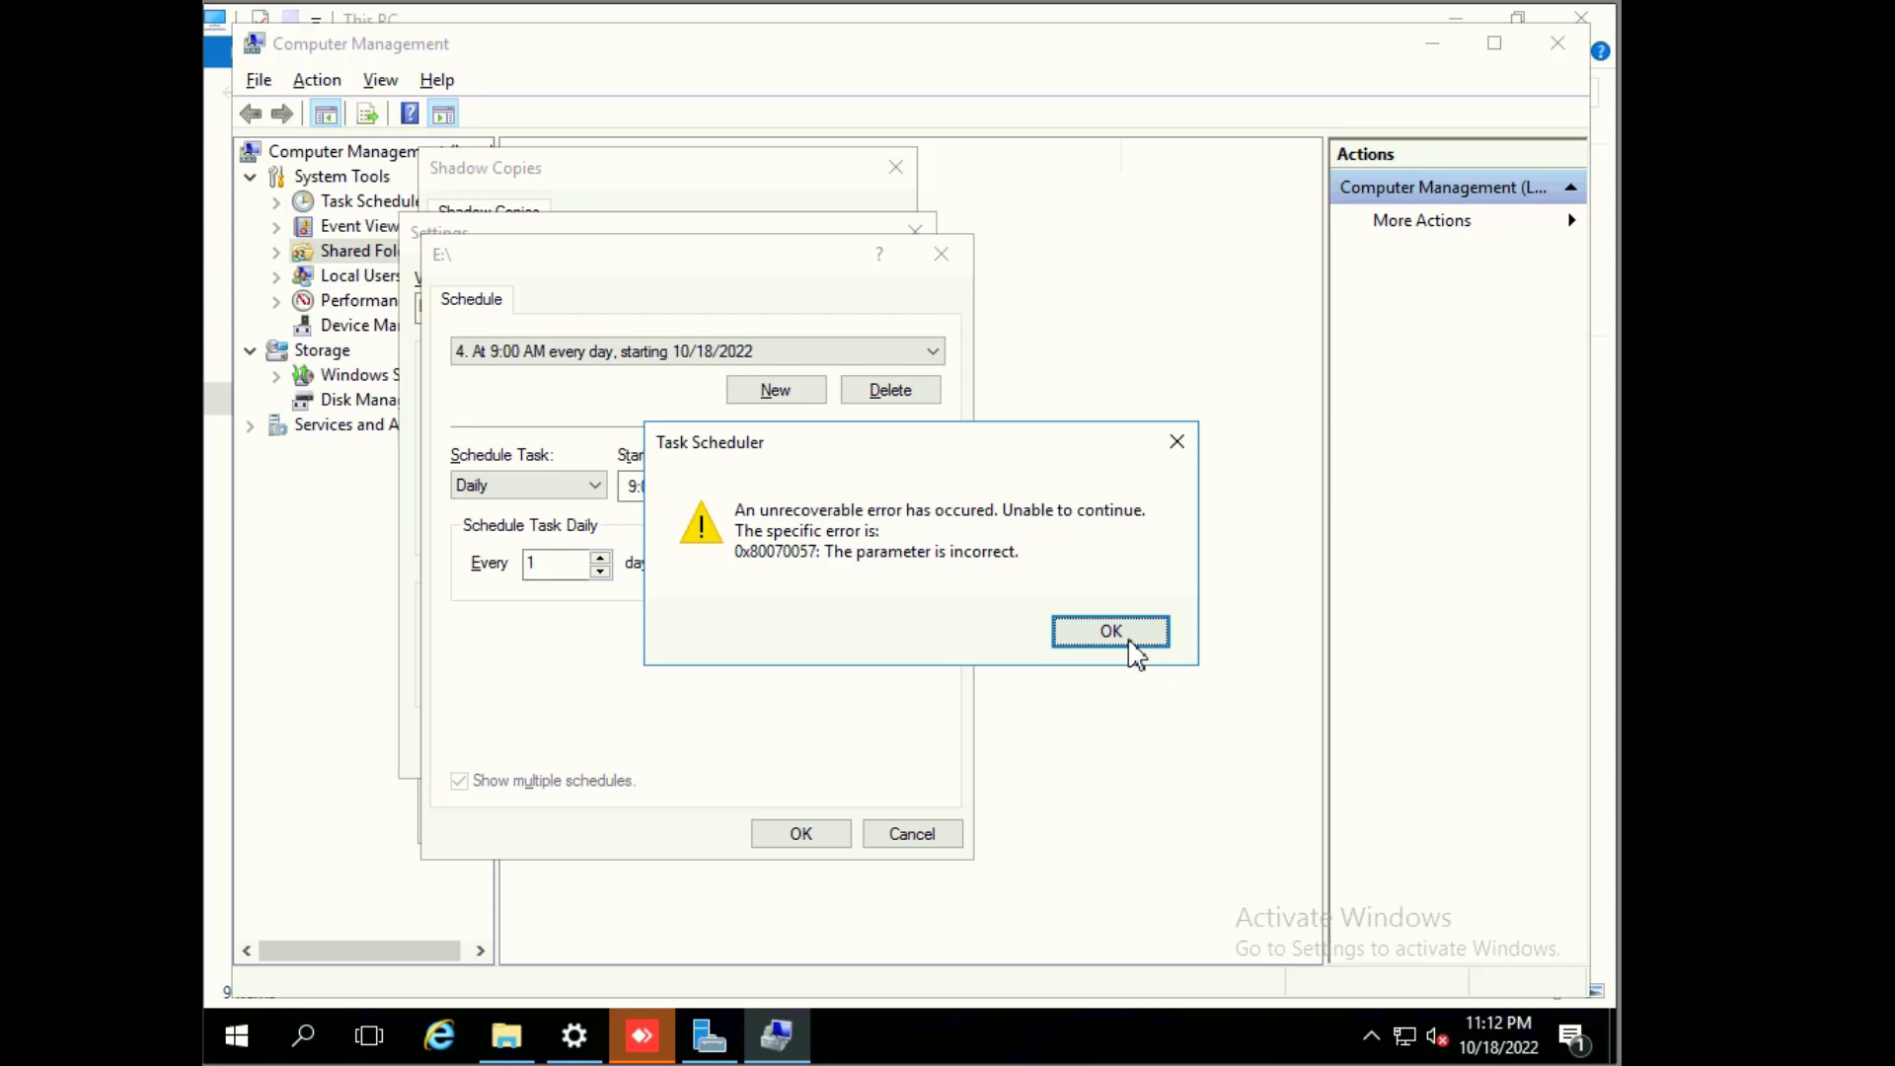
left_click(1110, 631)
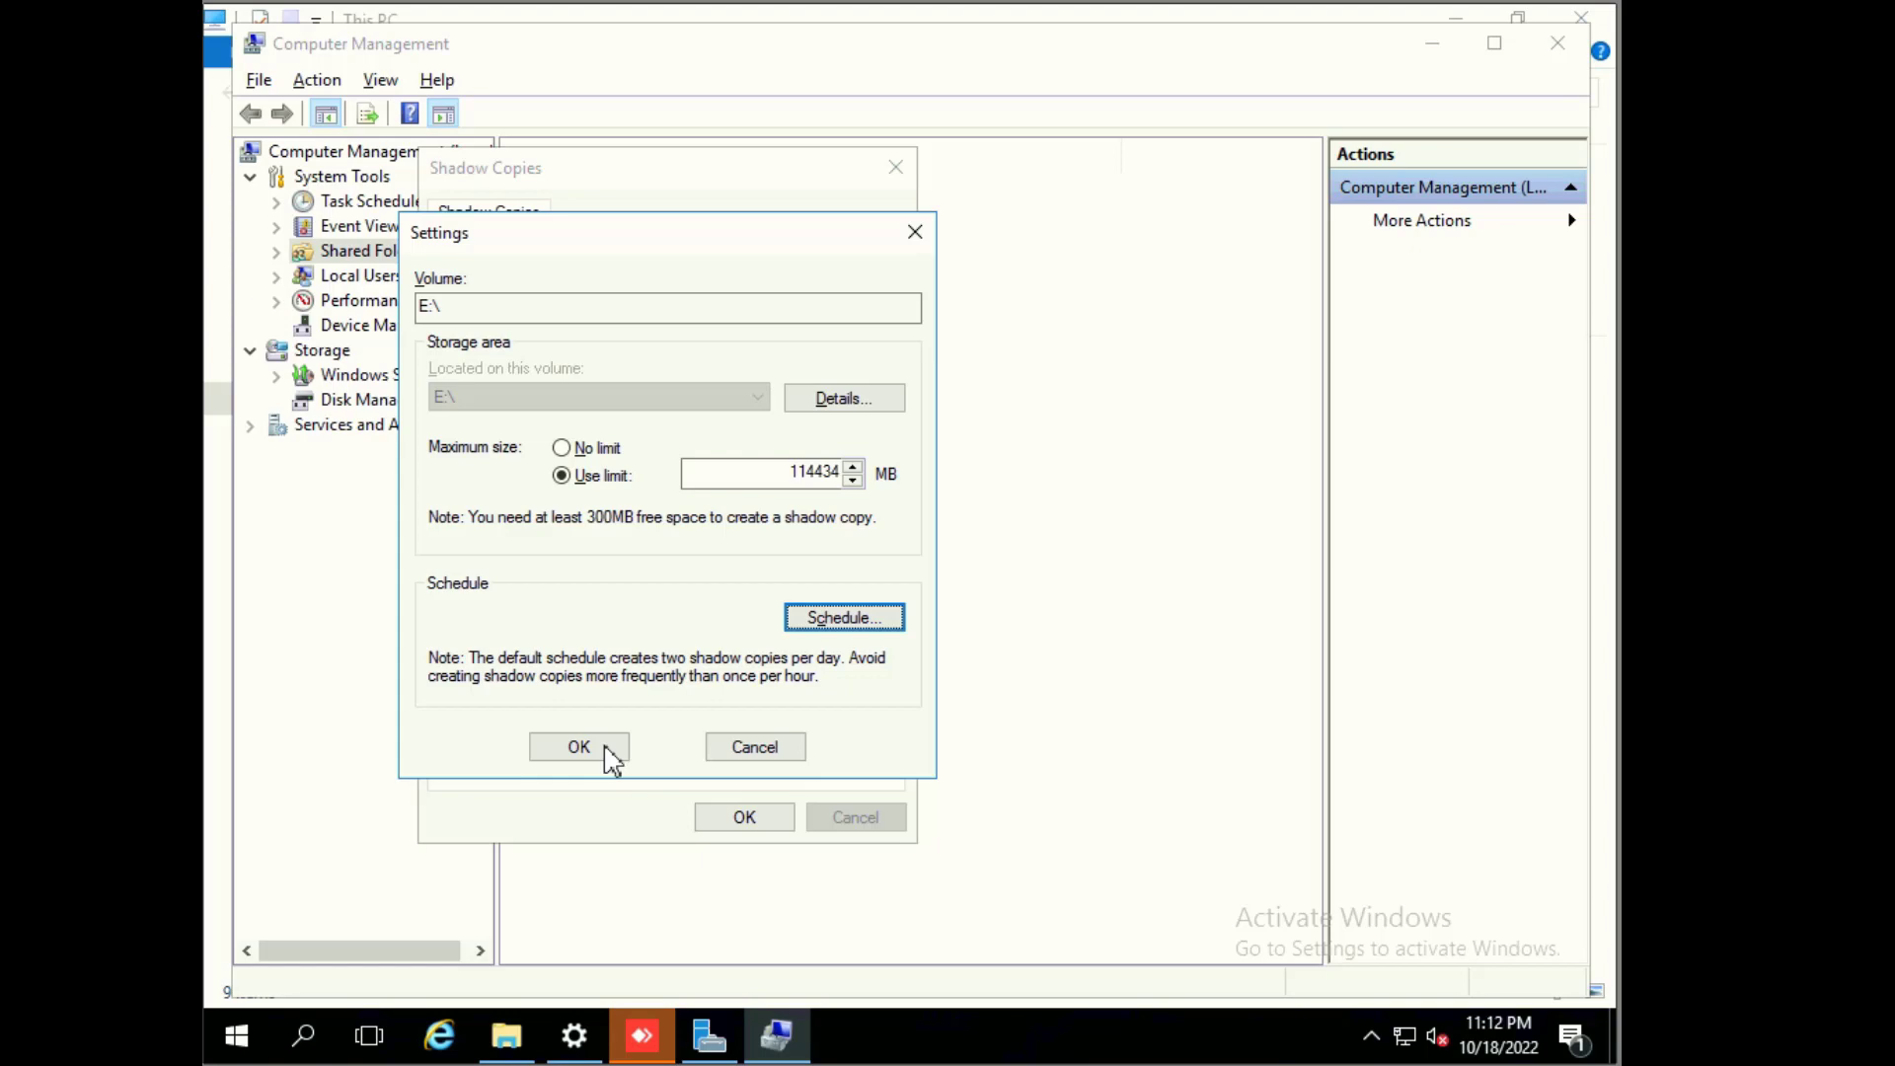
left_click(577, 746)
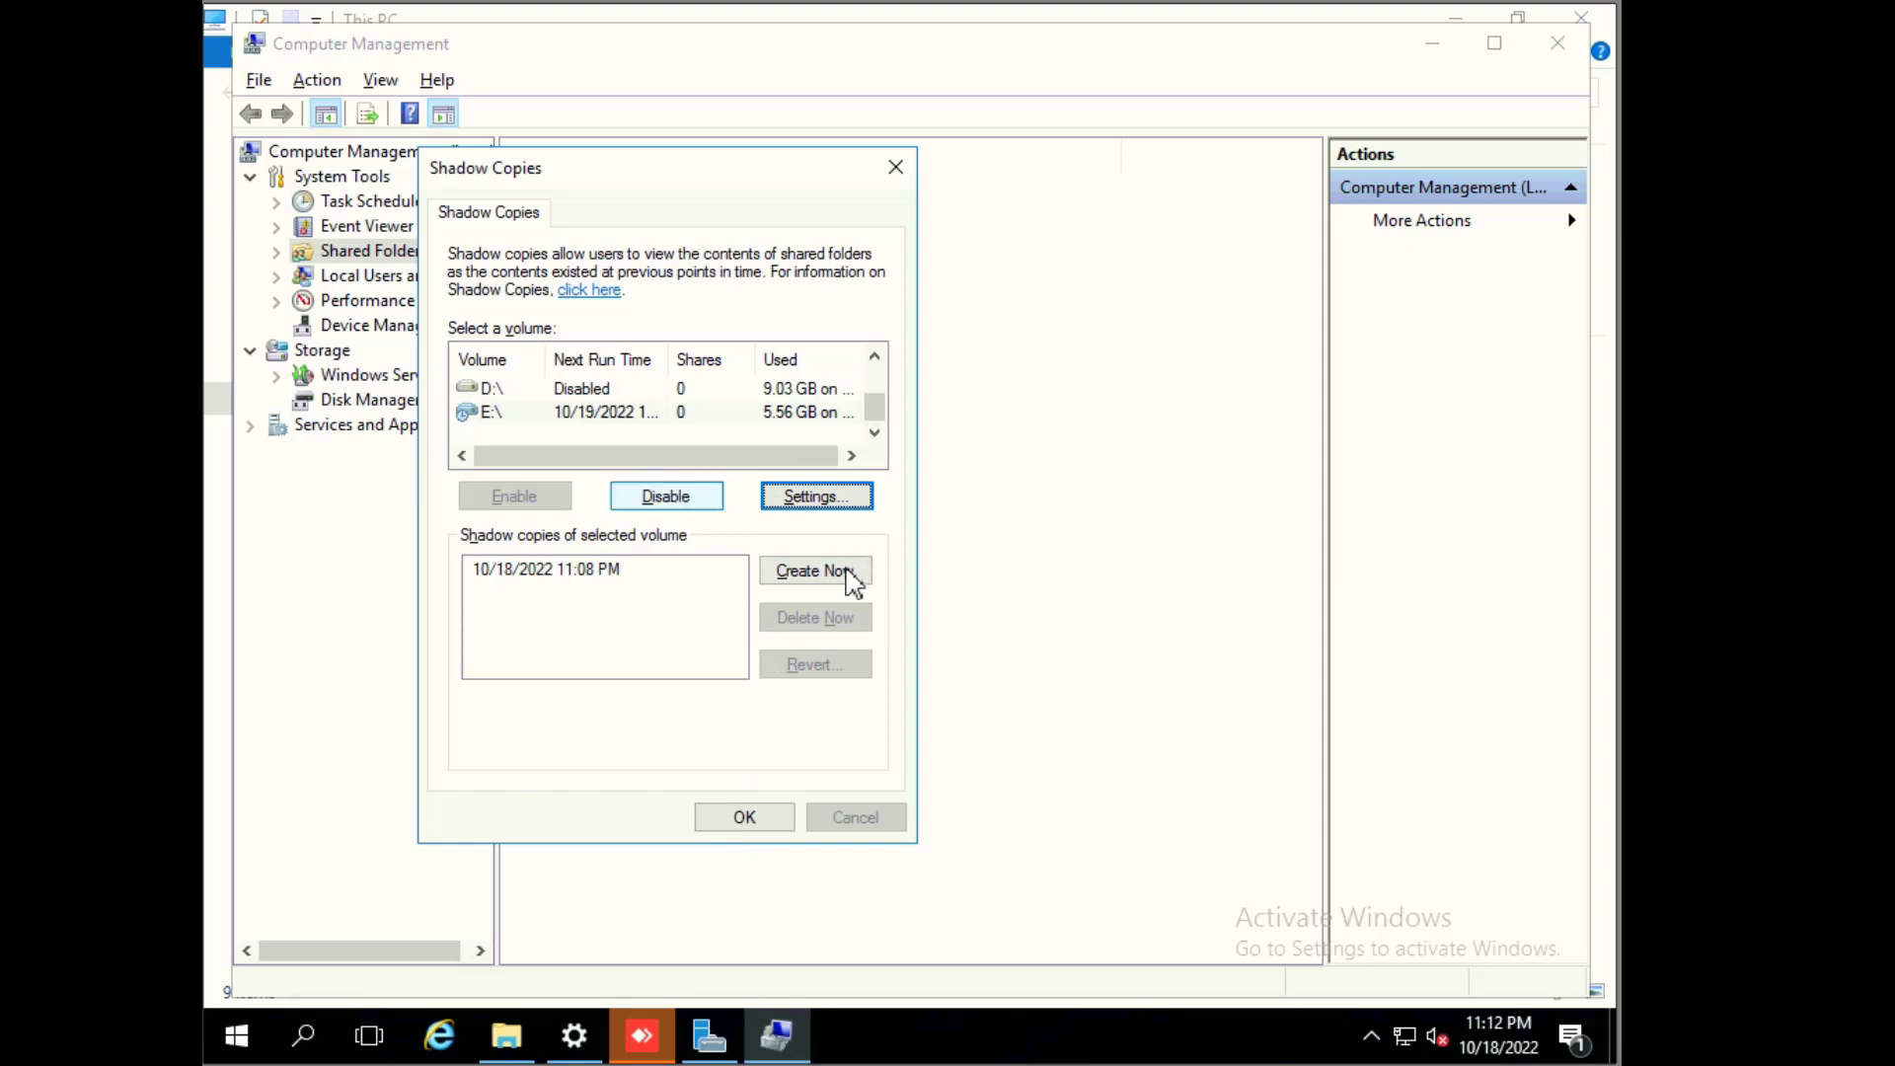
Step: Create a second E: shadow copy dated 10/18/2022 11:12 PM, then close Computer Management
left_click(814, 570)
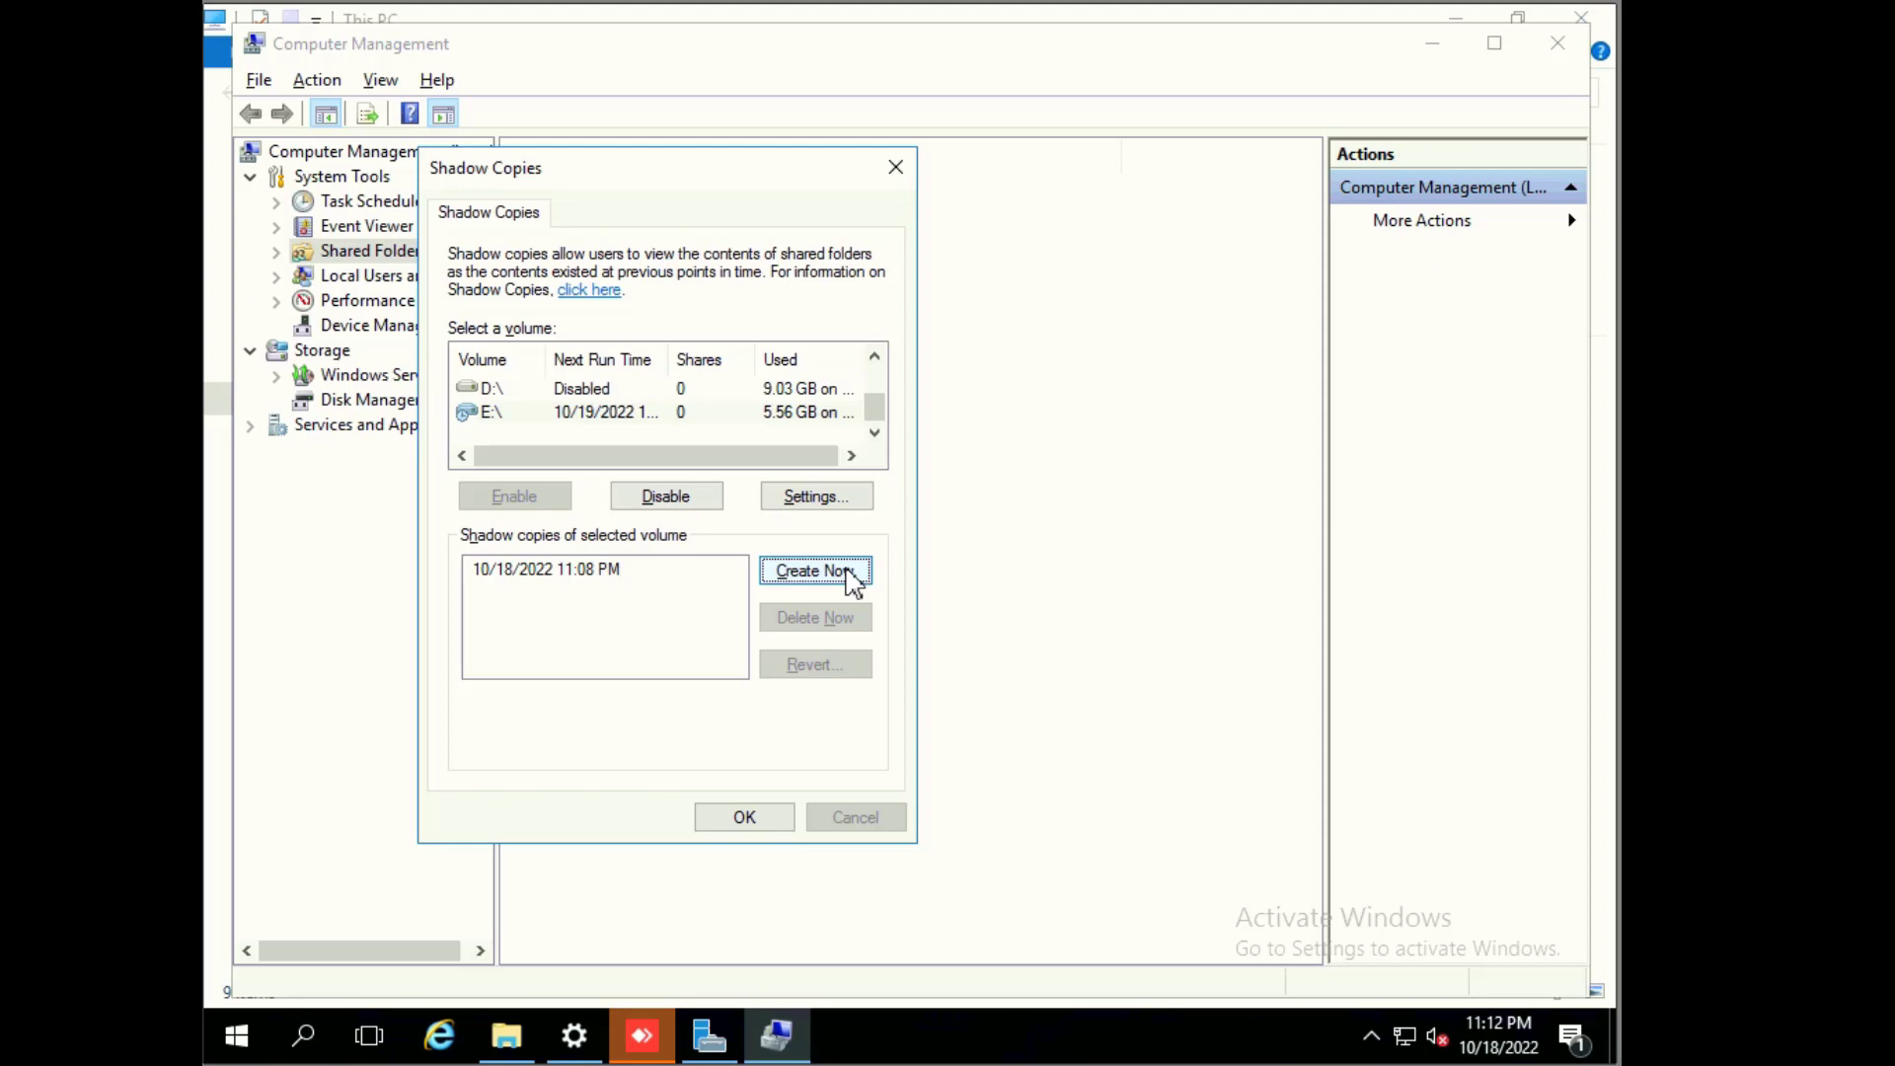
left_click(814, 570)
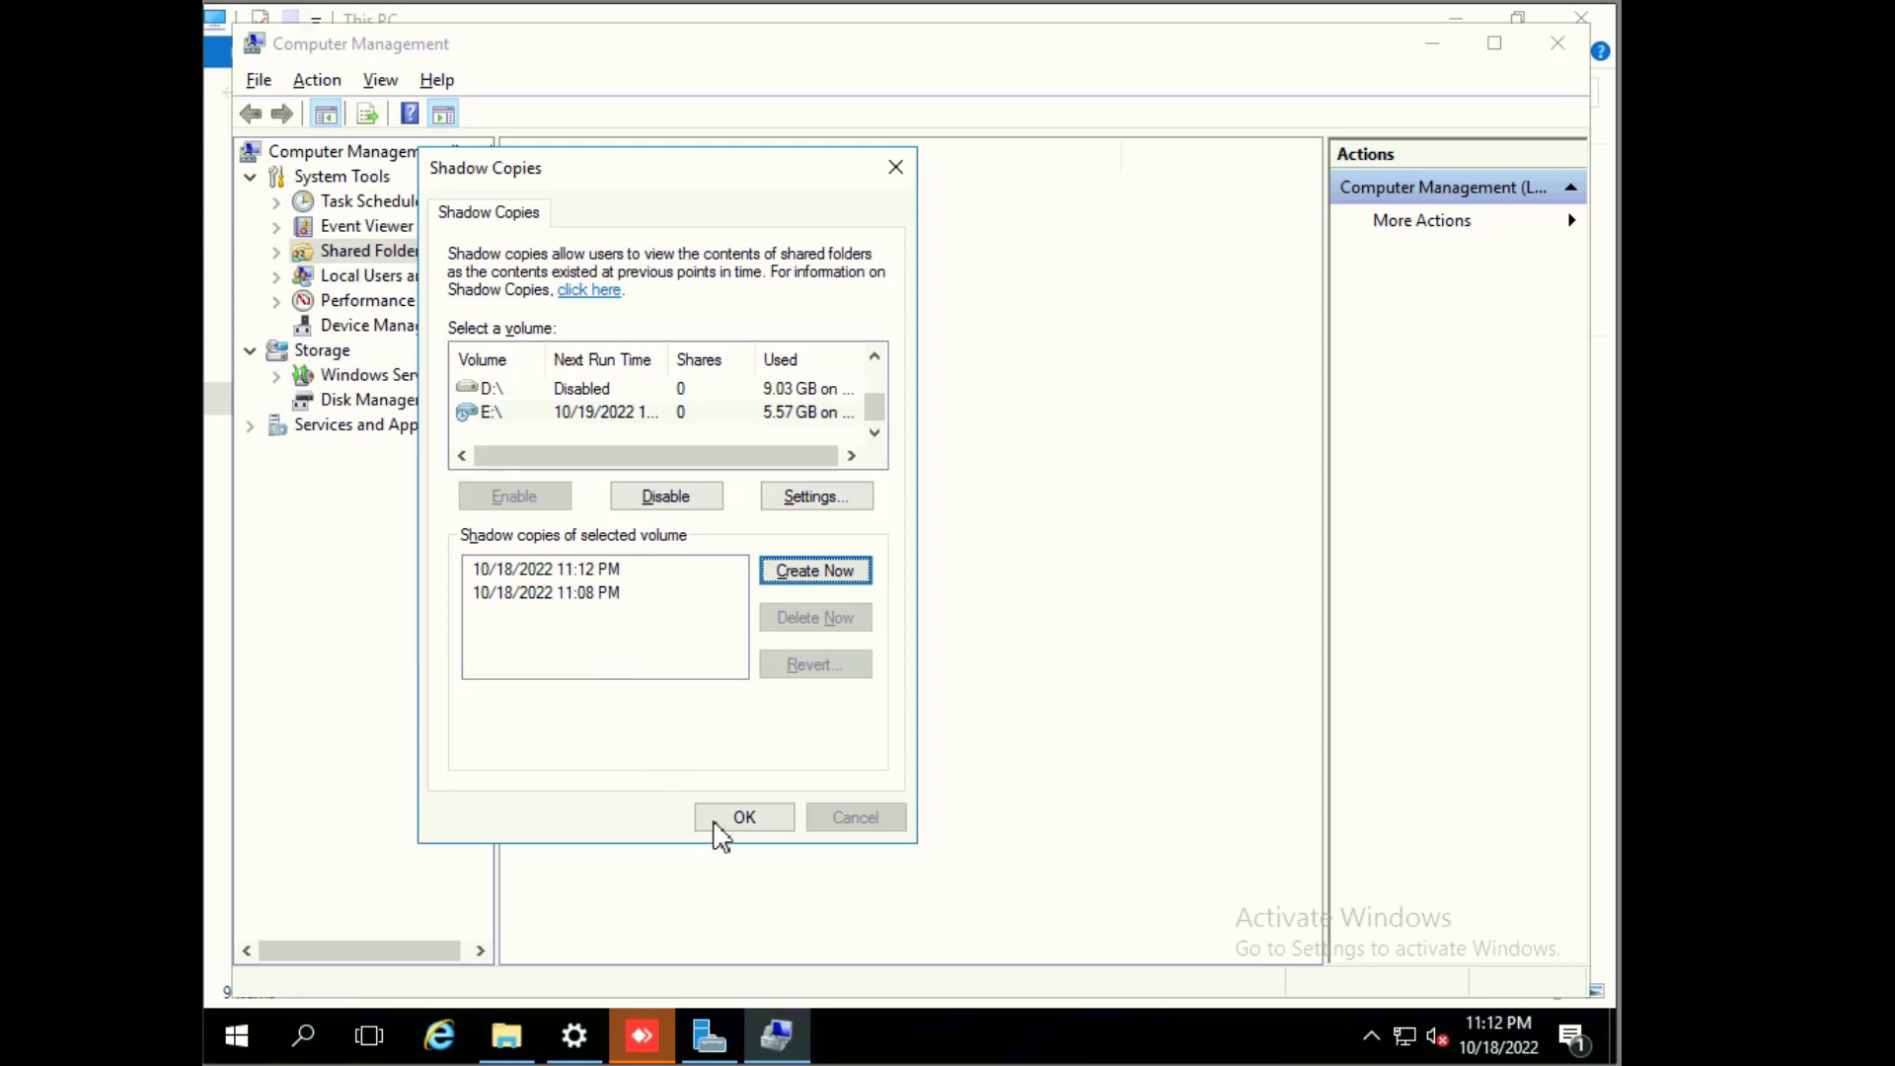
left_click(744, 817)
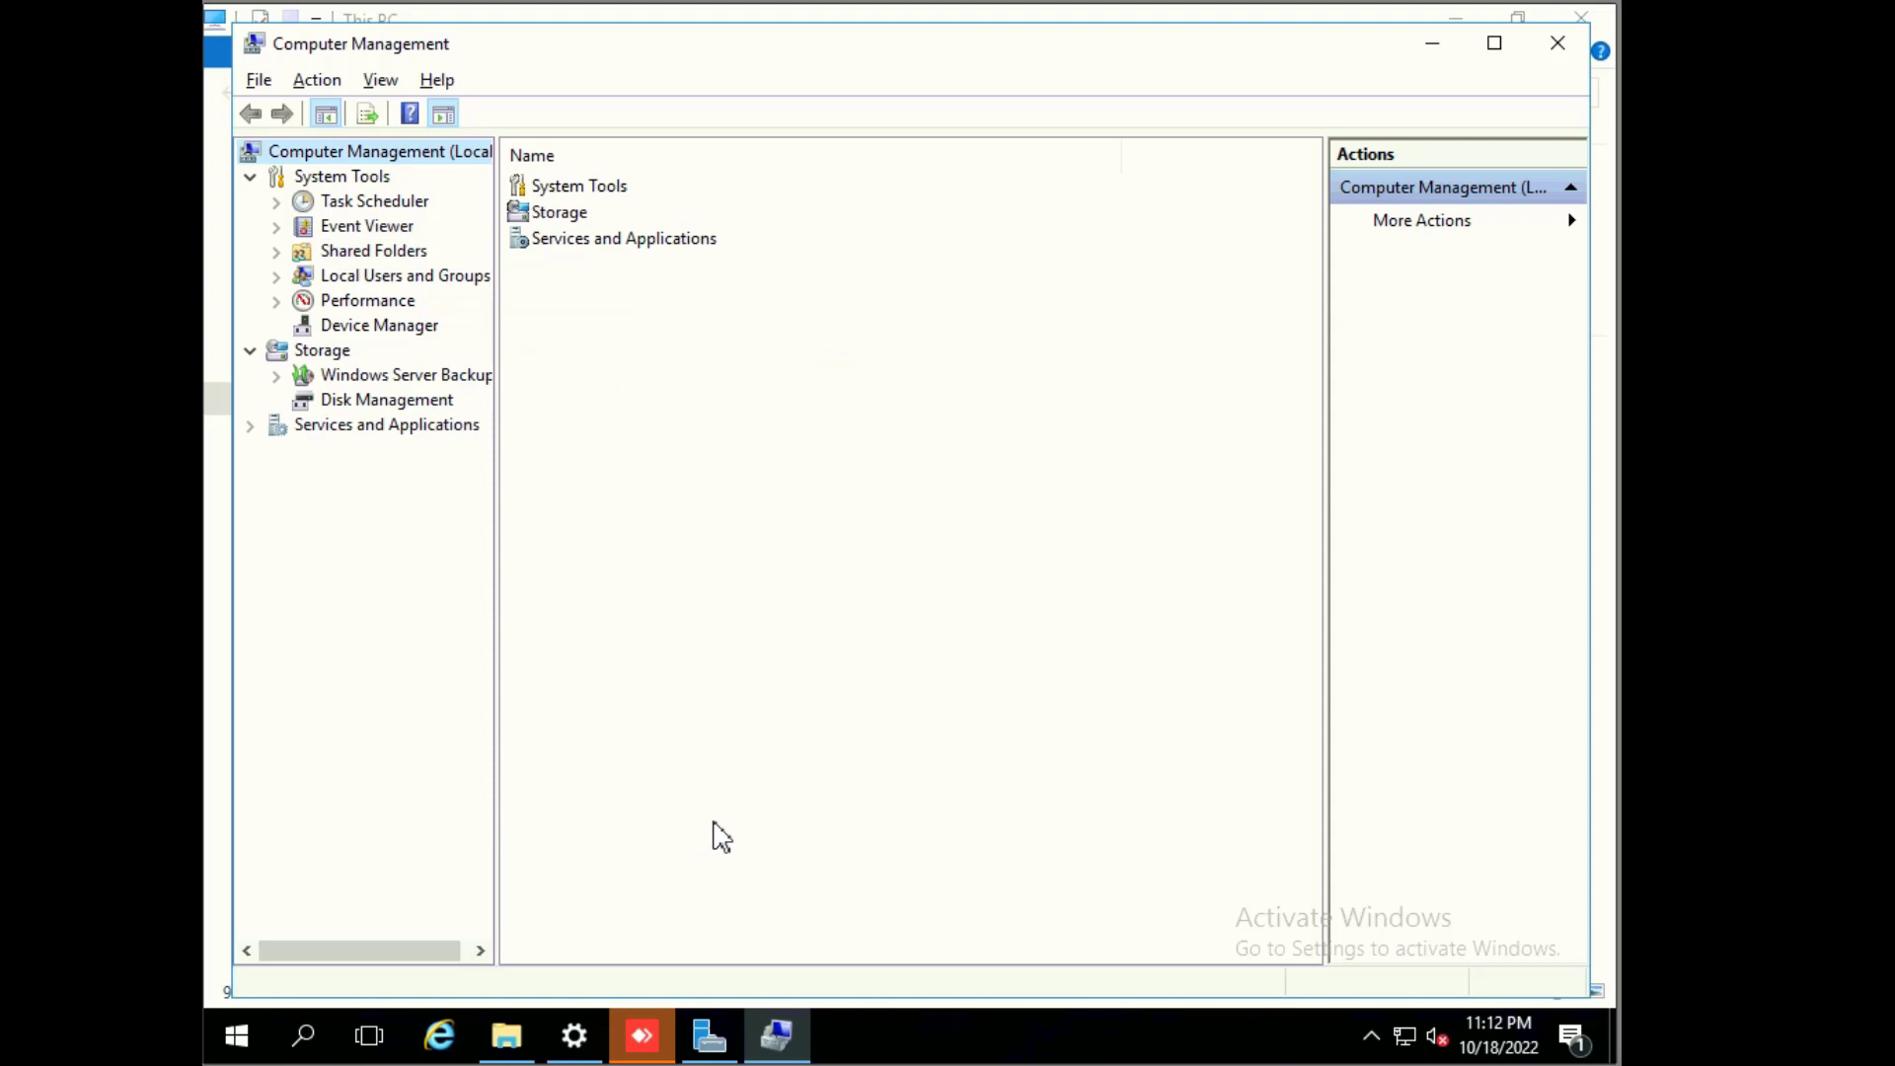
mouse_move(1566, 60)
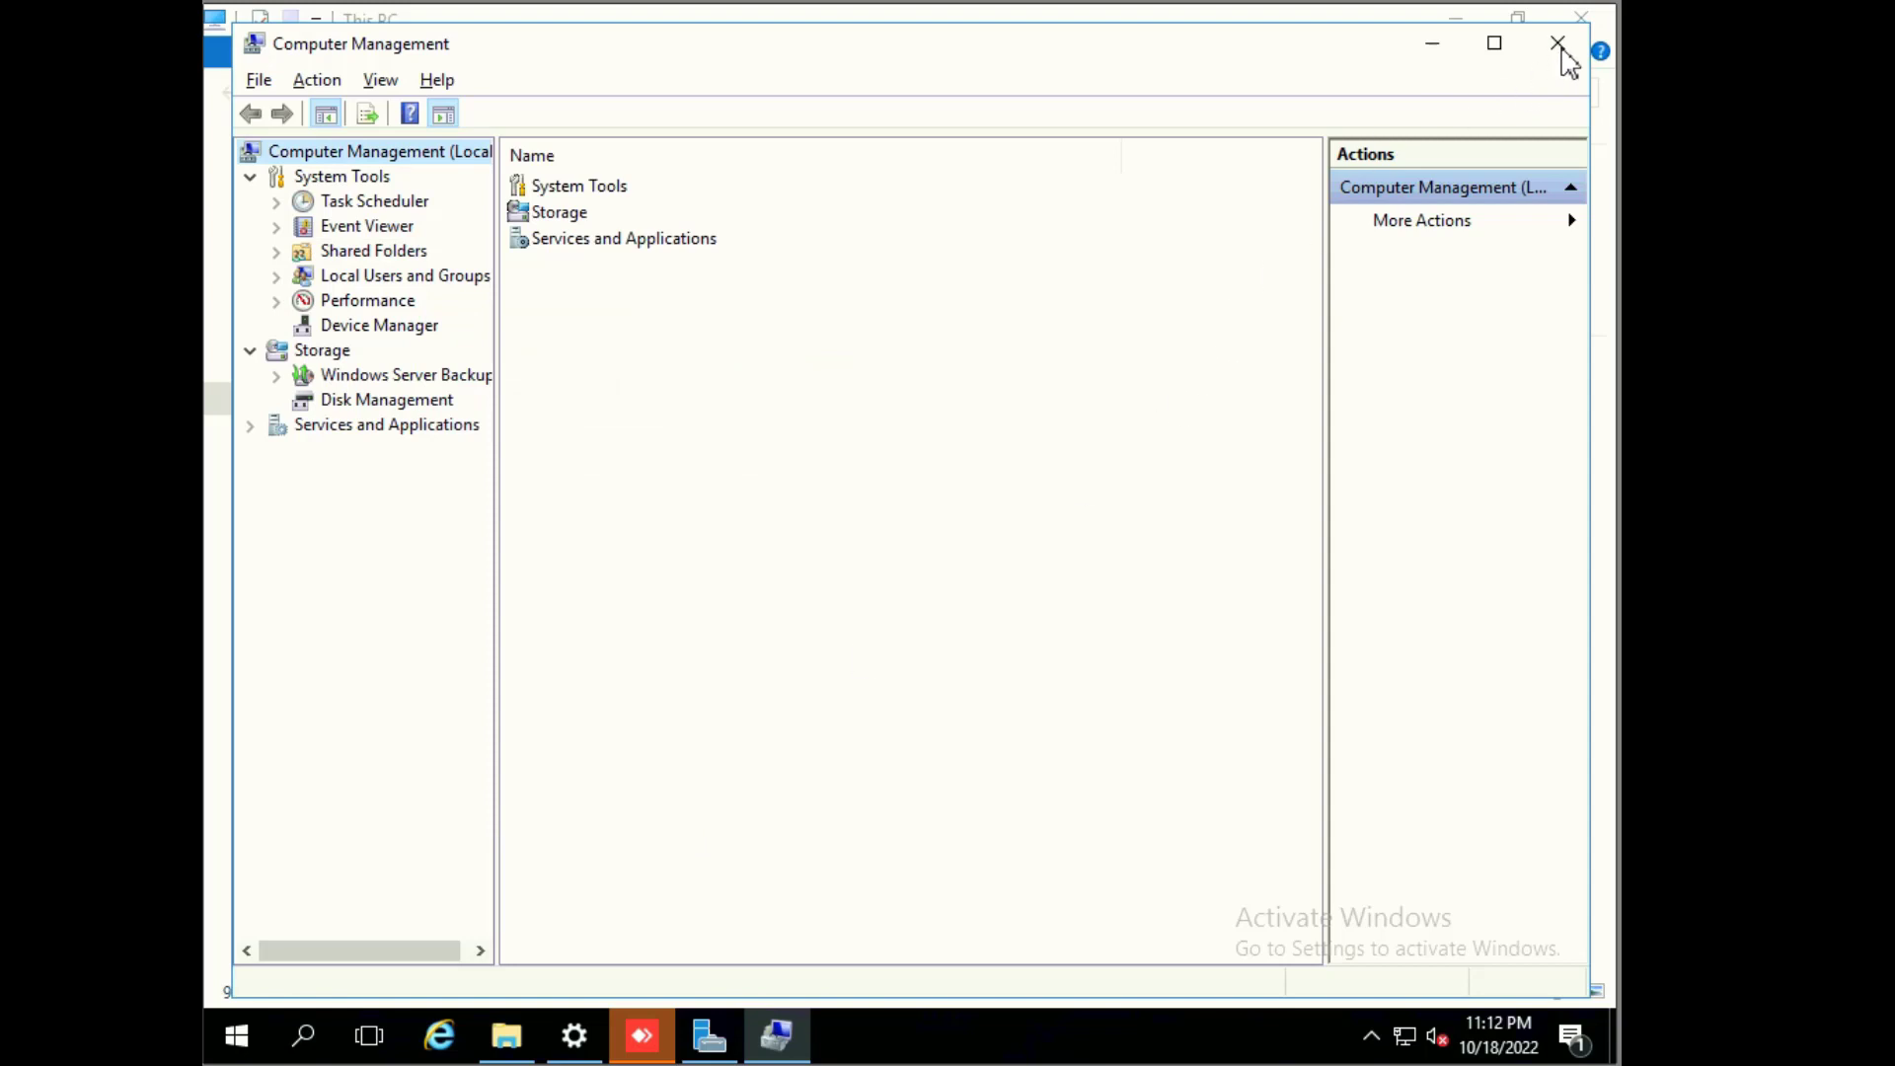
left_click(1559, 44)
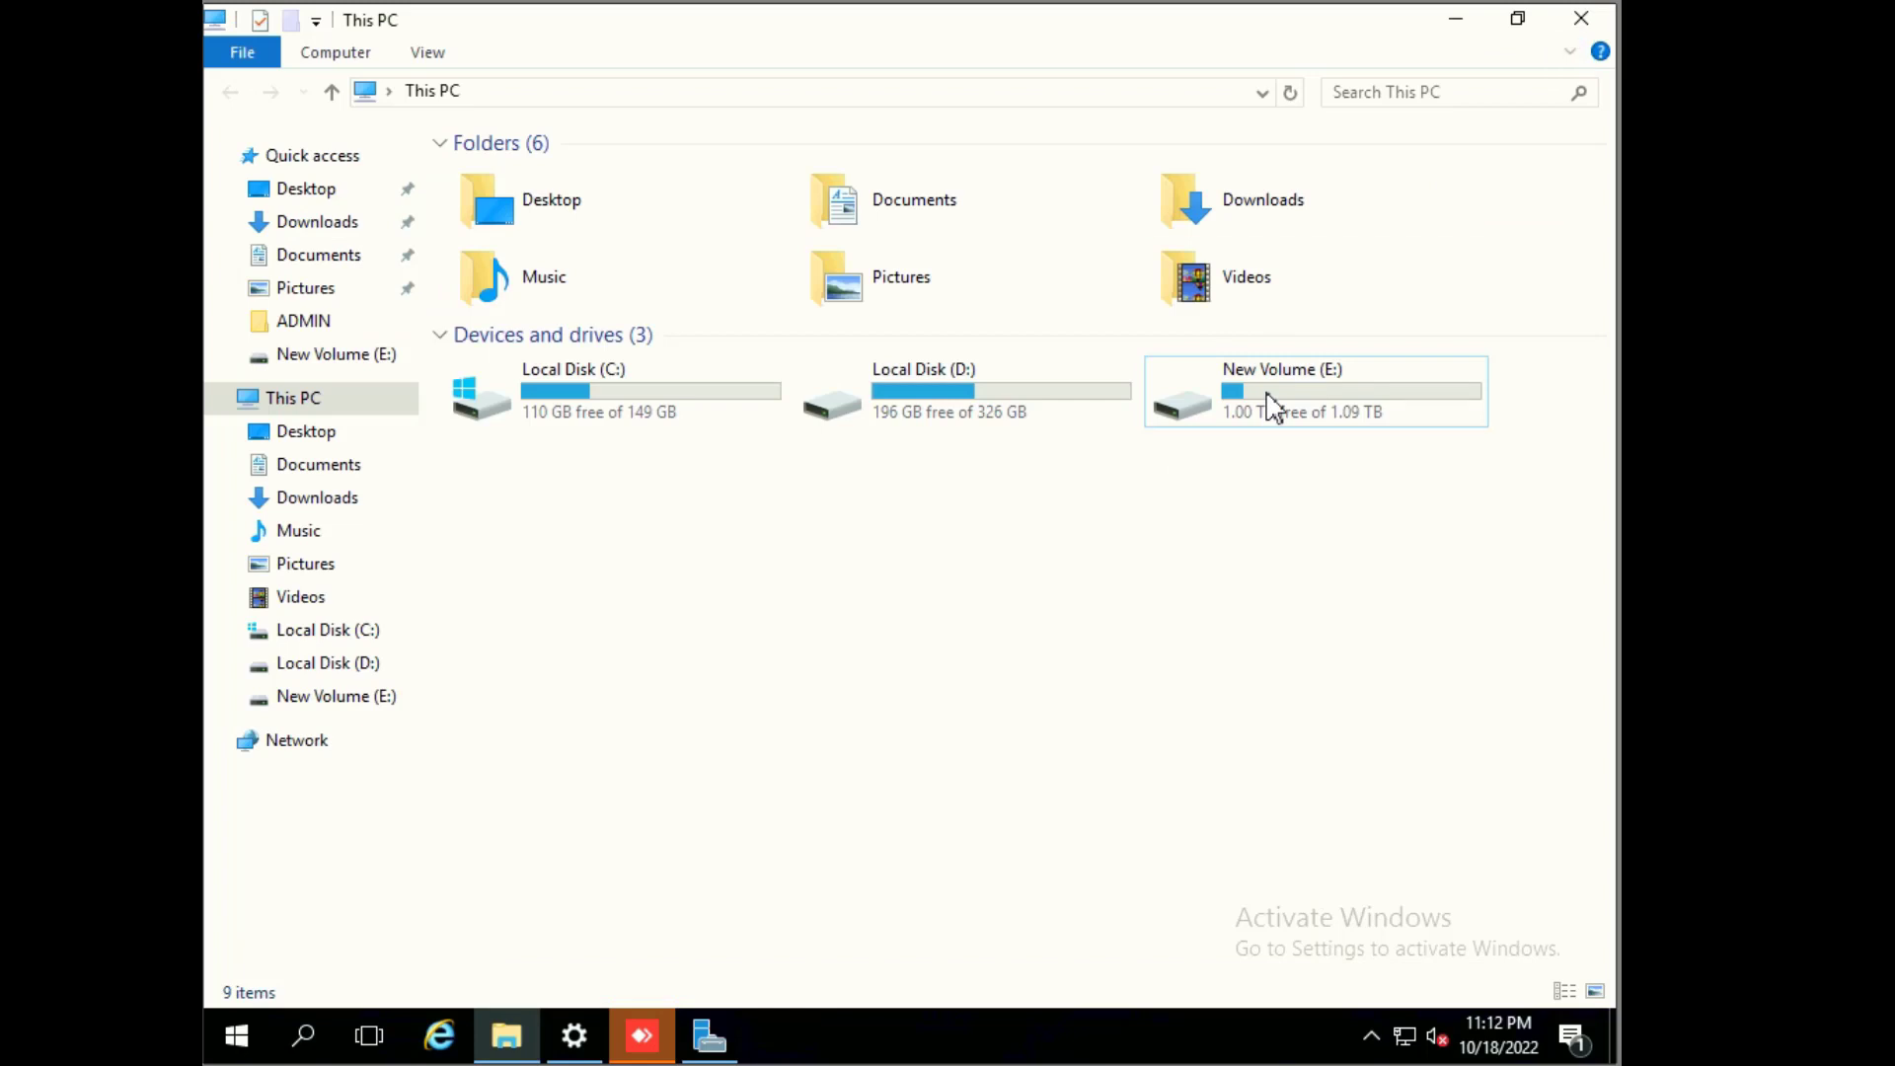
Step: Open New Volume (E:) Properties and list its Previous Versions: 11:12 PM and 11:08 PM shadow copies
right_click(1281, 398)
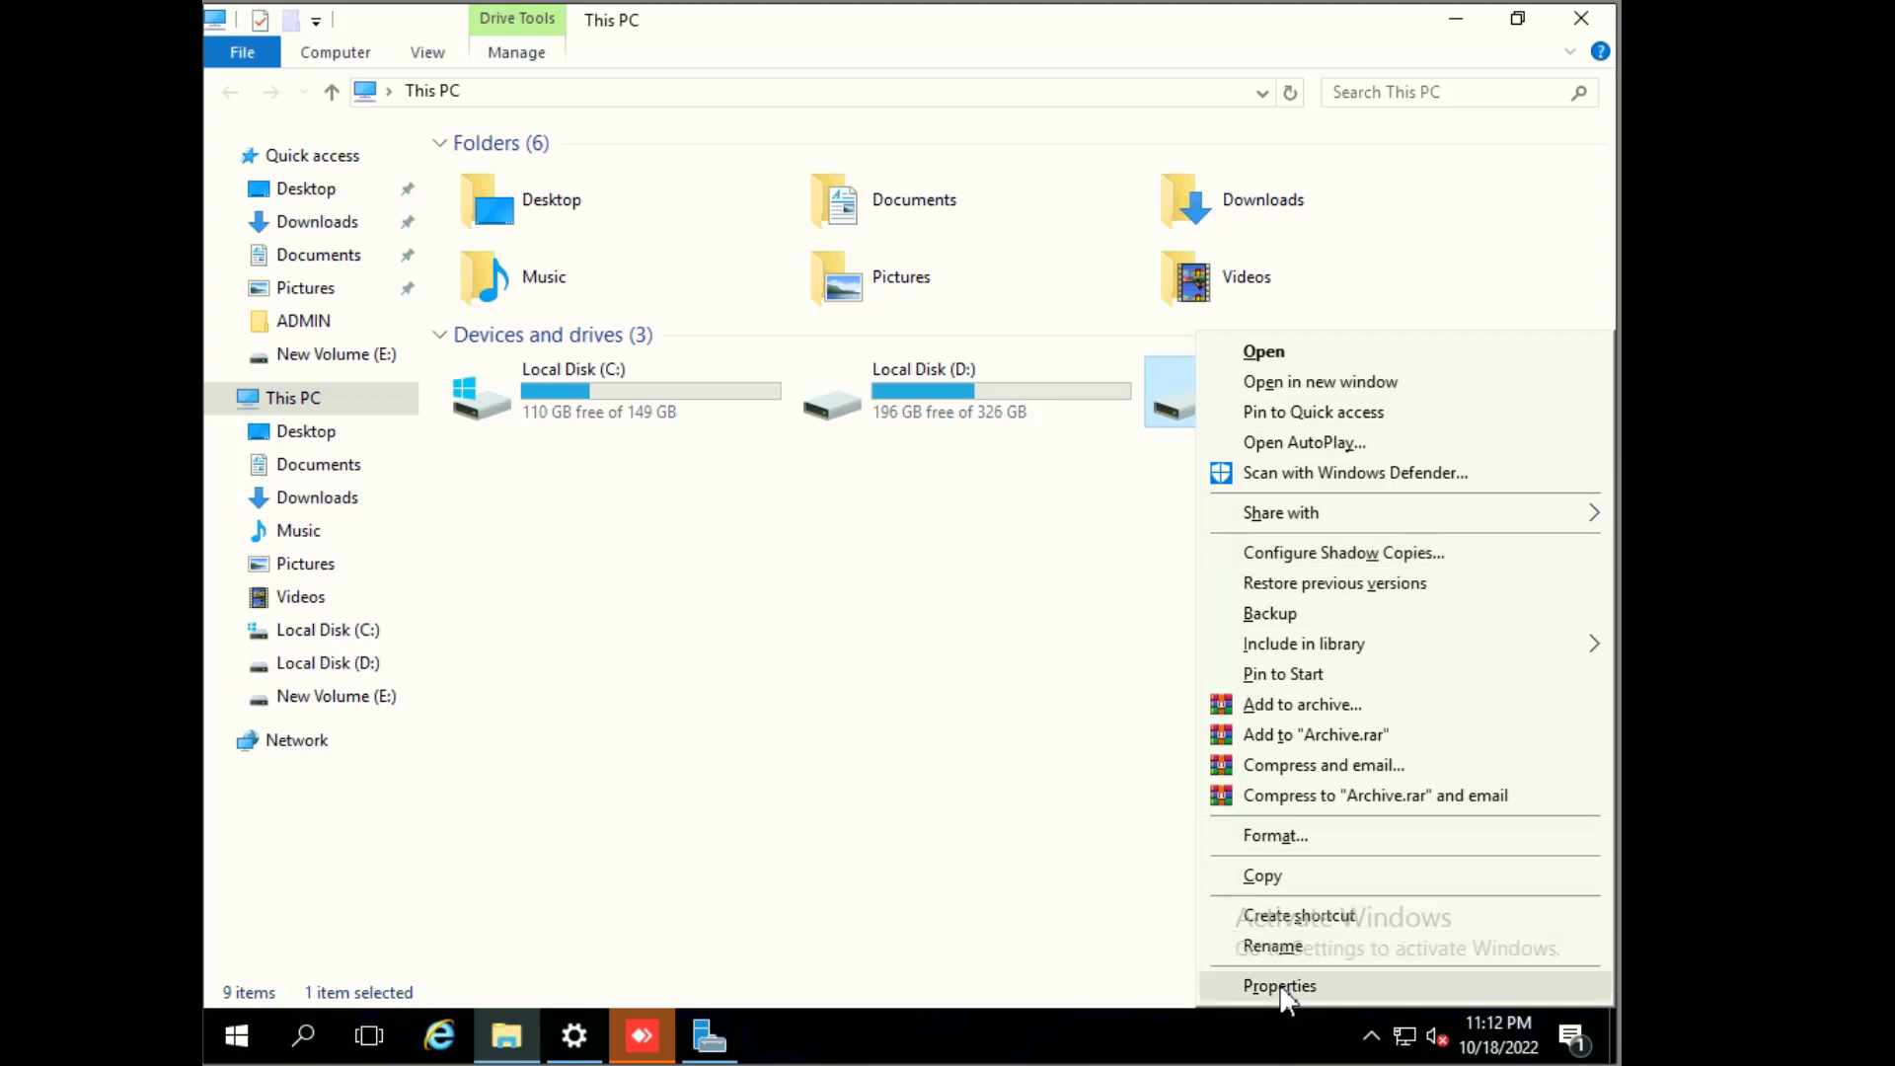
left_click(1279, 985)
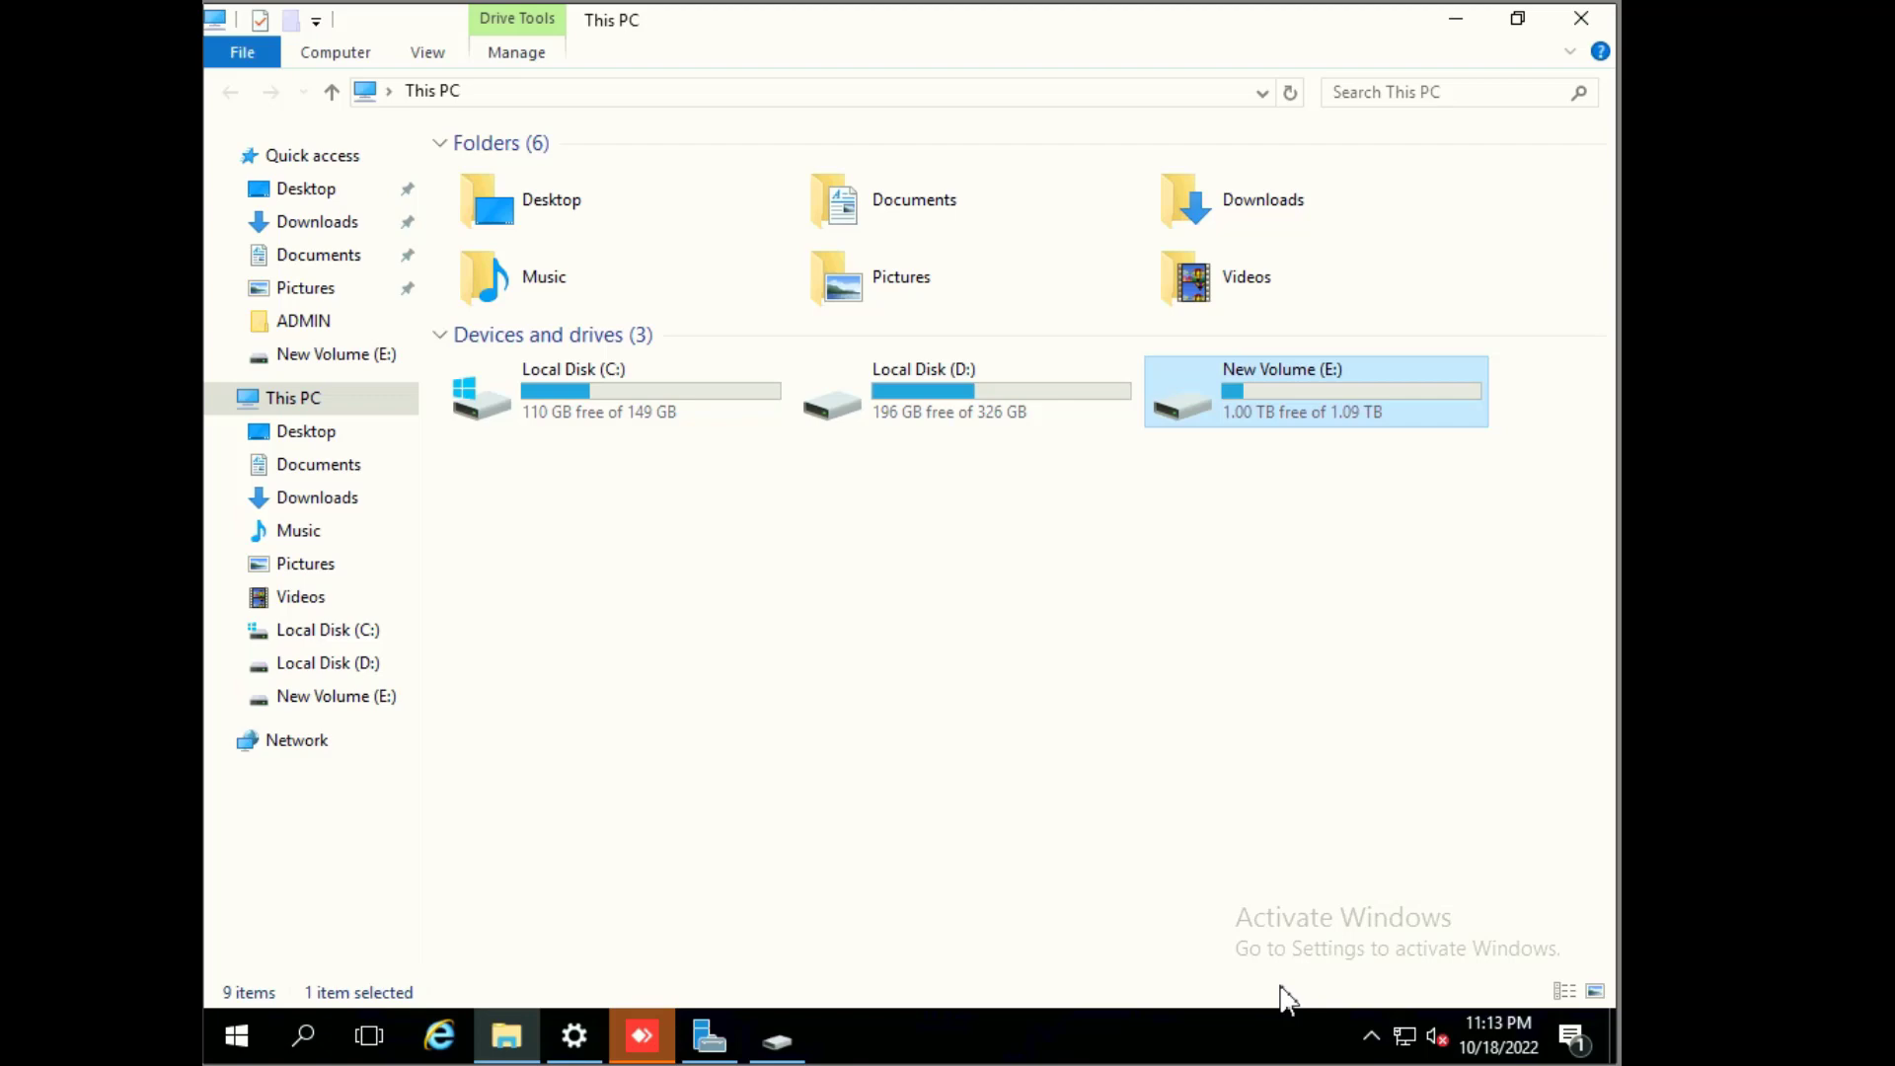
mouse_move(1279, 989)
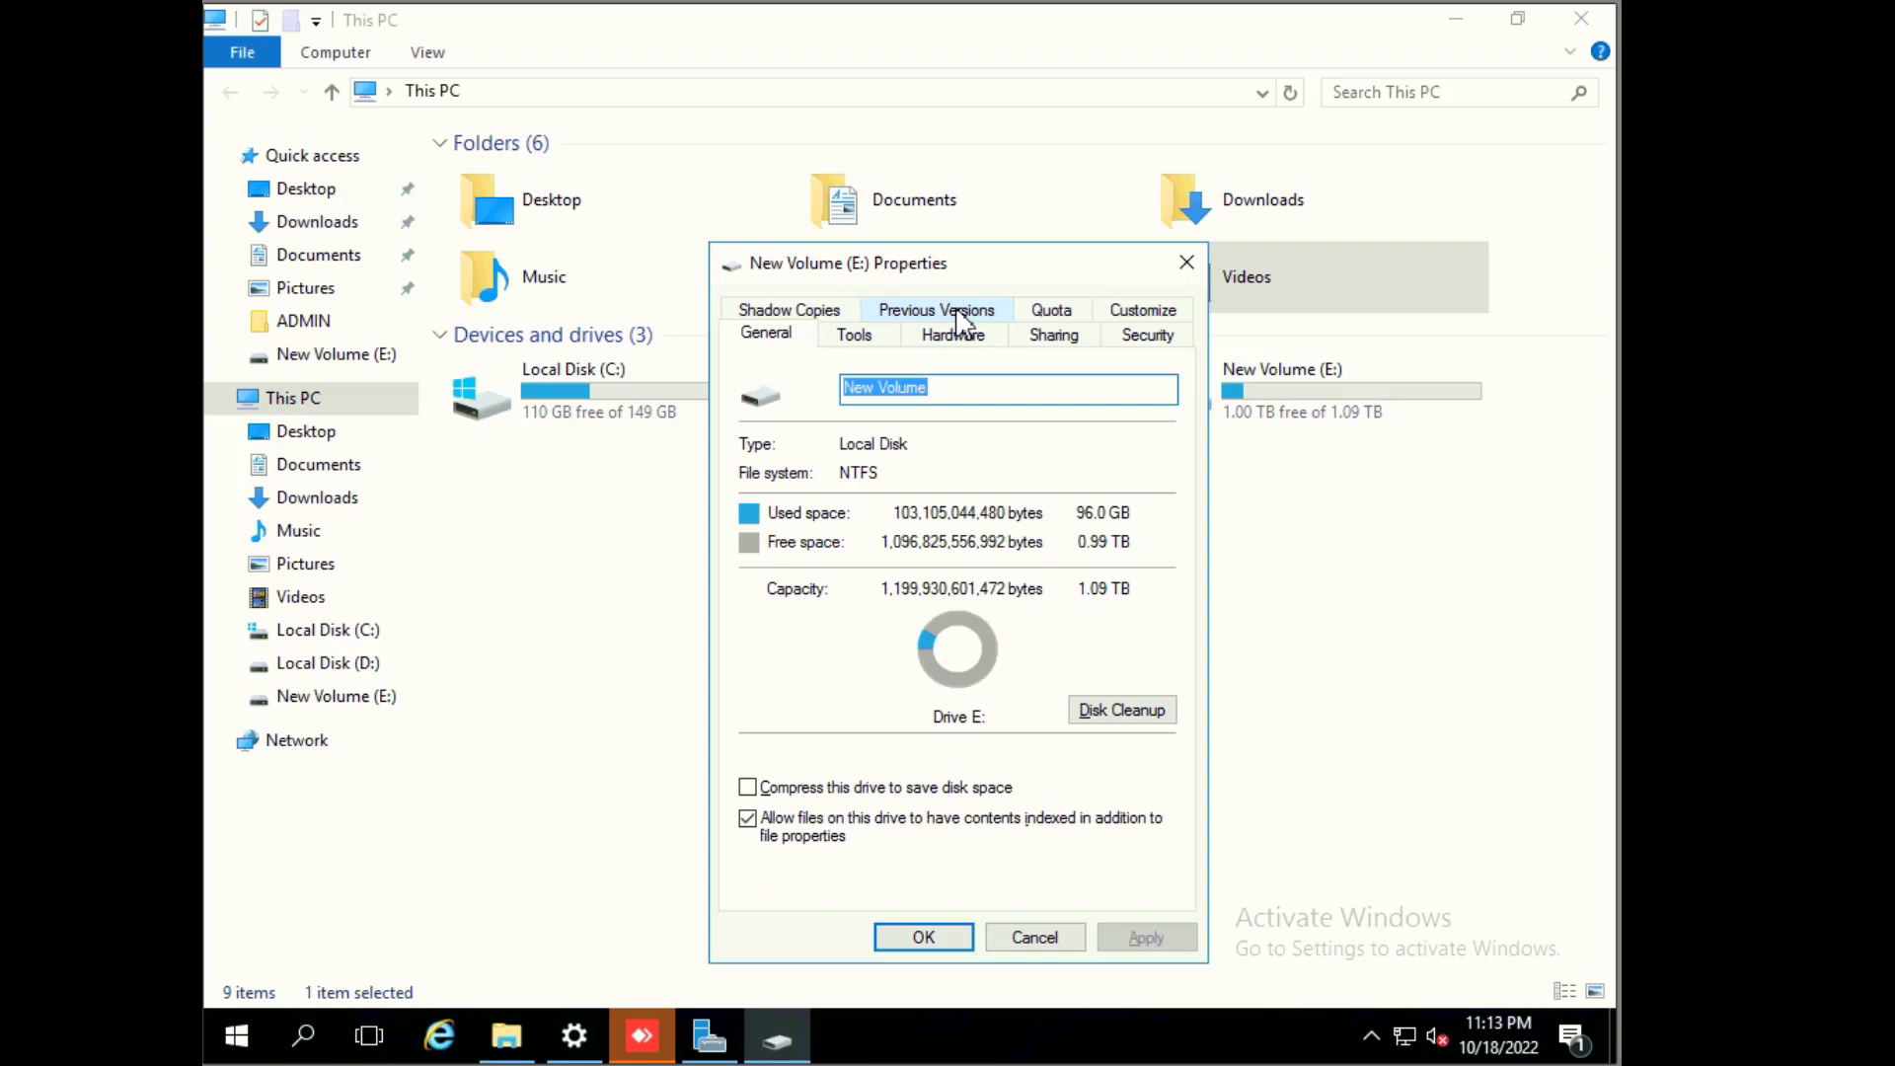
left_click(936, 309)
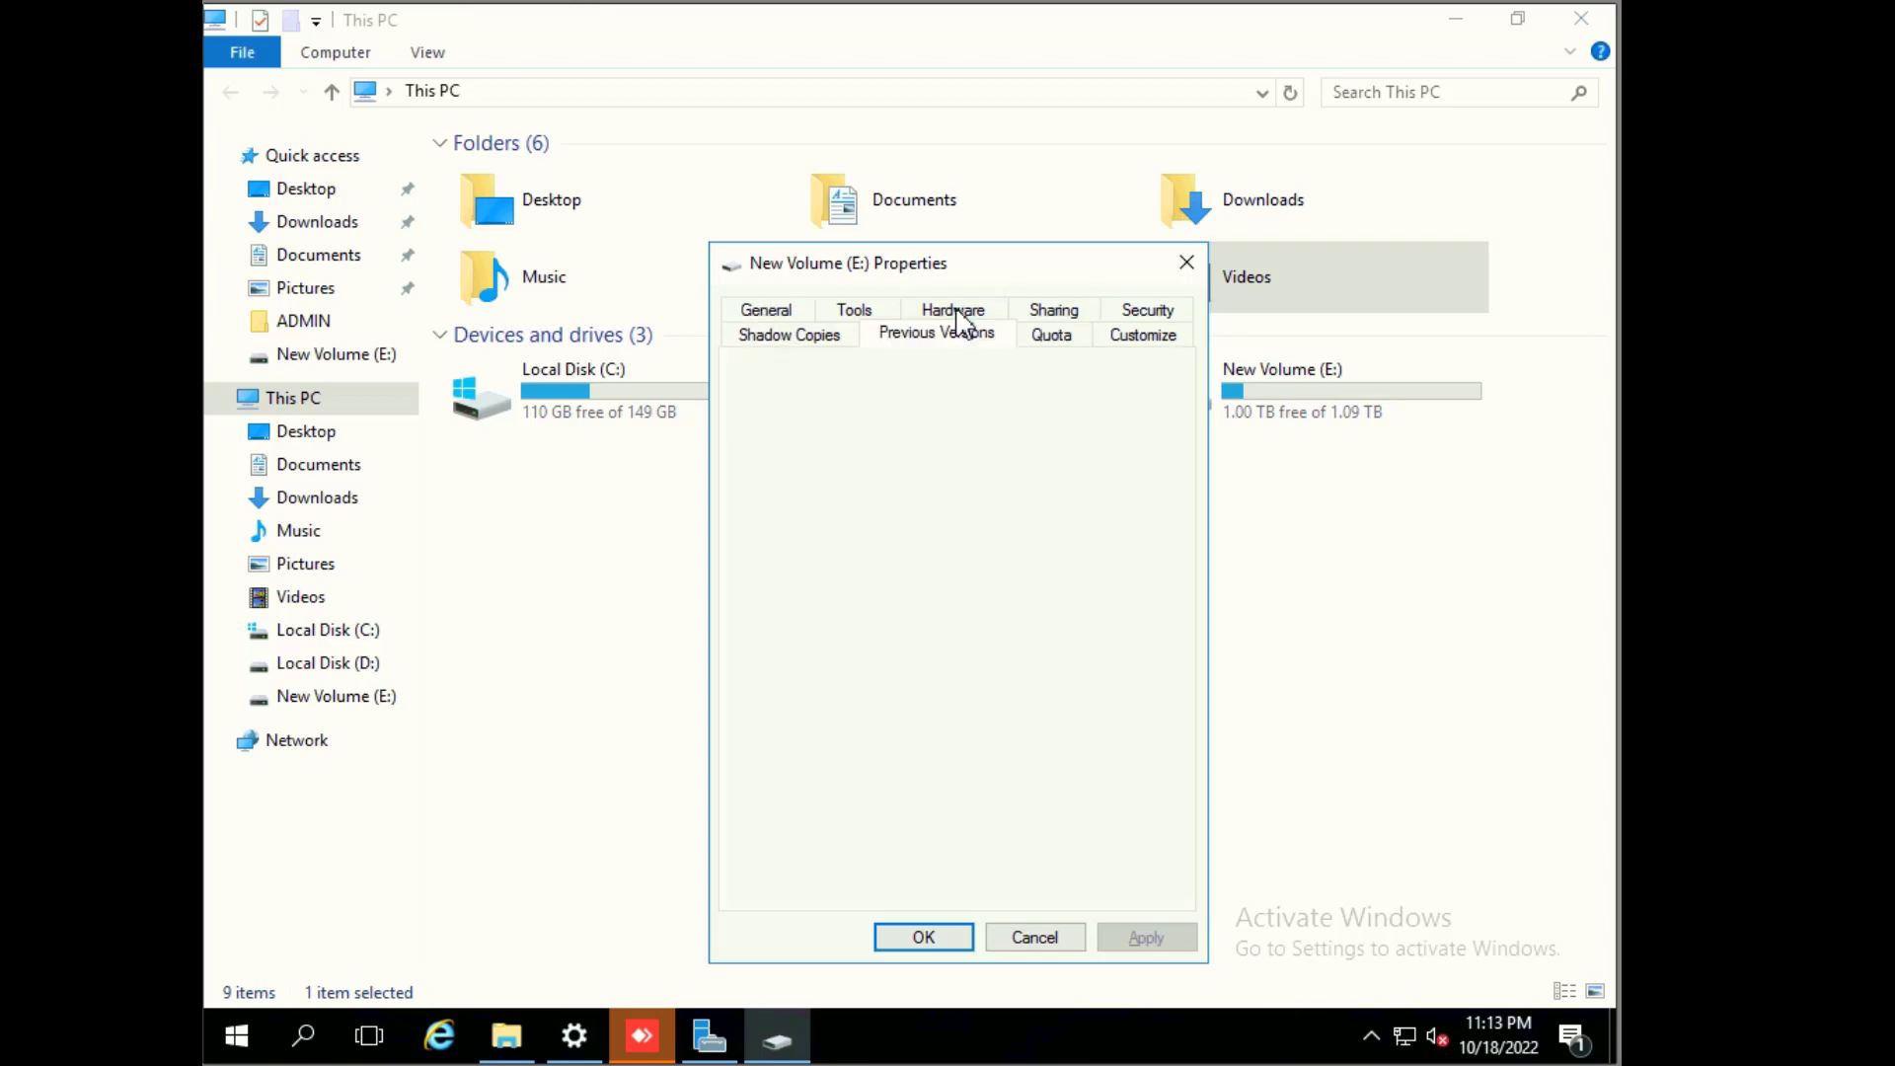
left_click(937, 335)
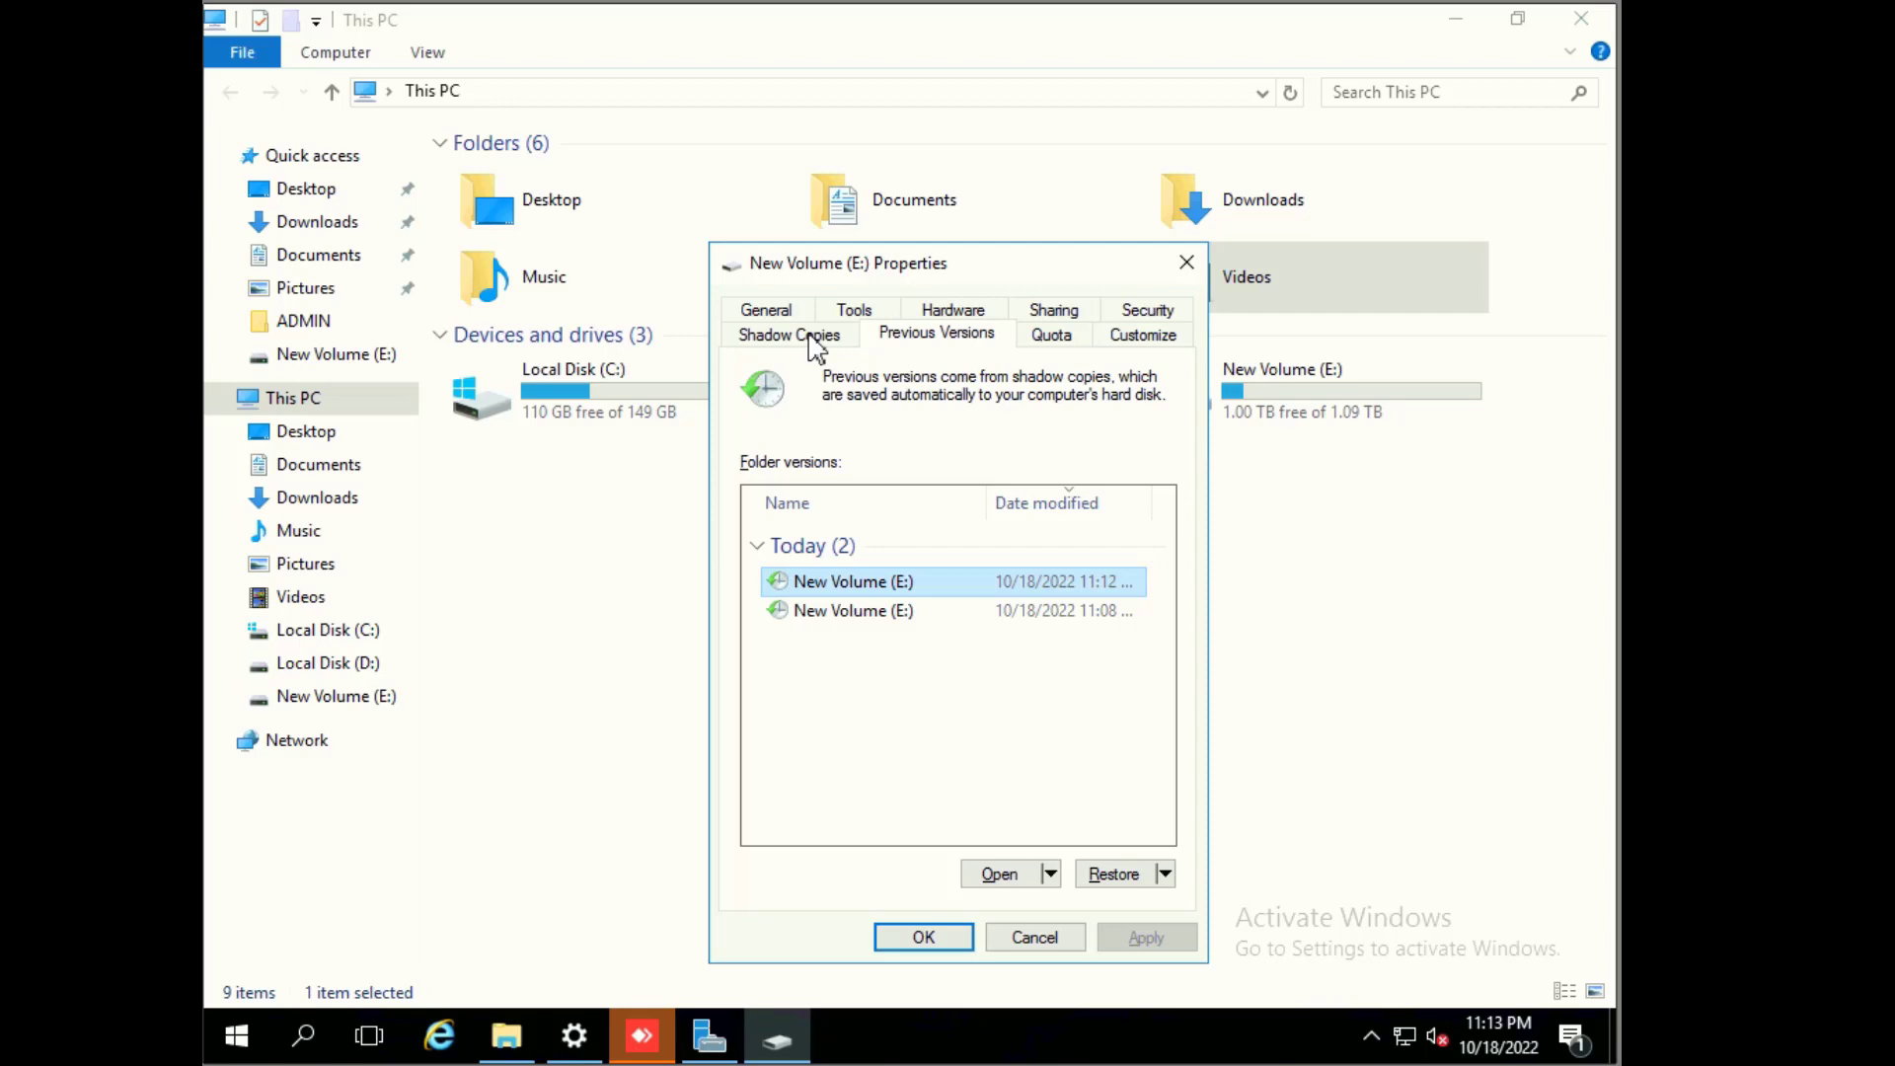
left_click(787, 335)
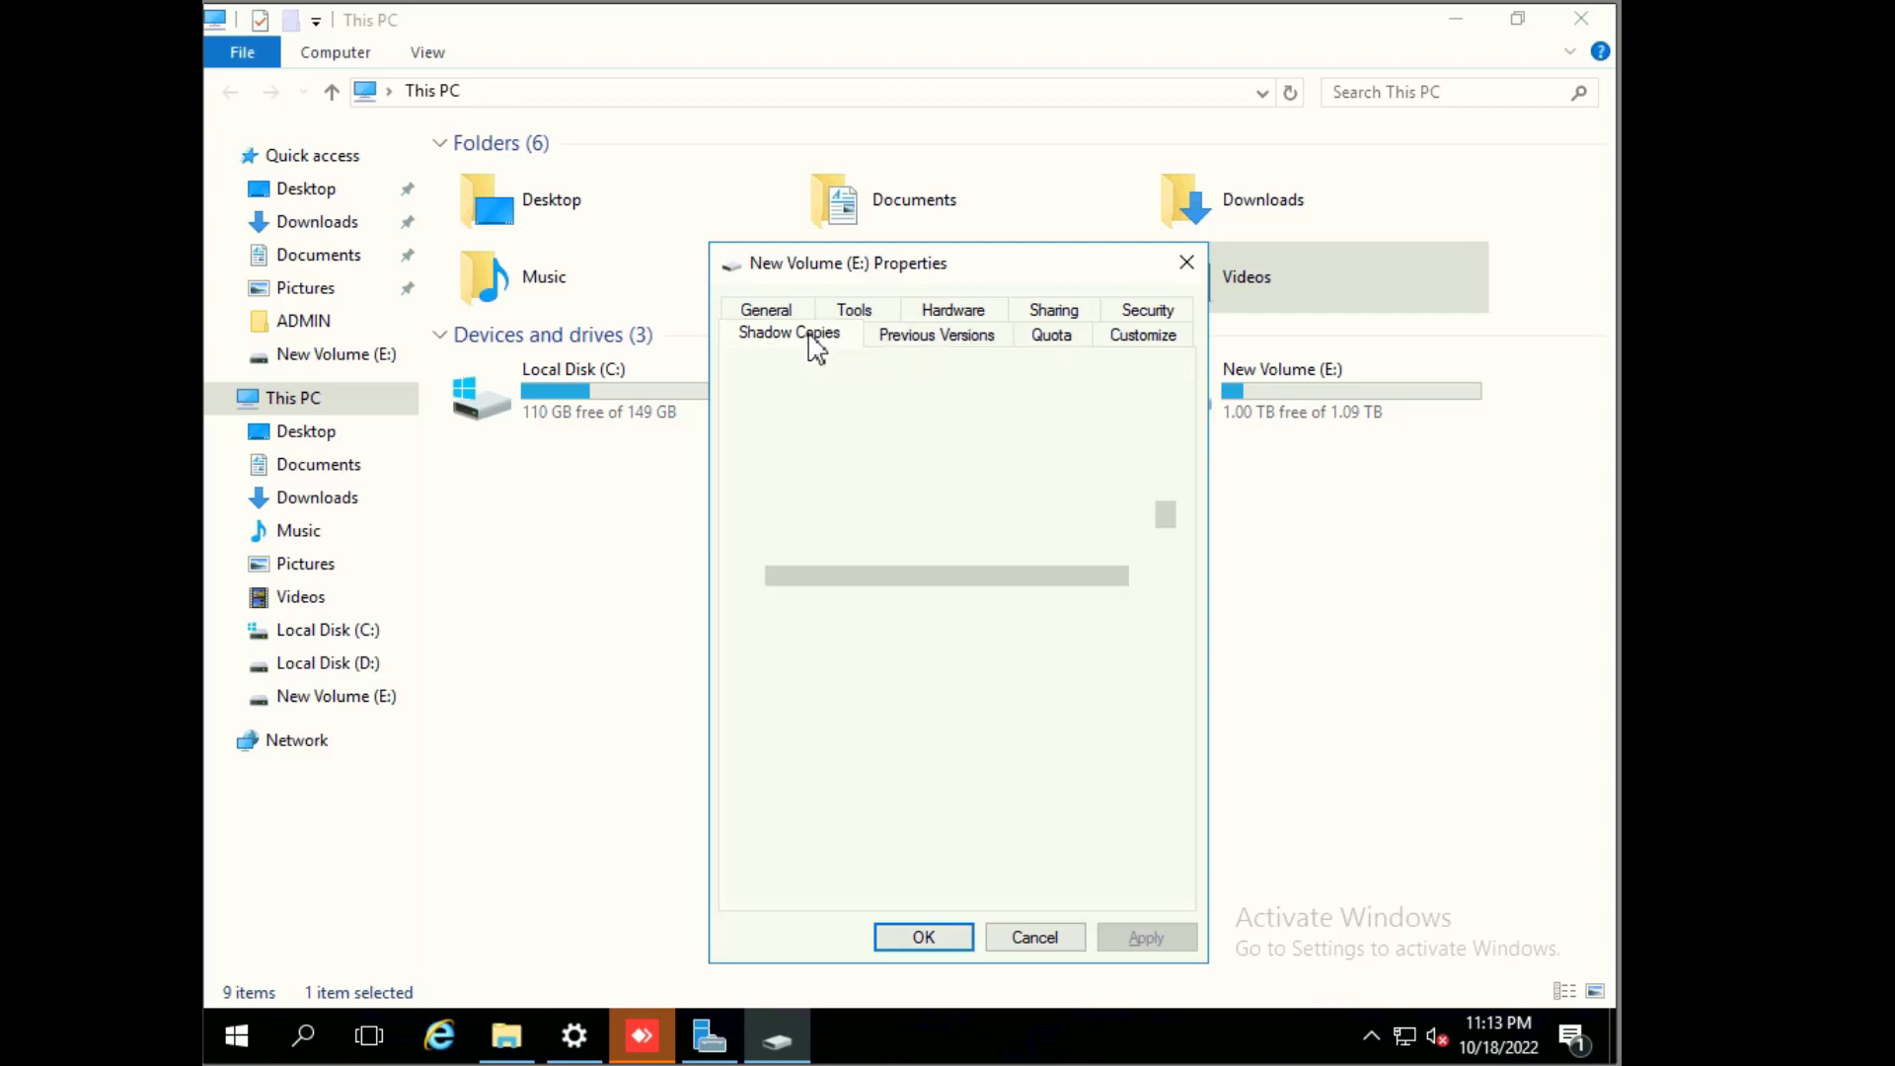
left_click(787, 333)
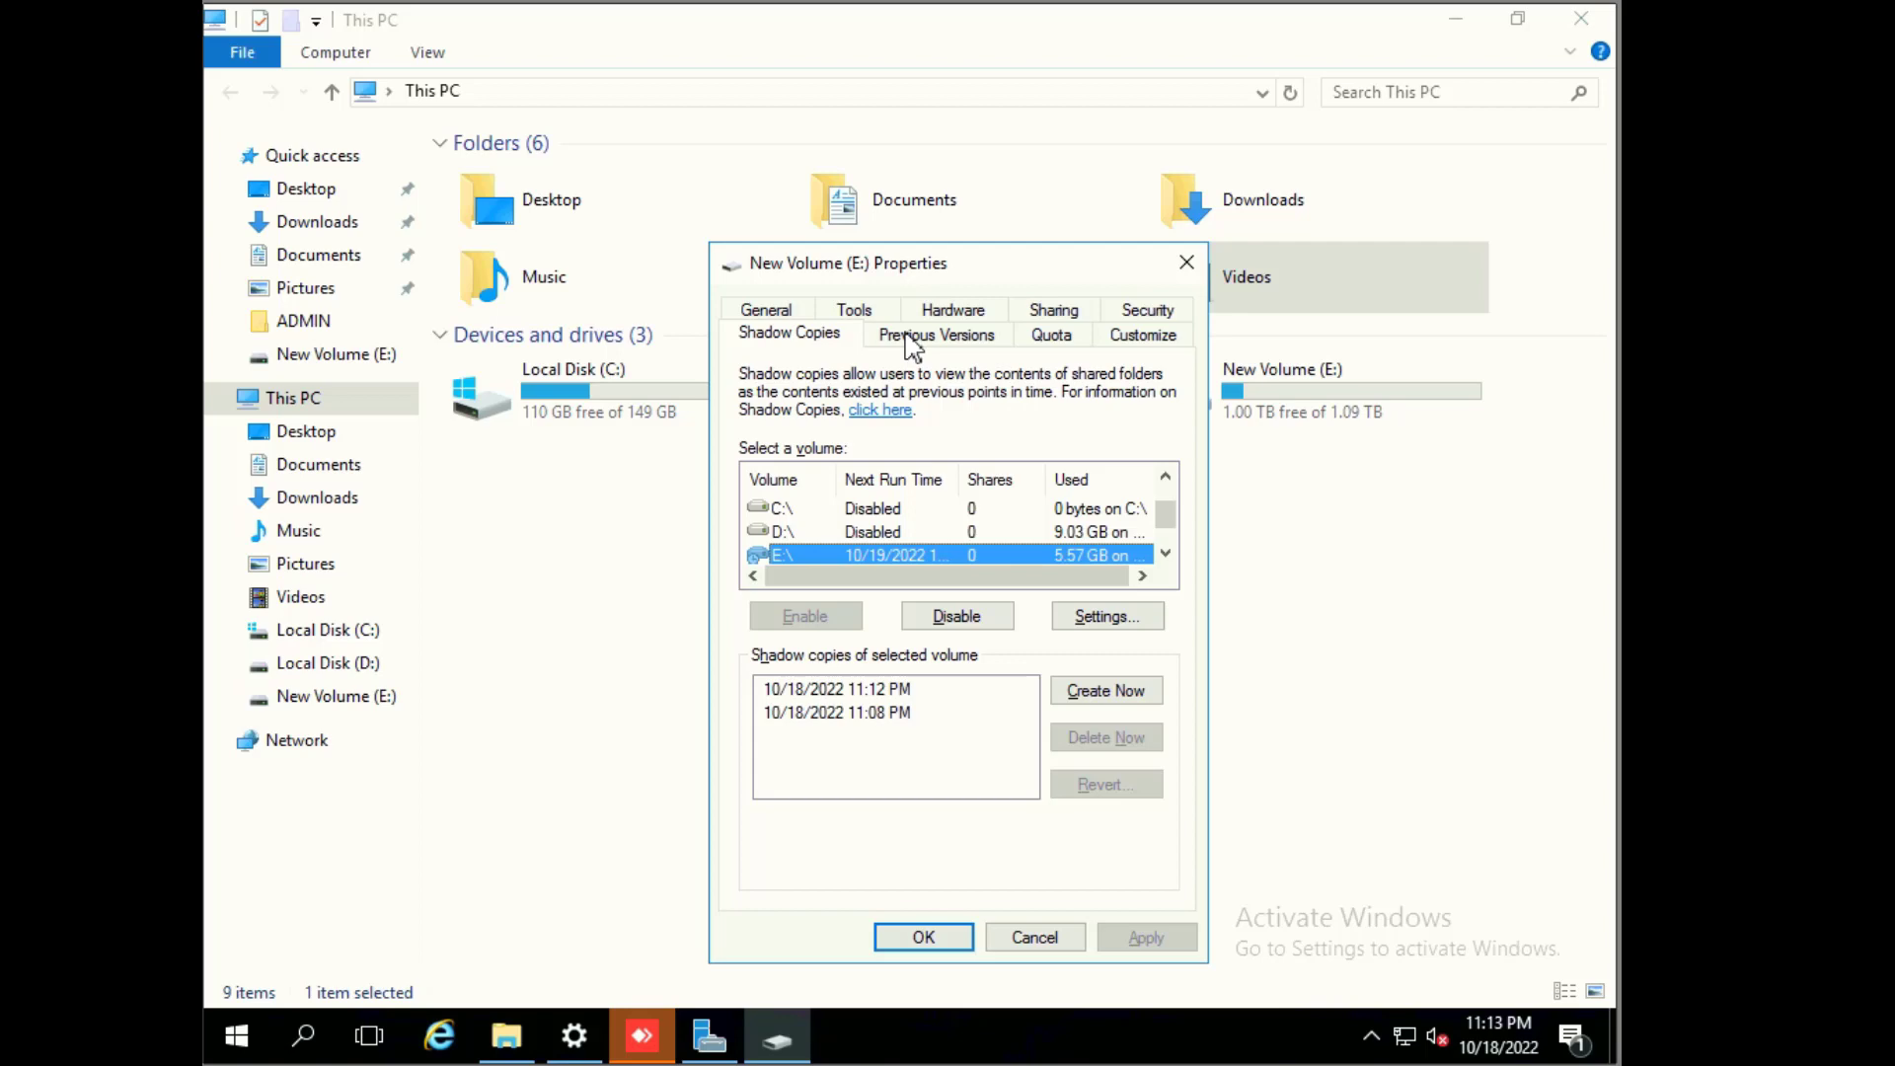
left_click(936, 335)
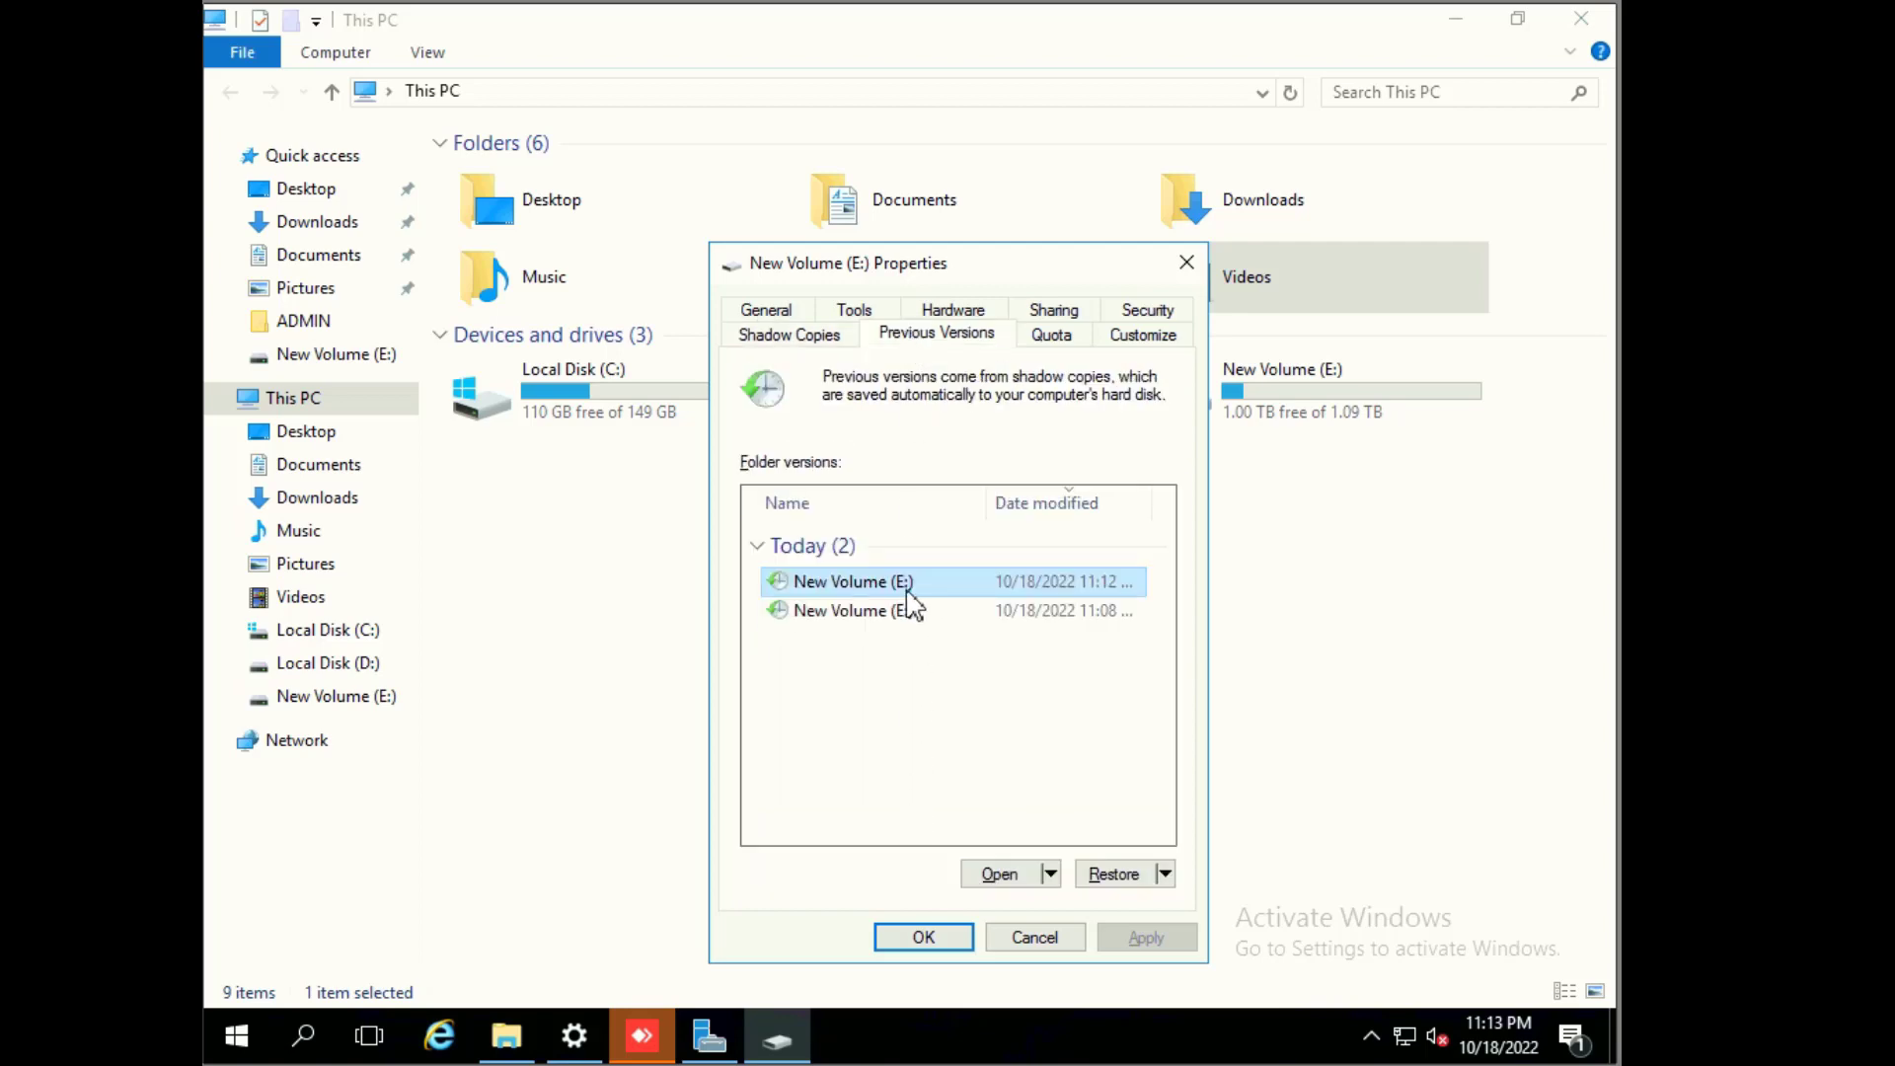
mouse_move(852, 582)
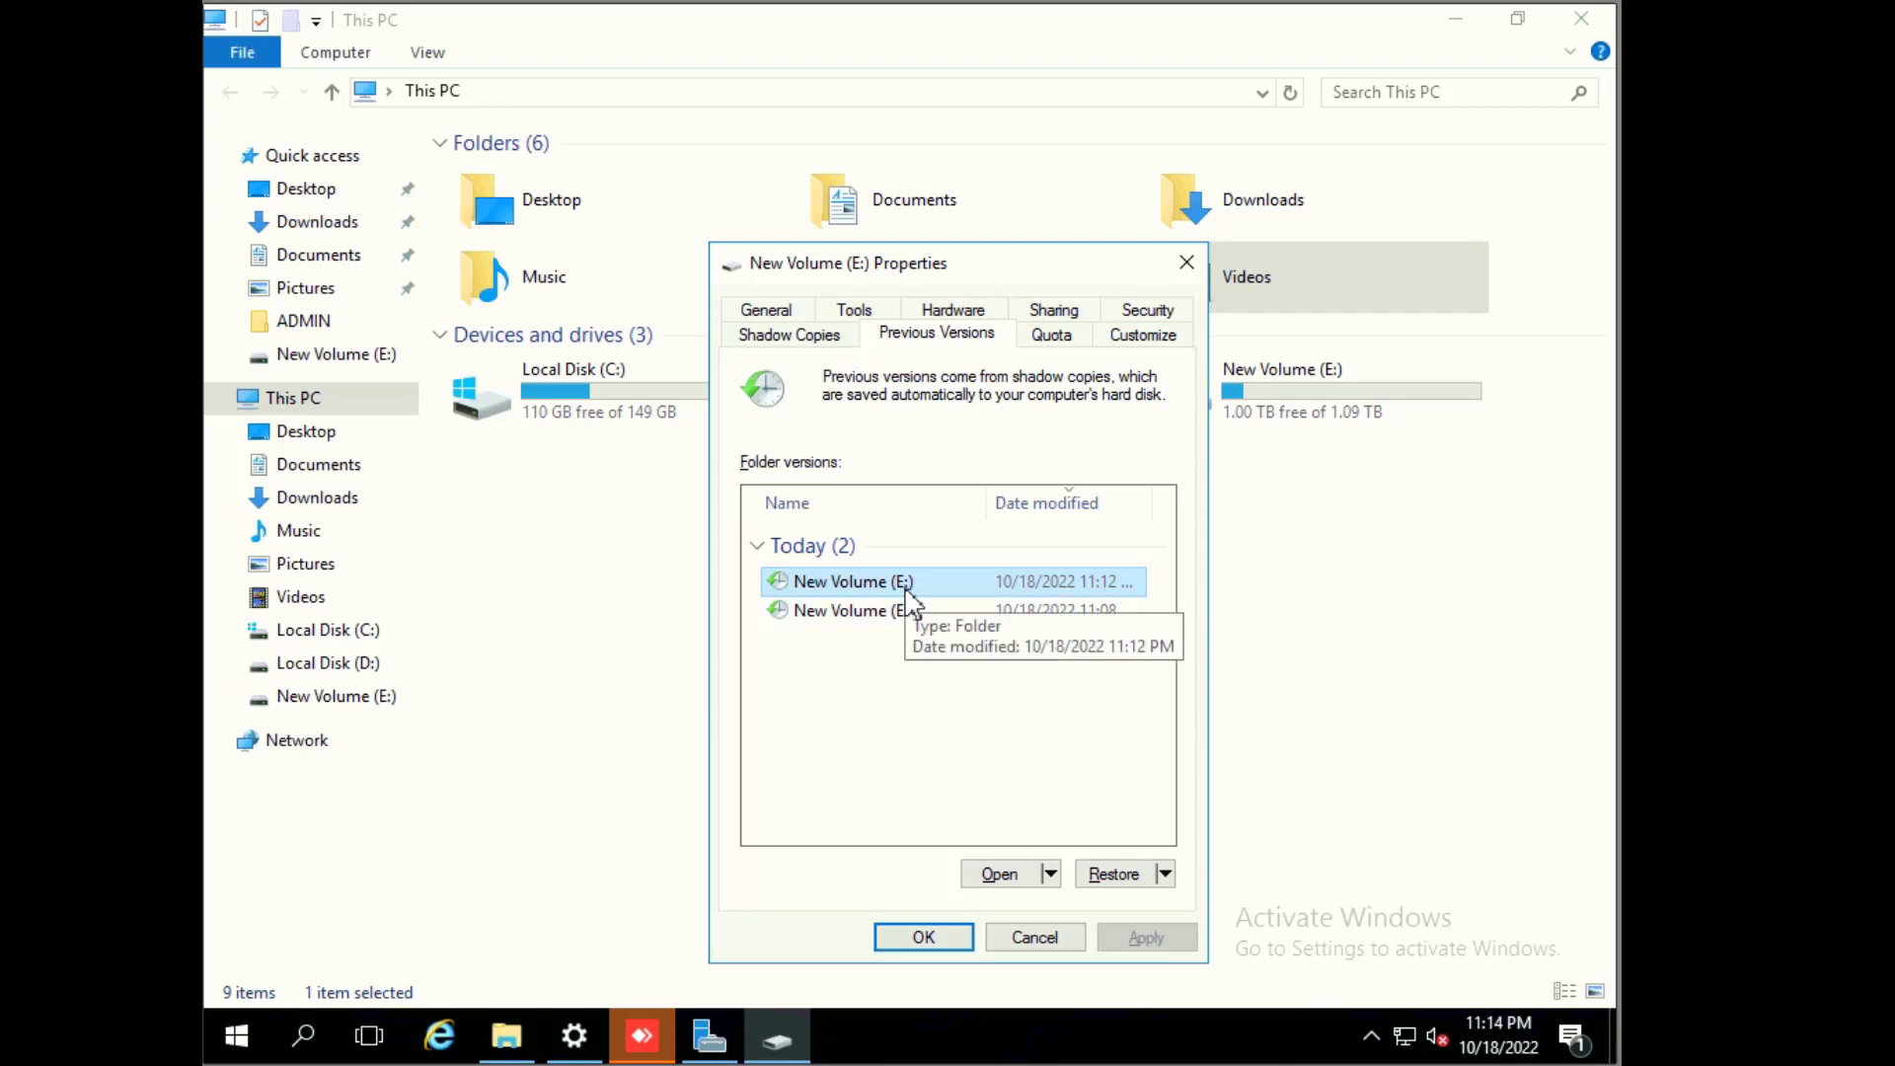
mouse_move(980, 943)
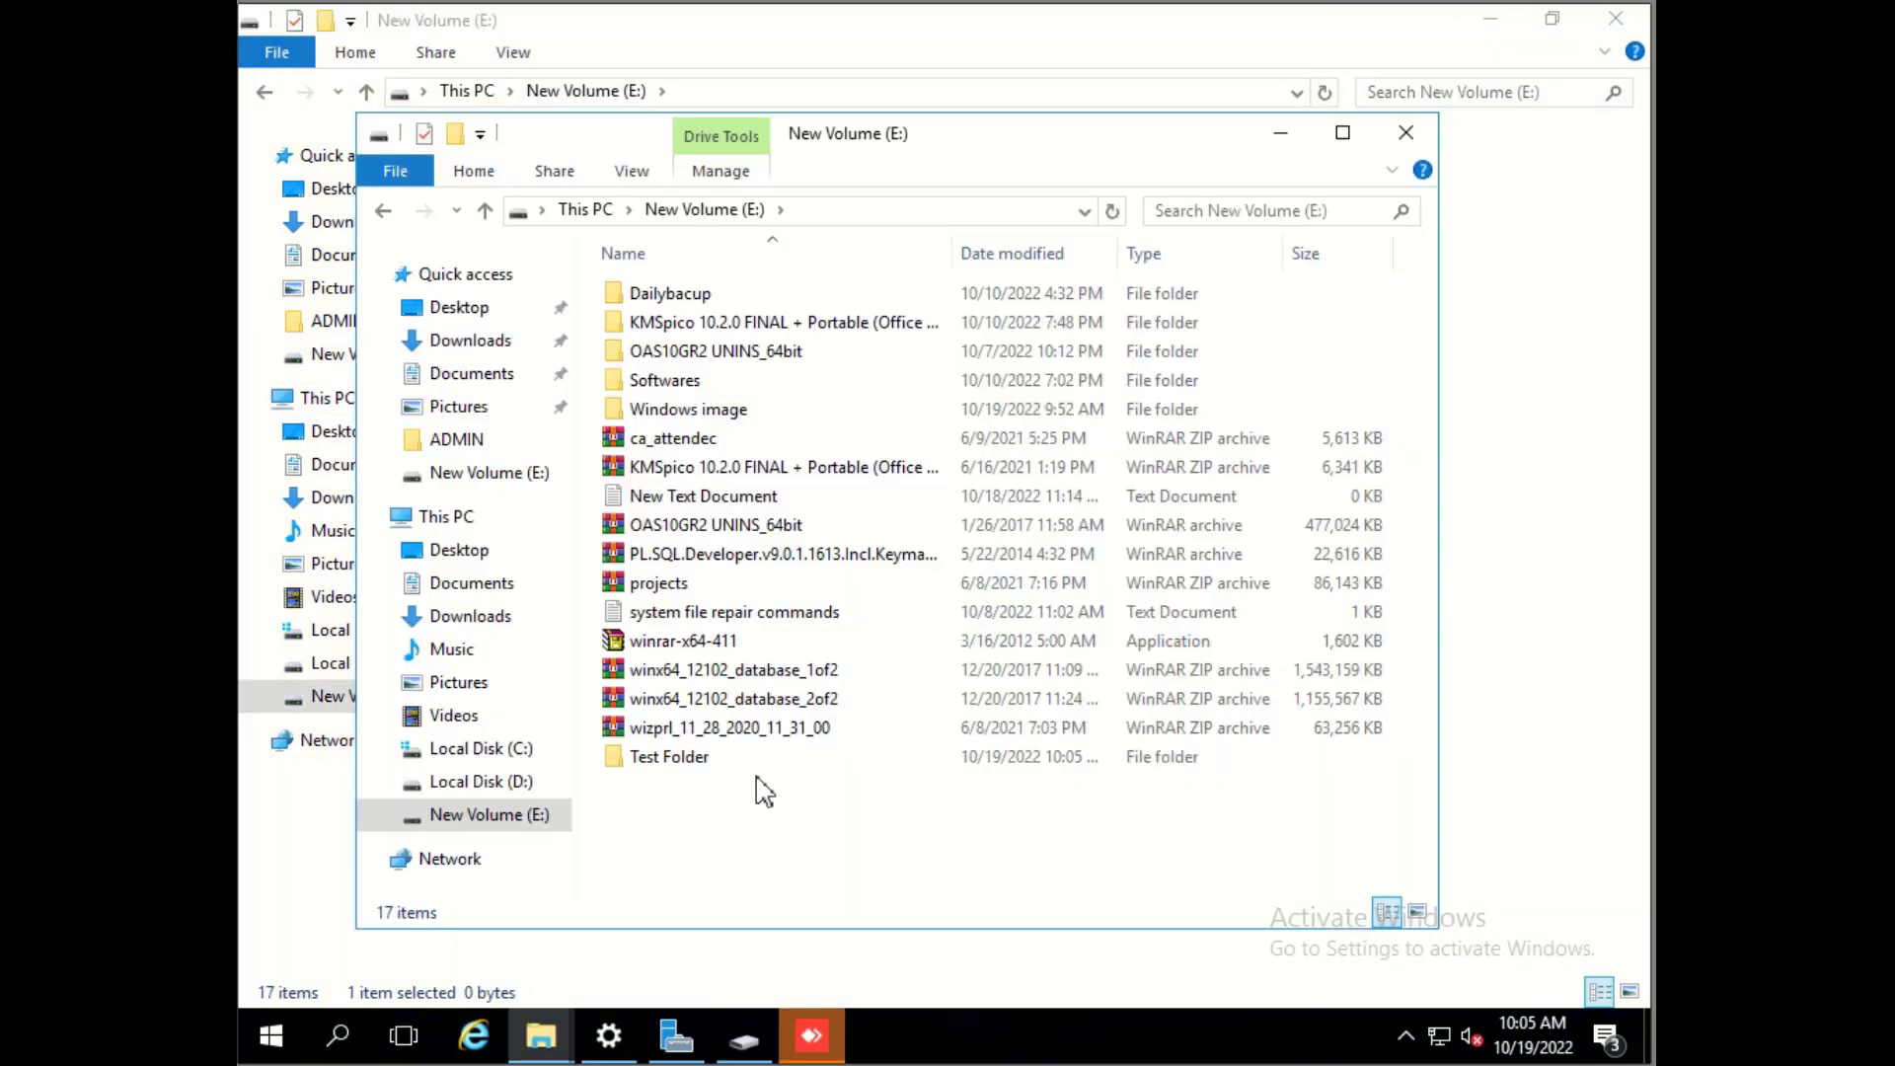
Step: Create a third E: shadow copy, dated 10/19/2022 10:06 AM
left_click(715, 351)
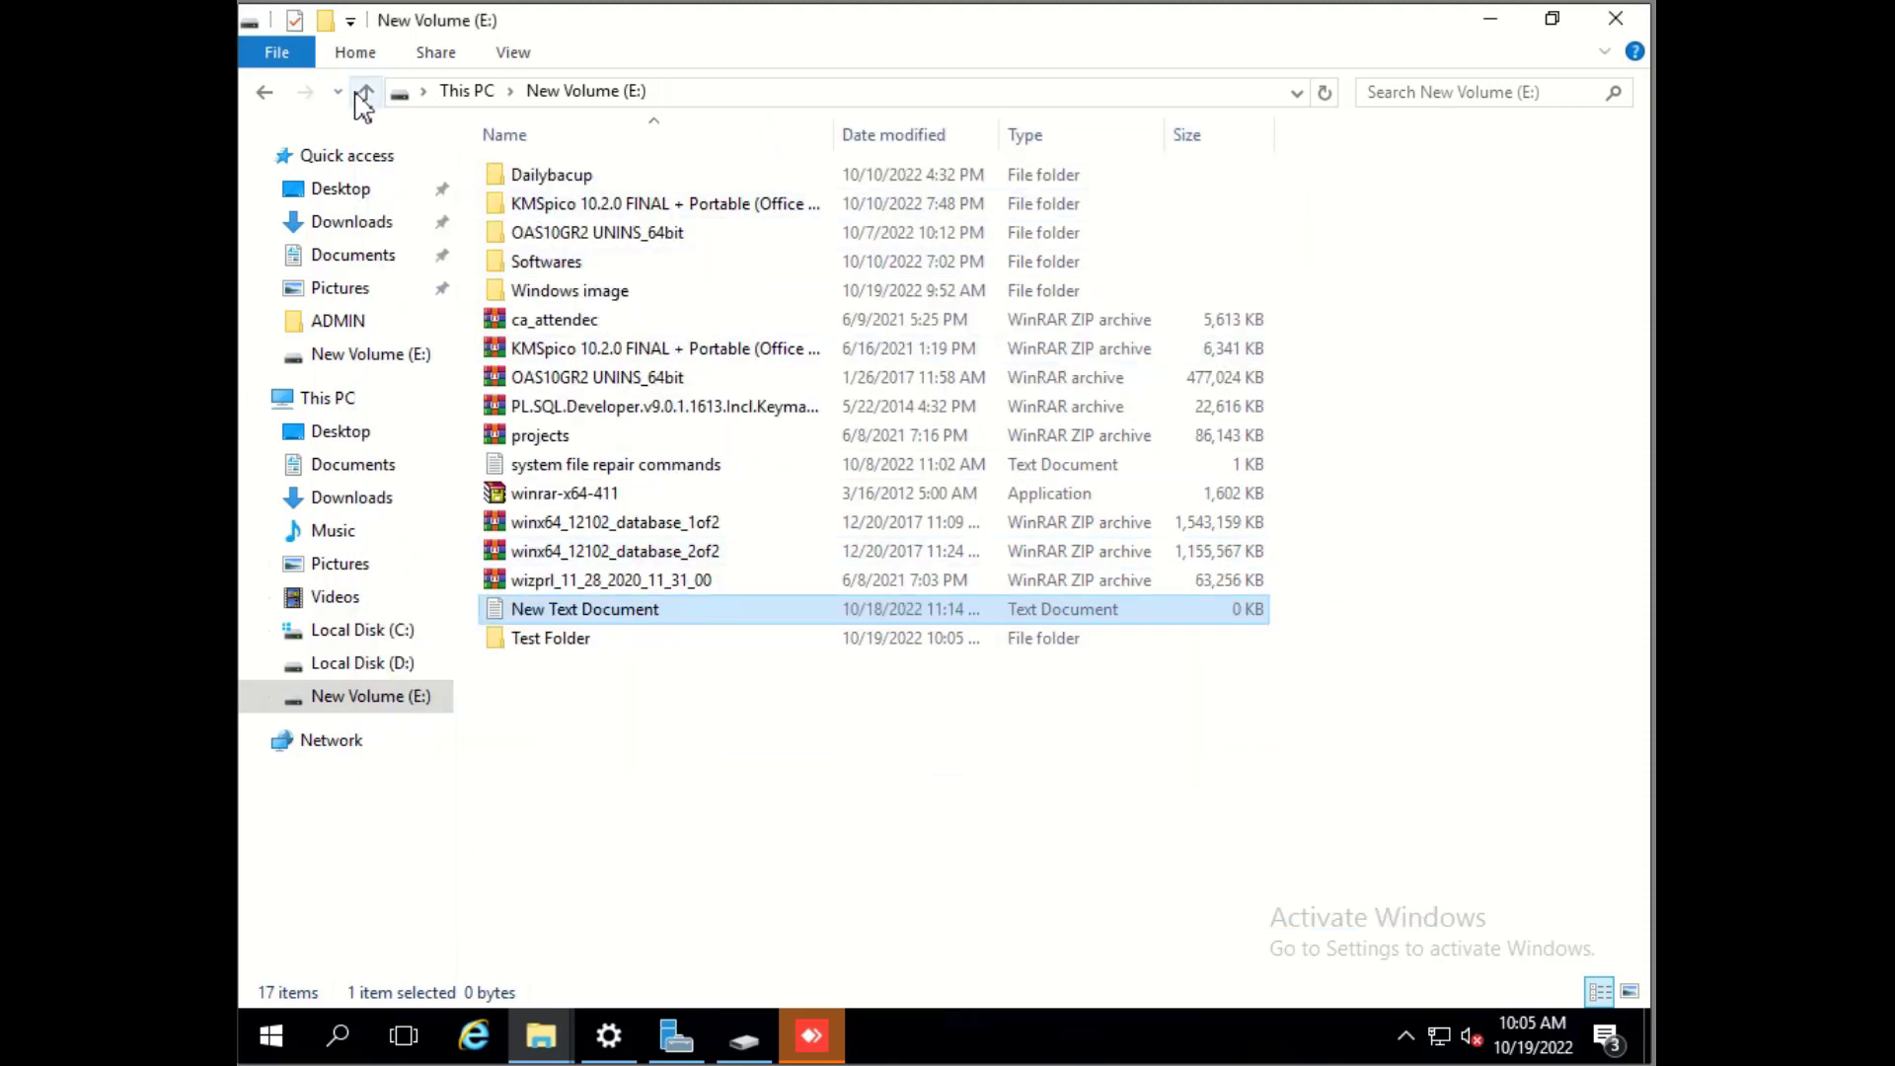
left_click(367, 91)
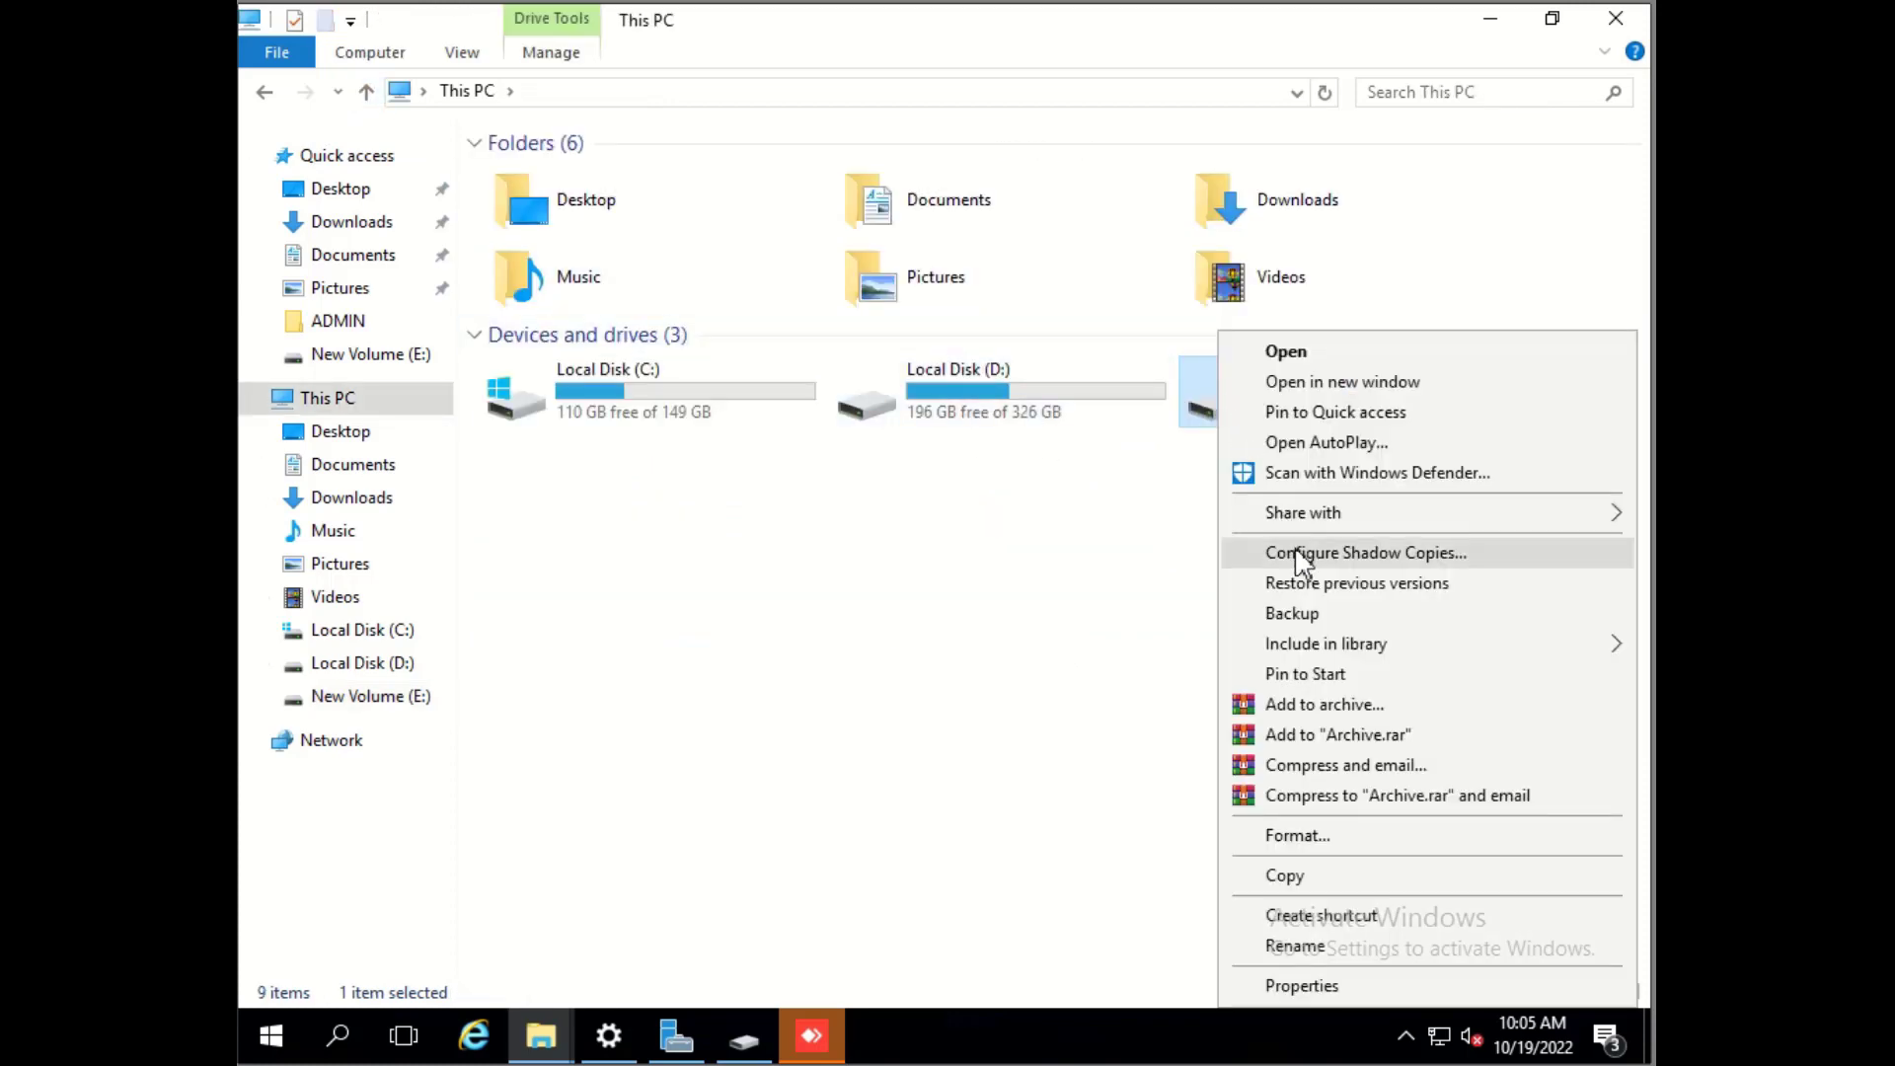
left_click(1364, 553)
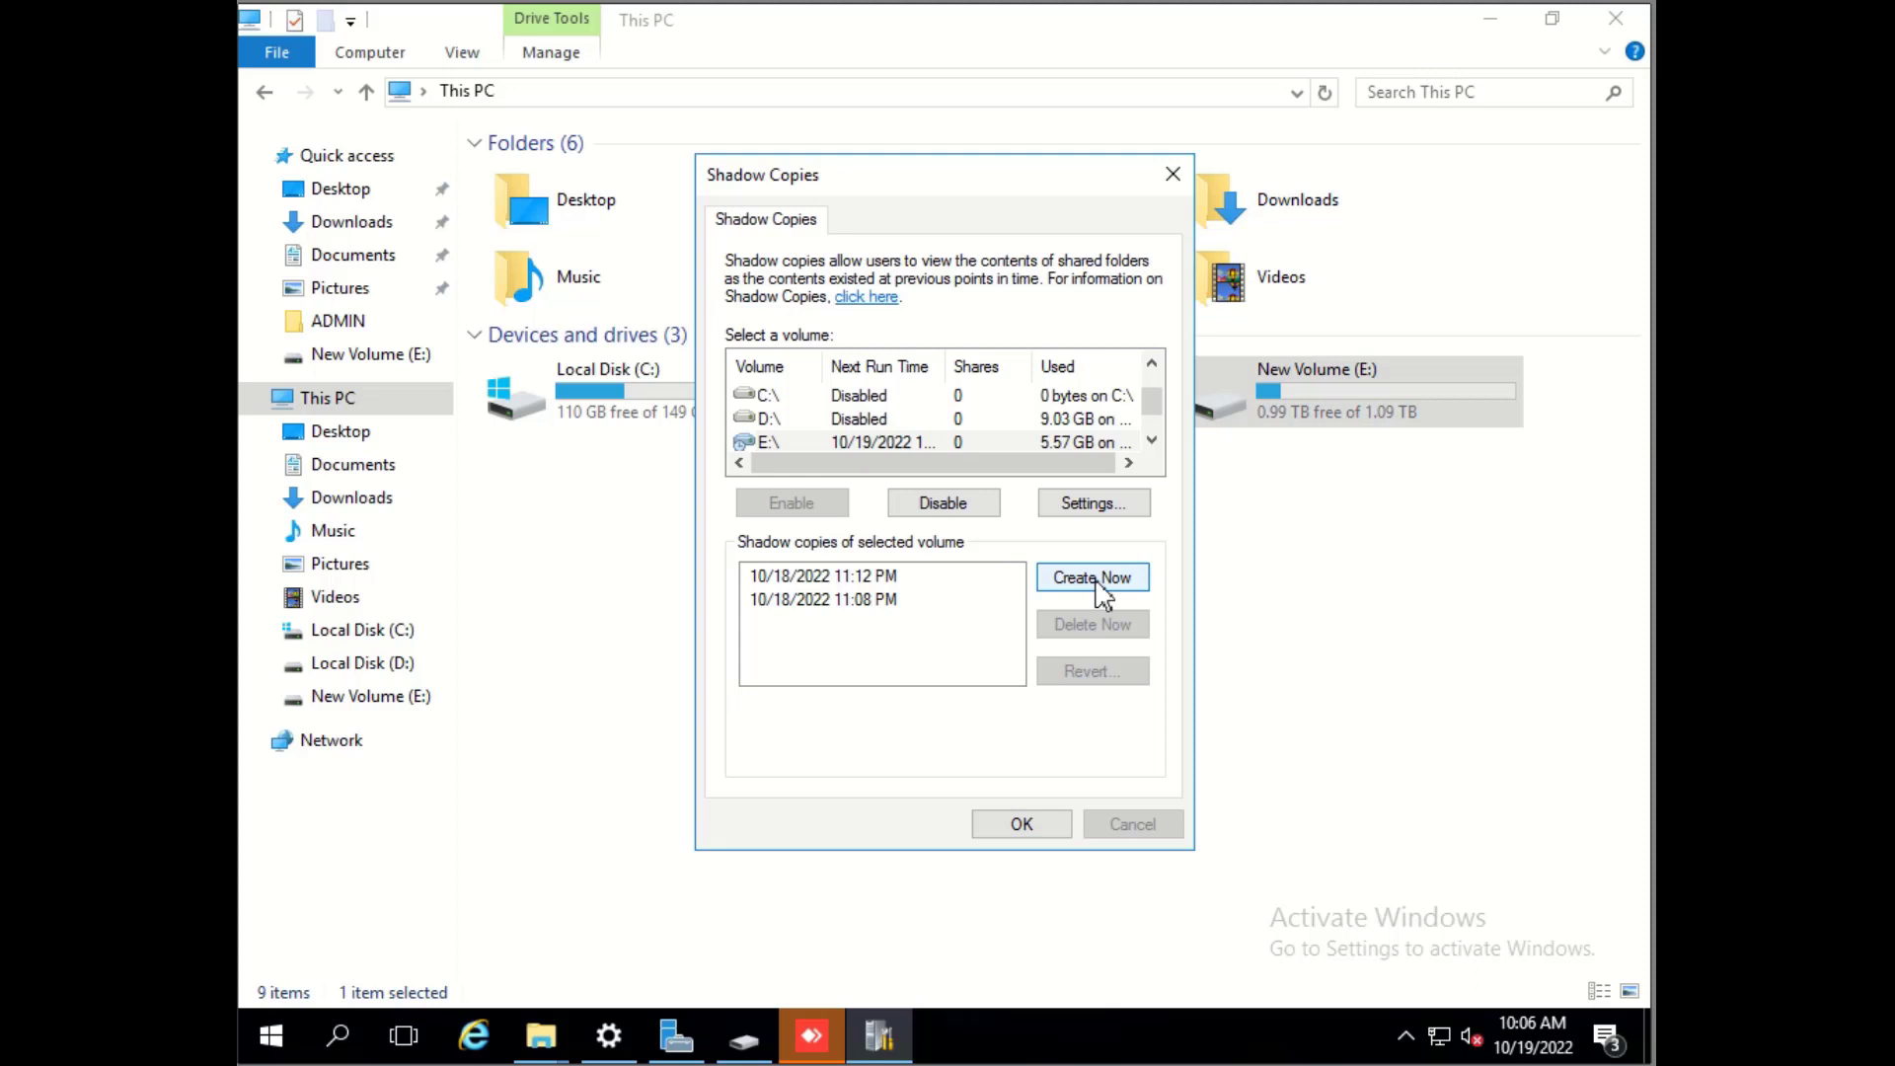
left_click(1092, 577)
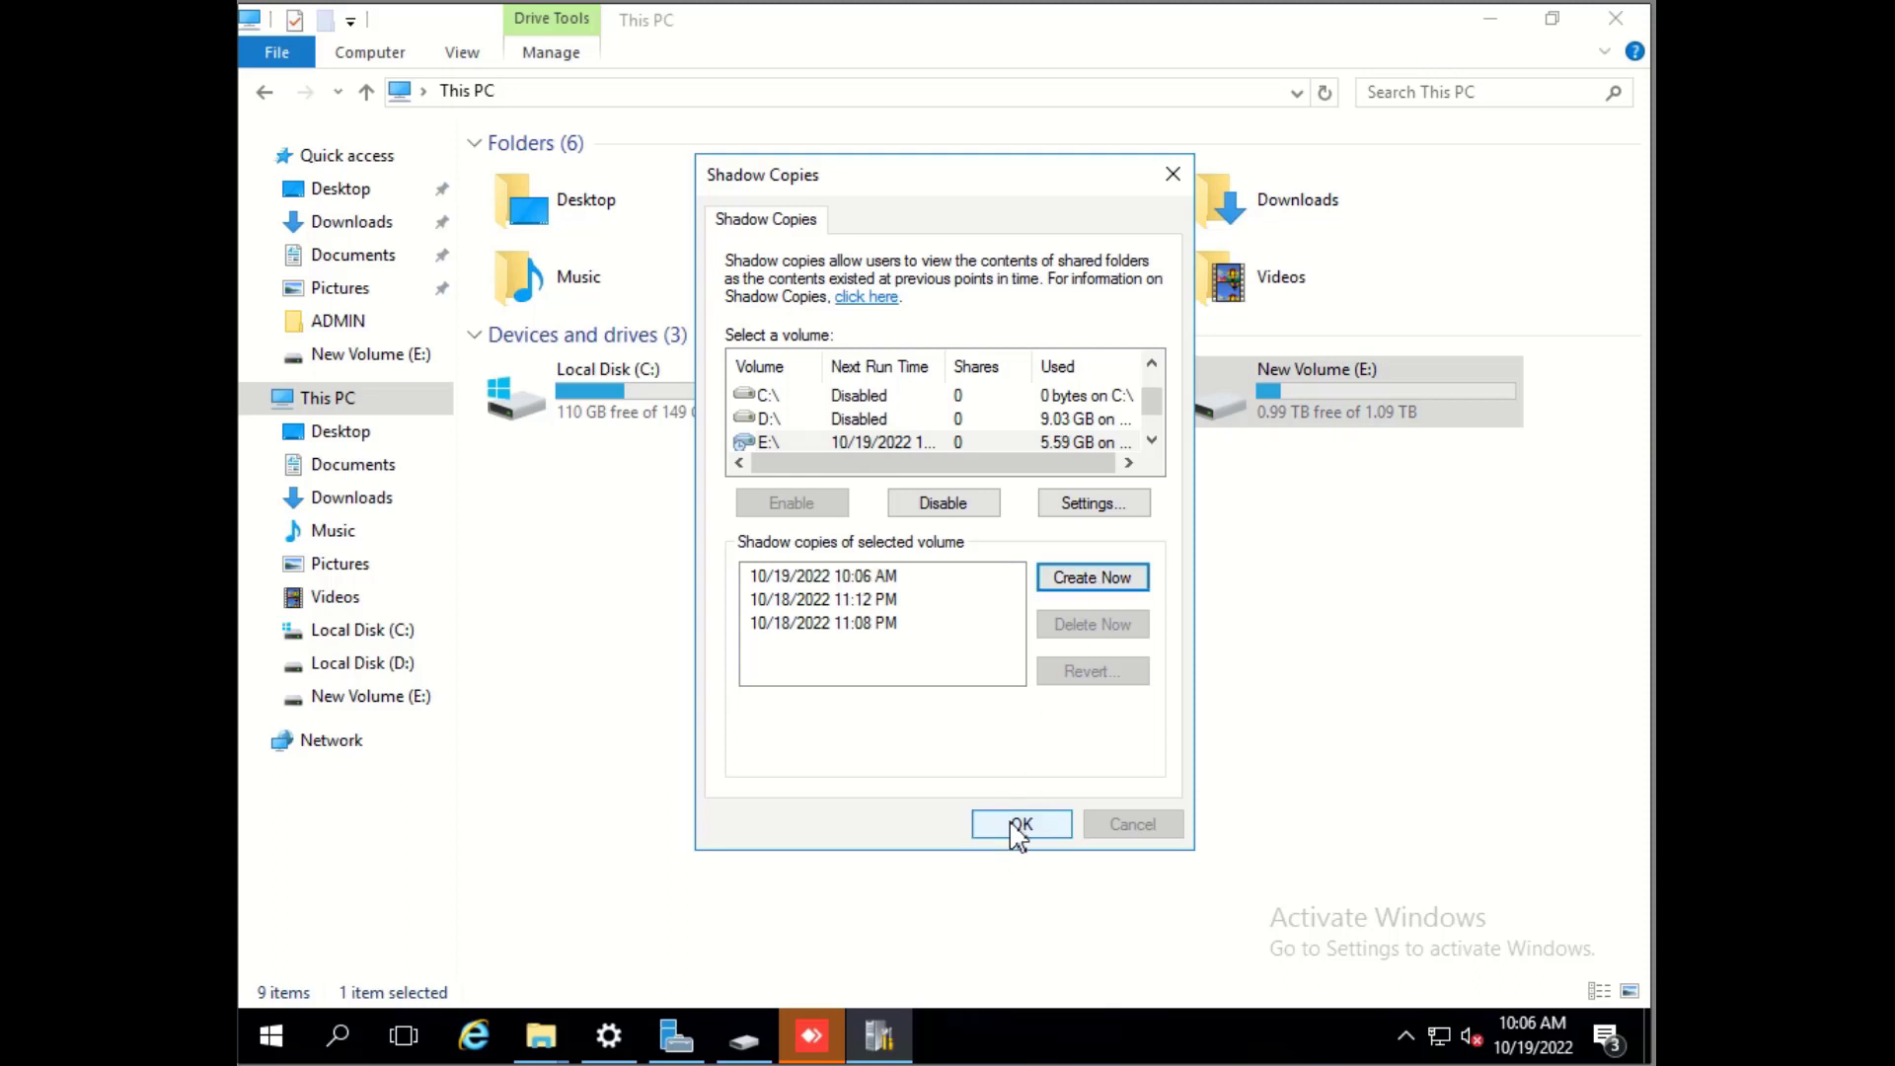
left_click(1020, 823)
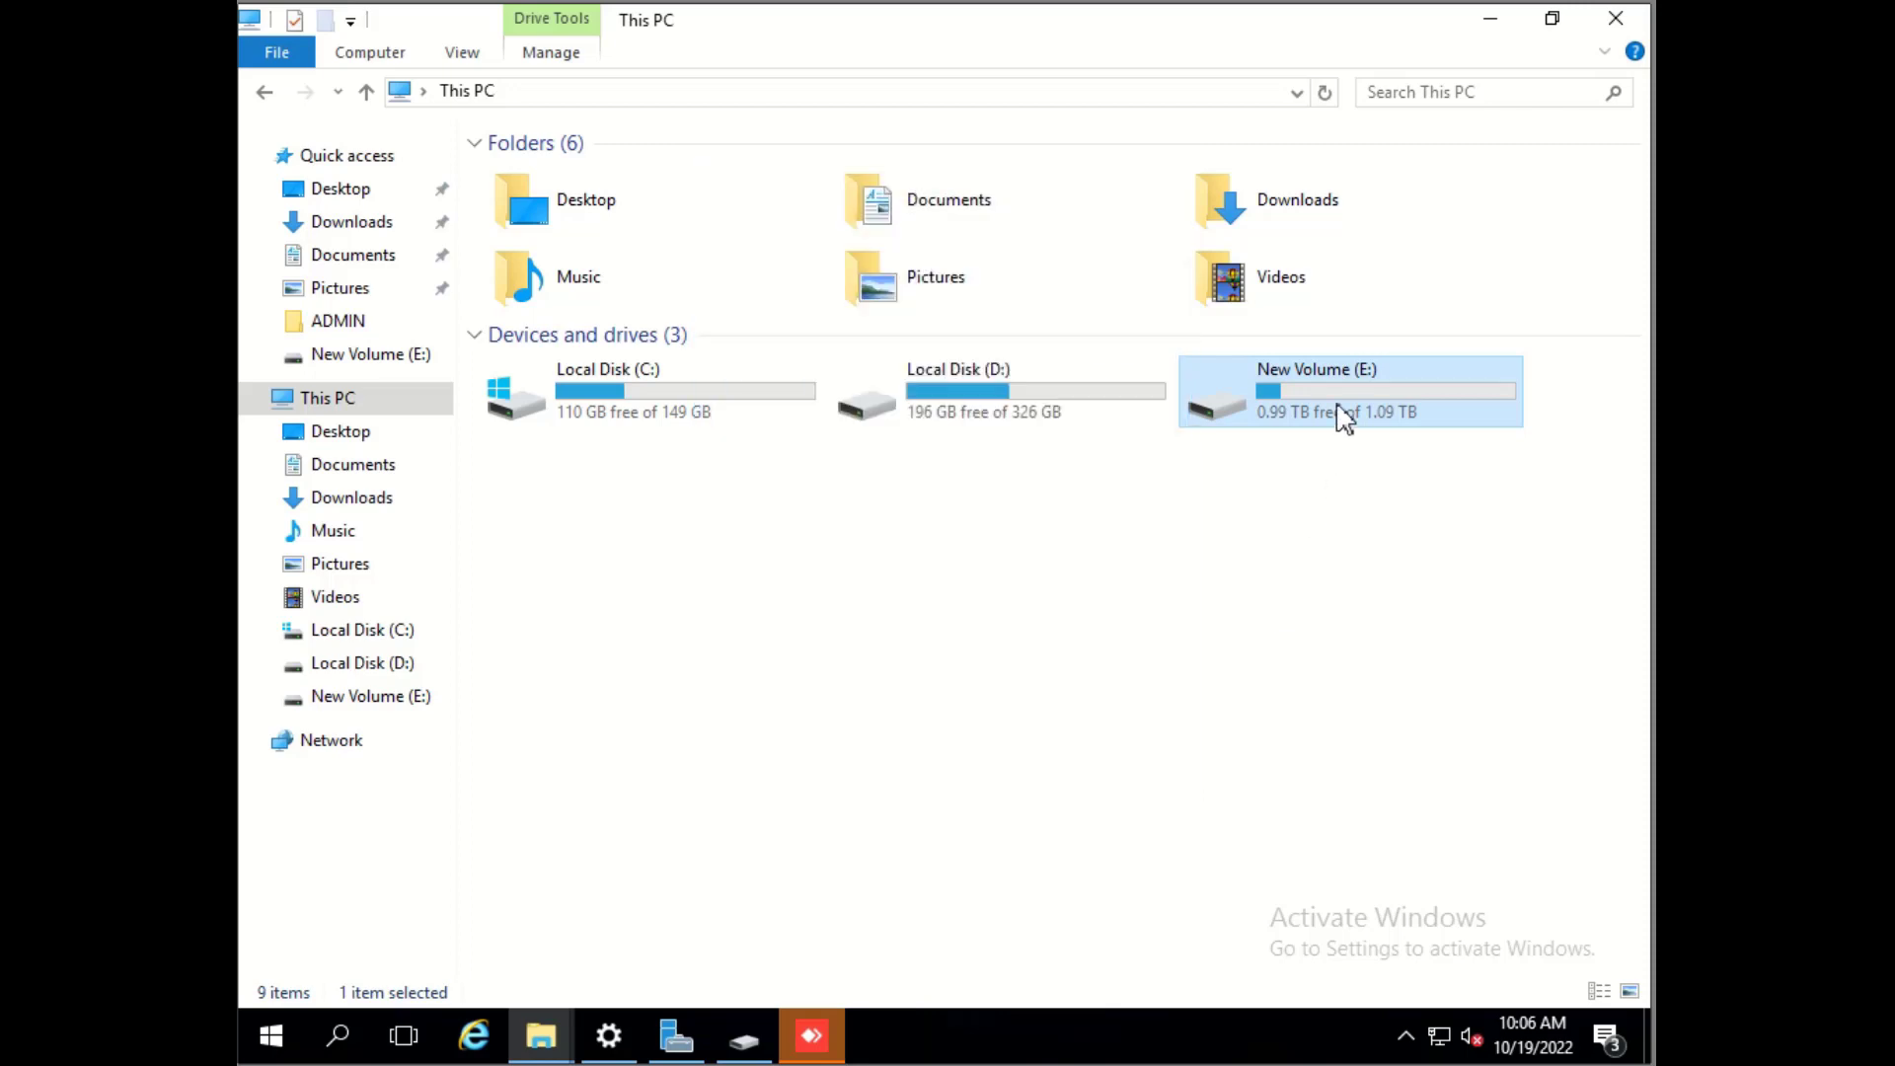
Step: Delete Test Folder from drive E: and return to This PC
double_click(1348, 391)
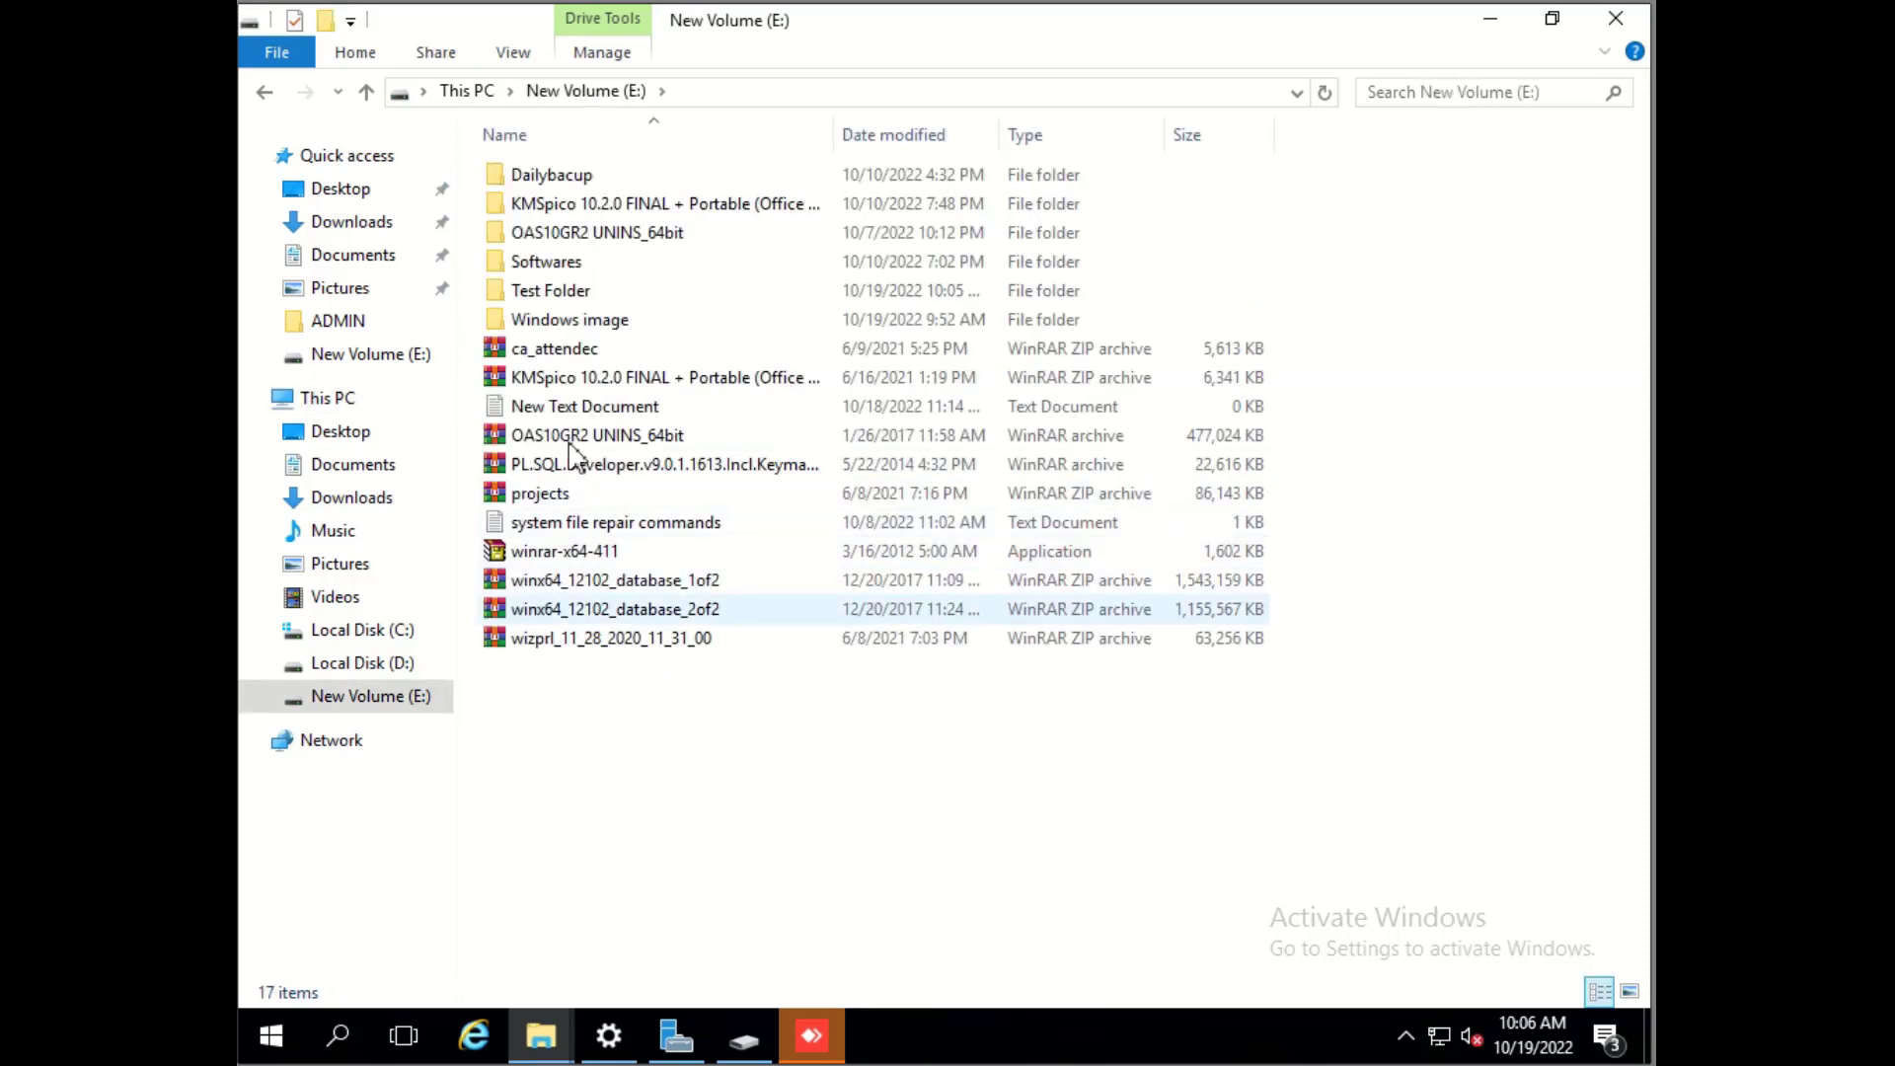
left_click(551, 290)
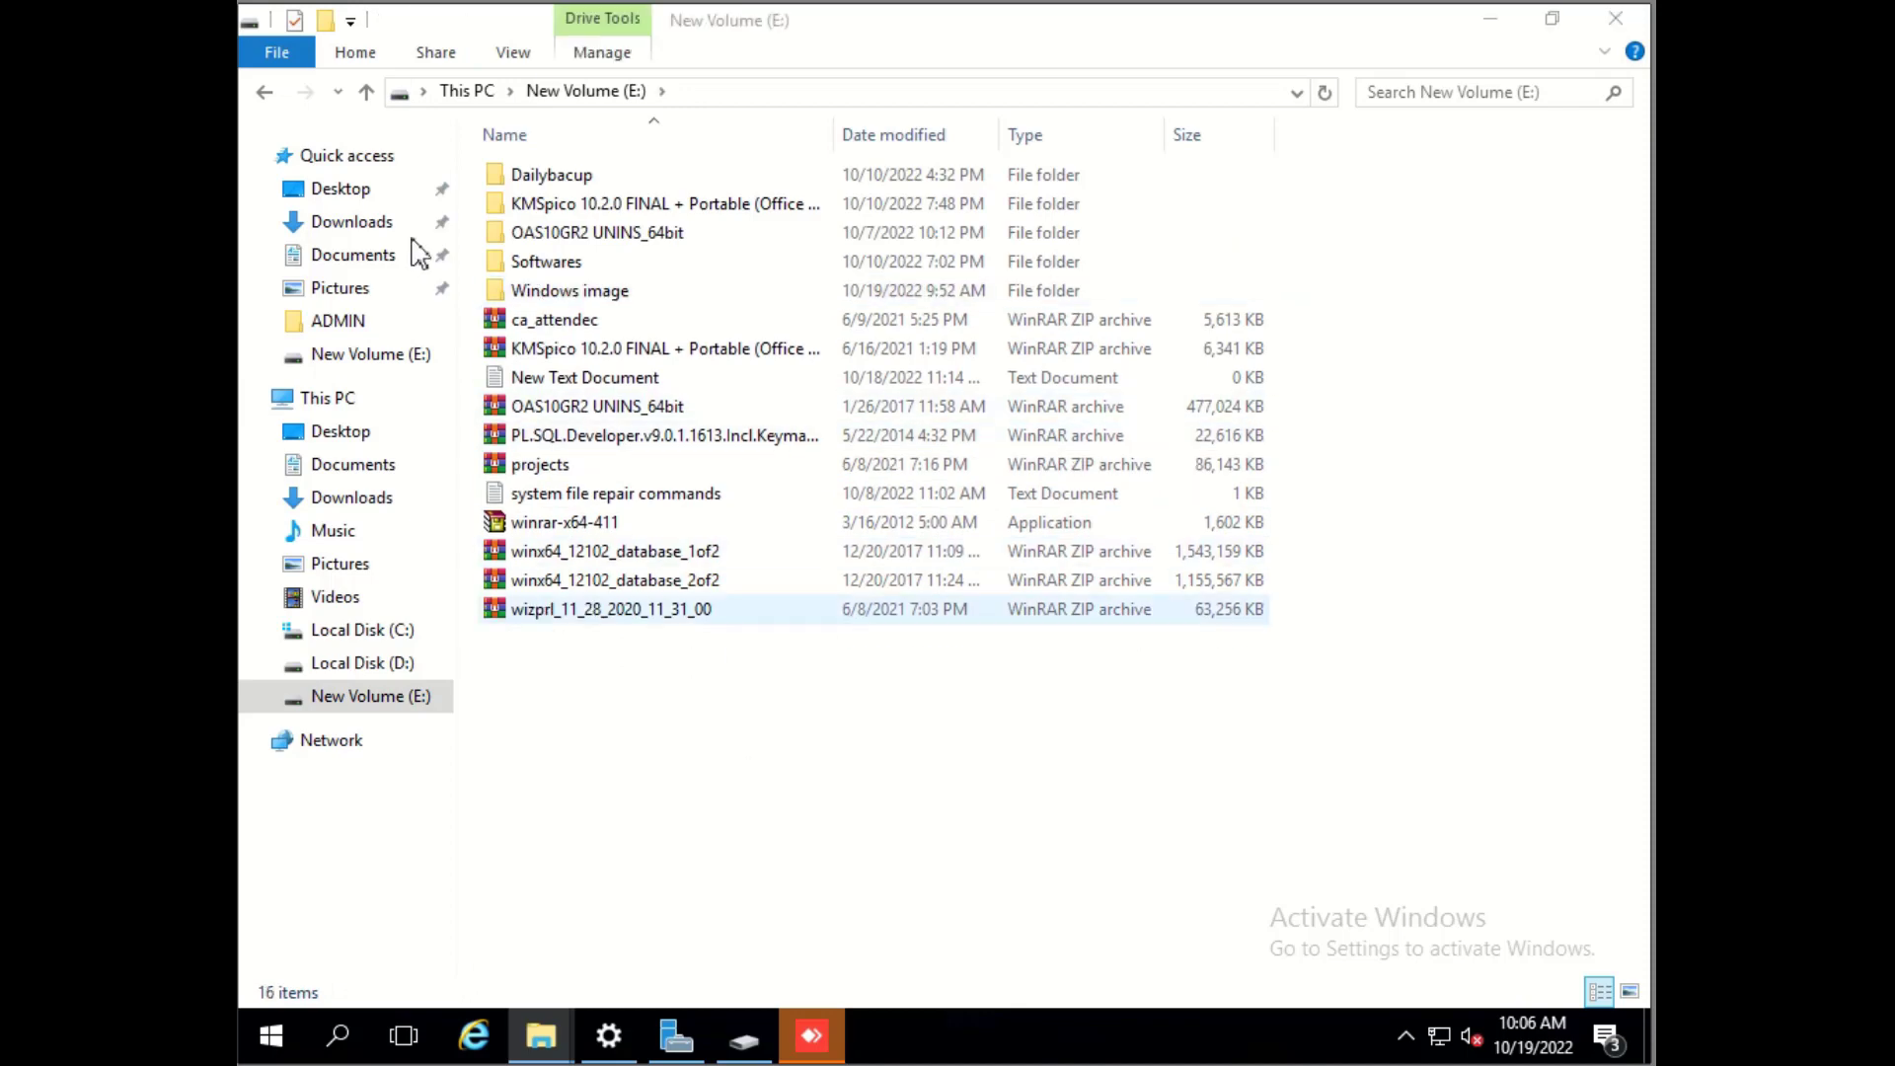
left_click(328, 398)
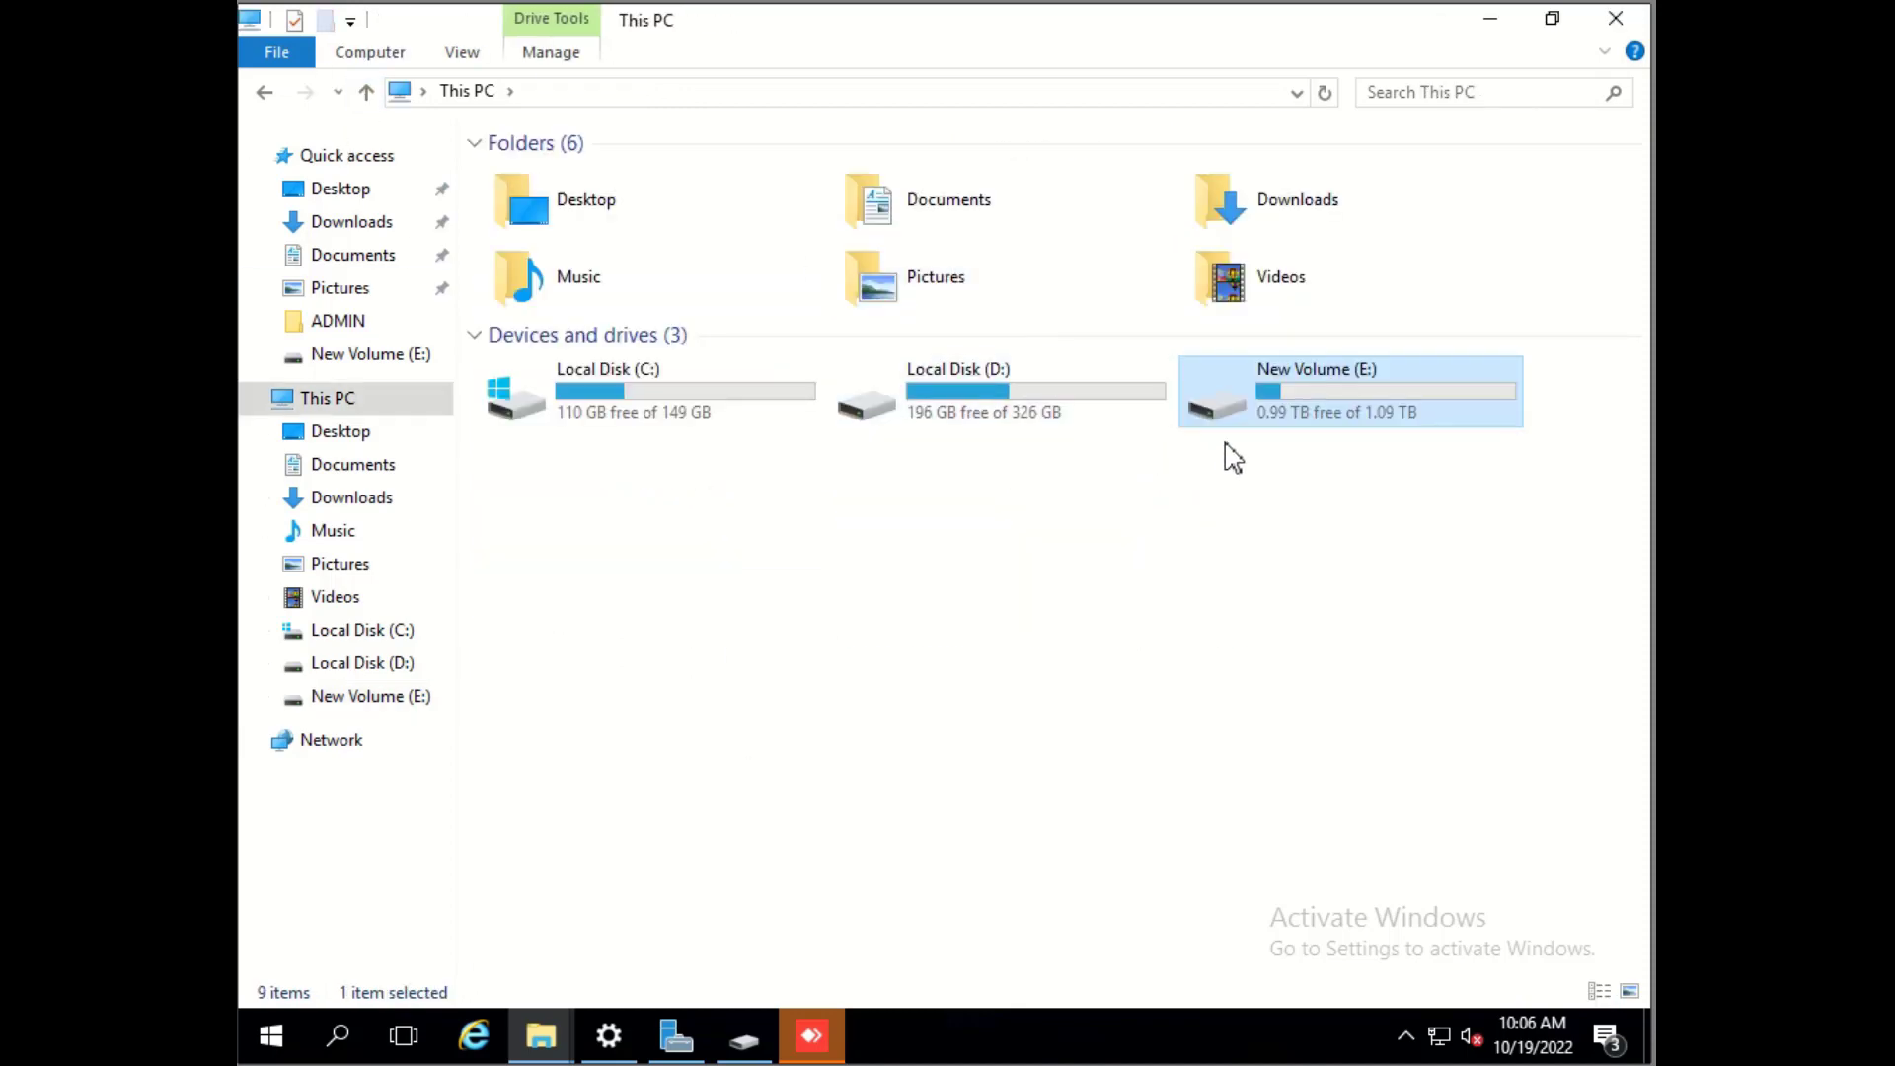
Step: Open E:'s 10/19/2022 10:06 AM previous version and select the intact Test Folder
right_click(1348, 391)
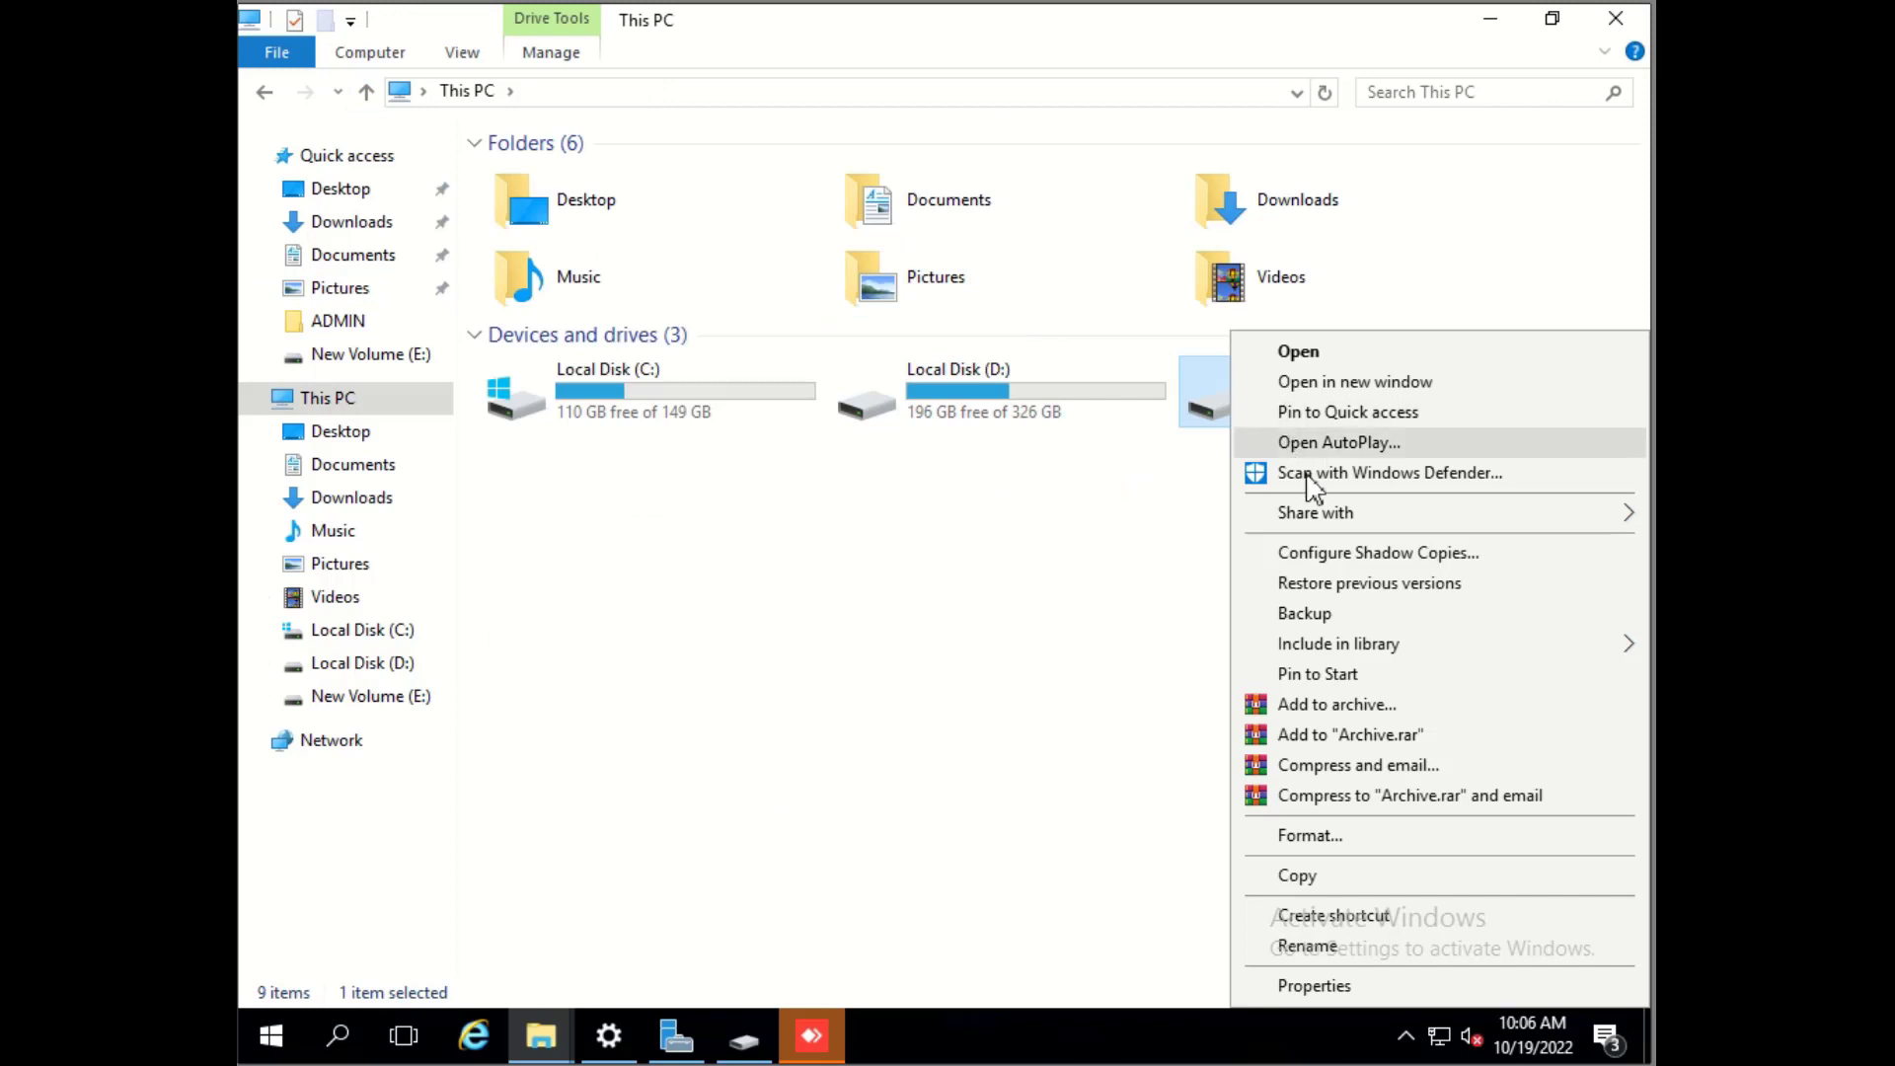
left_click(1370, 583)
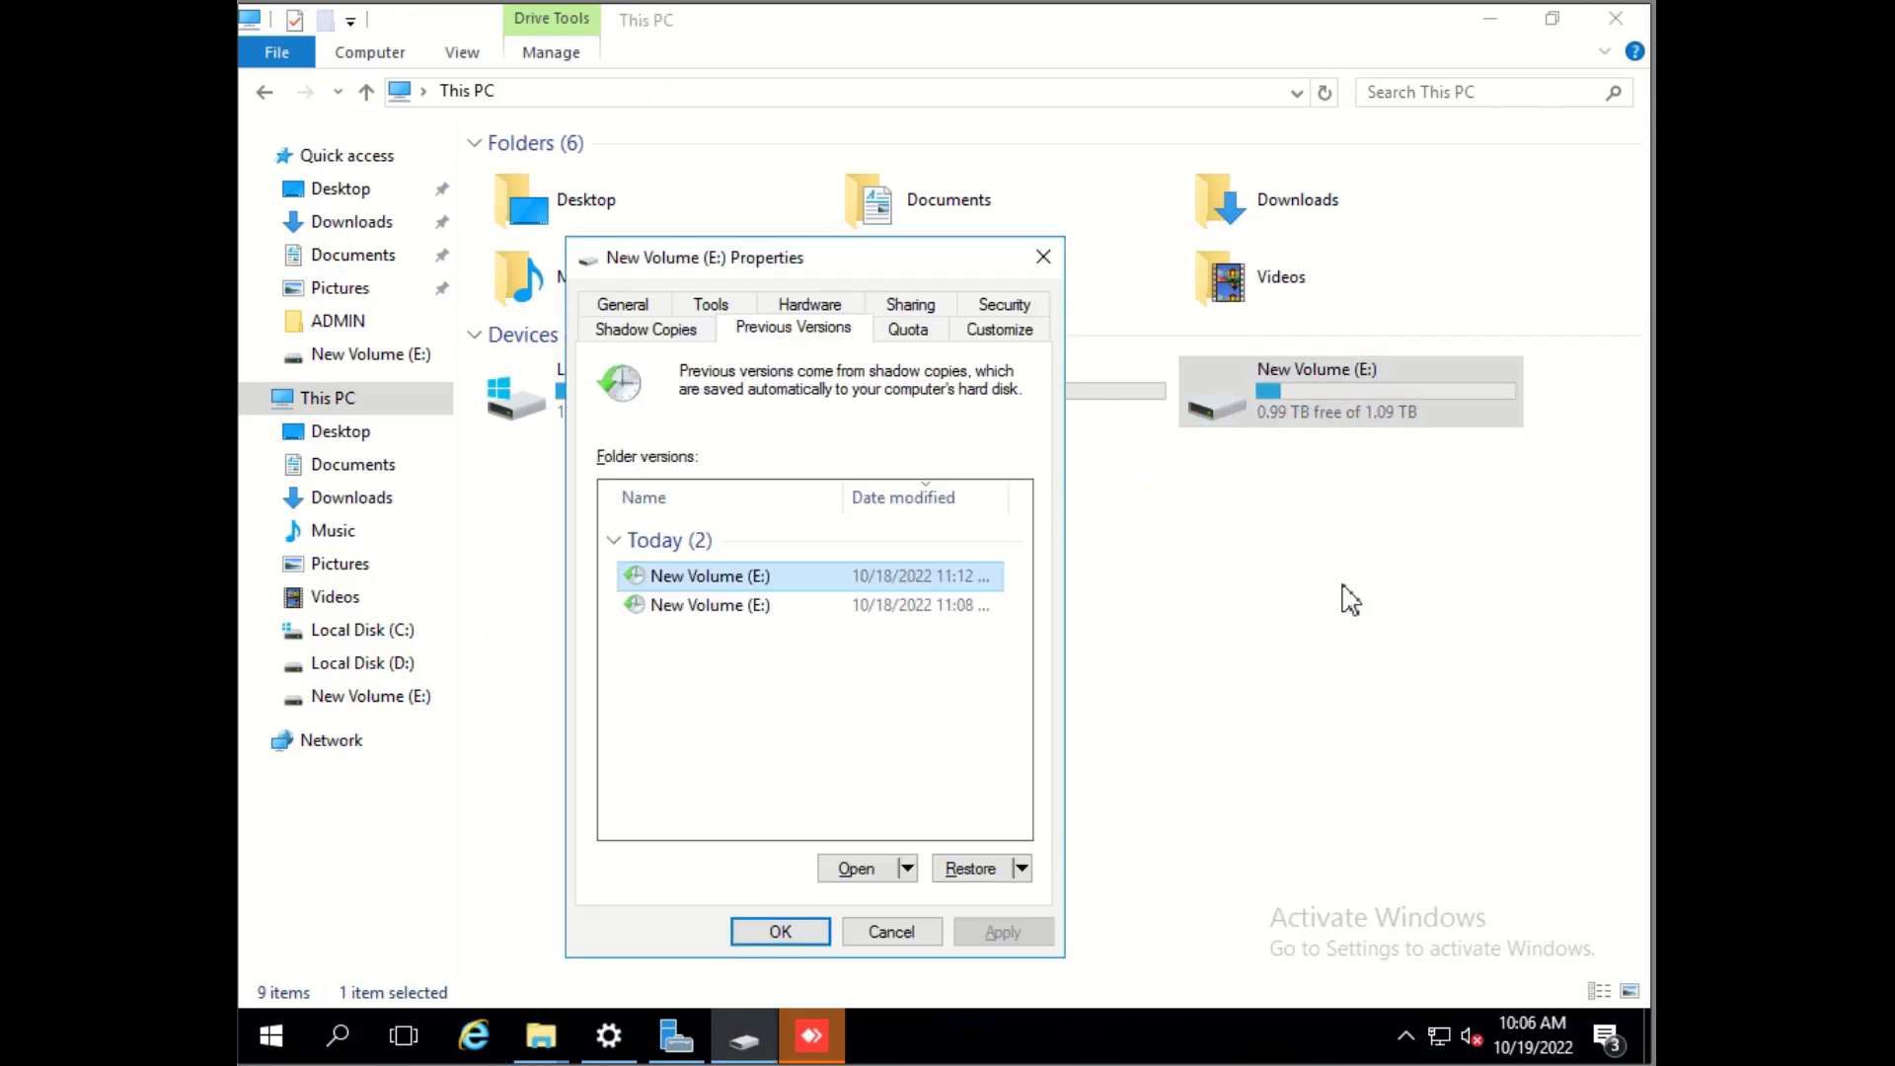
mouse_move(912, 542)
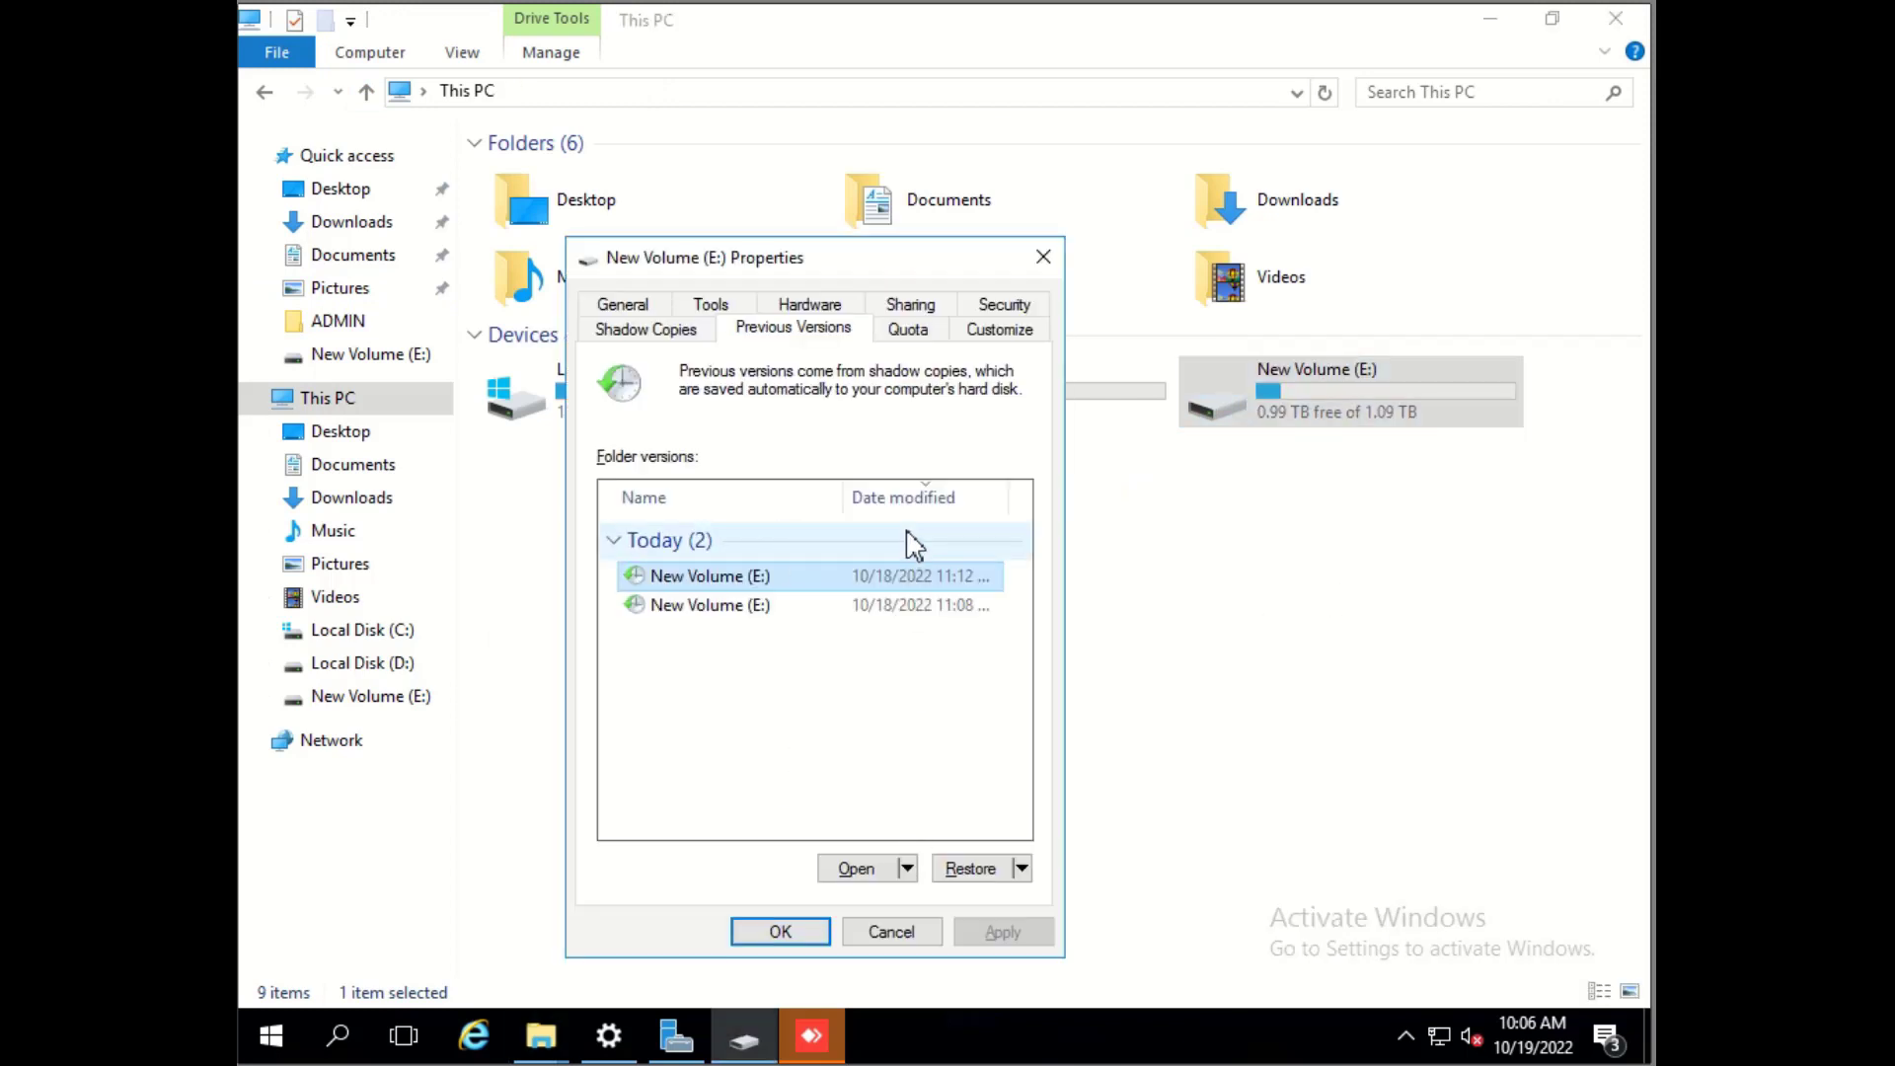
mouse_move(894, 807)
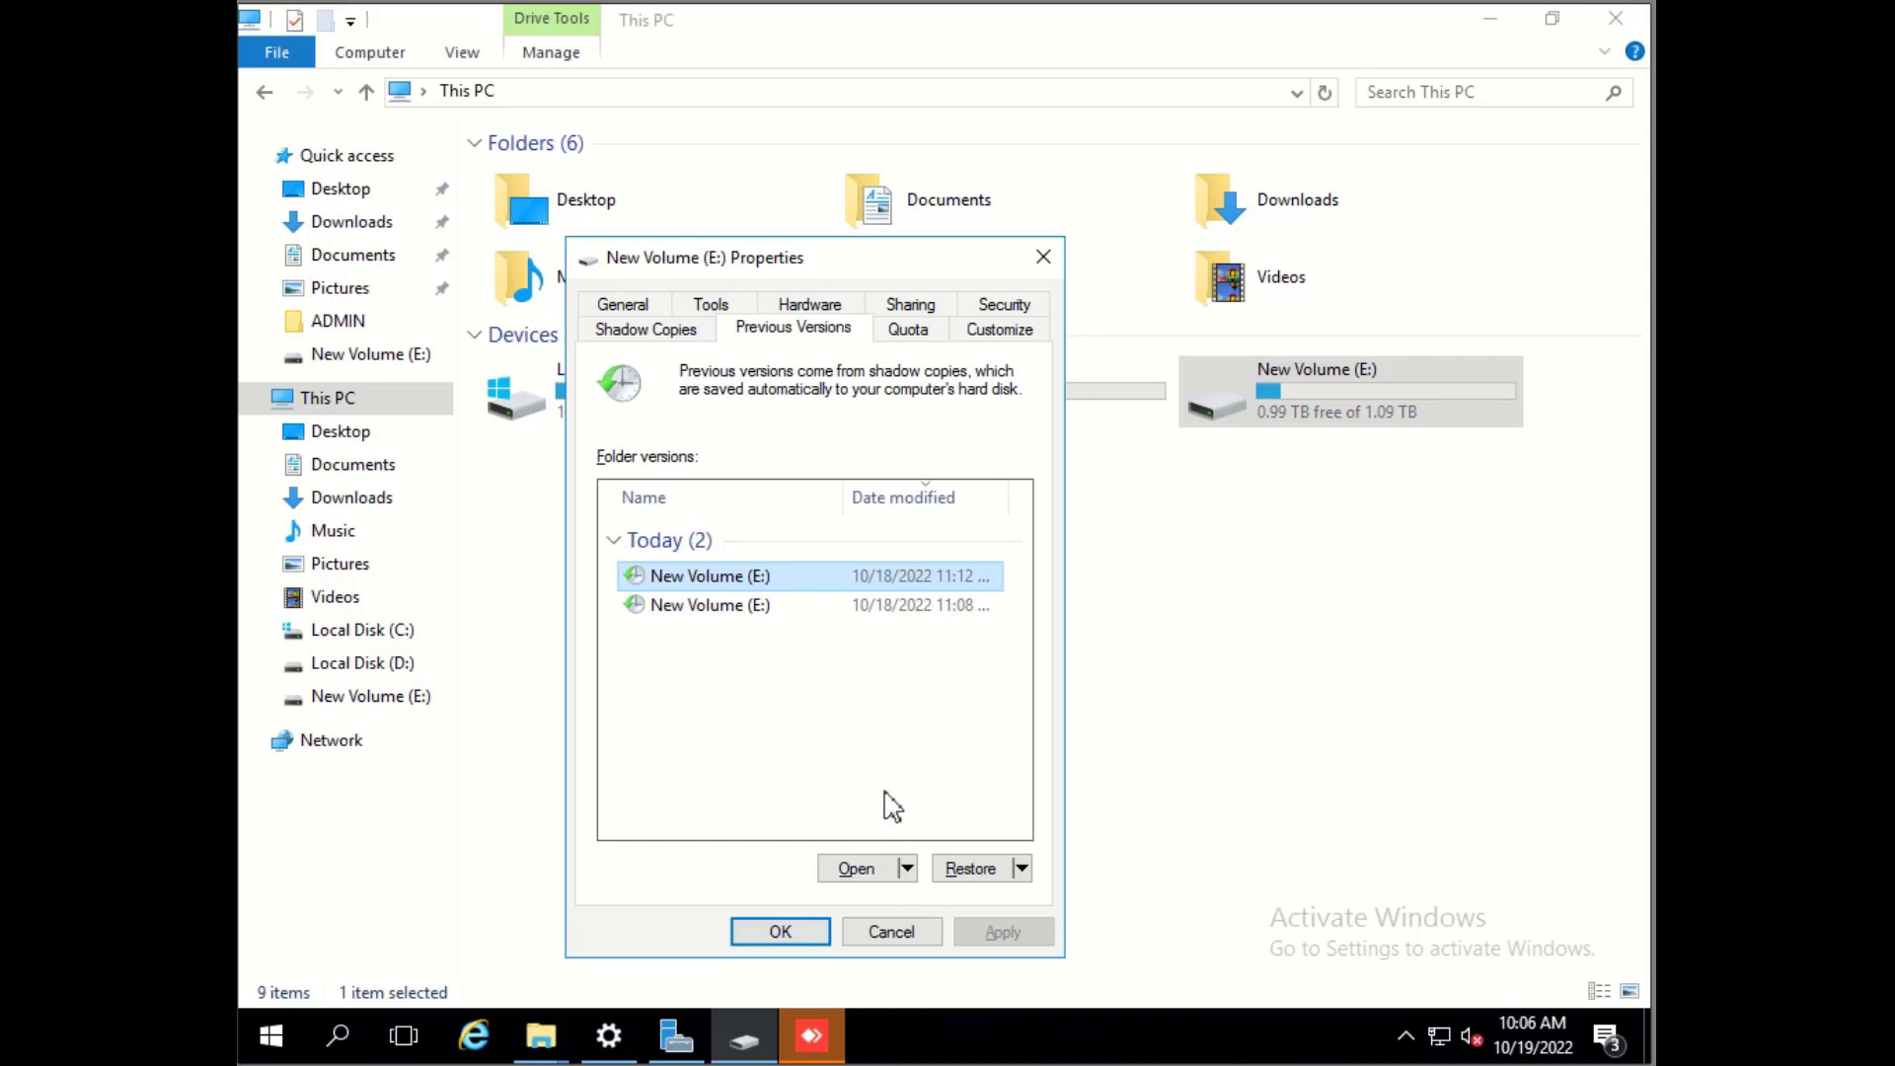
mouse_move(943, 695)
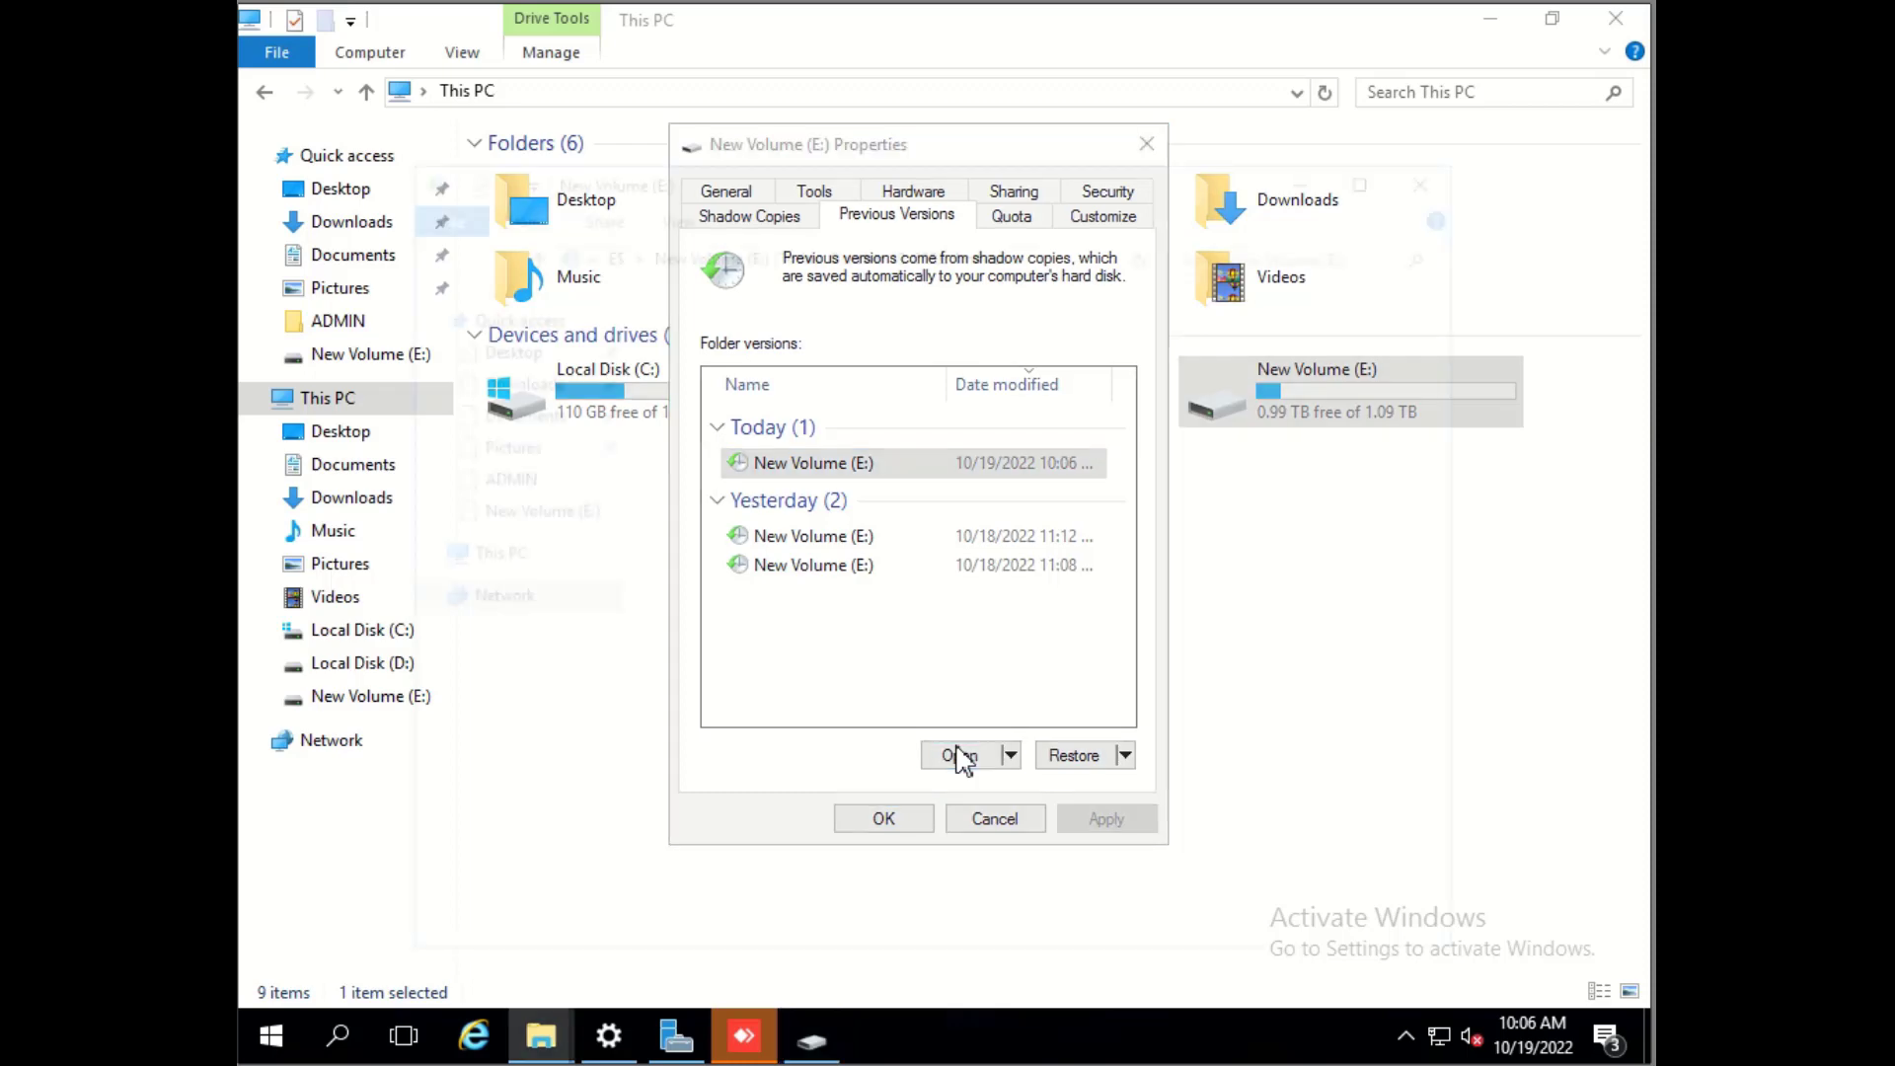
left_click(959, 755)
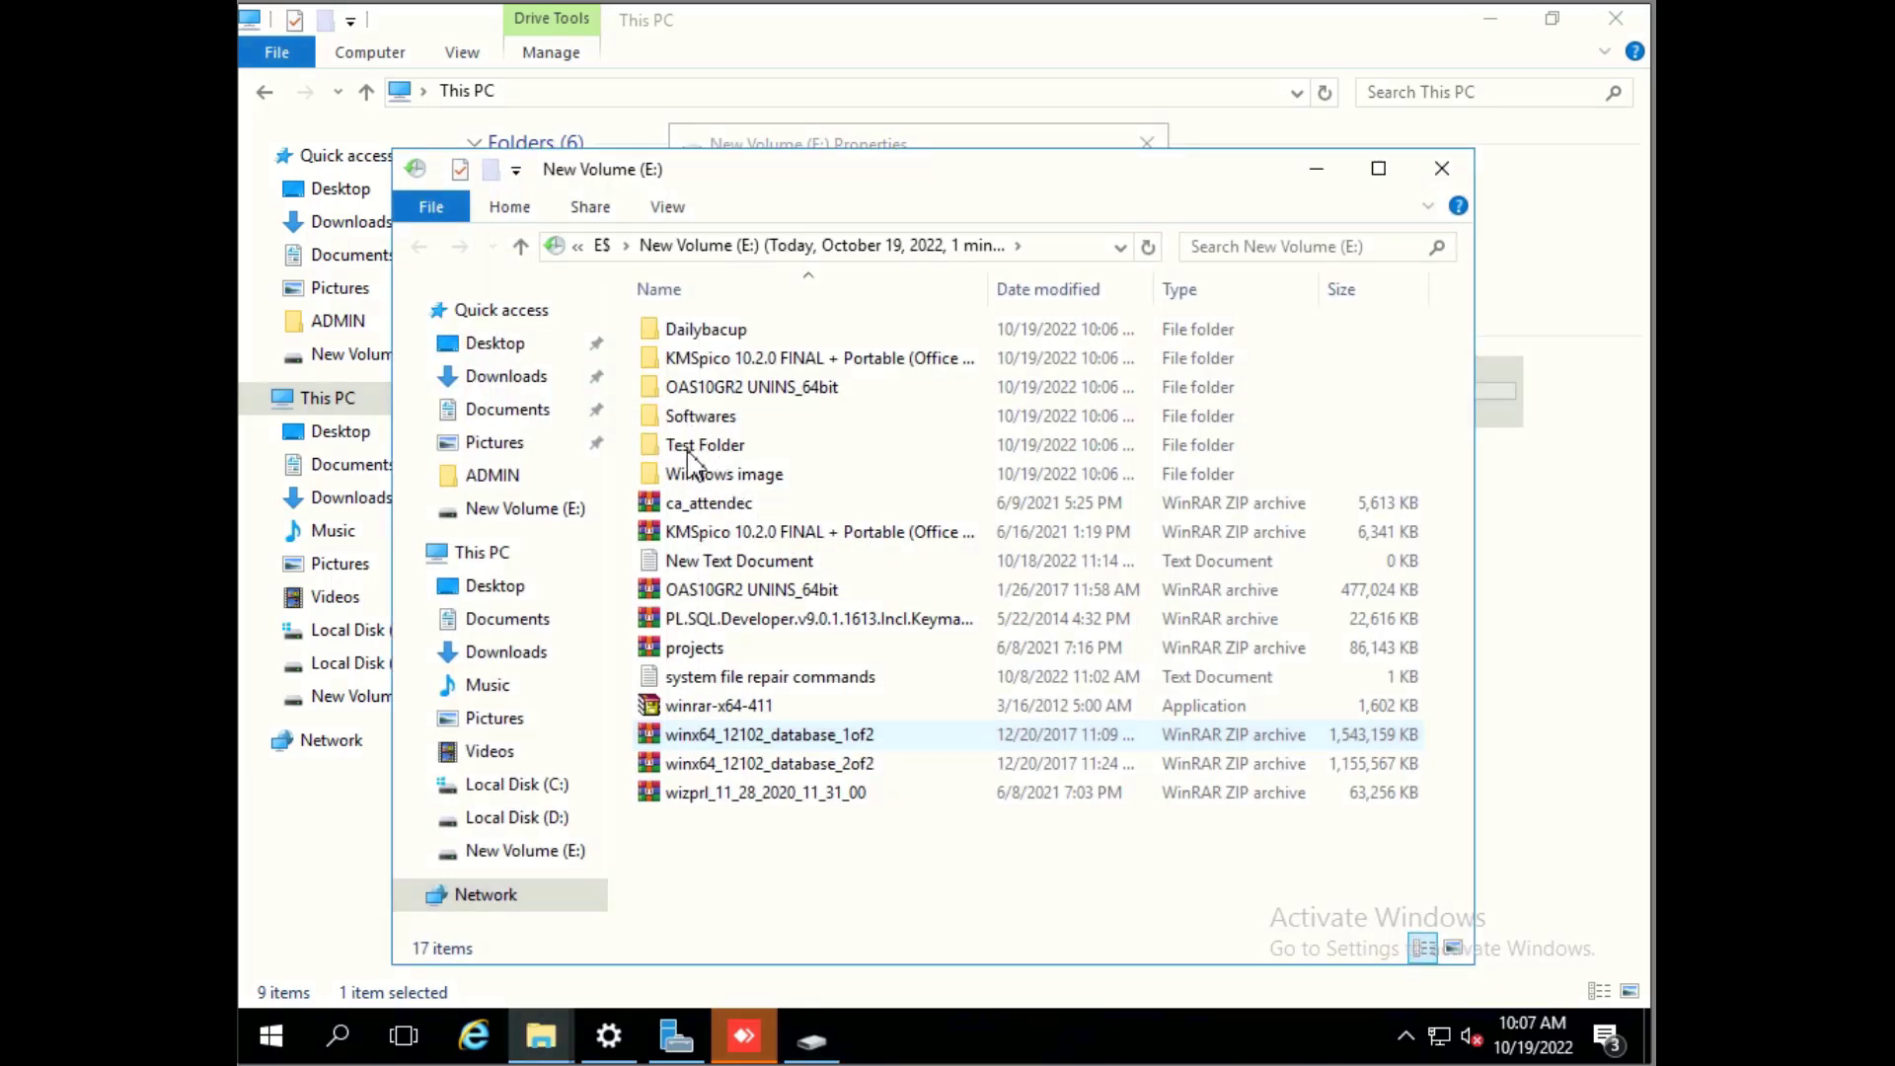
left_click(705, 445)
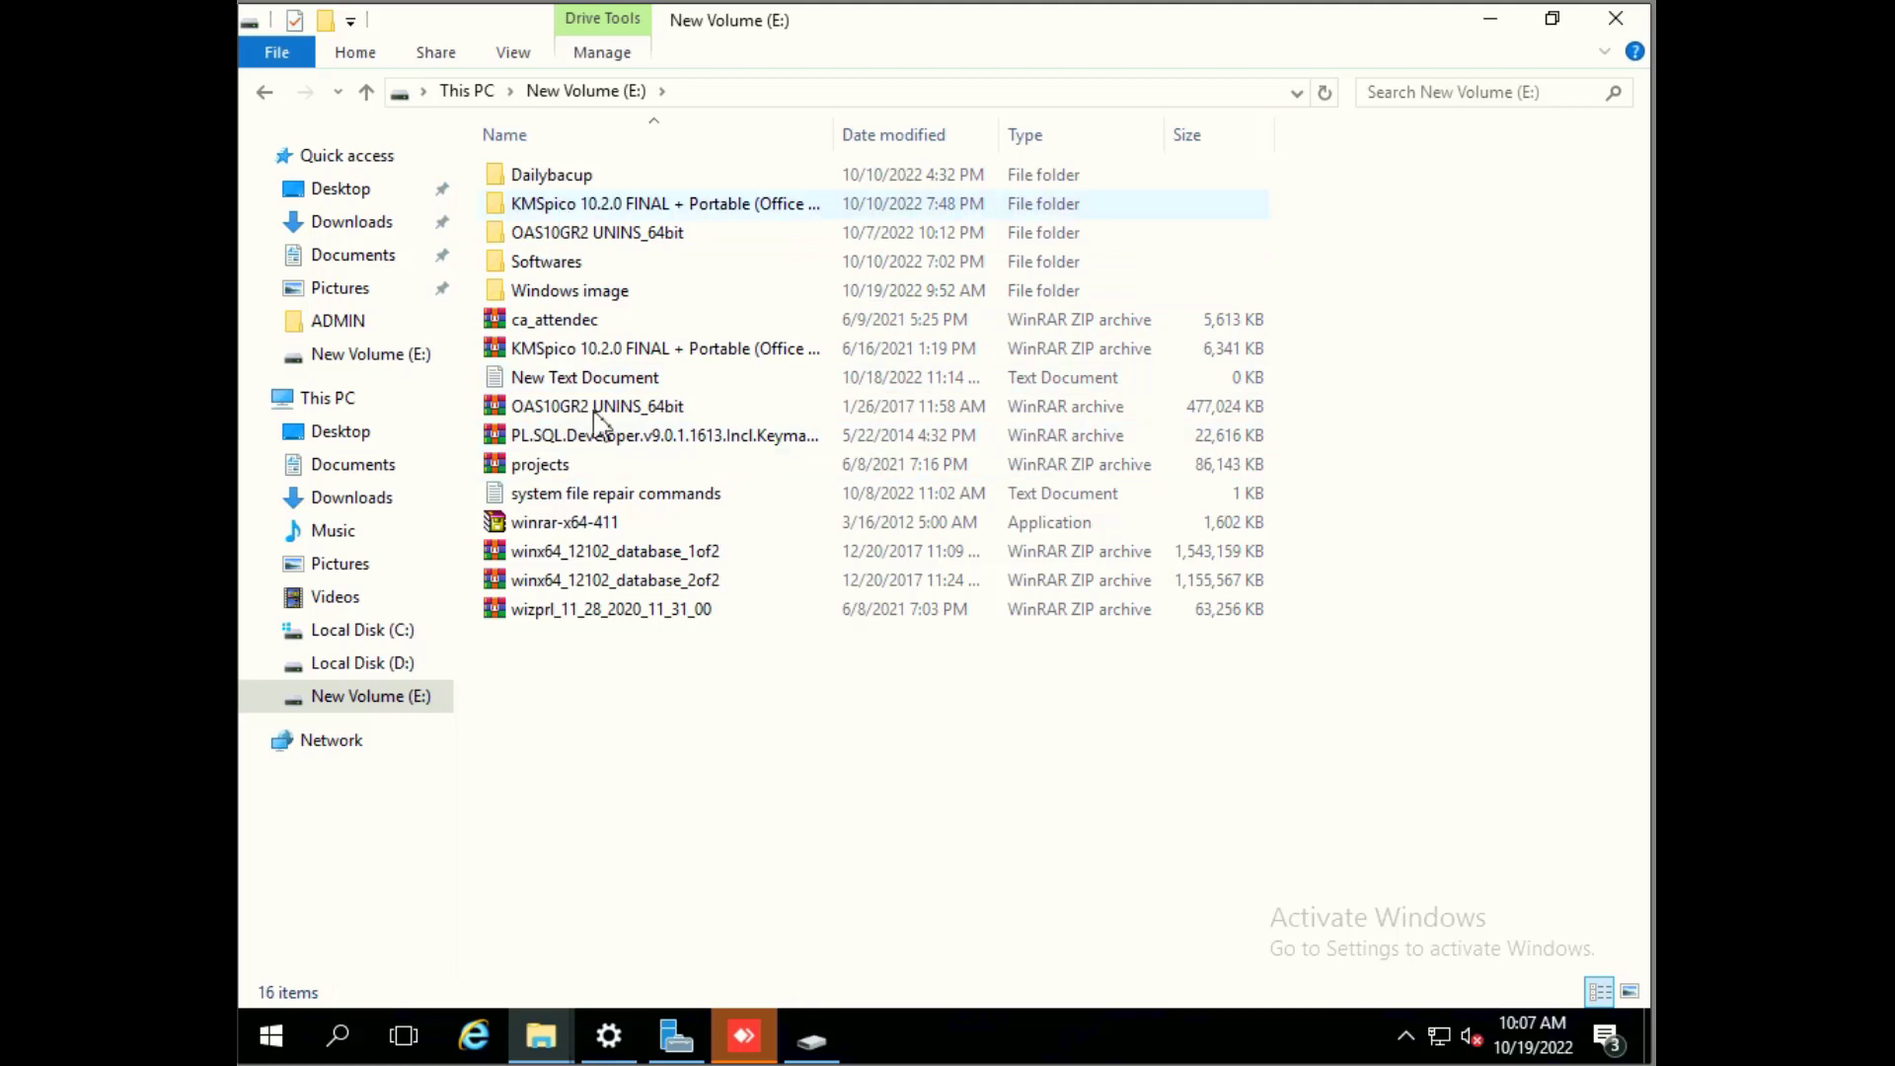
Step: Paste the recovered Test Folder into New Volume (E:), bringing it to 17 items
left_click(265, 92)
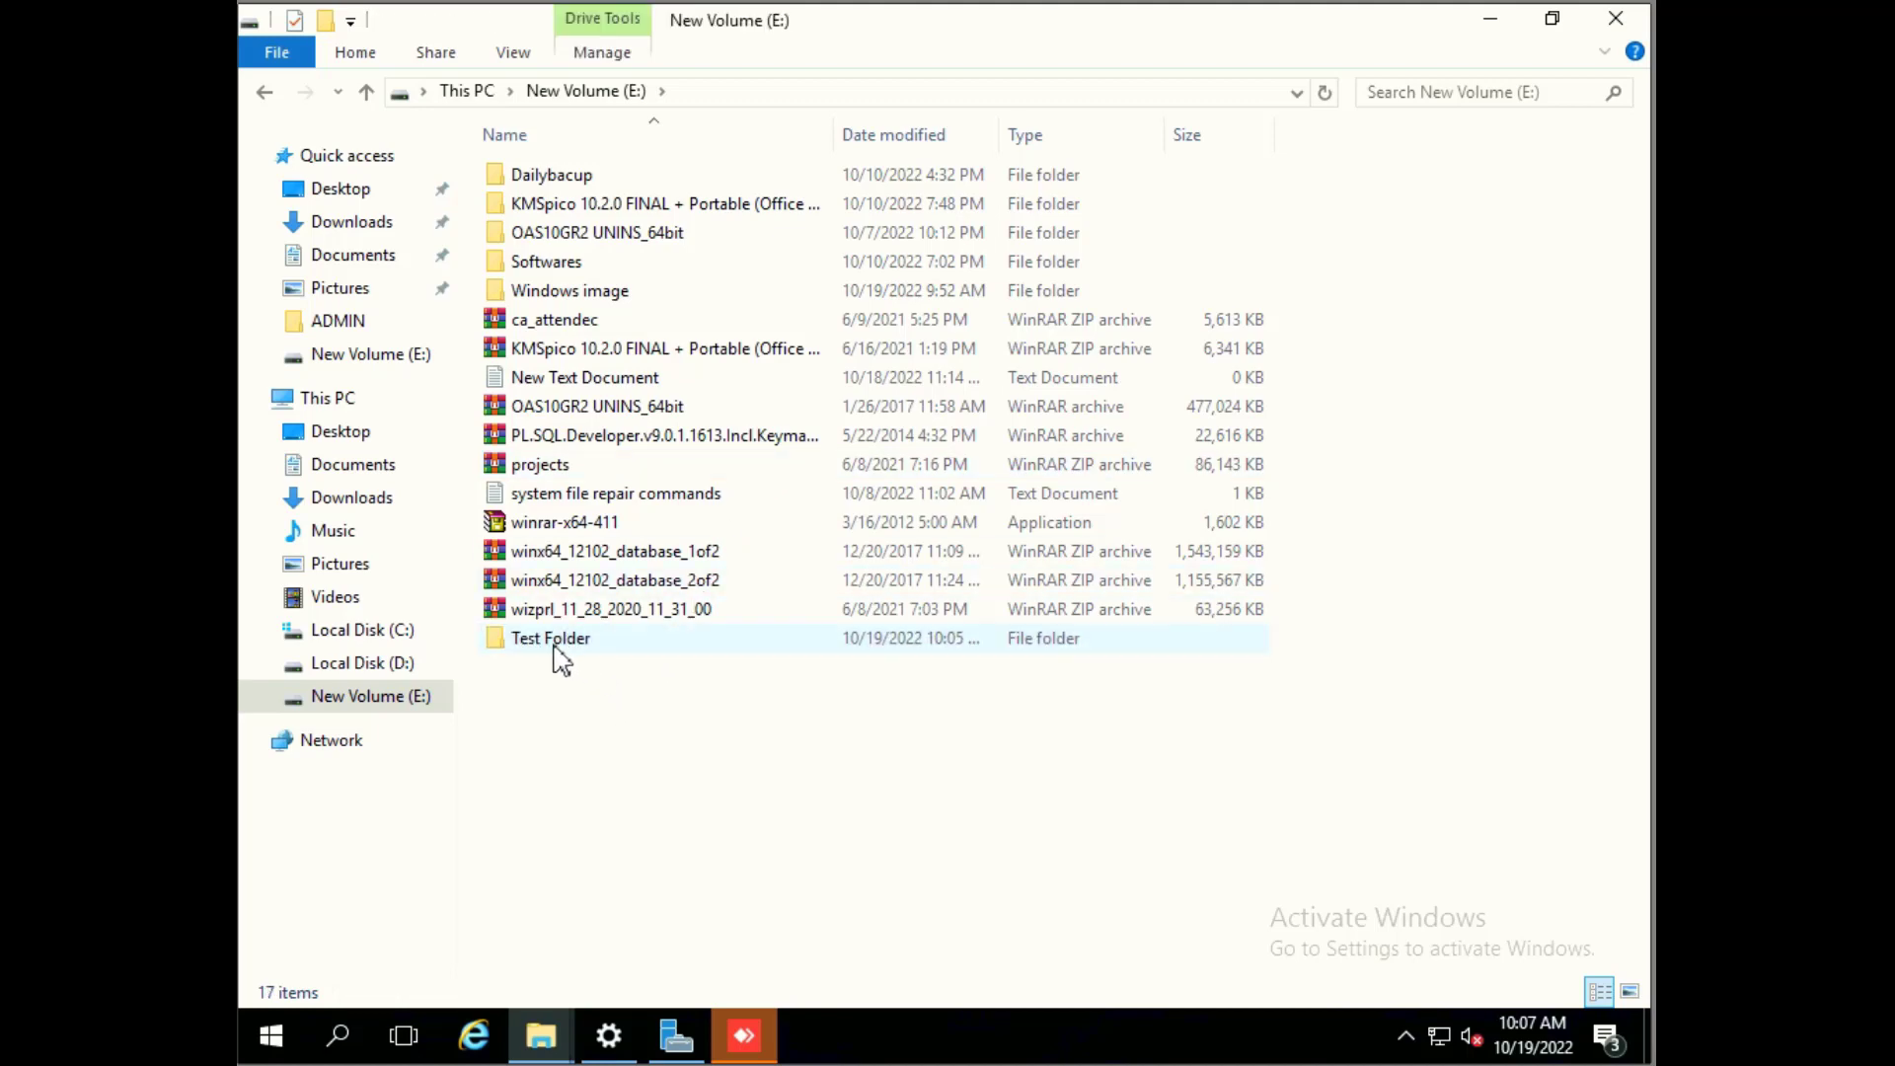
mouse_move(559, 653)
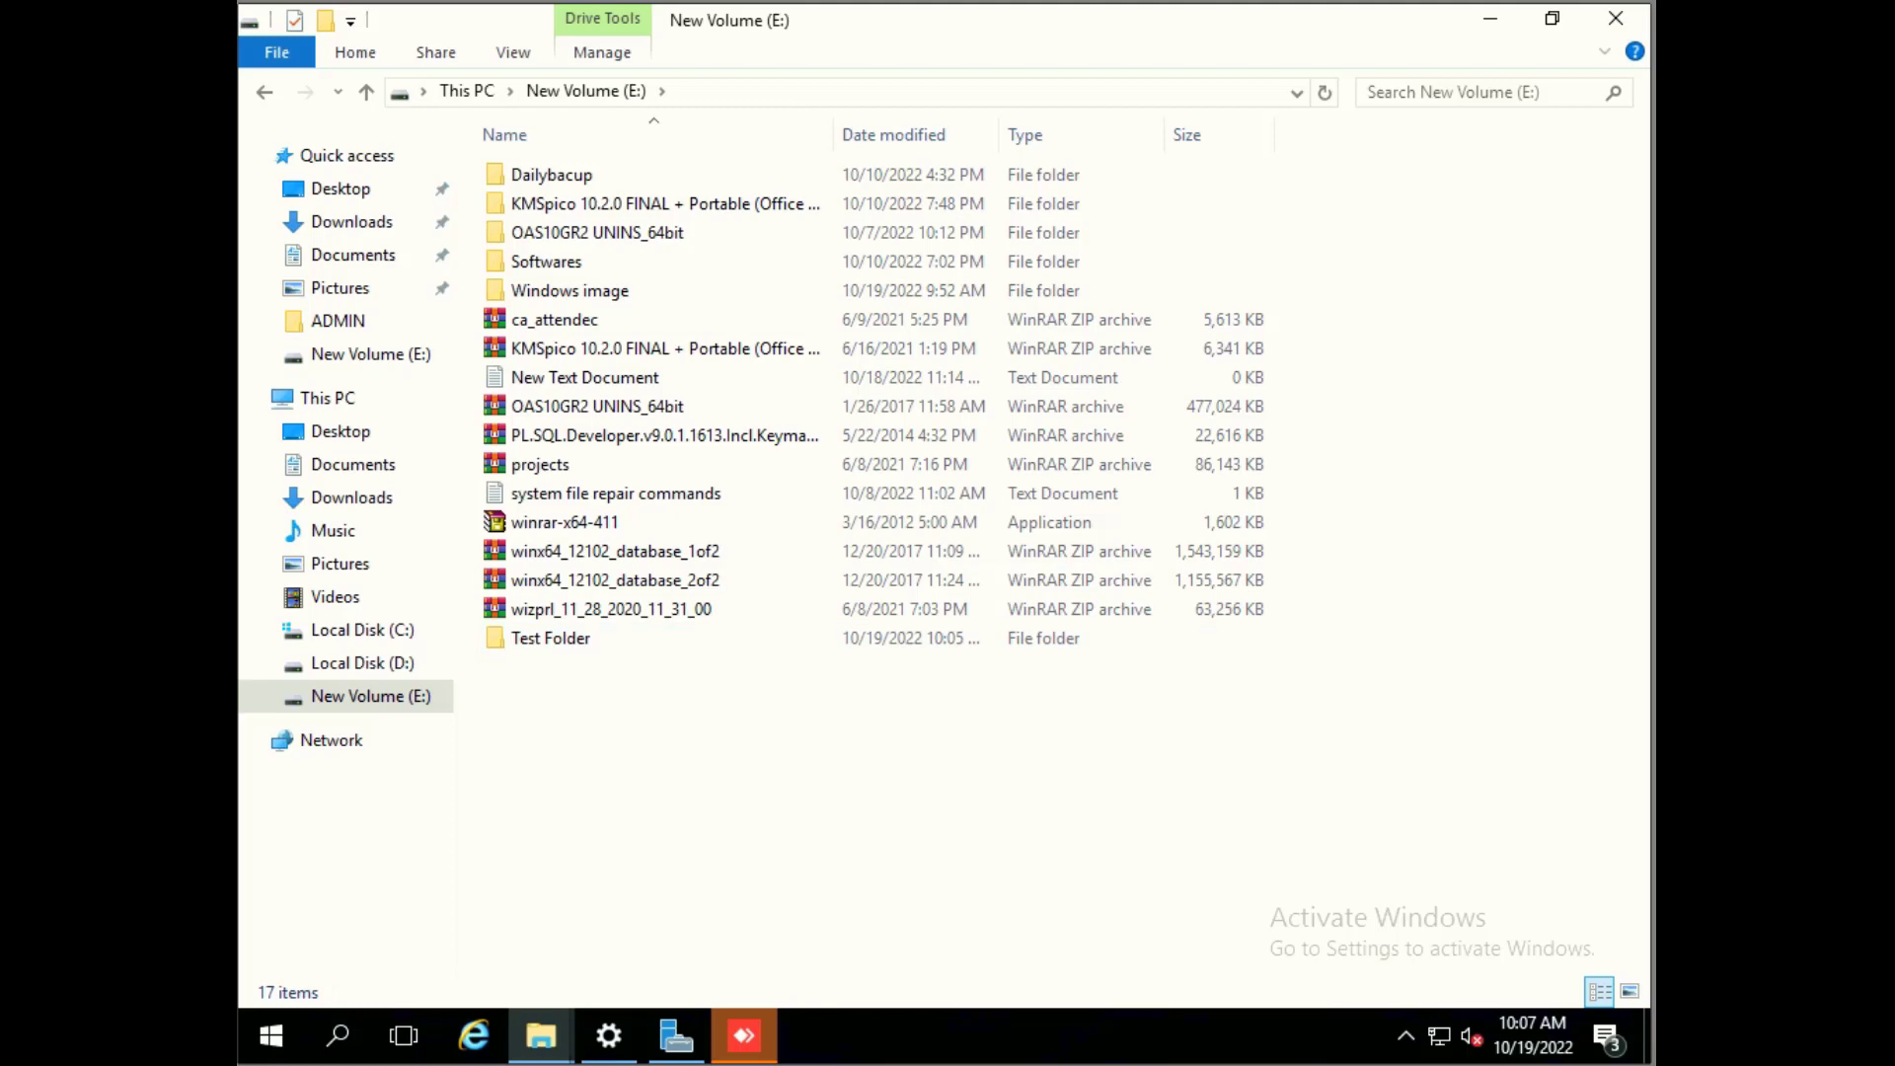
mouse_move(720, 246)
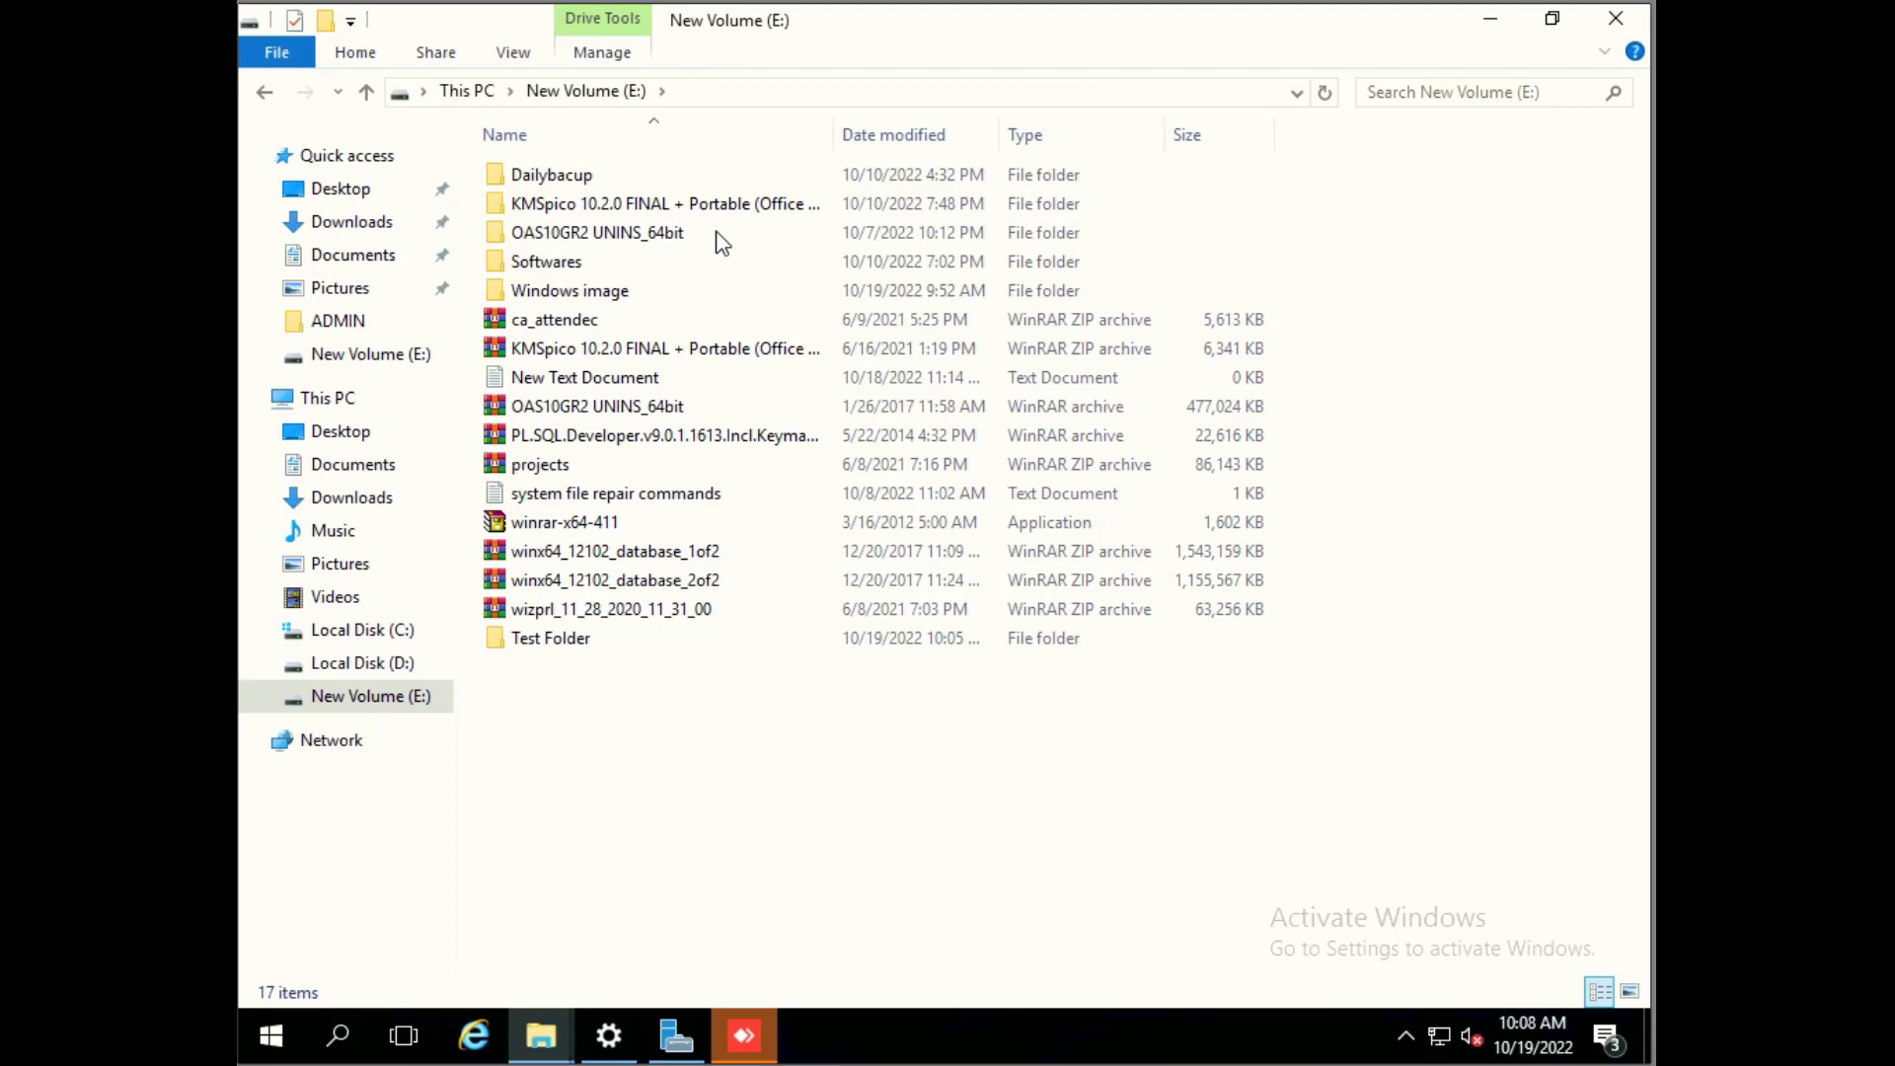
mouse_move(757, 260)
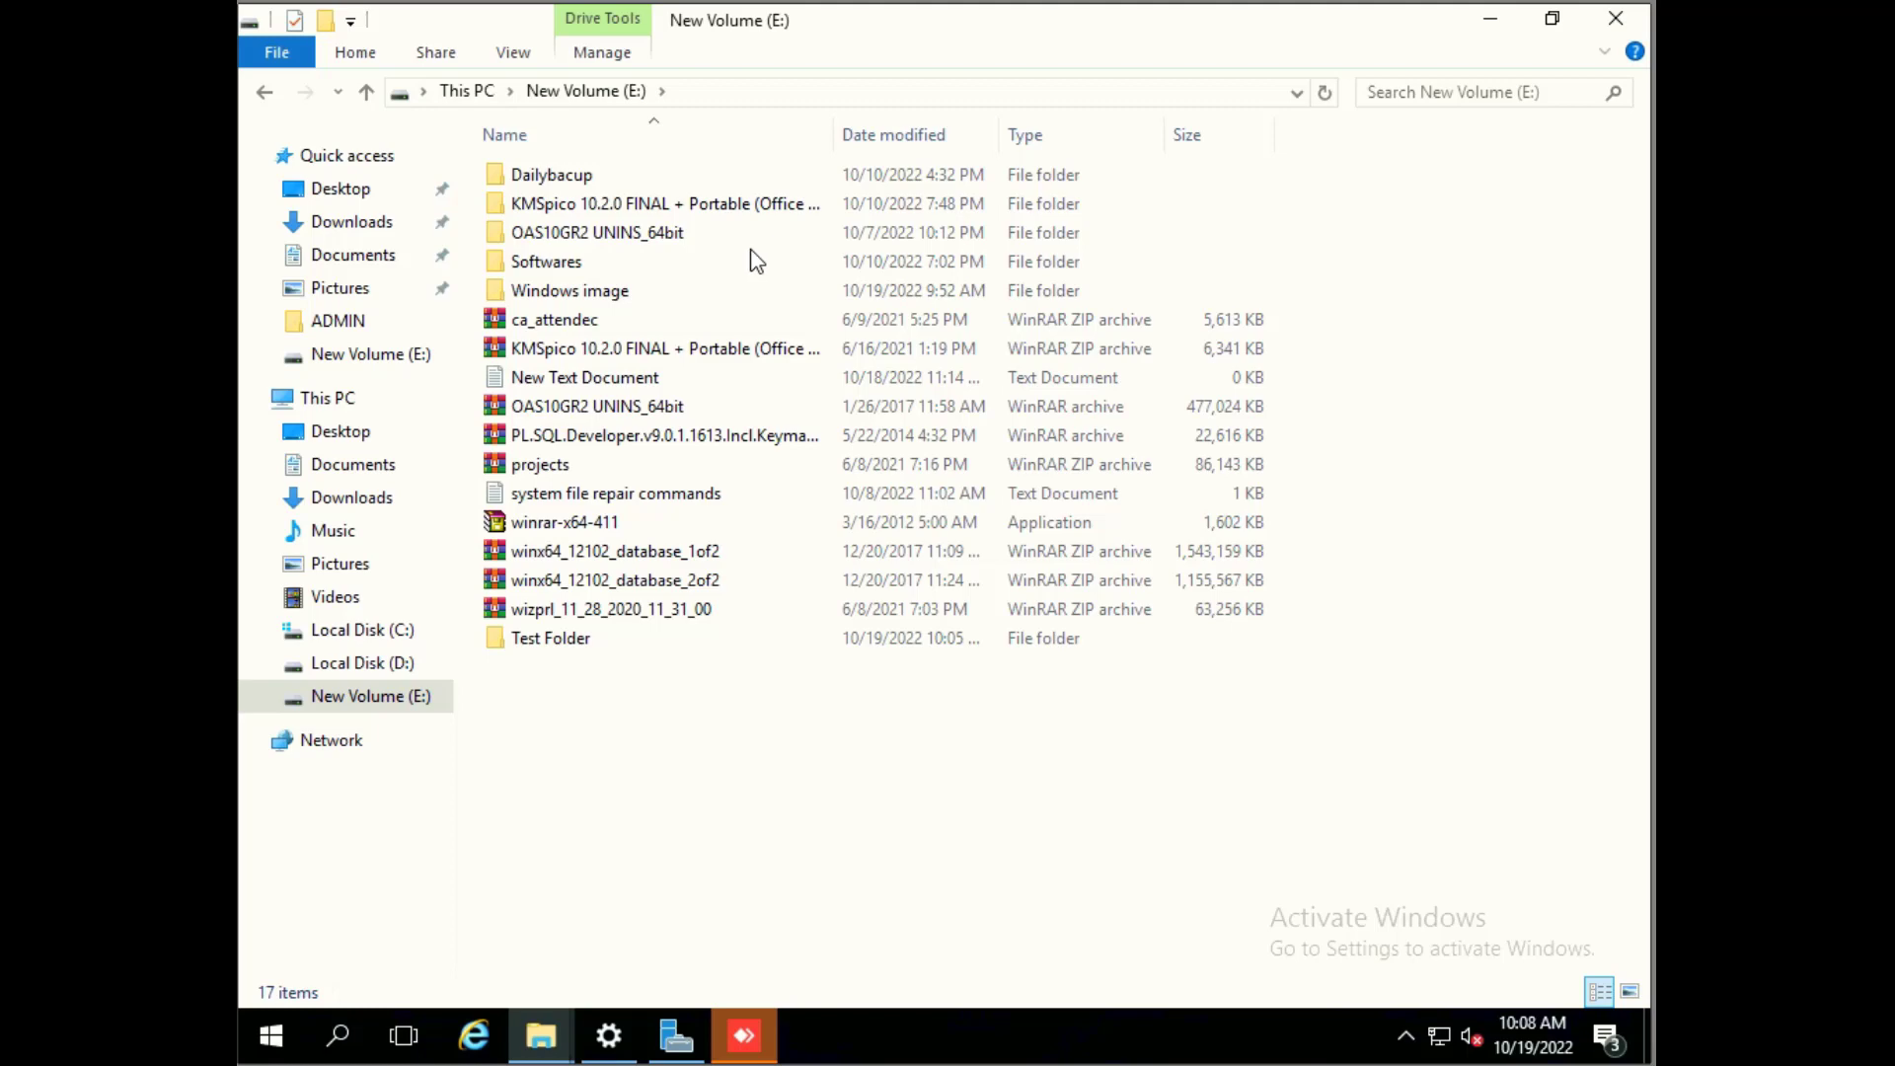
mouse_move(764, 254)
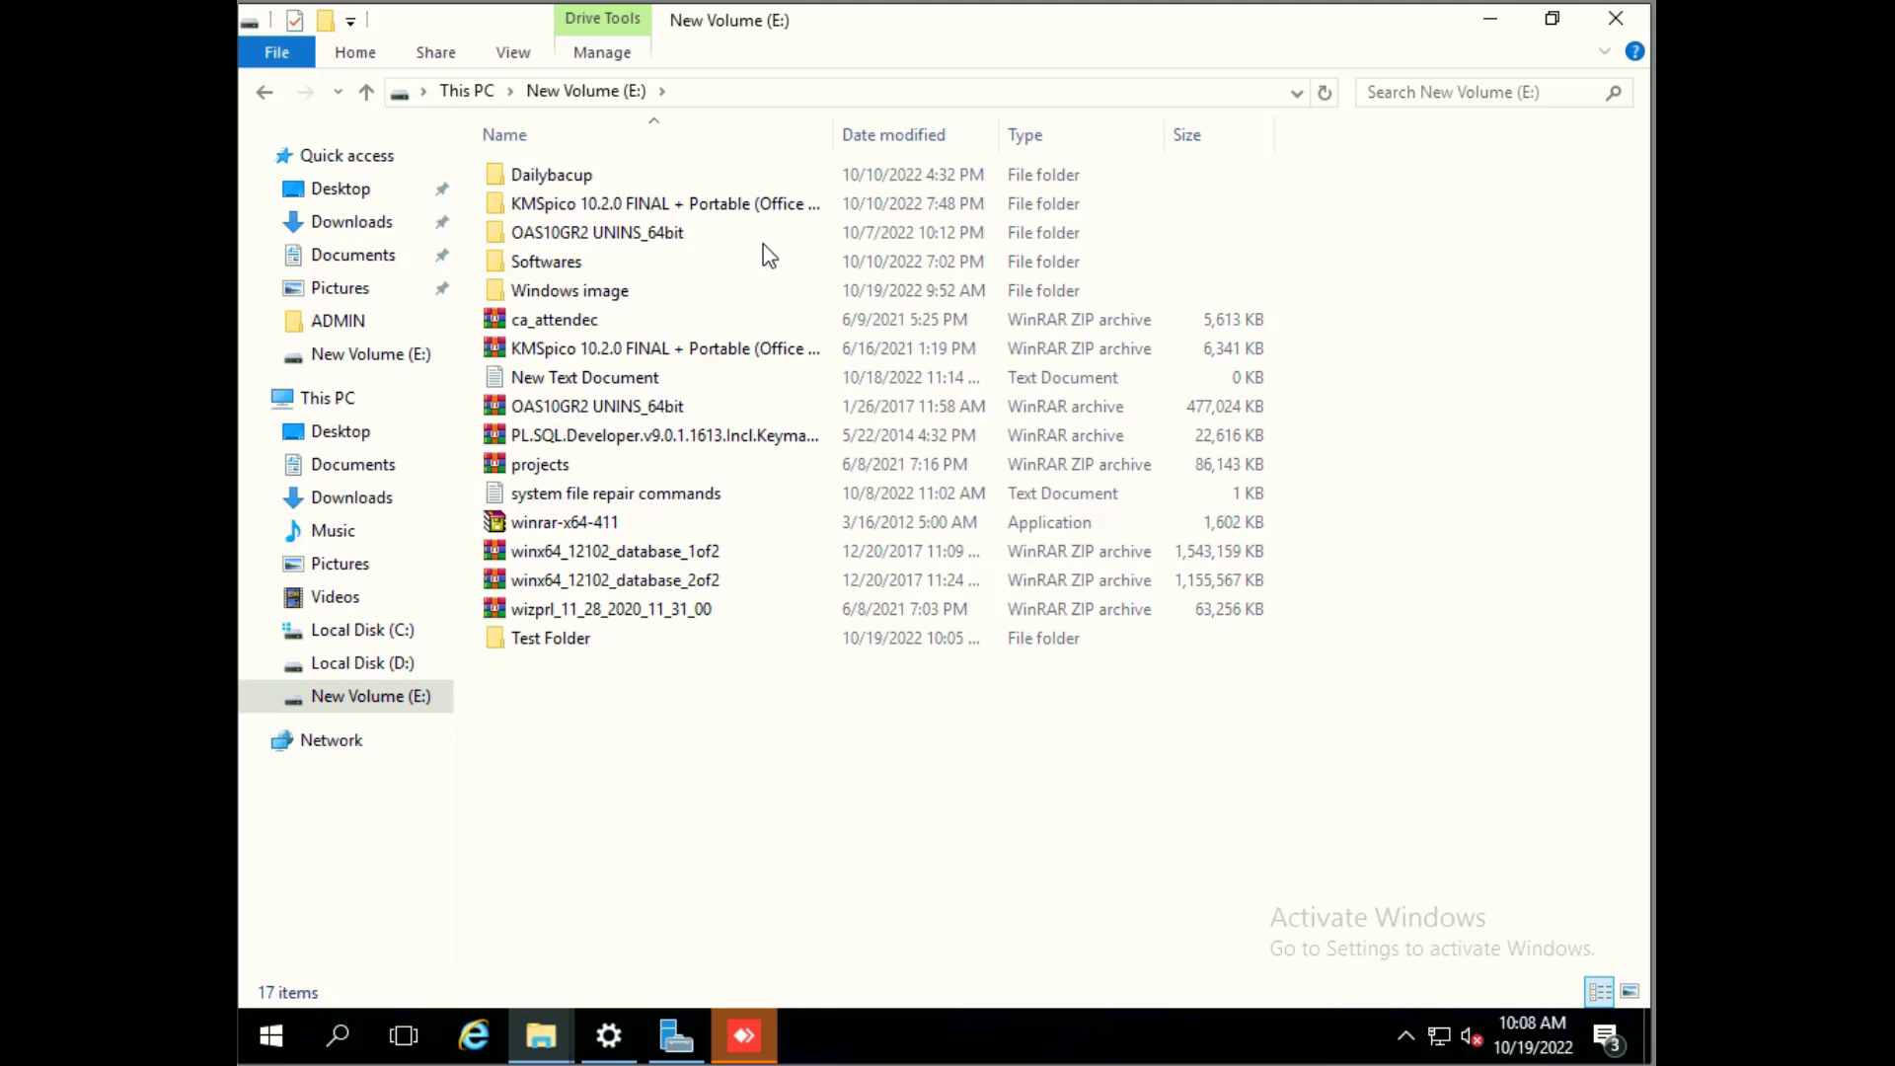
mouse_move(1551, 307)
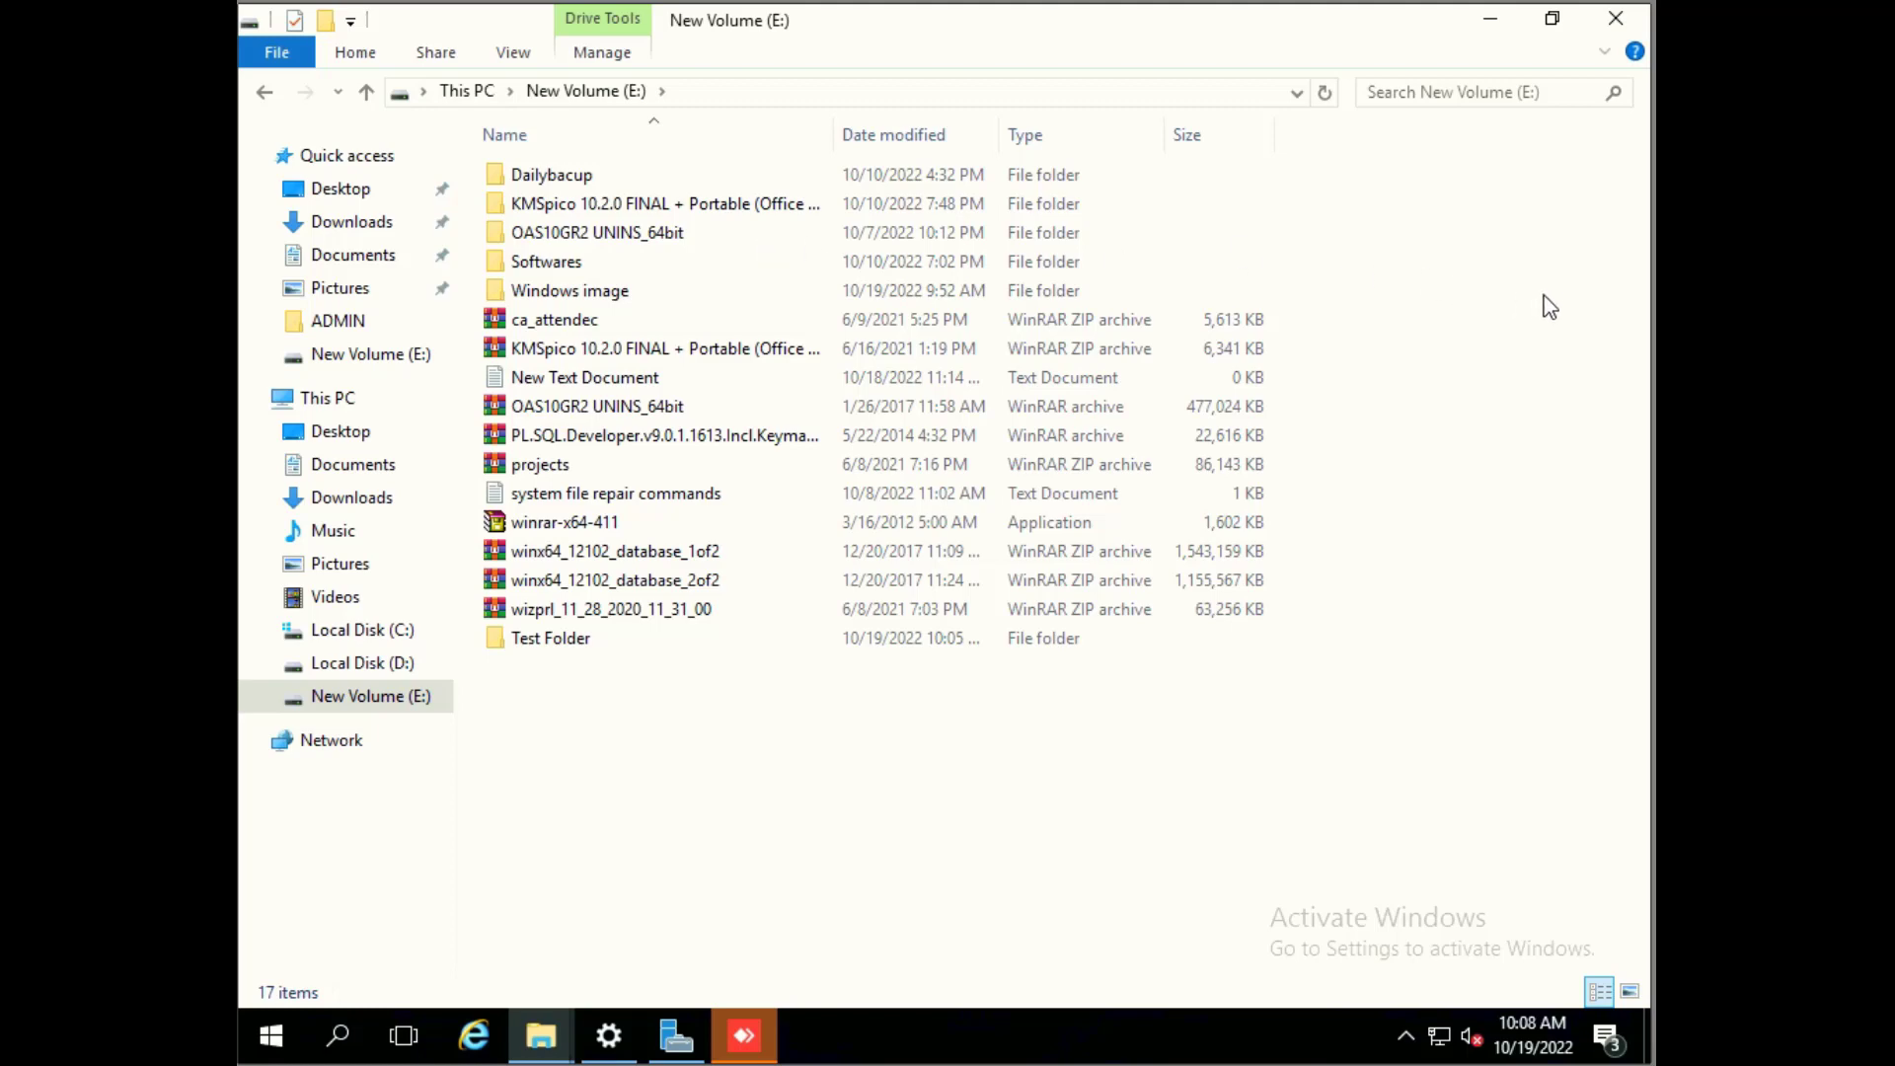